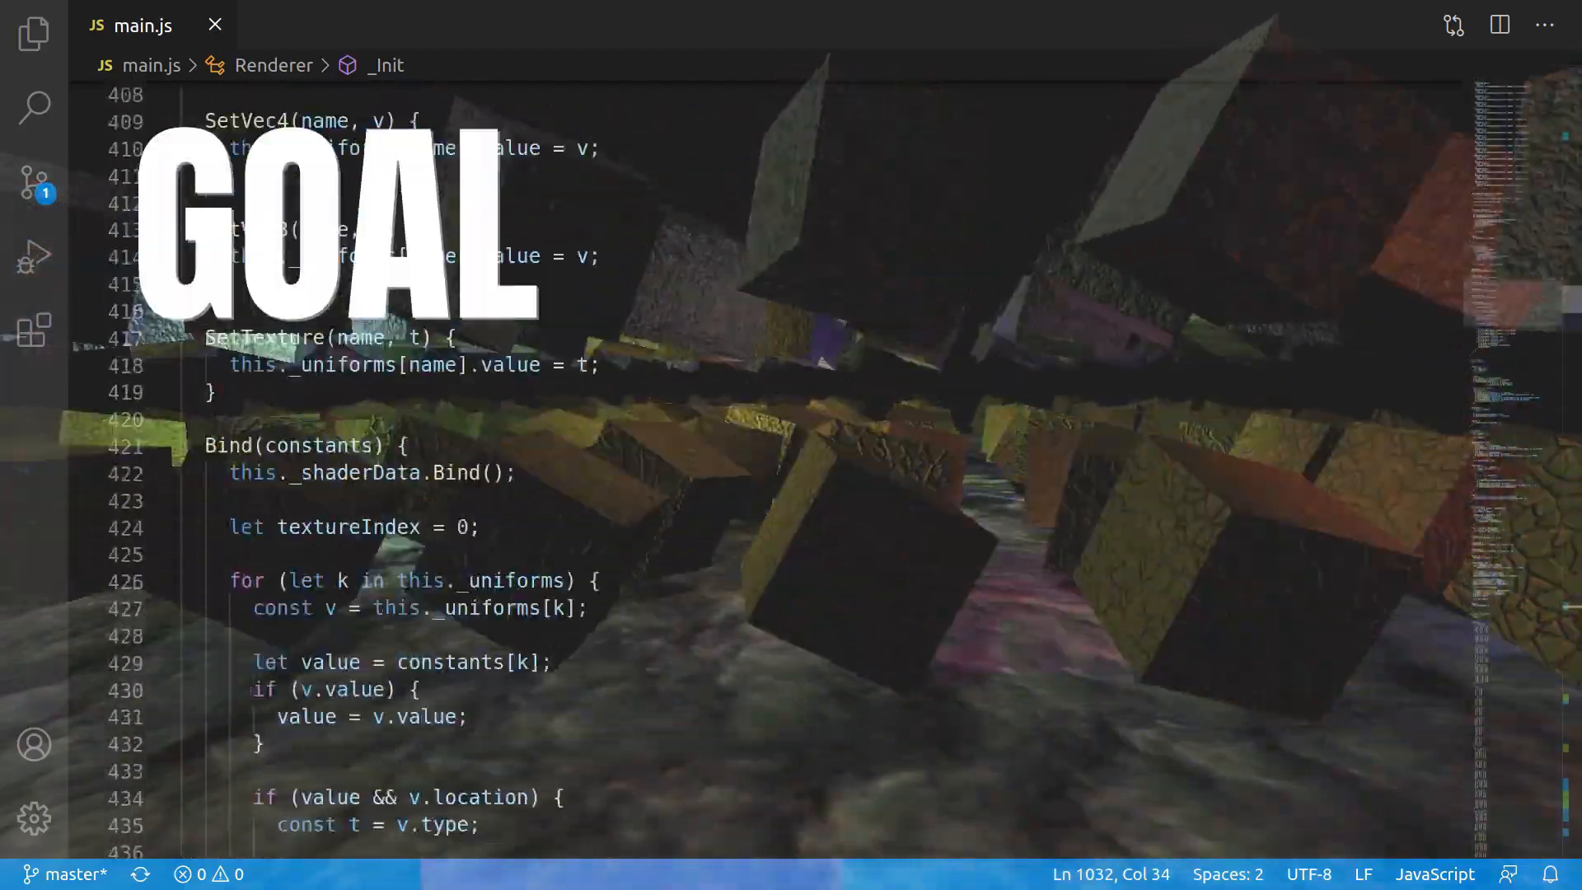
Make the WebGL_1Day_3DEngine folder with mkdir and begin touching its project files
scroll("down", 3)
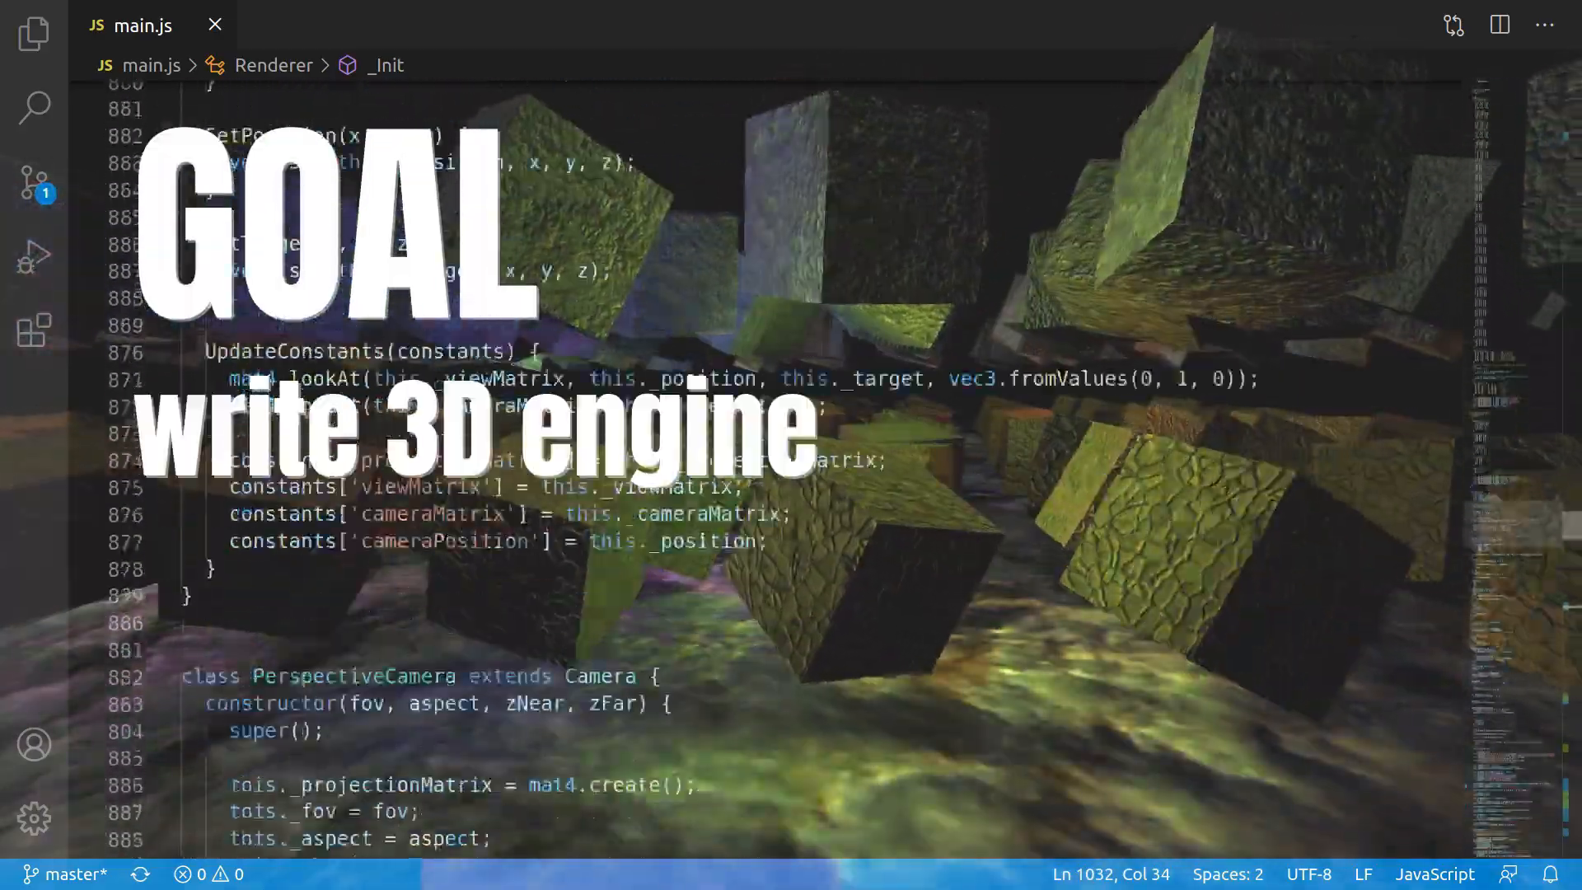
scroll("down", 3)
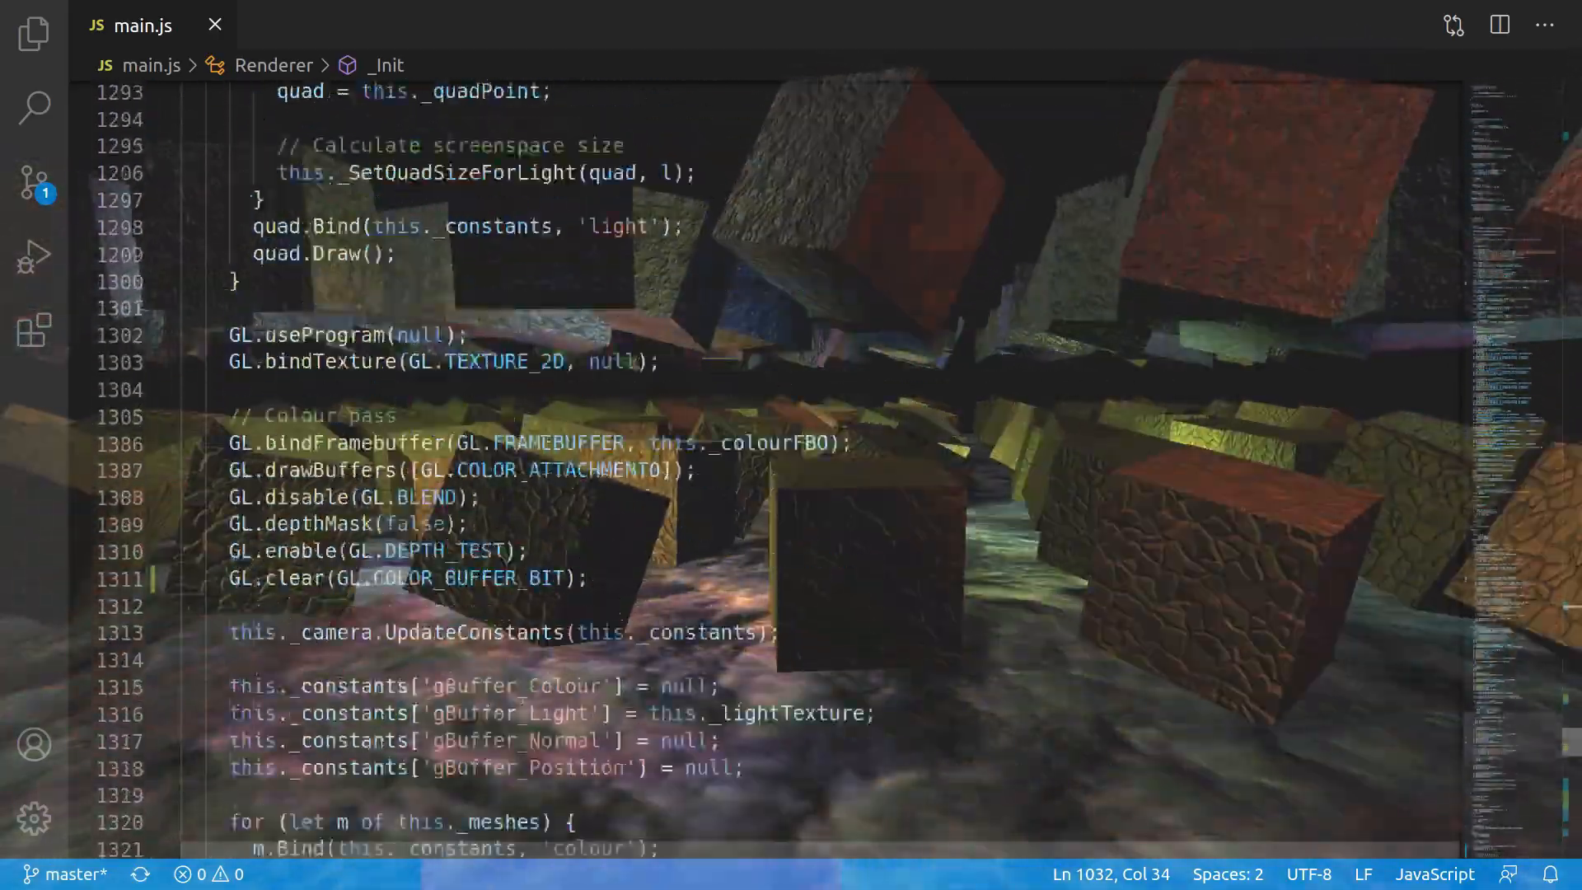
scroll("up", 3)
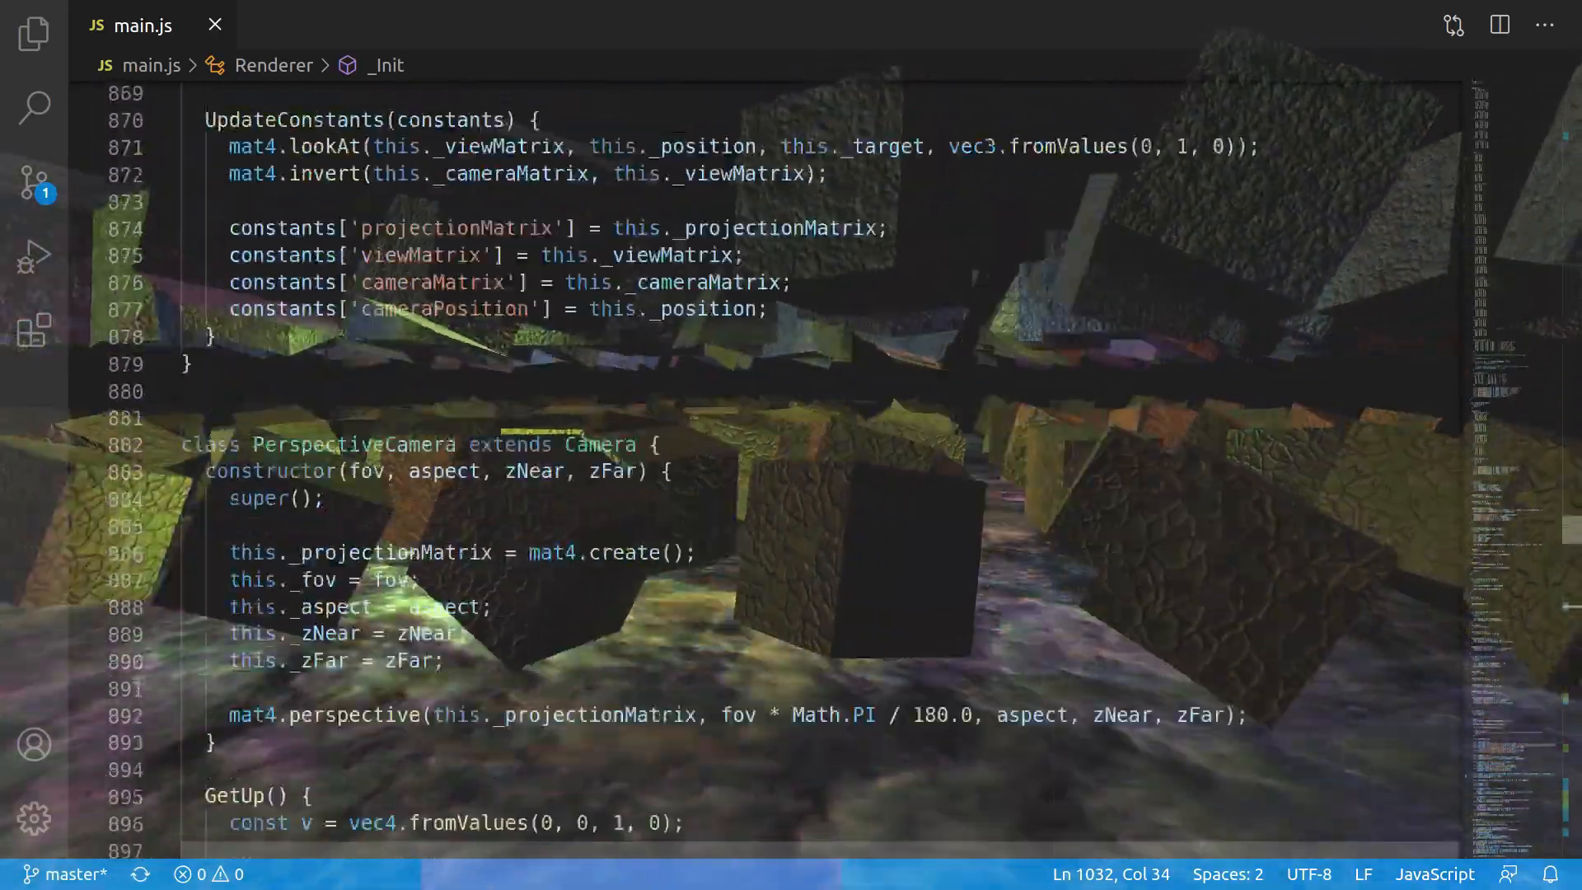
key("alt+tab")
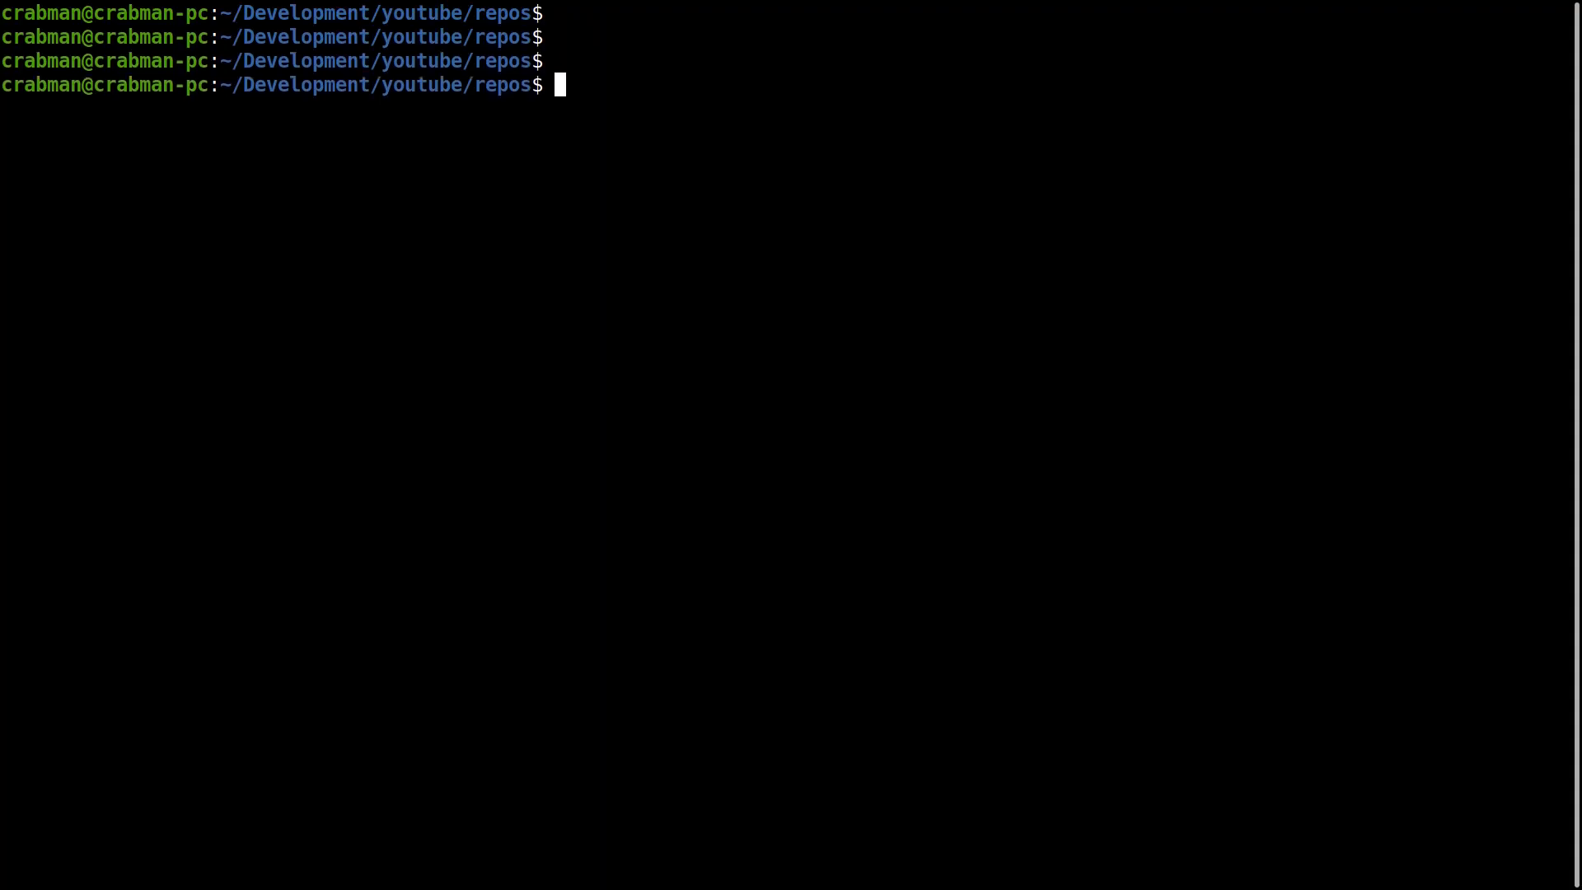
type("mkdir")
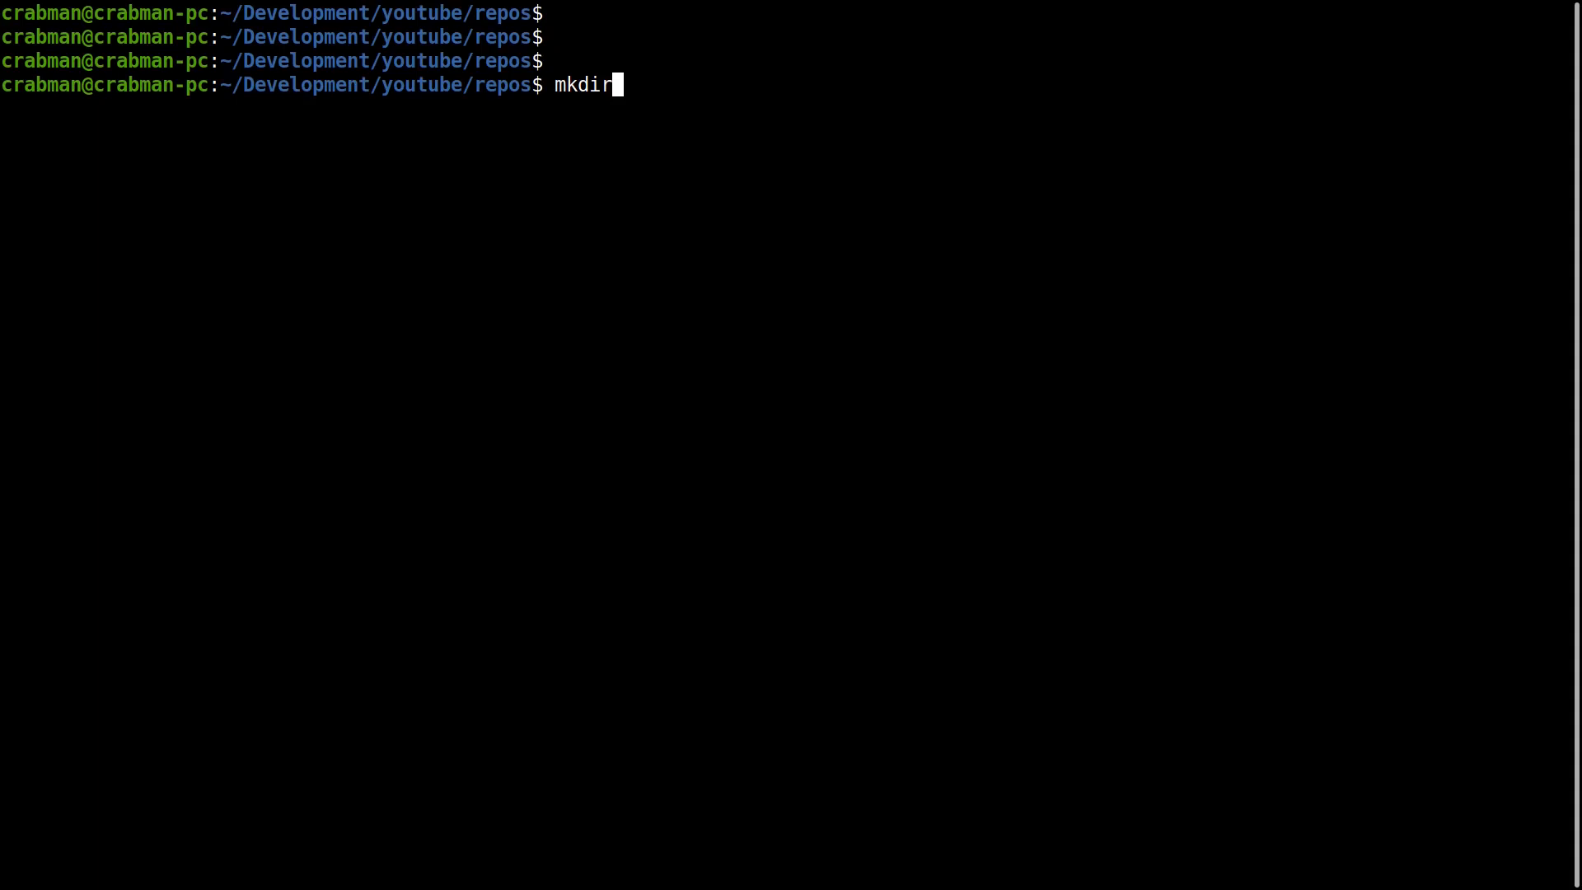
type("WebGL")
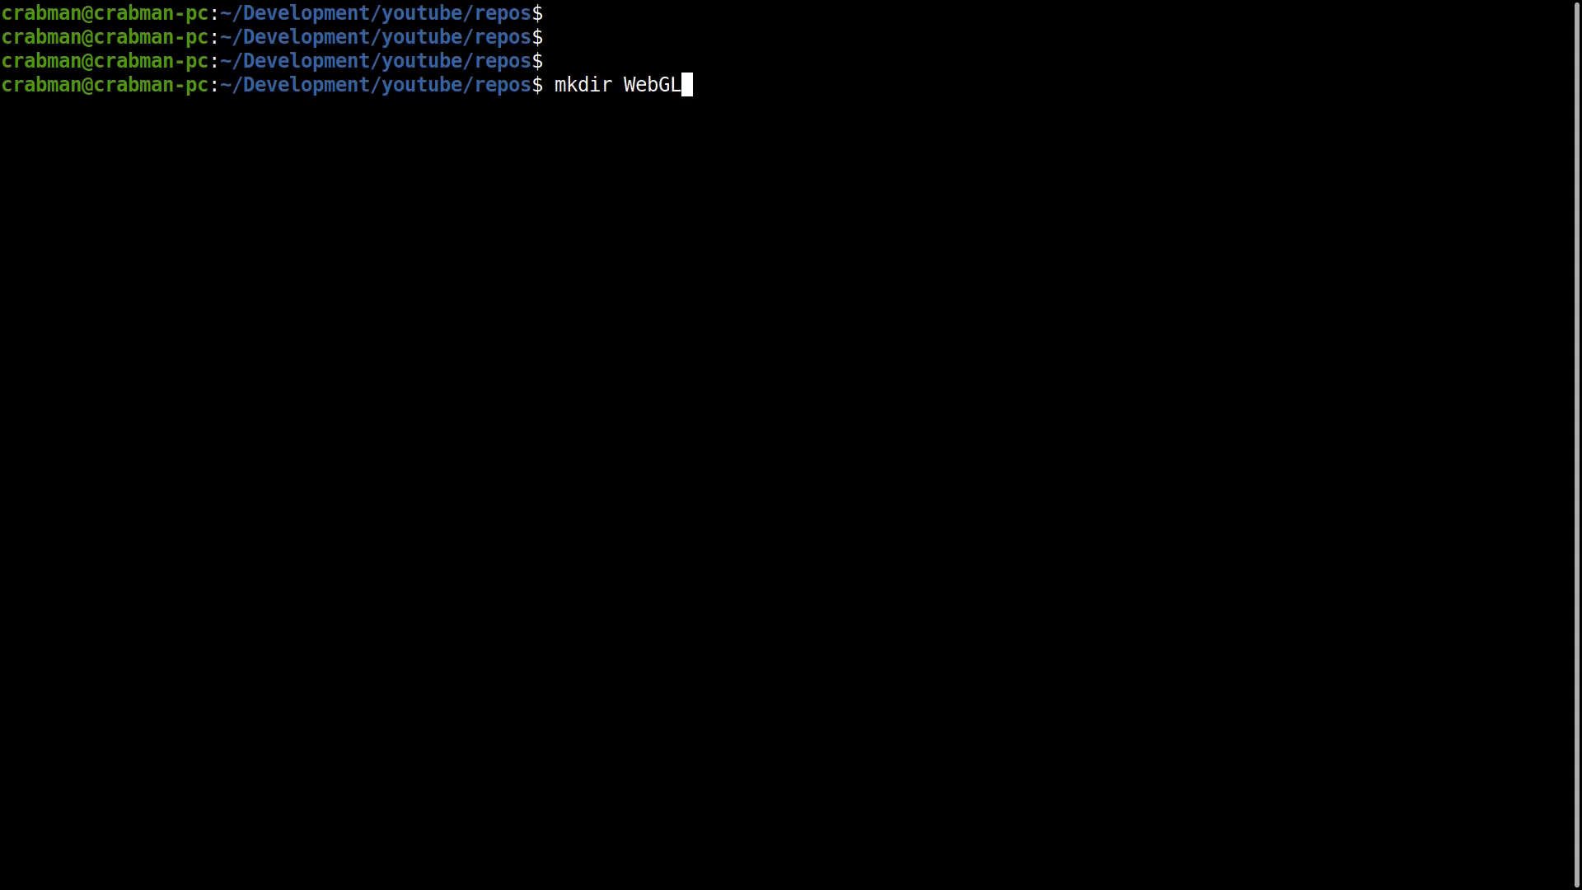
type("_1Day")
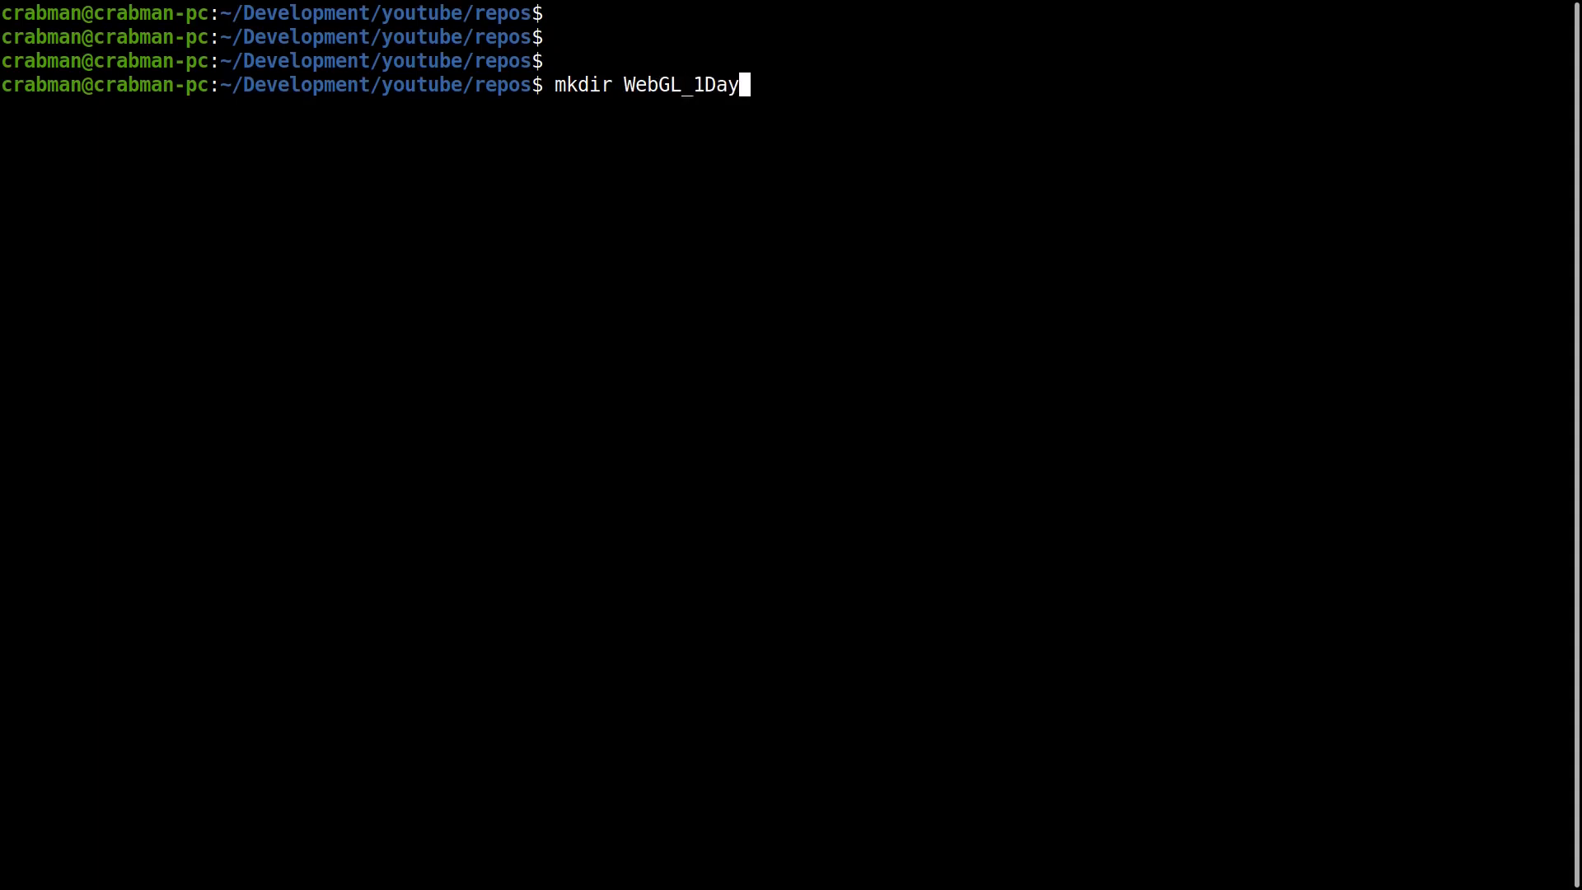
type("_3DEngine")
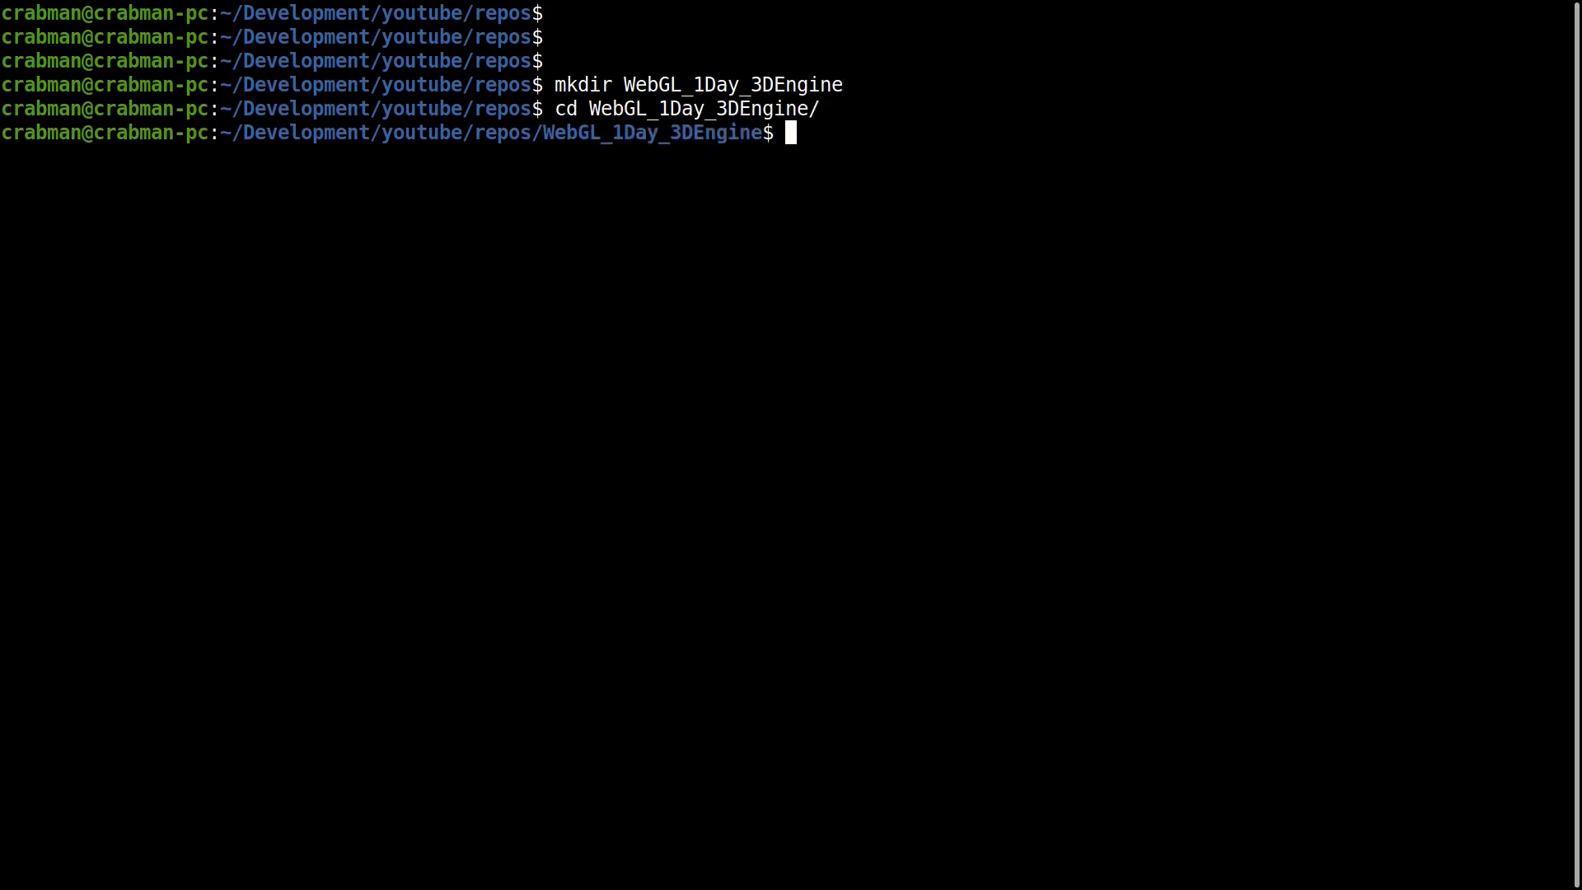
type("touch")
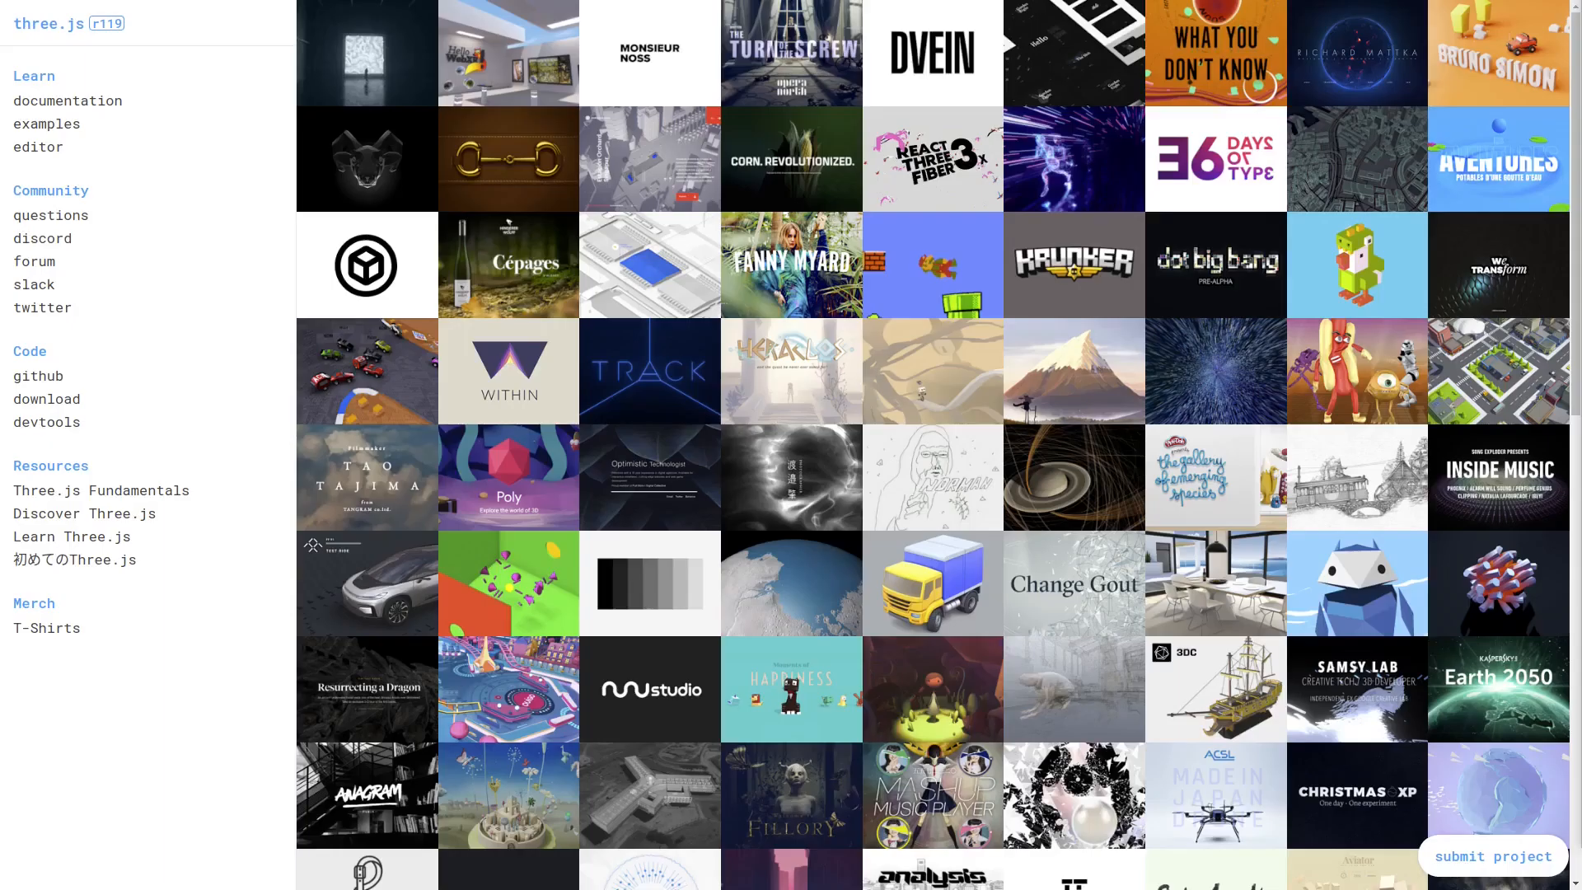
scroll("down", 3)
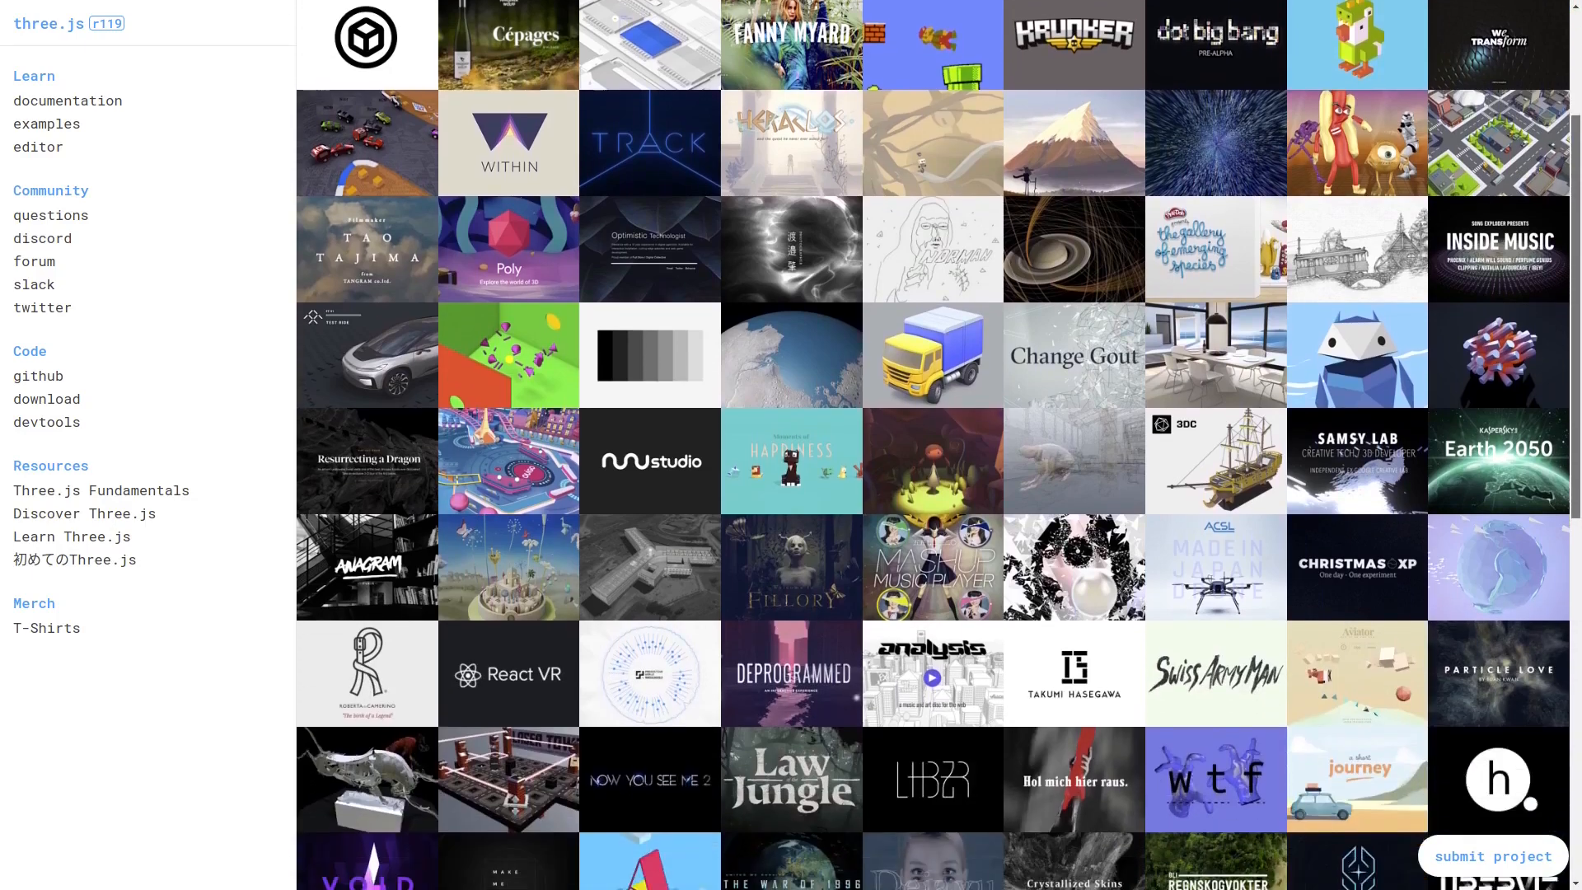
scroll("down", 3)
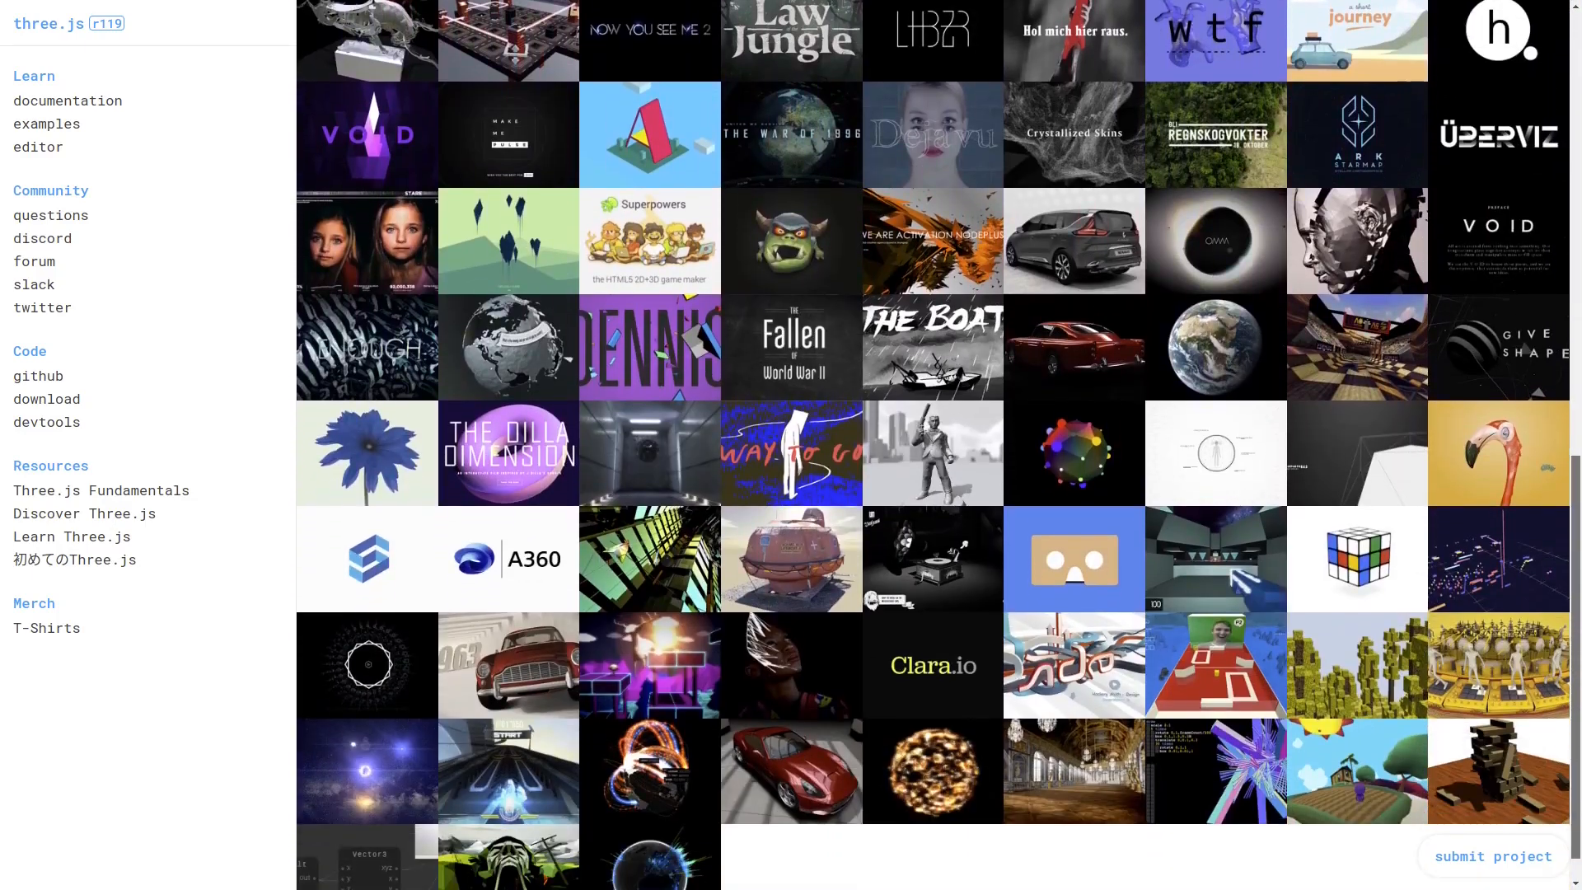
scroll("up", 3)
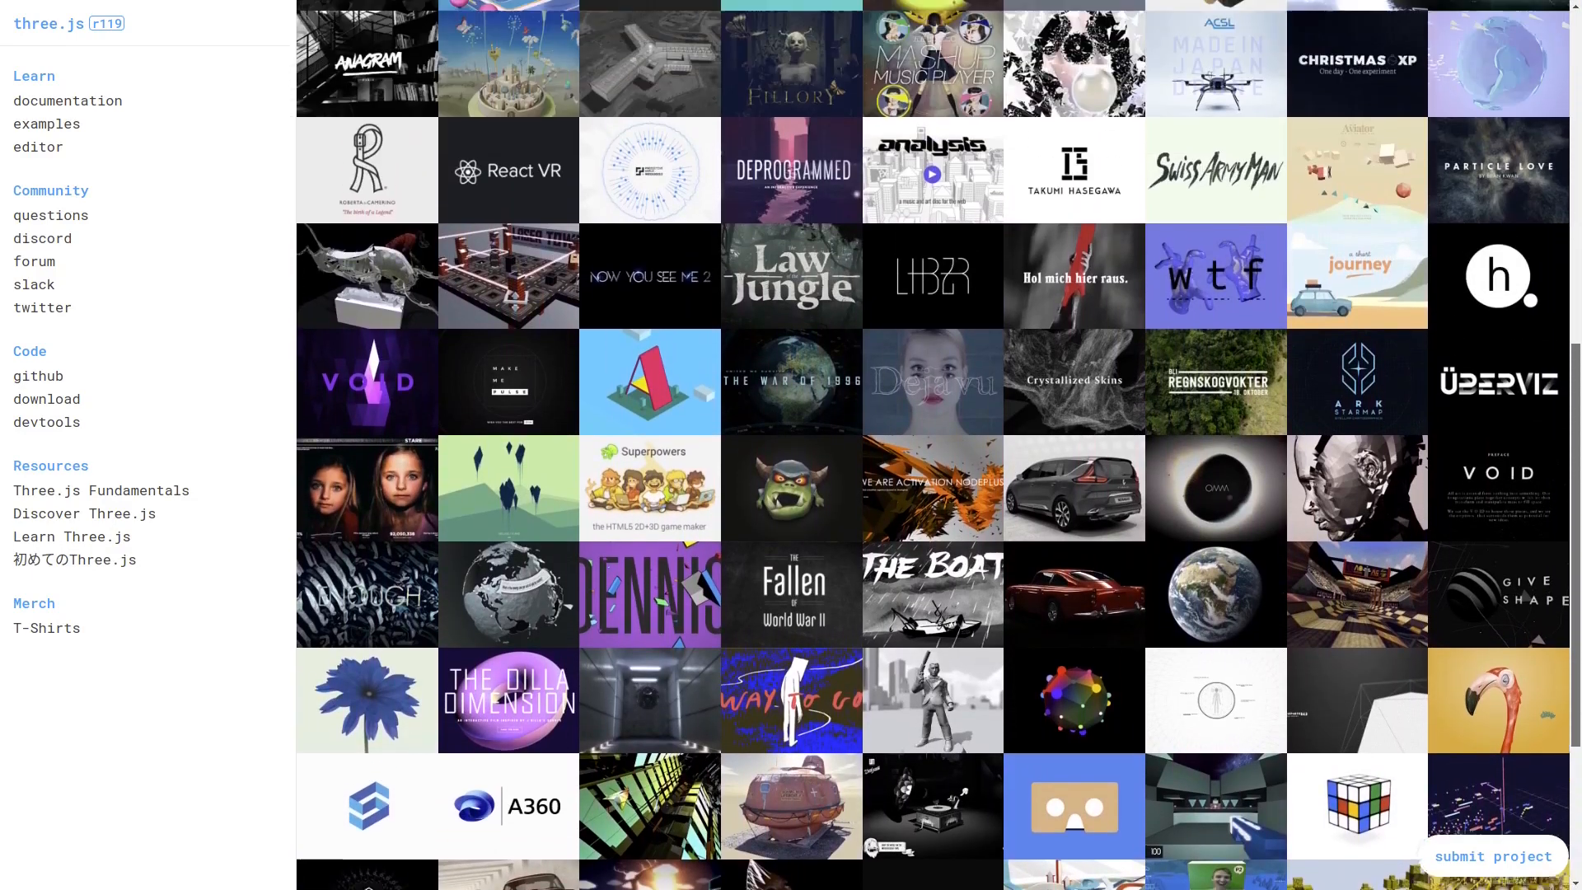
scroll("up", 3)
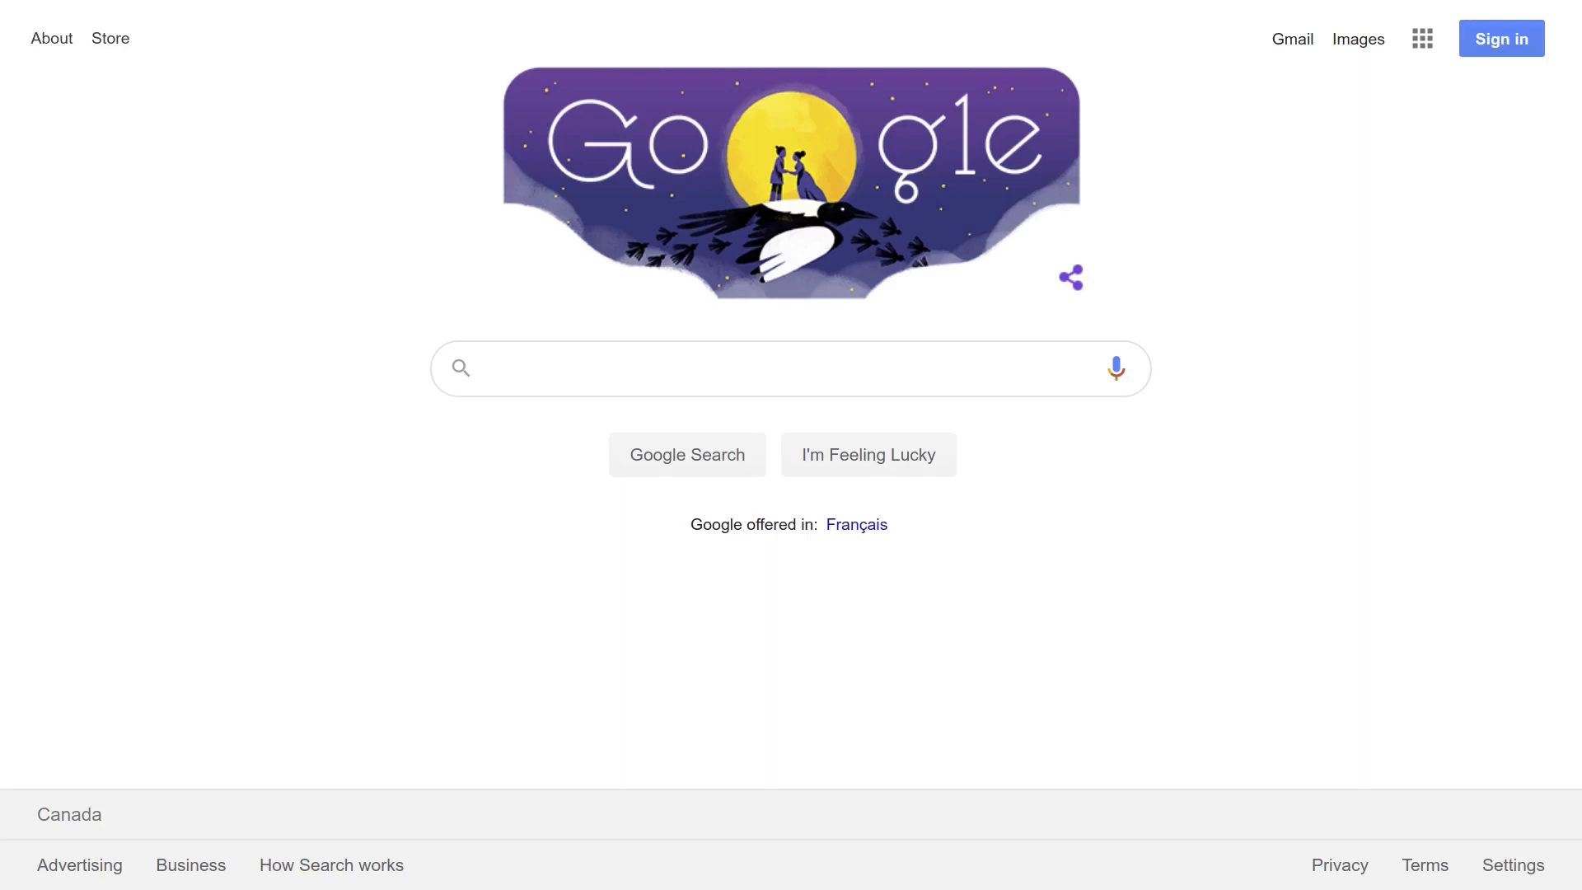
Search Google for 'webgl getting started' and open the MDN result
type("webgl getting started")
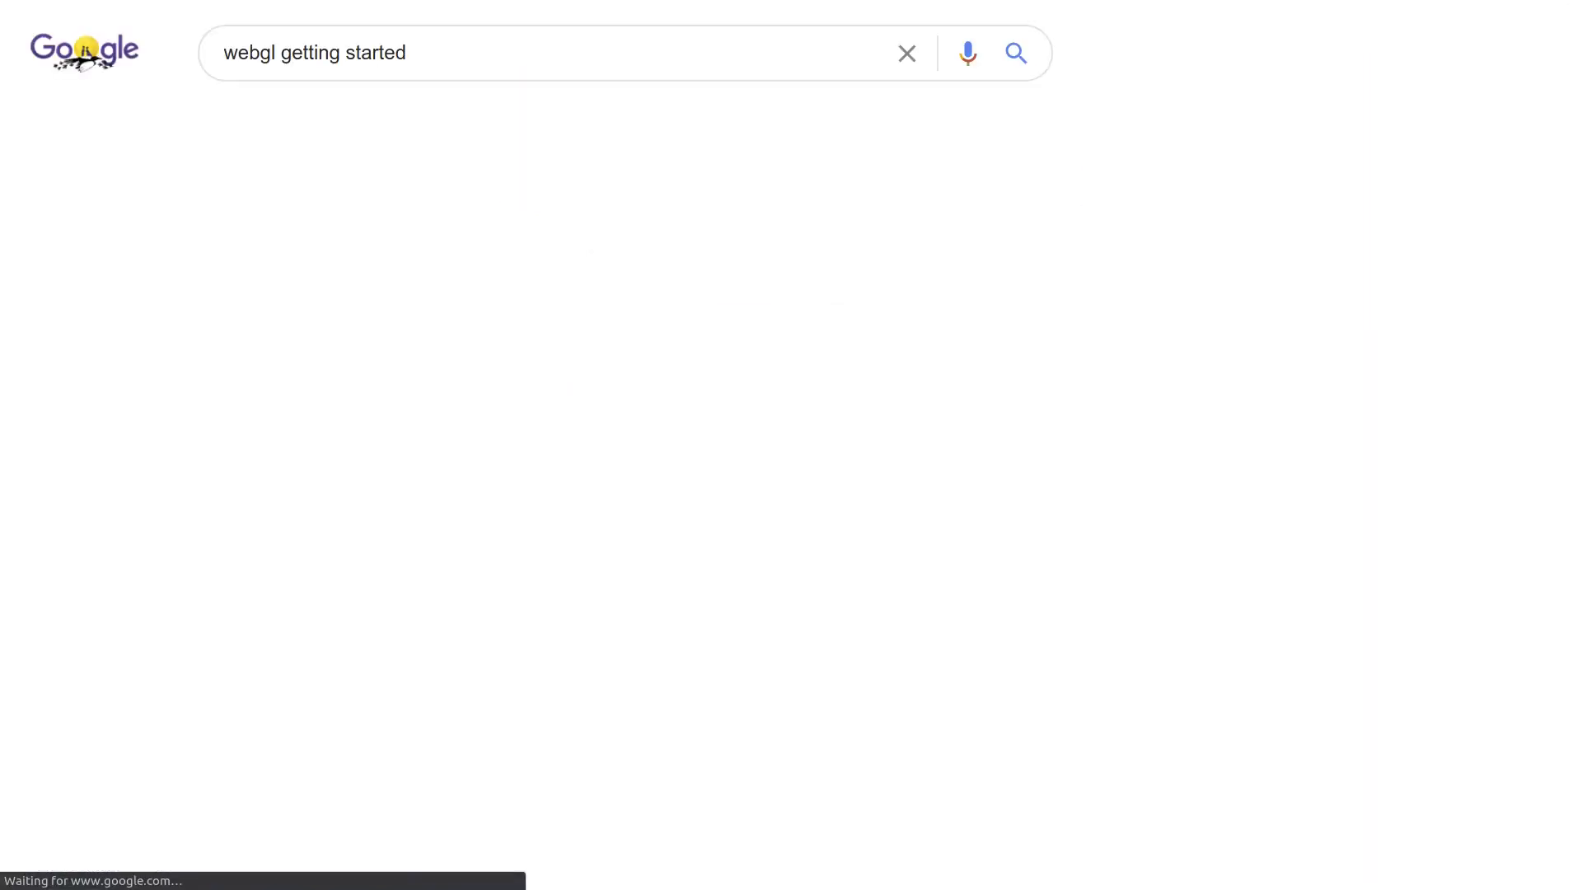
left_click(1015, 52)
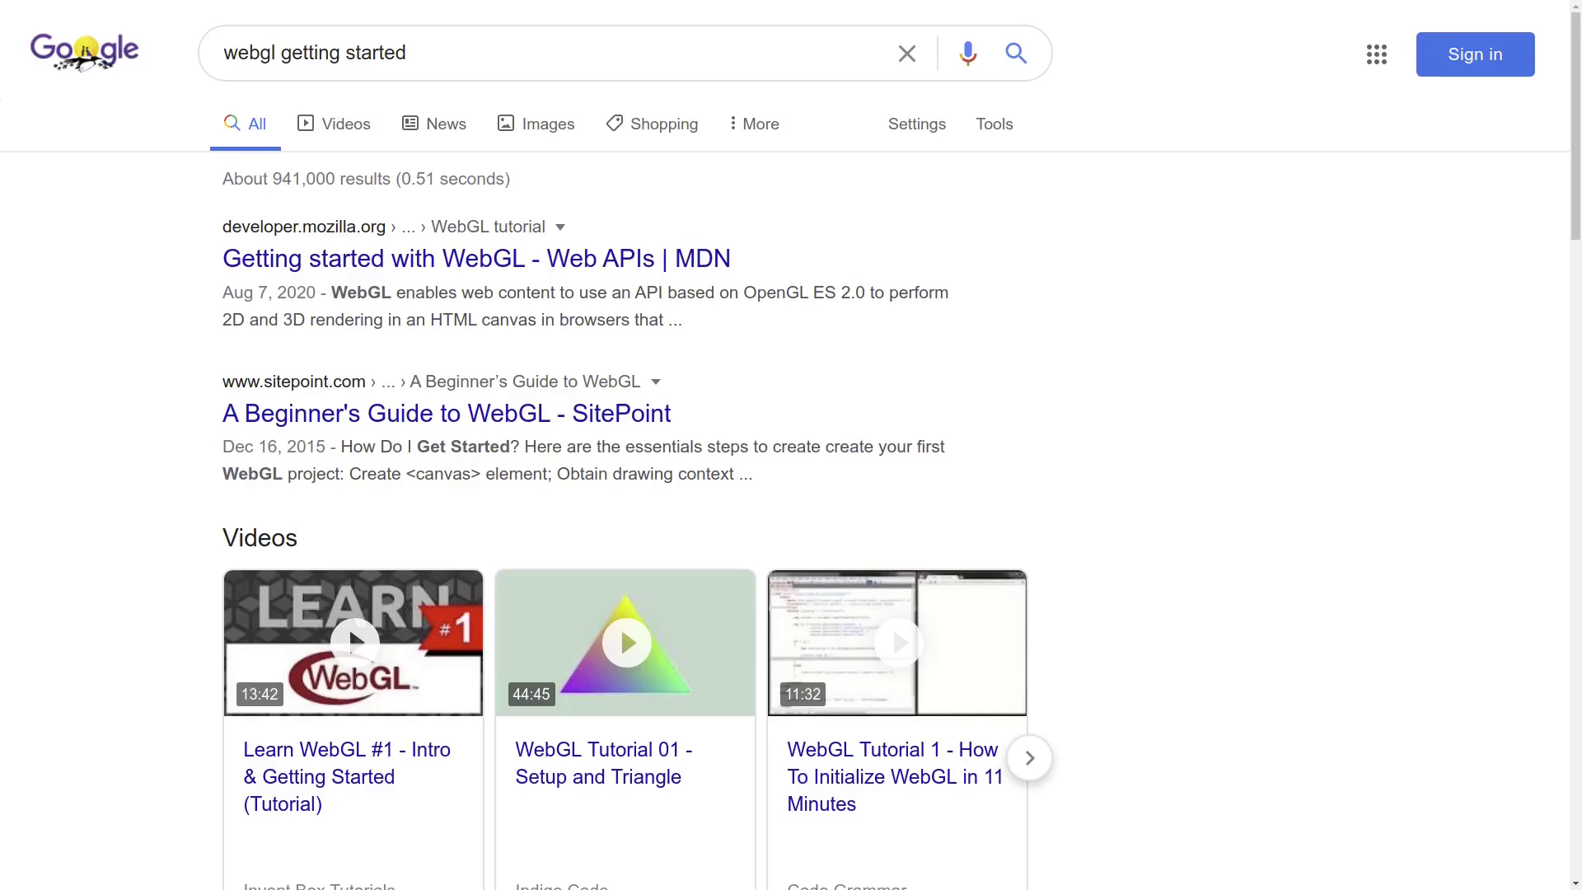
left_click(474, 259)
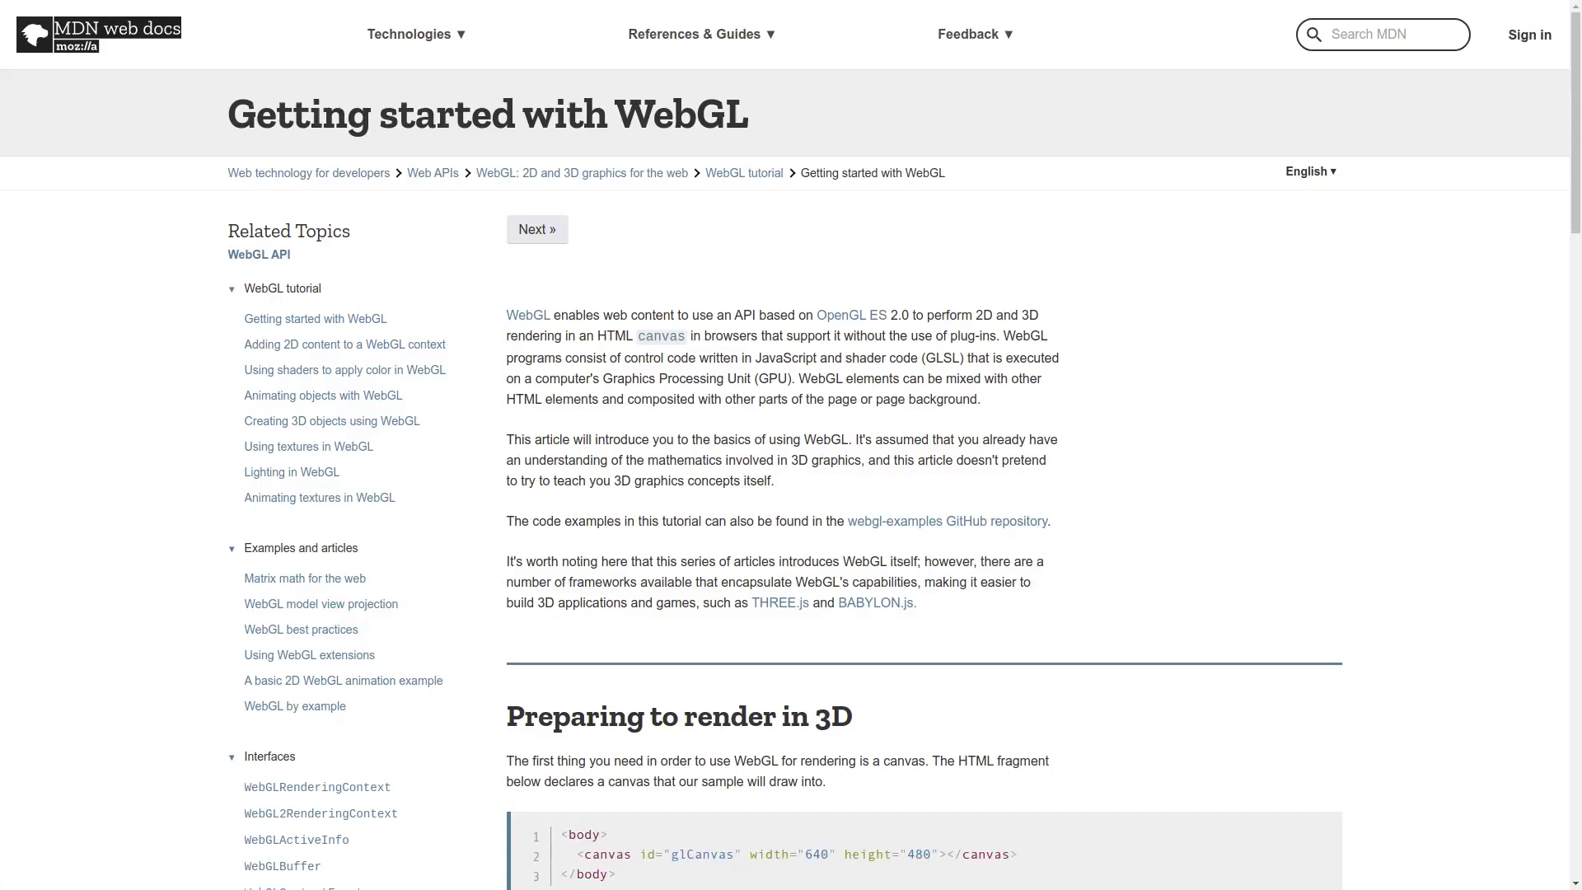
Scroll through the MDN Getting started with WebGL article
scroll("down", 3)
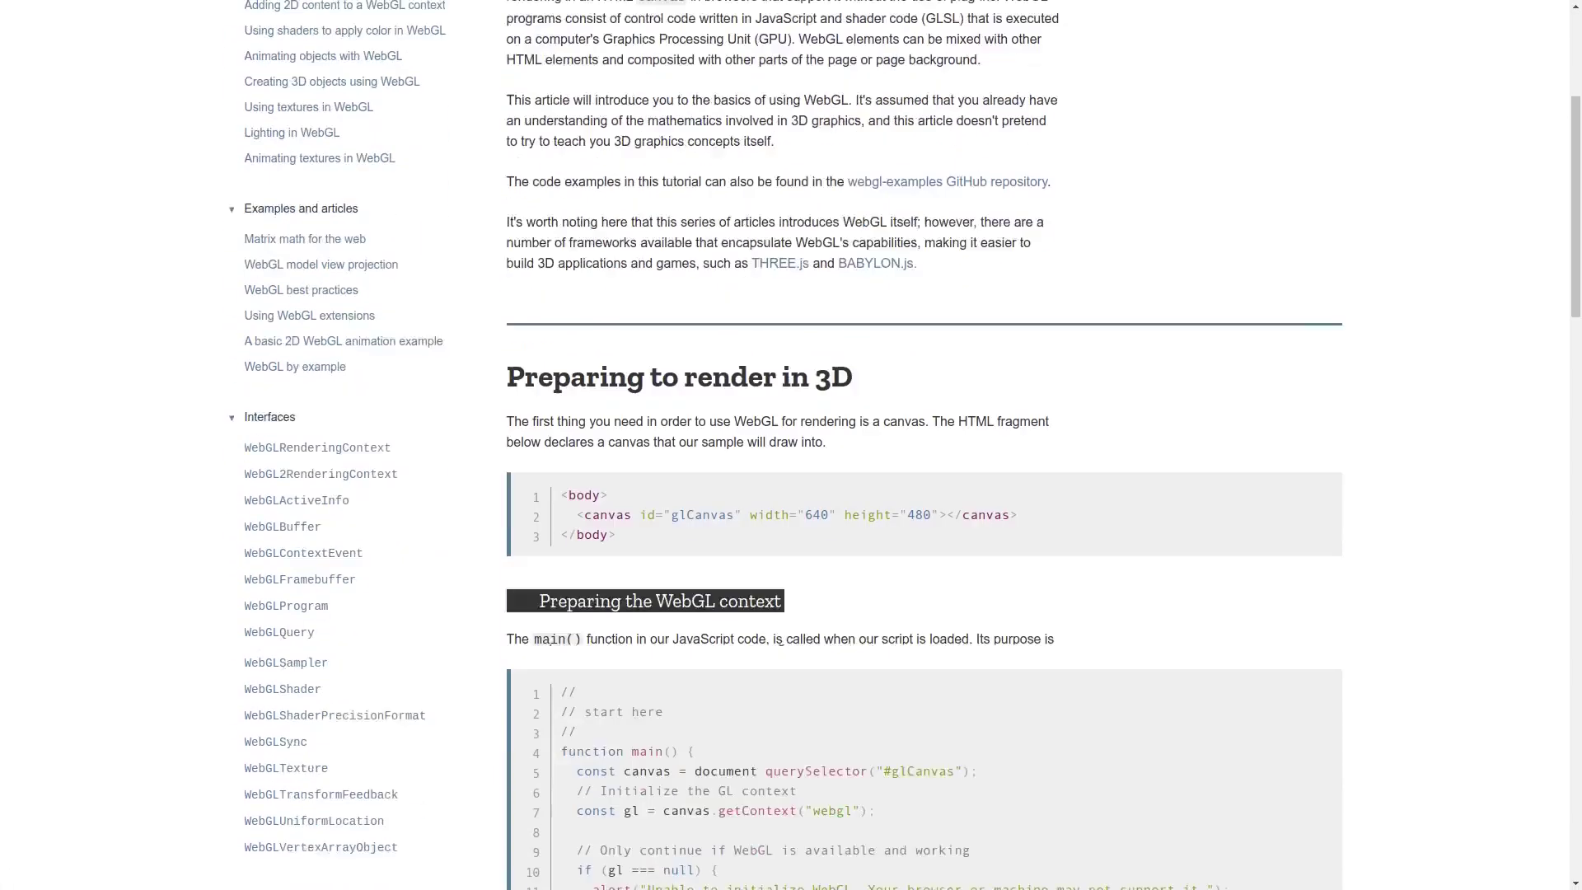
scroll("down", 3)
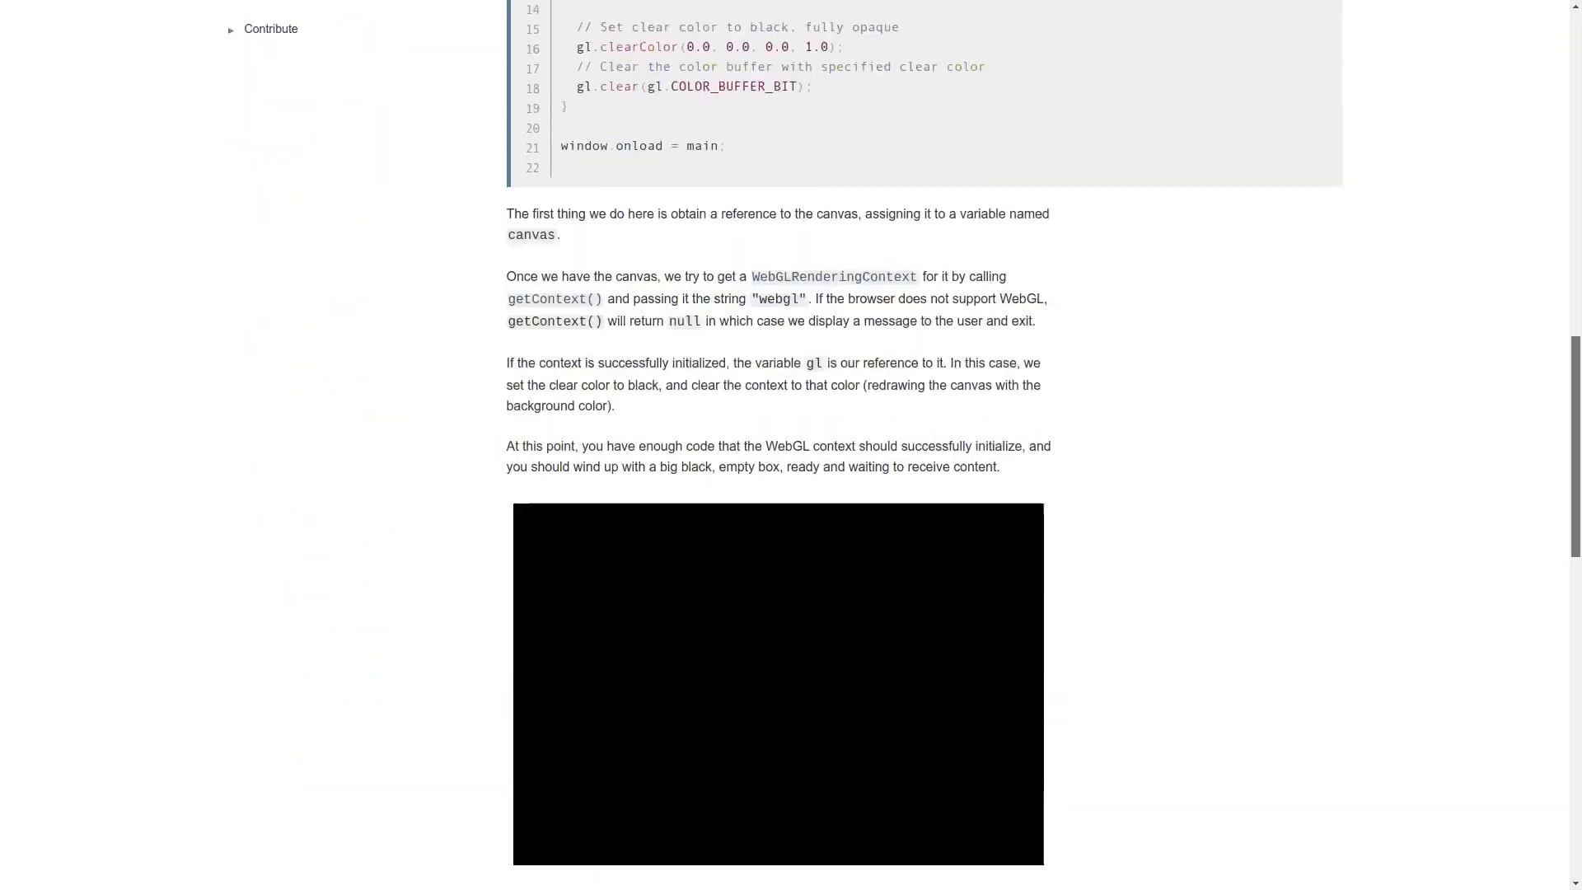
scroll("up", 3)
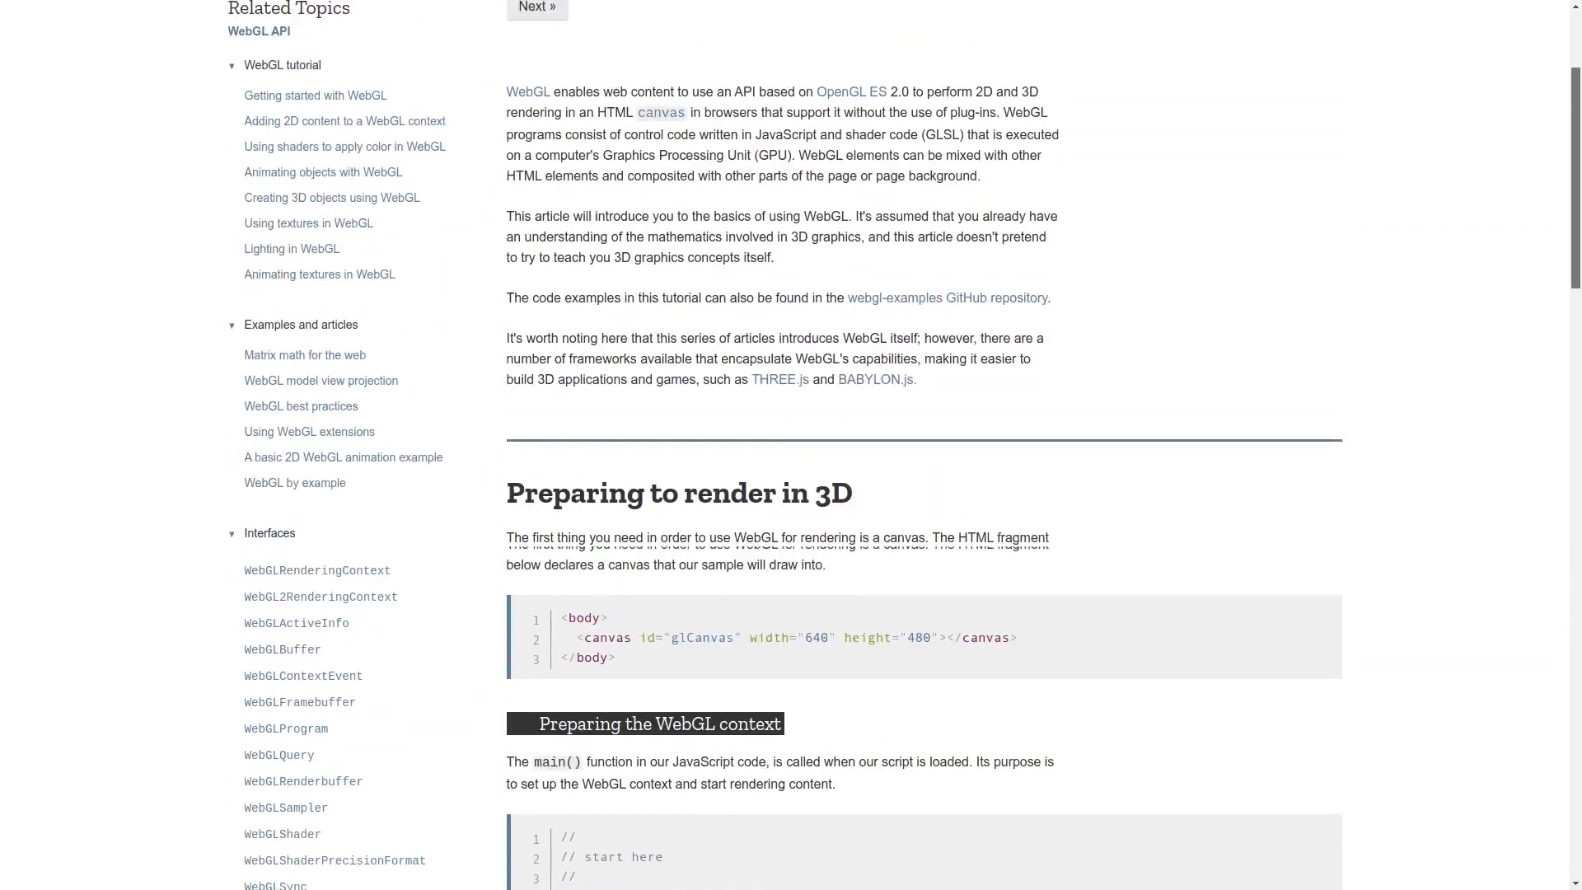
scroll("down", 3)
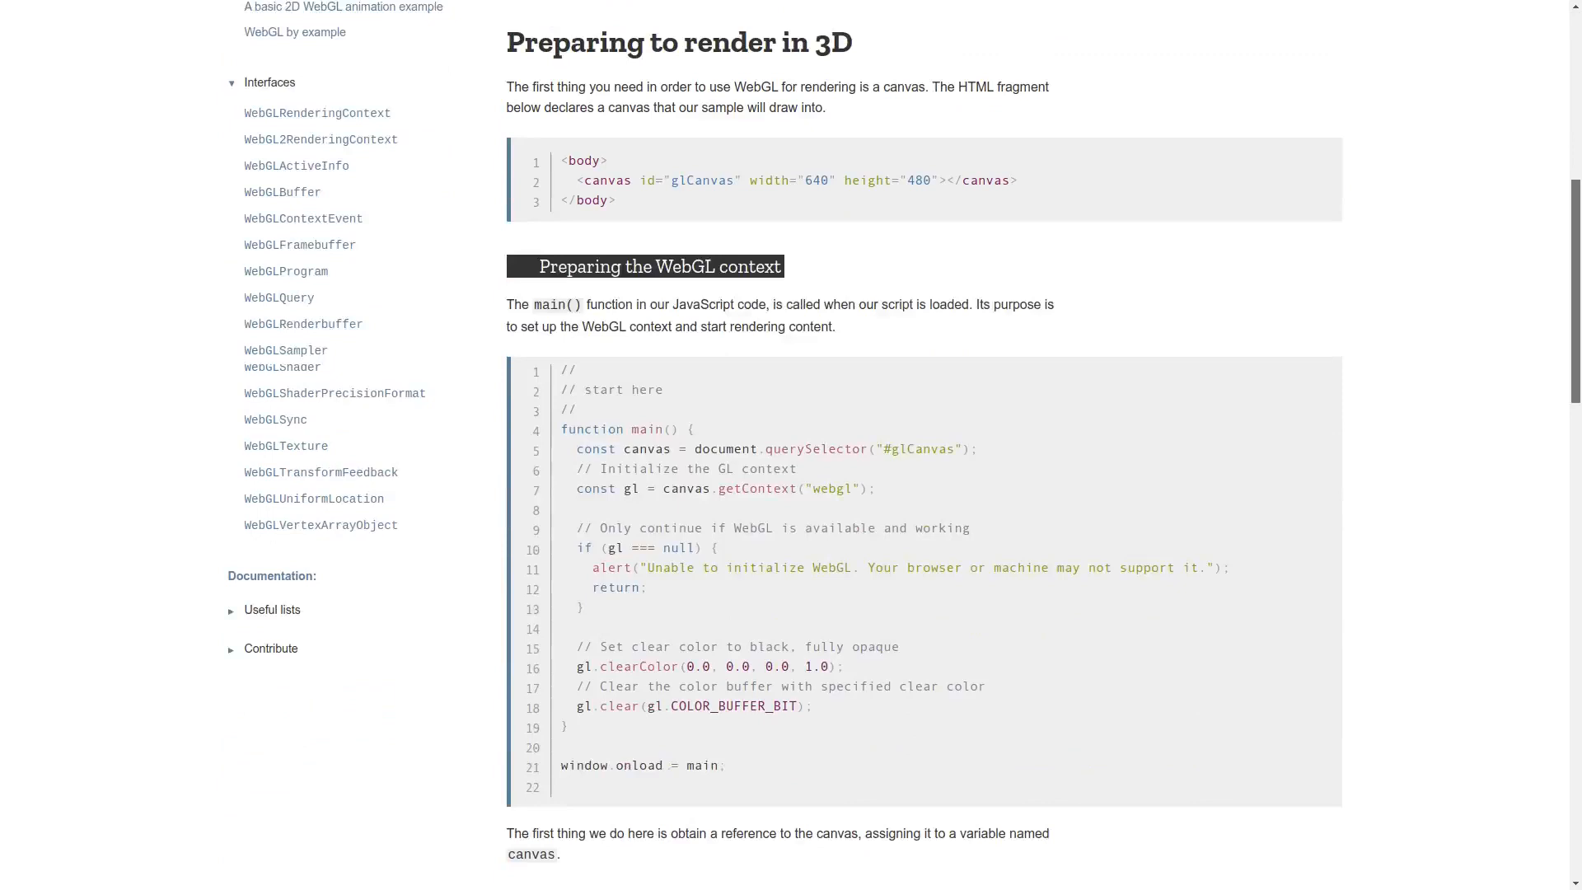
scroll("down", 3)
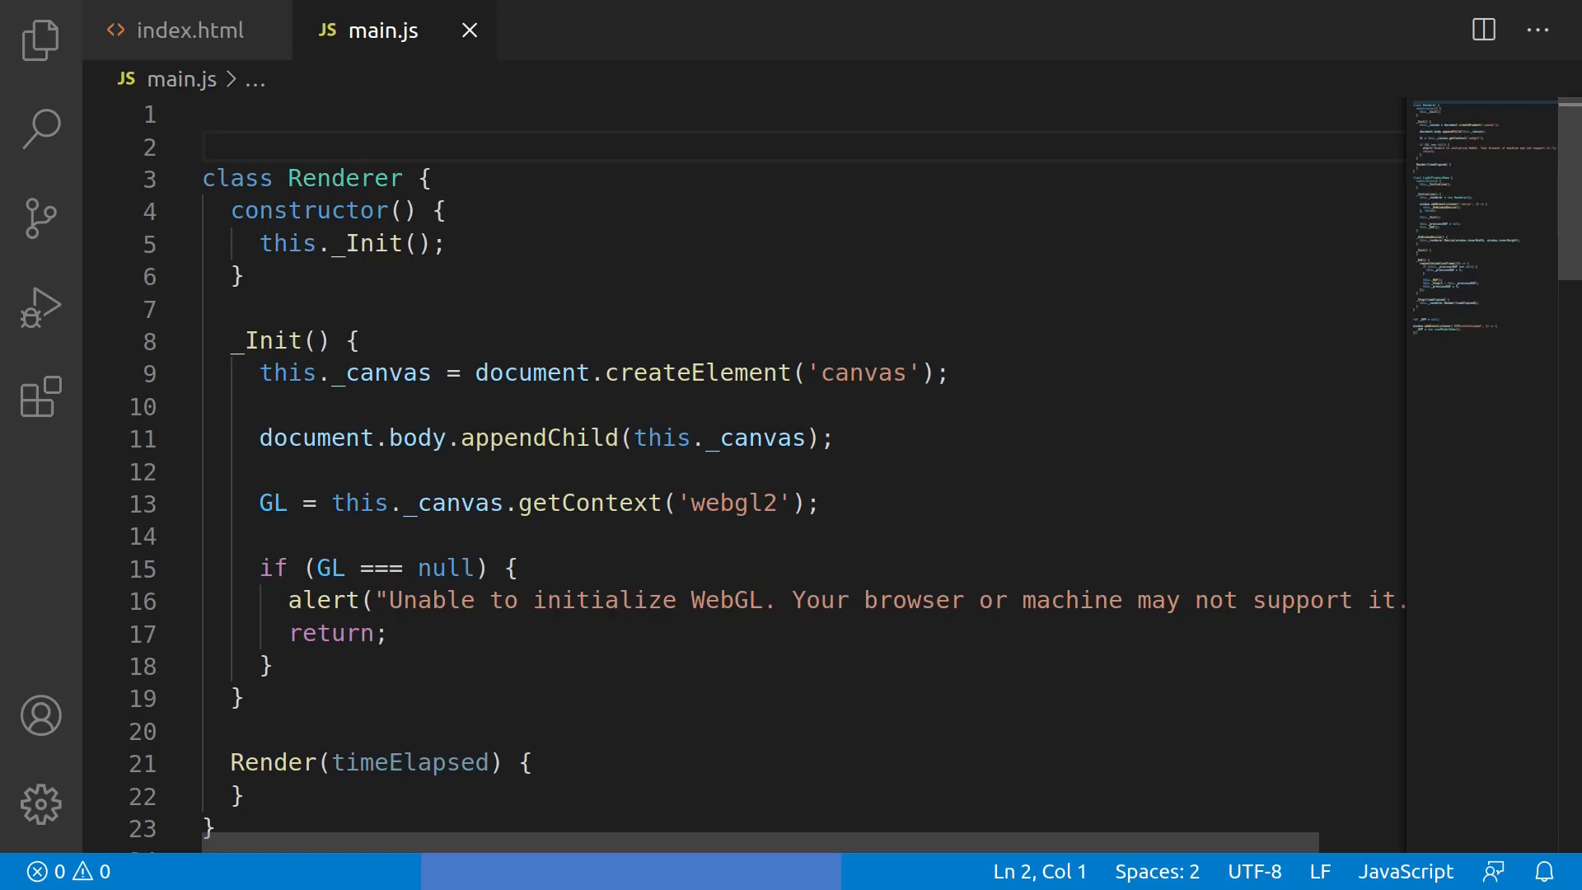
Select the Renderer class name in main.js while reviewing its _Init canvas setup
left_click(363, 178)
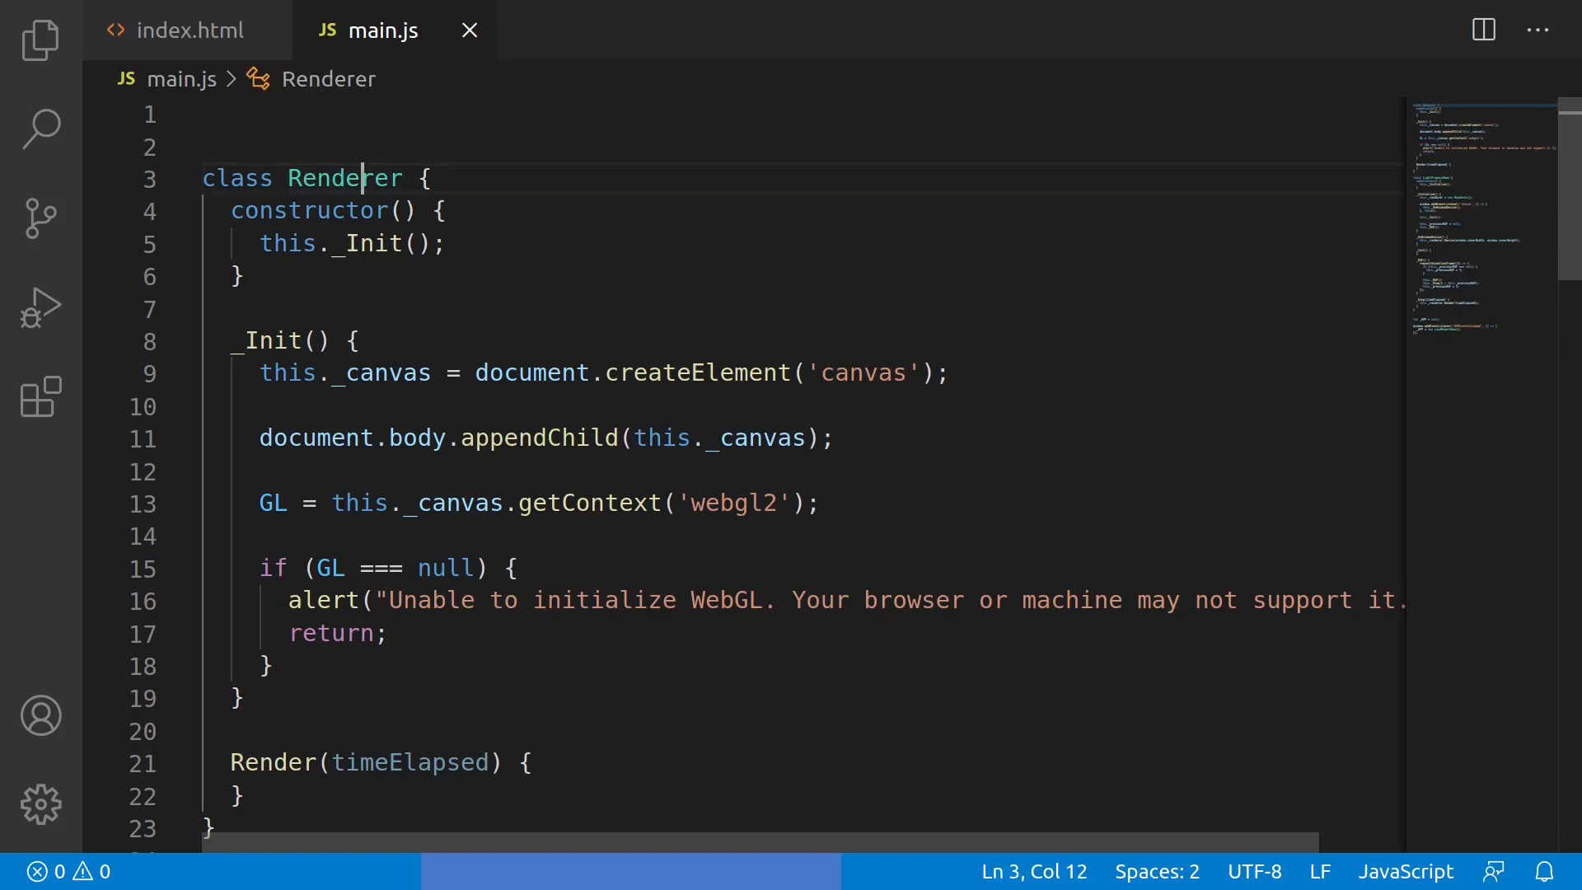
double_click(343, 178)
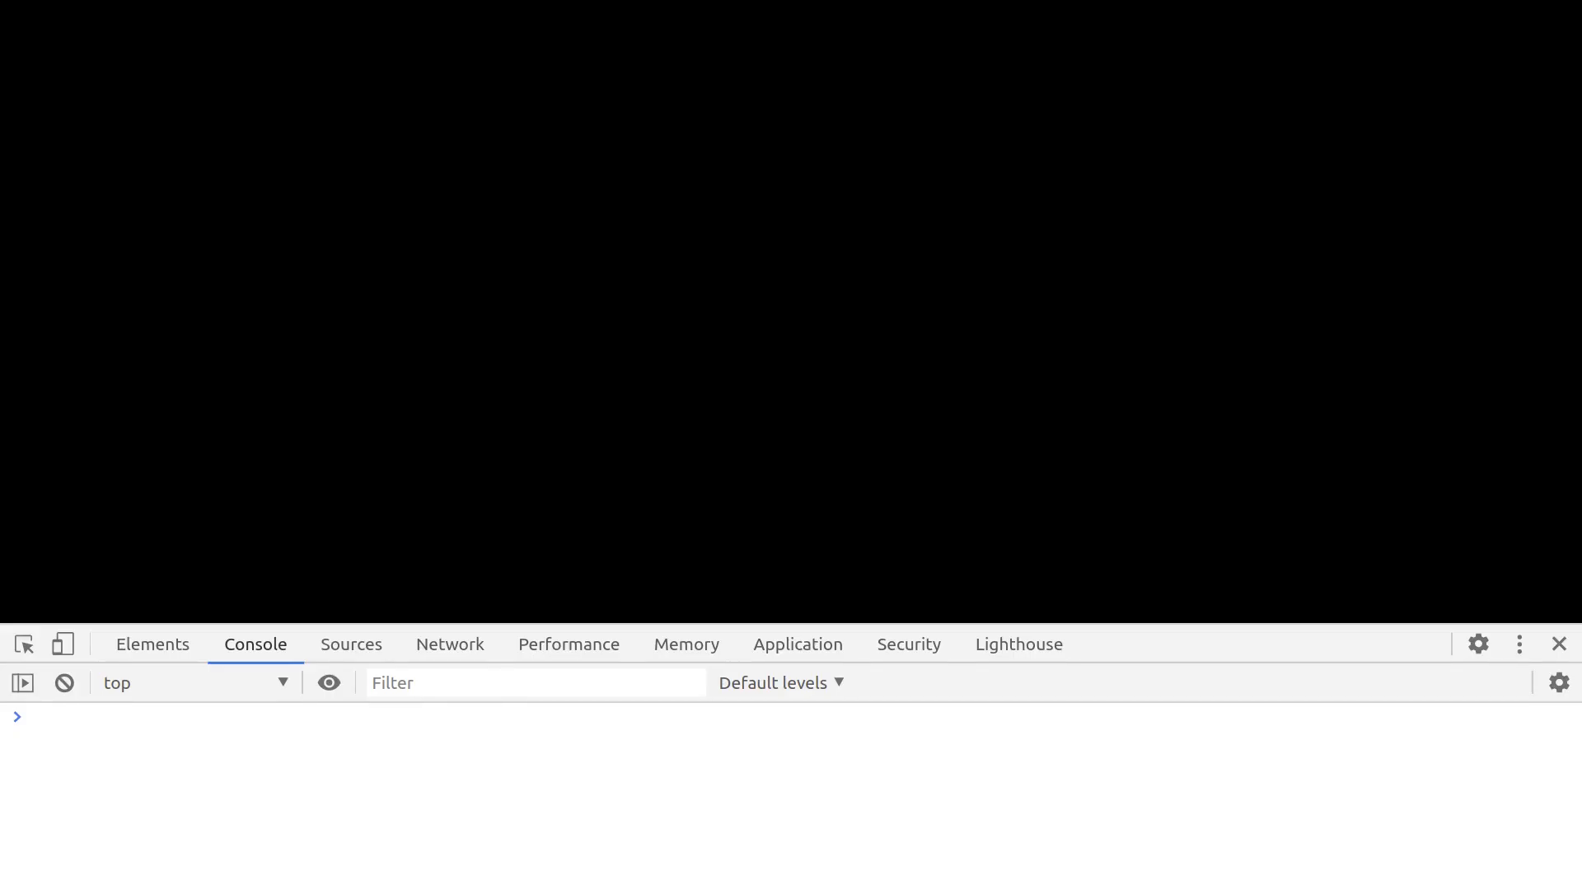
Note 'Works I guess? I see black' in the console, then select the WebGL2 getContext line
type("Works I guess")
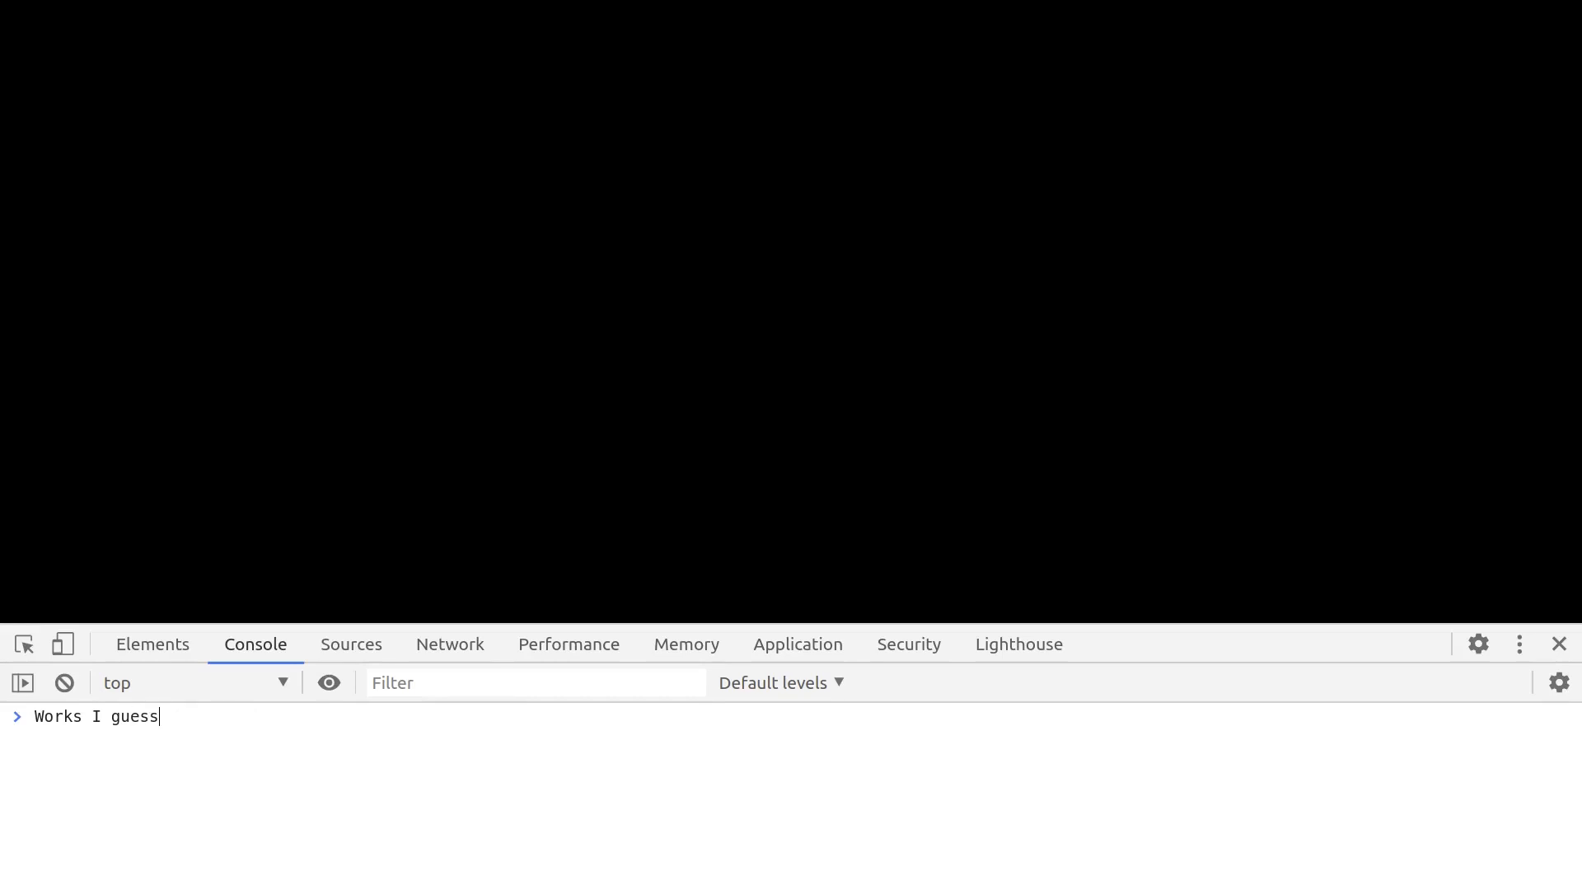
type("?")
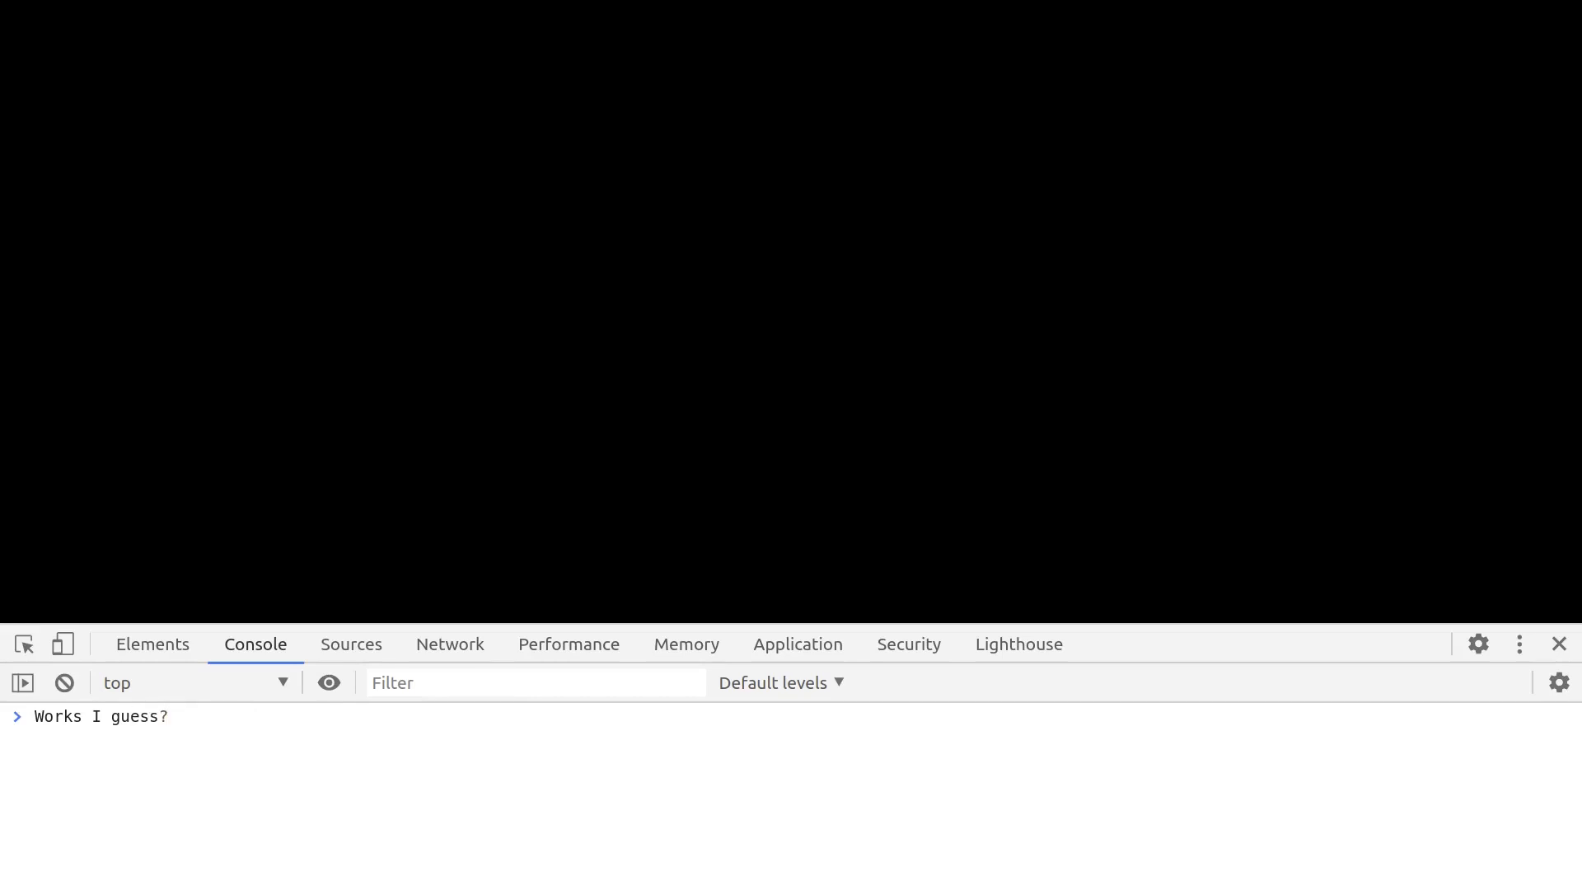
type("I see black")
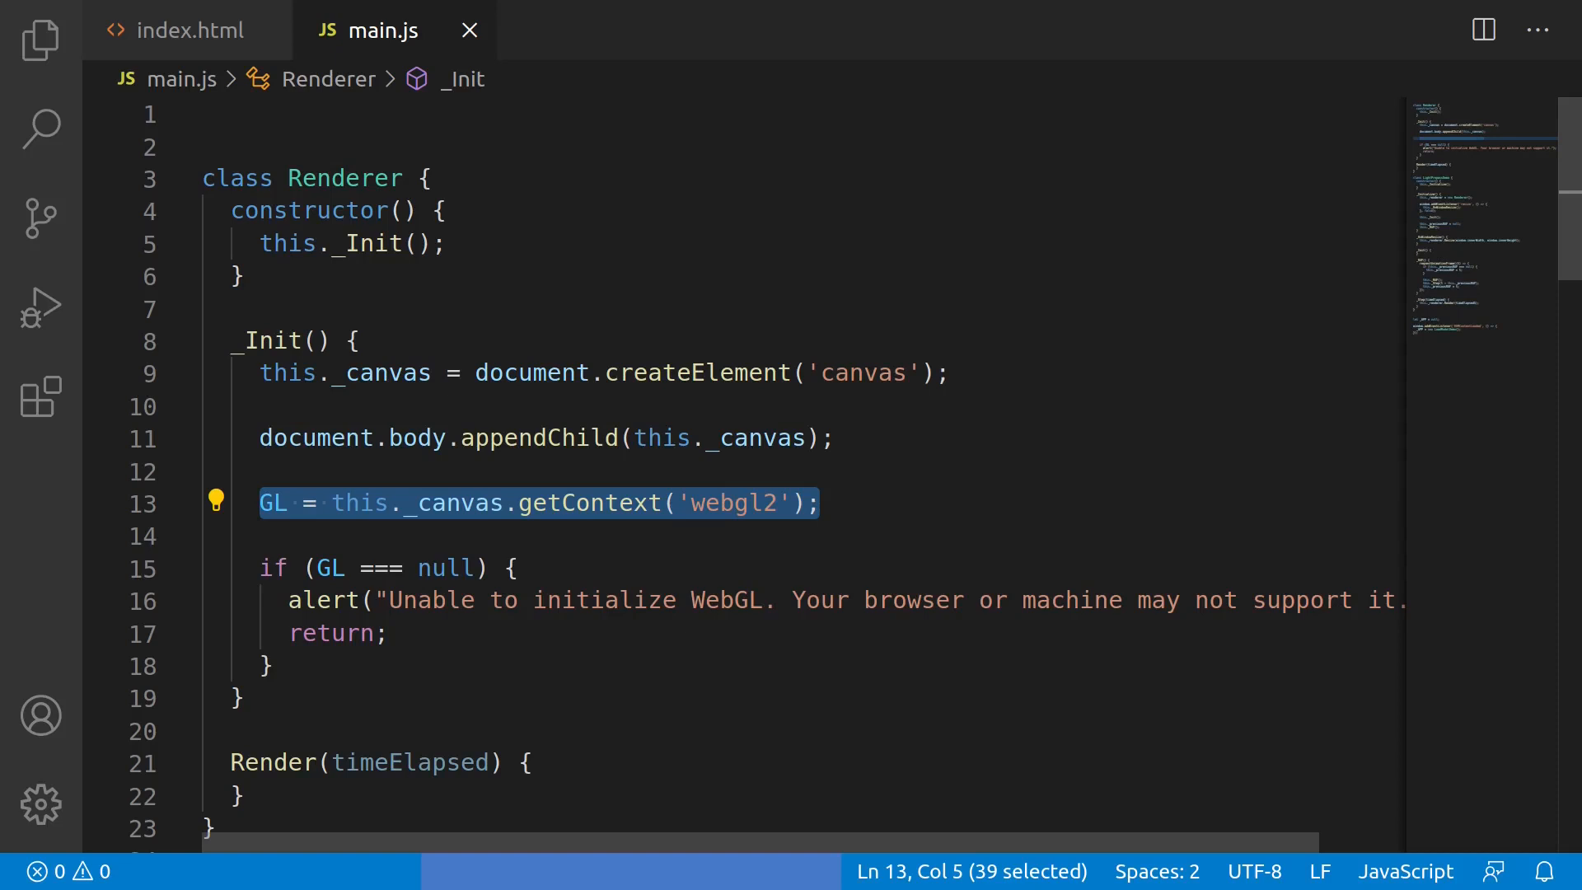
double_click(734, 502)
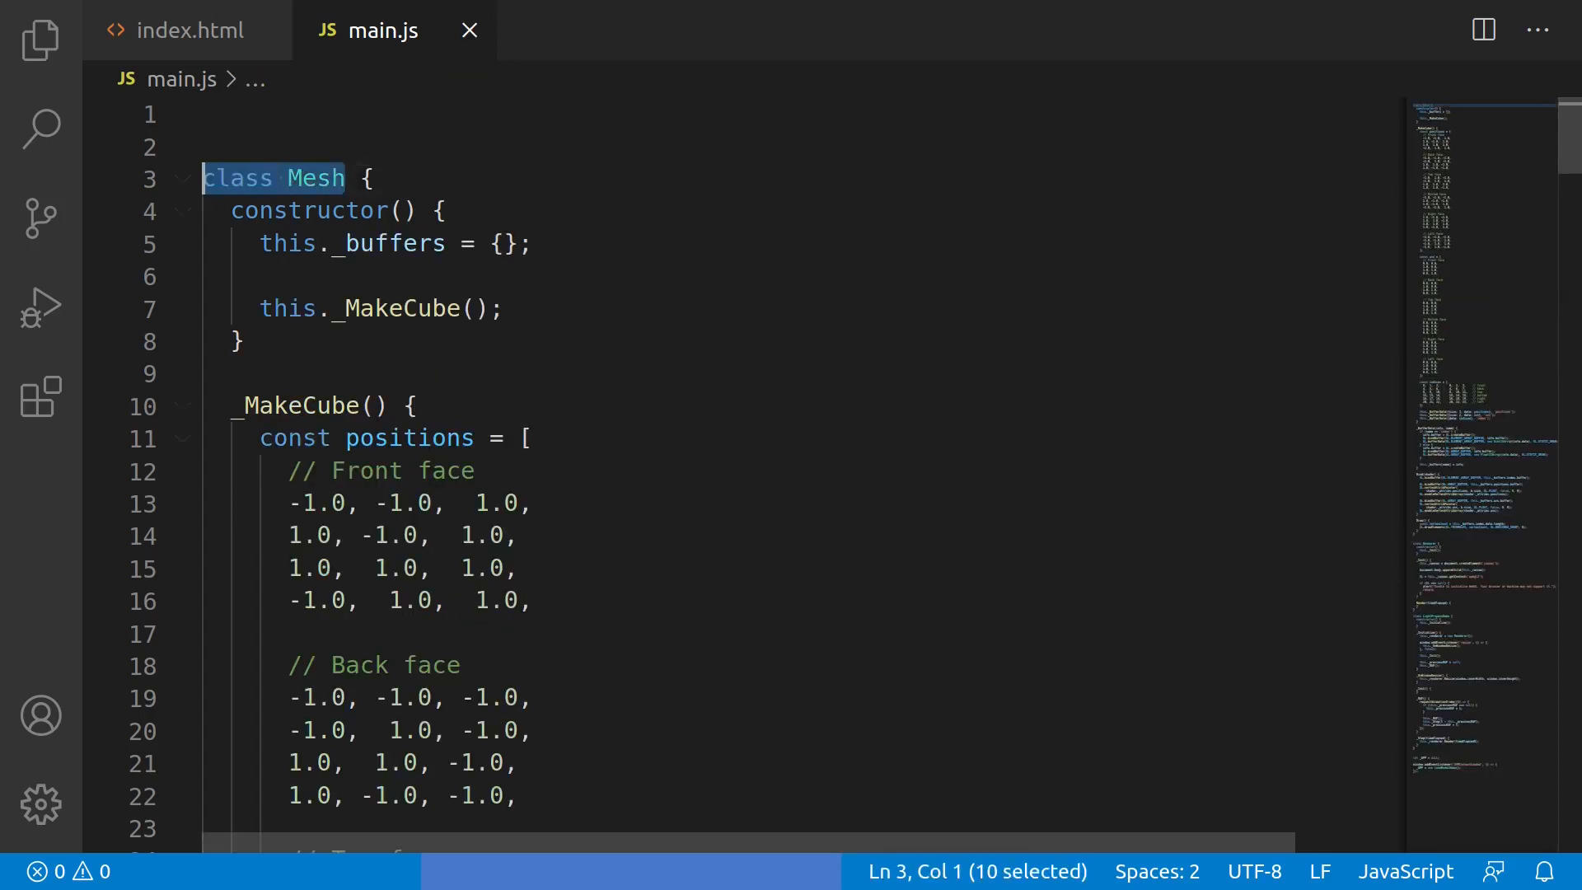
Bring up the main.js tab and select within the Mesh class constructor and _MakeCube
left_click(242, 277)
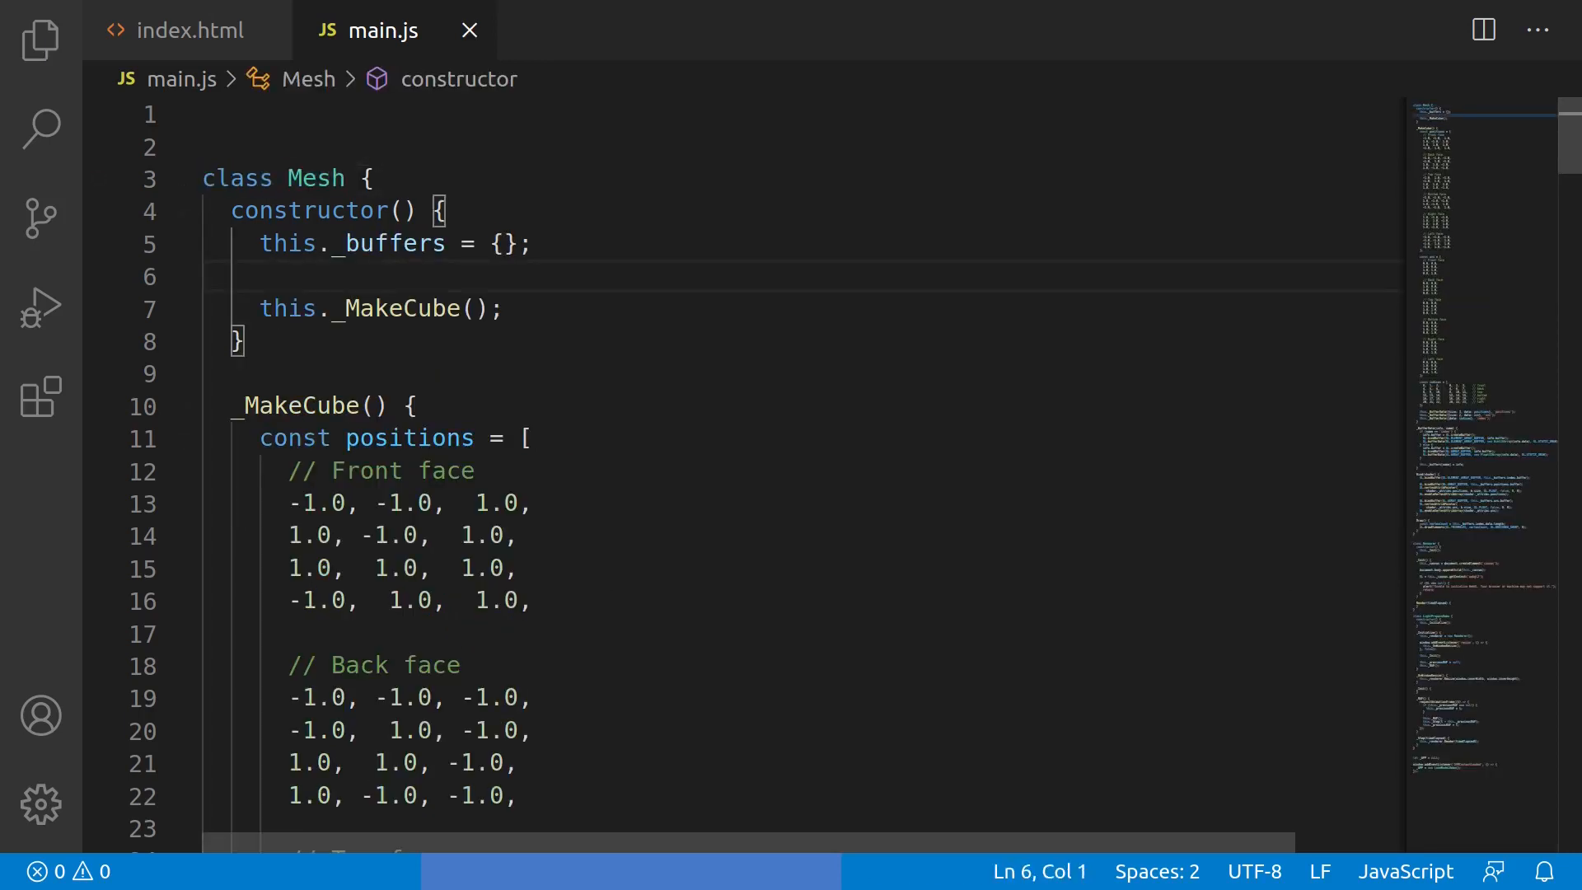
double_click(399, 308)
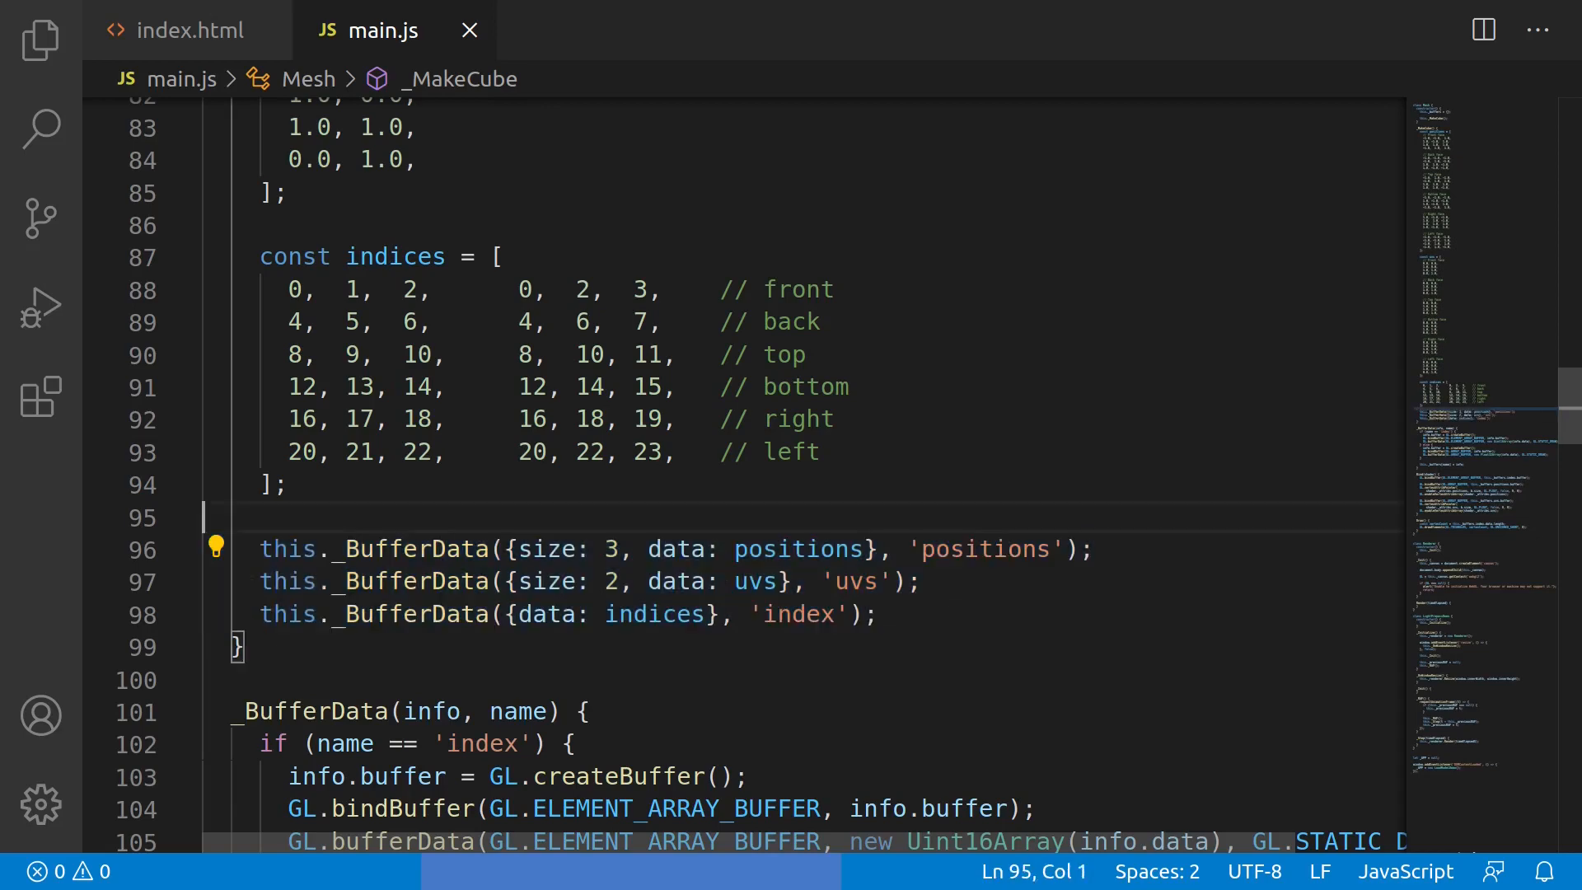
scroll("down", 3)
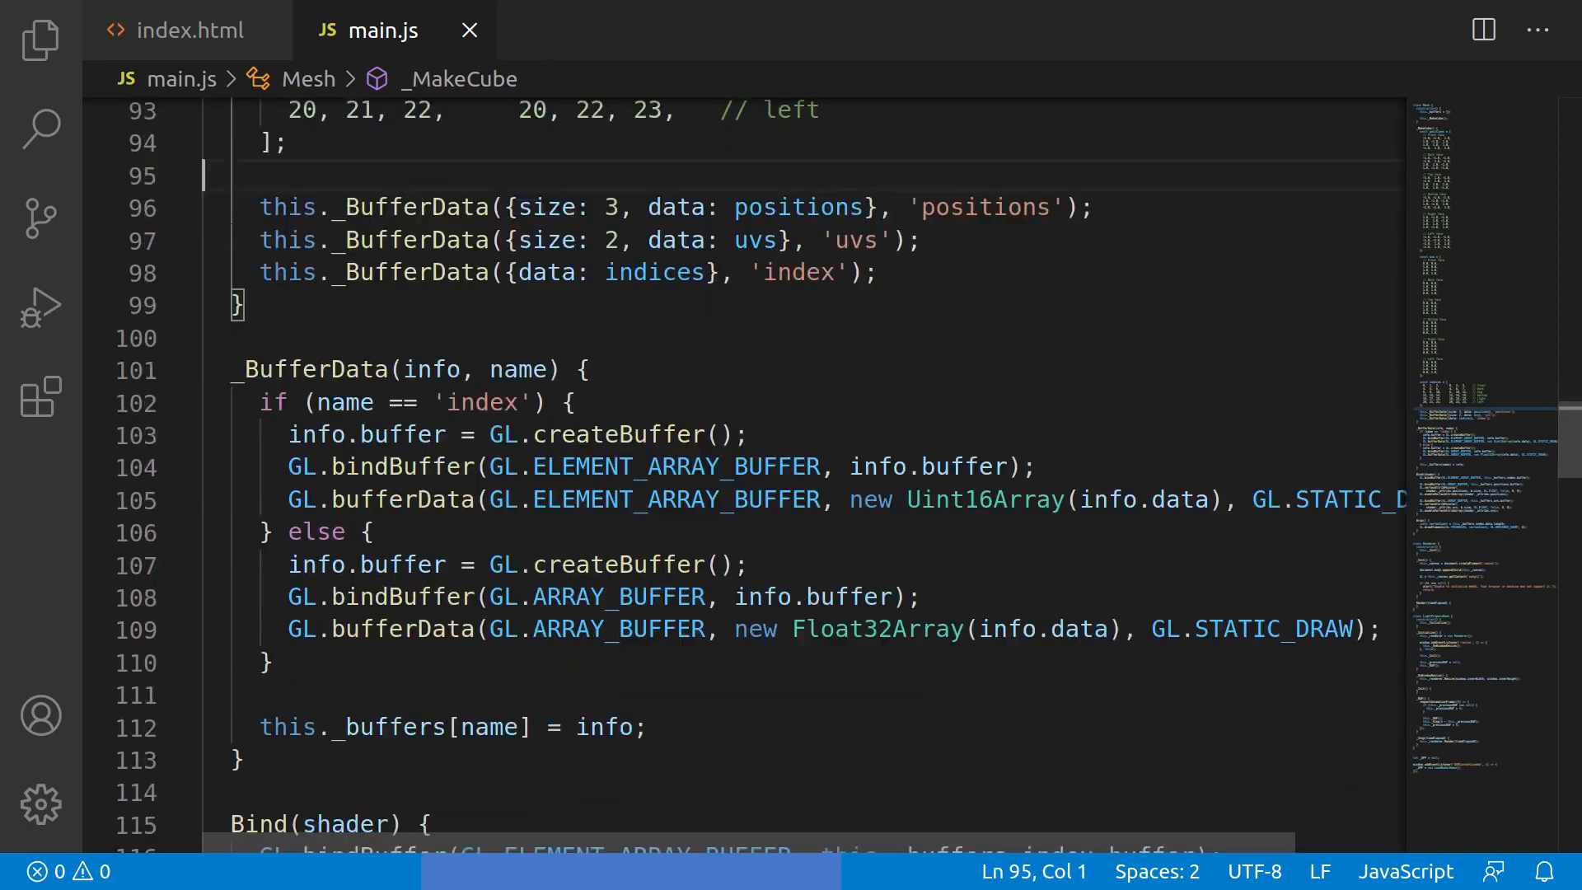
double_click(311, 284)
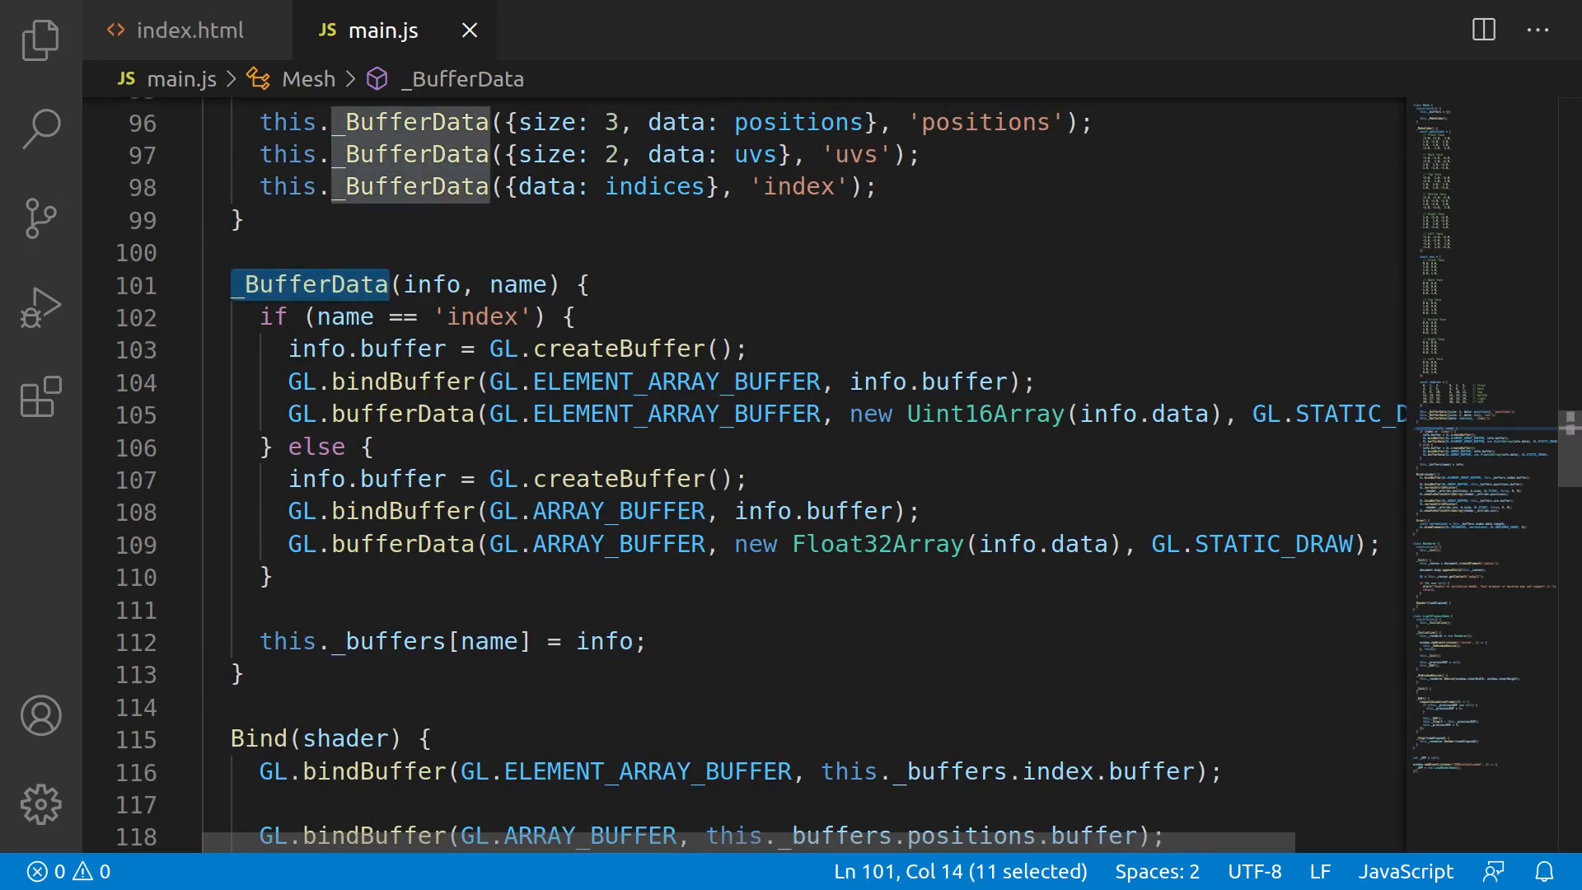
left_click(237, 285)
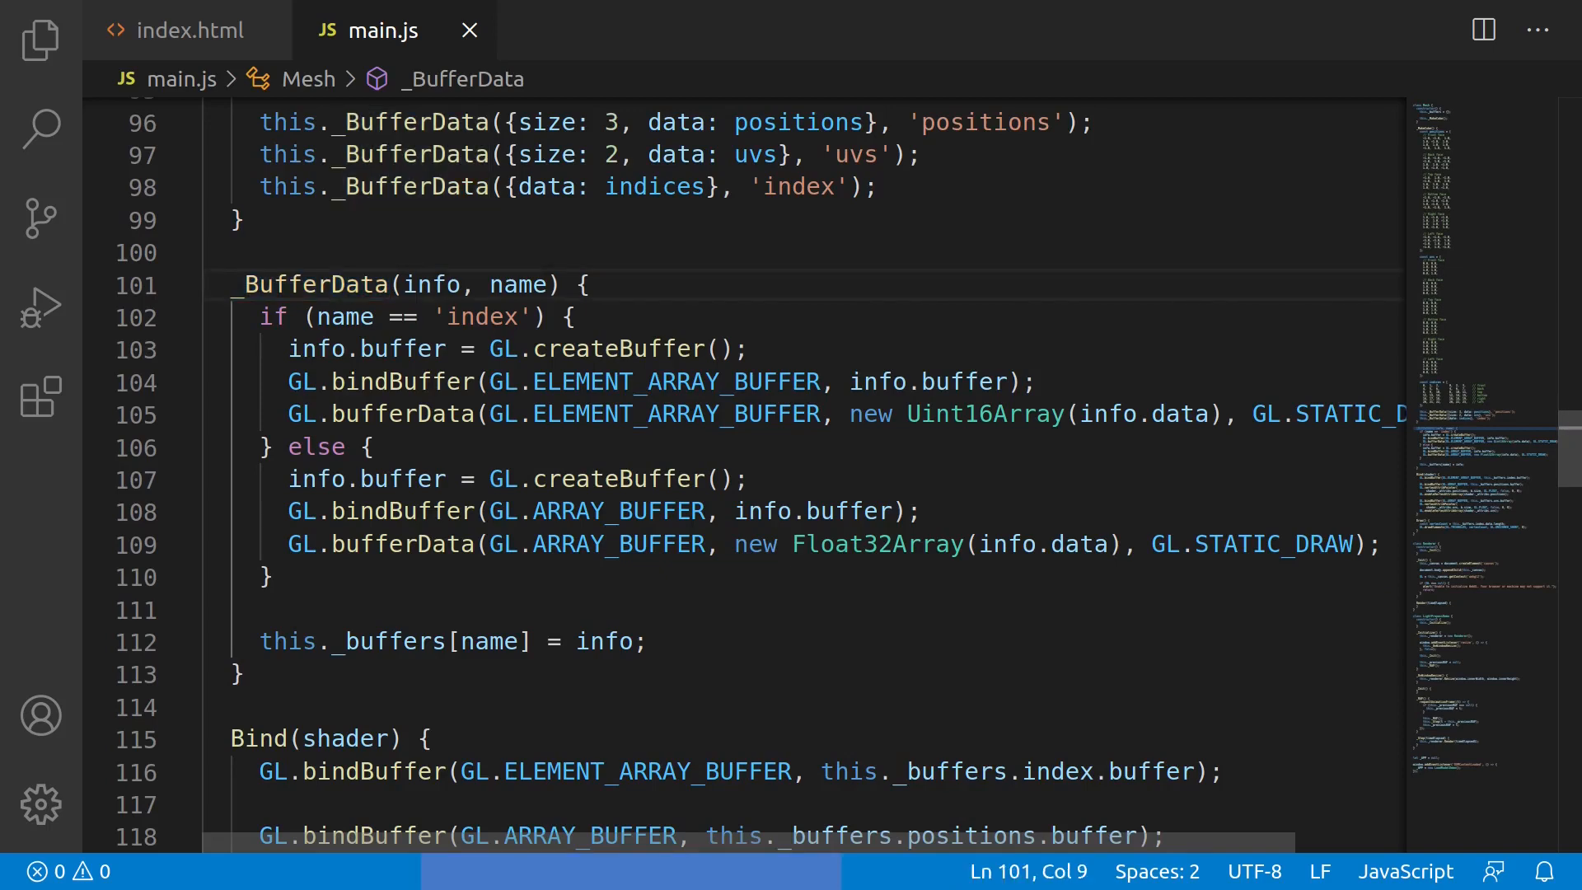
double_click(595, 478)
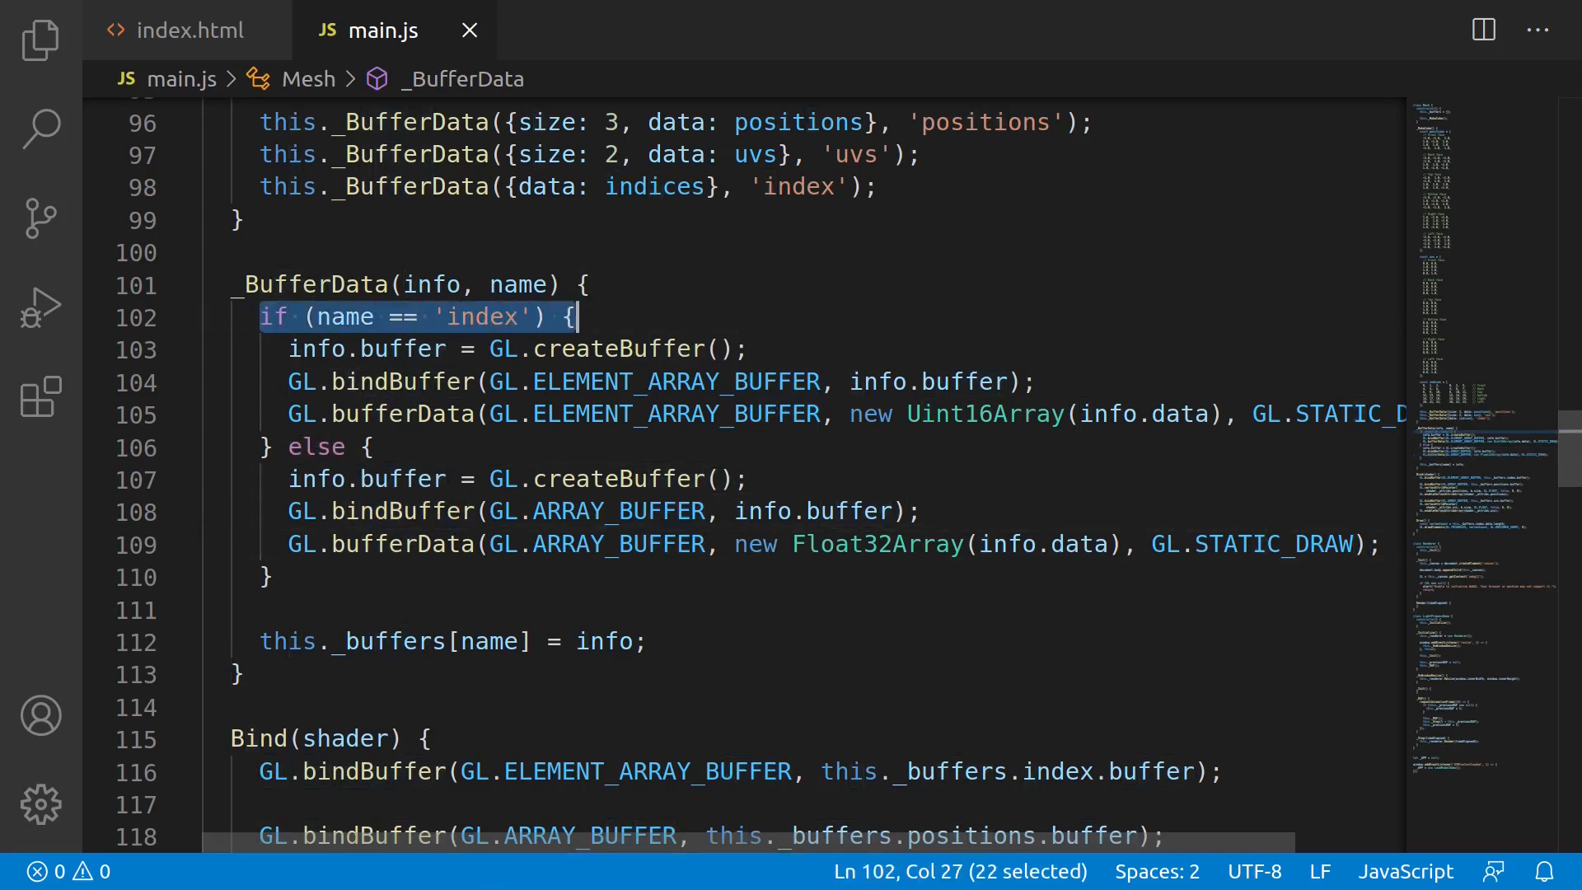
left_click(575, 316)
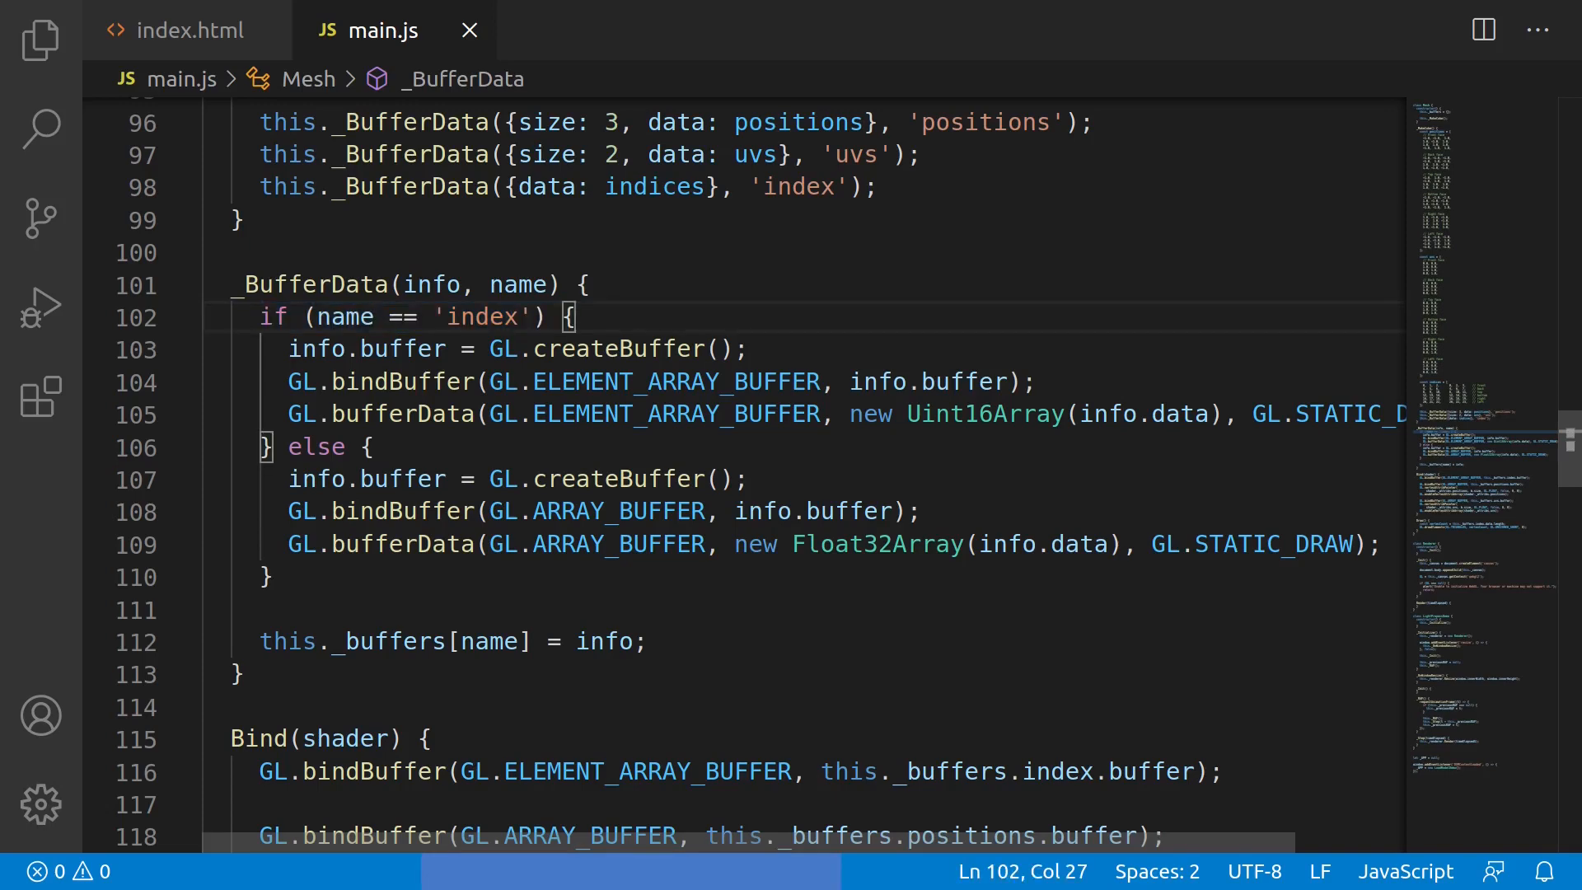
double_click(986, 413)
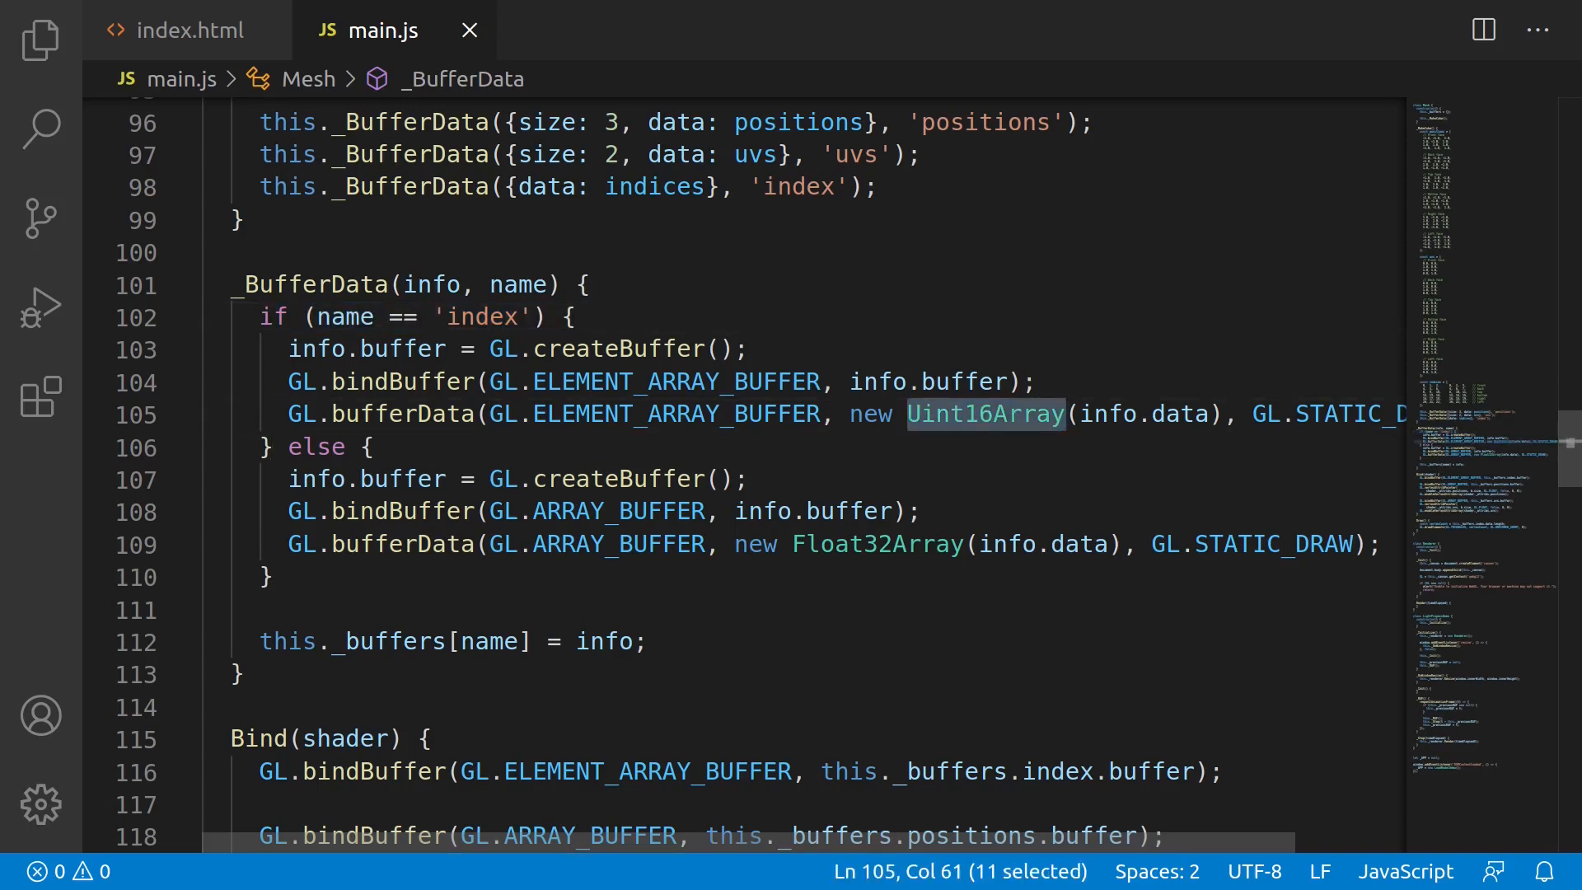
double_click(879, 544)
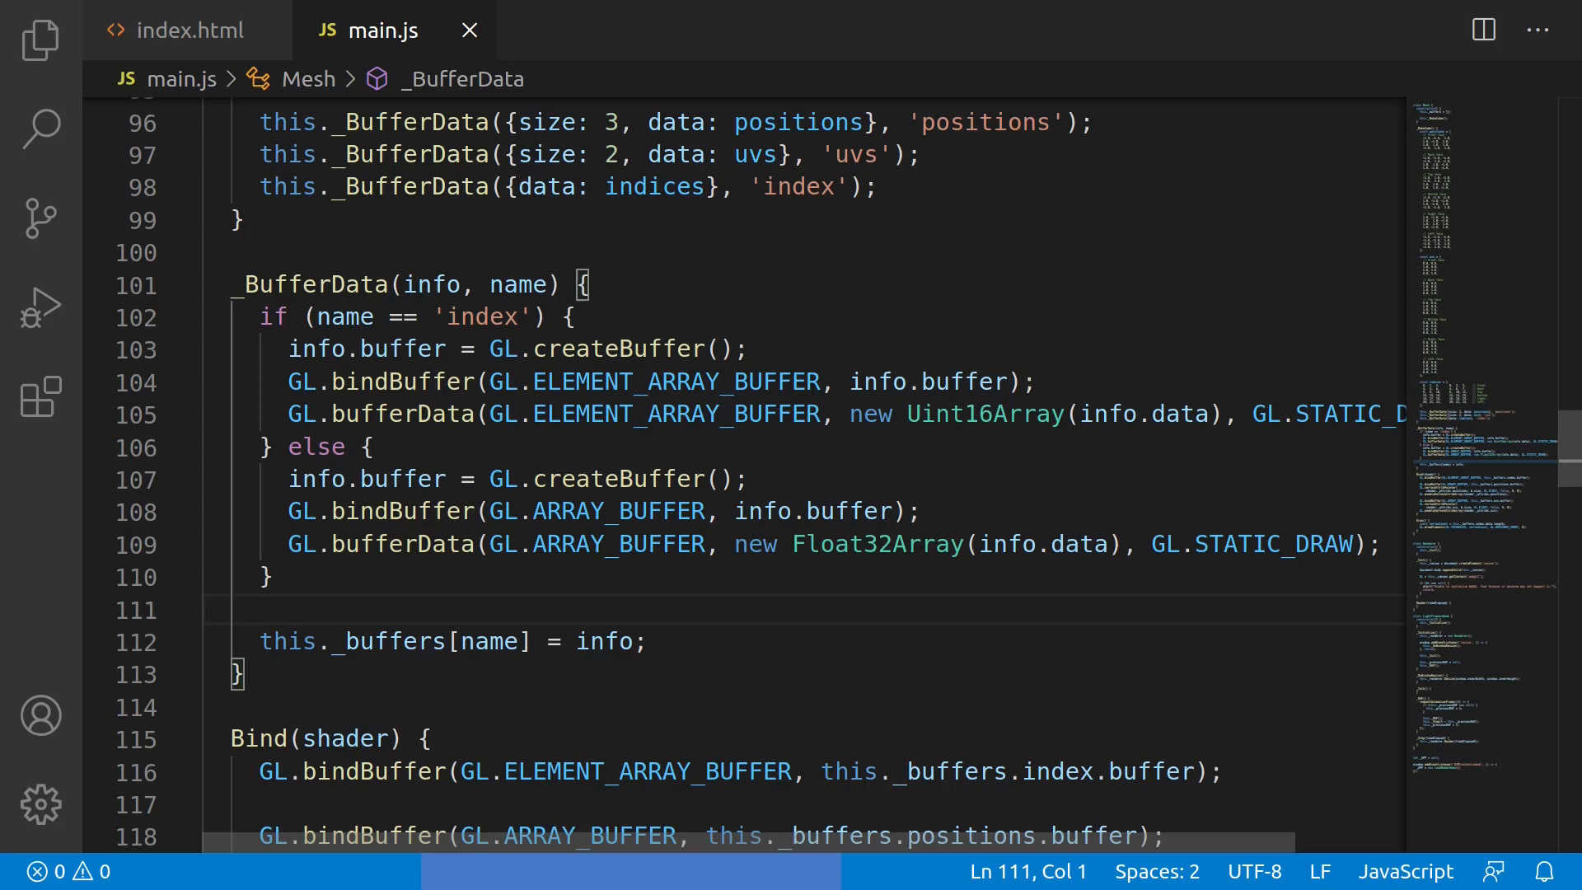
scroll("down", 3)
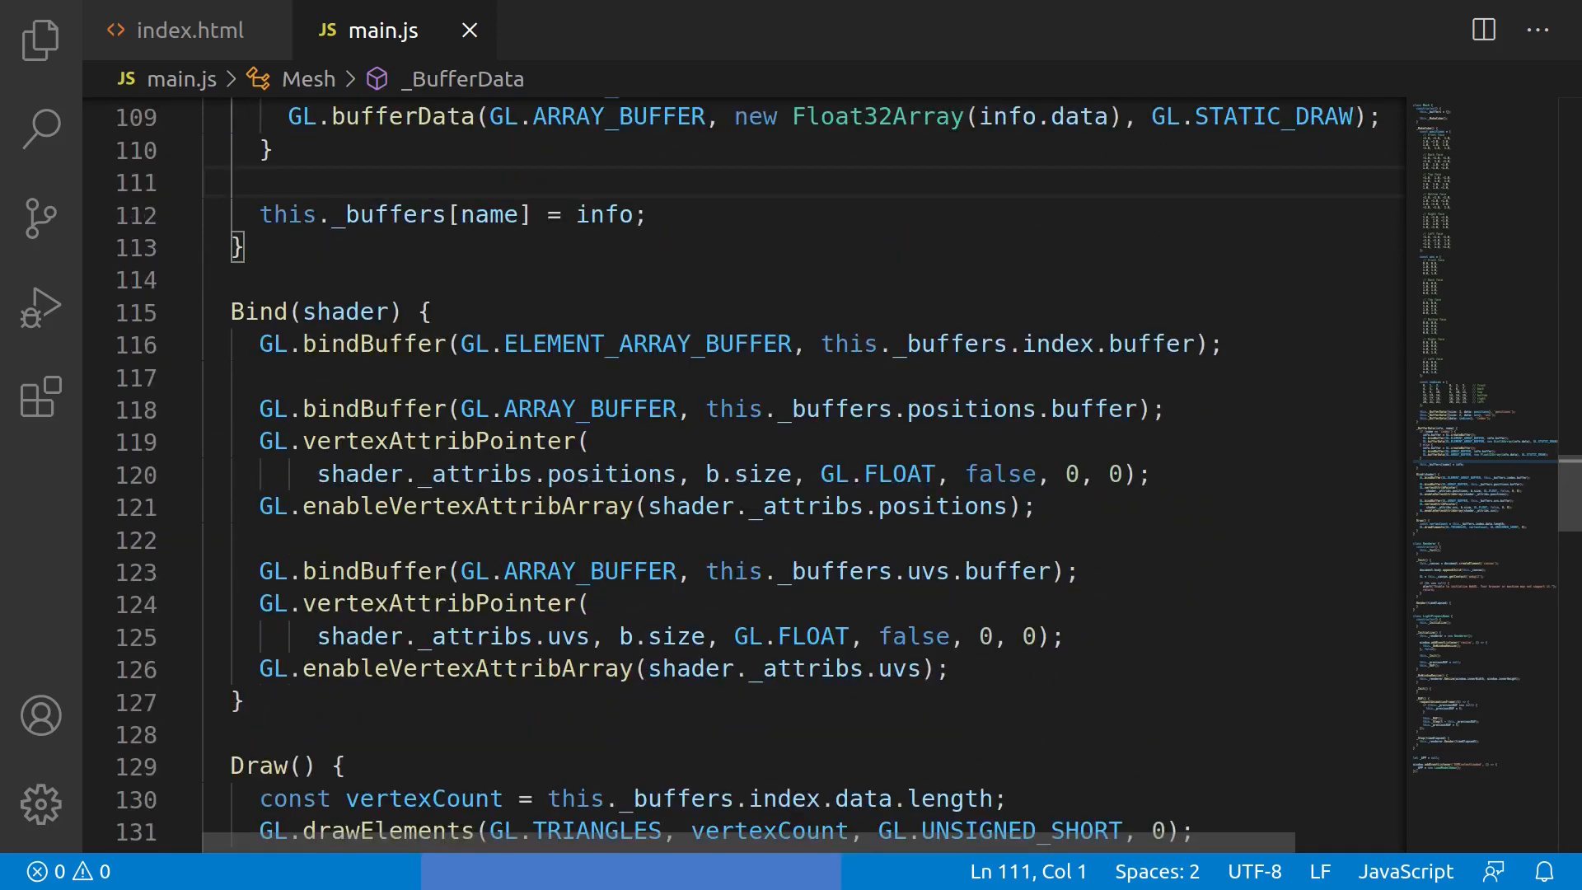
double_click(259, 311)
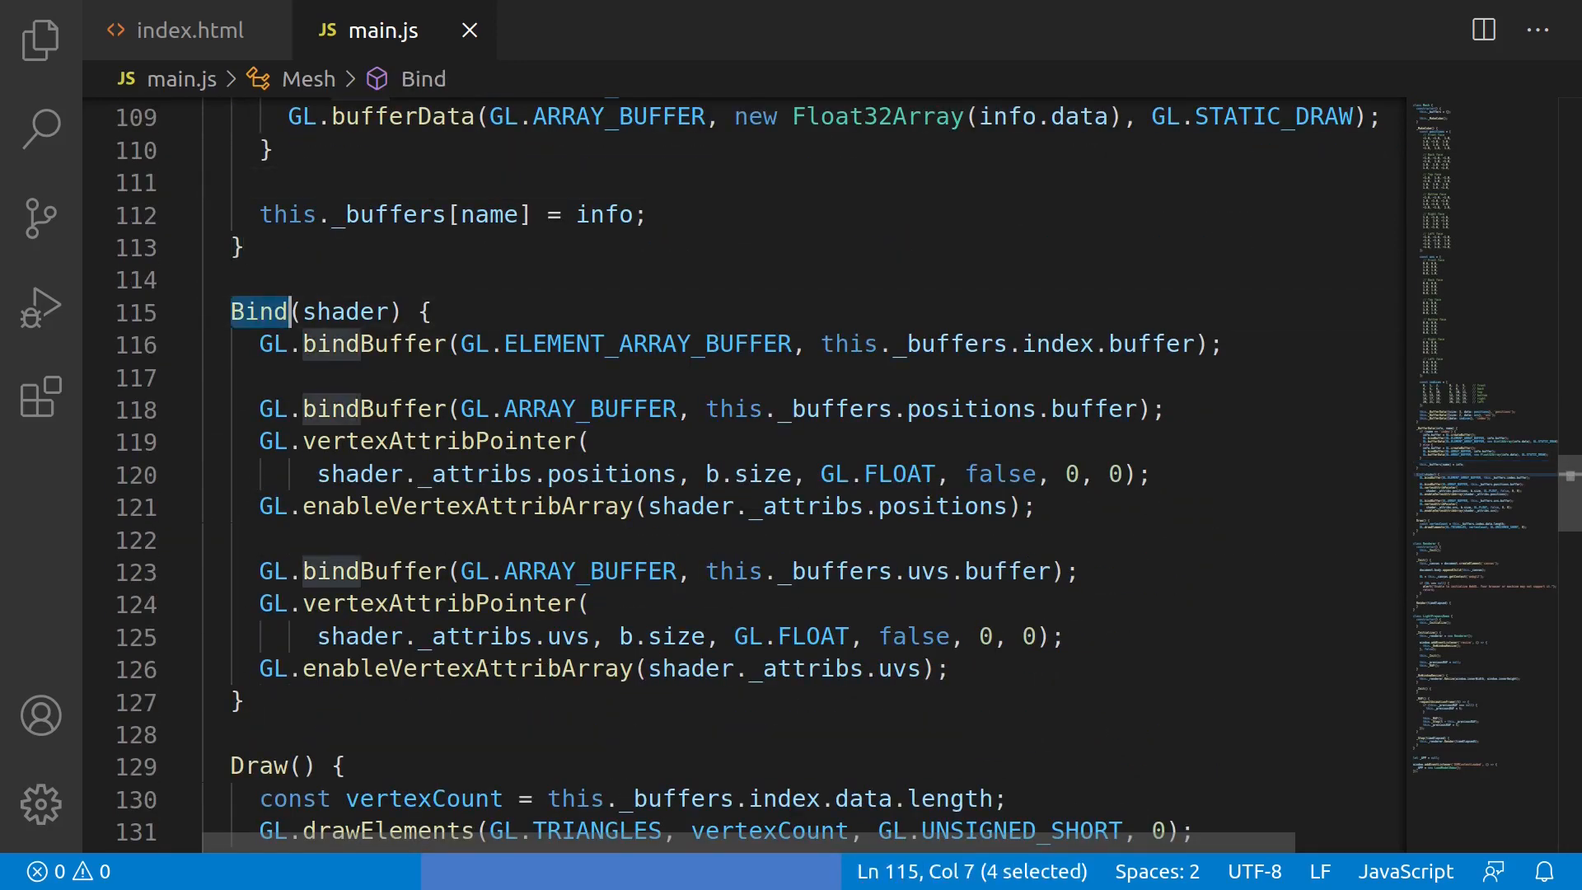
left_click(286, 312)
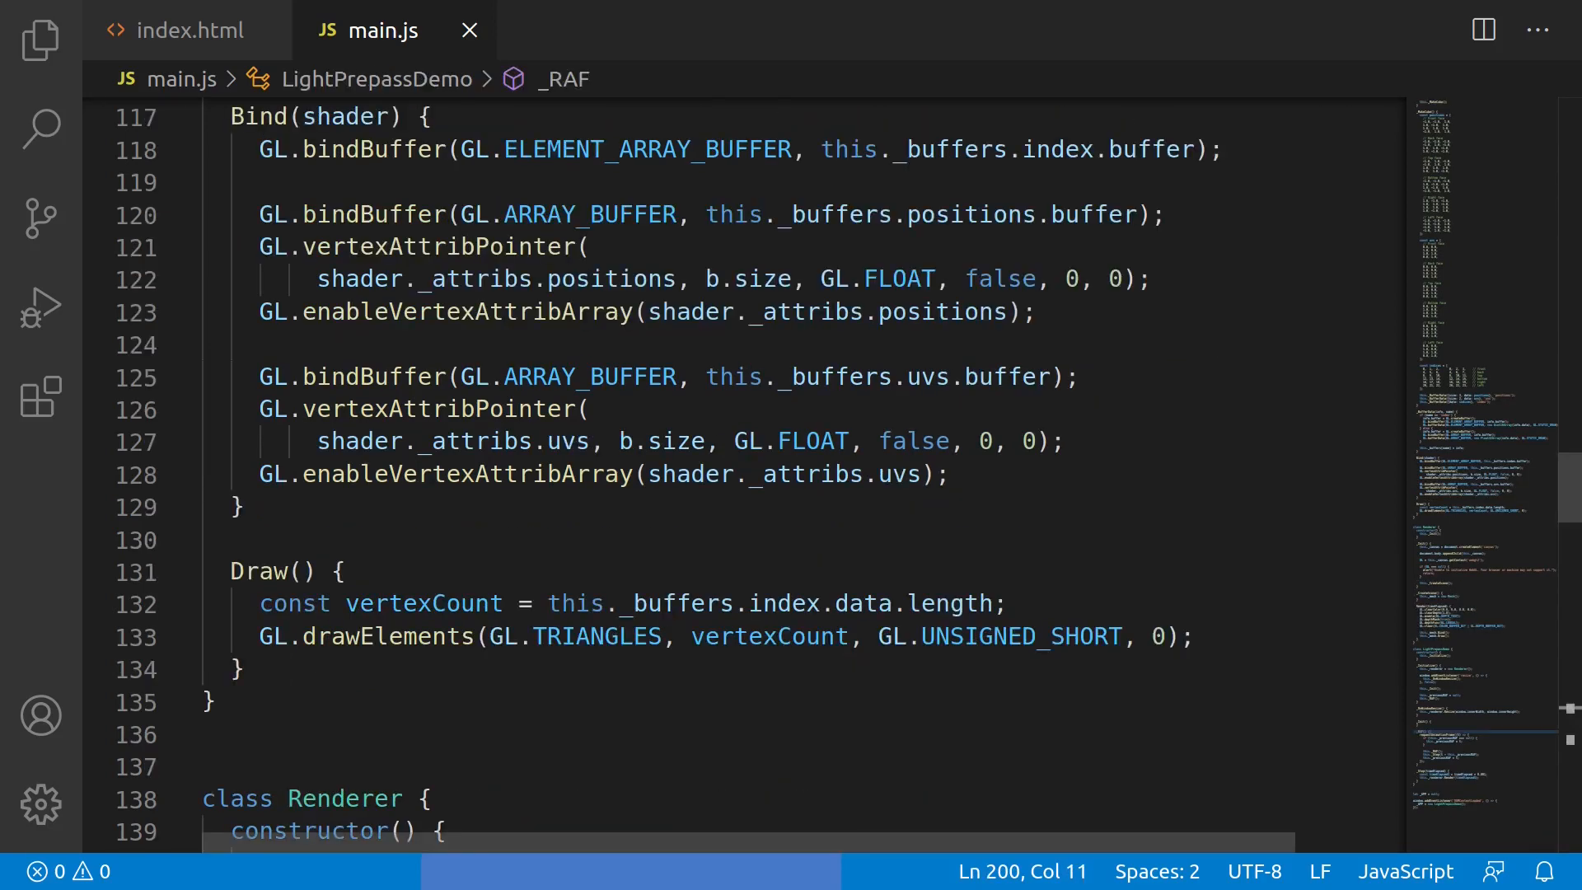
scroll("down", 3)
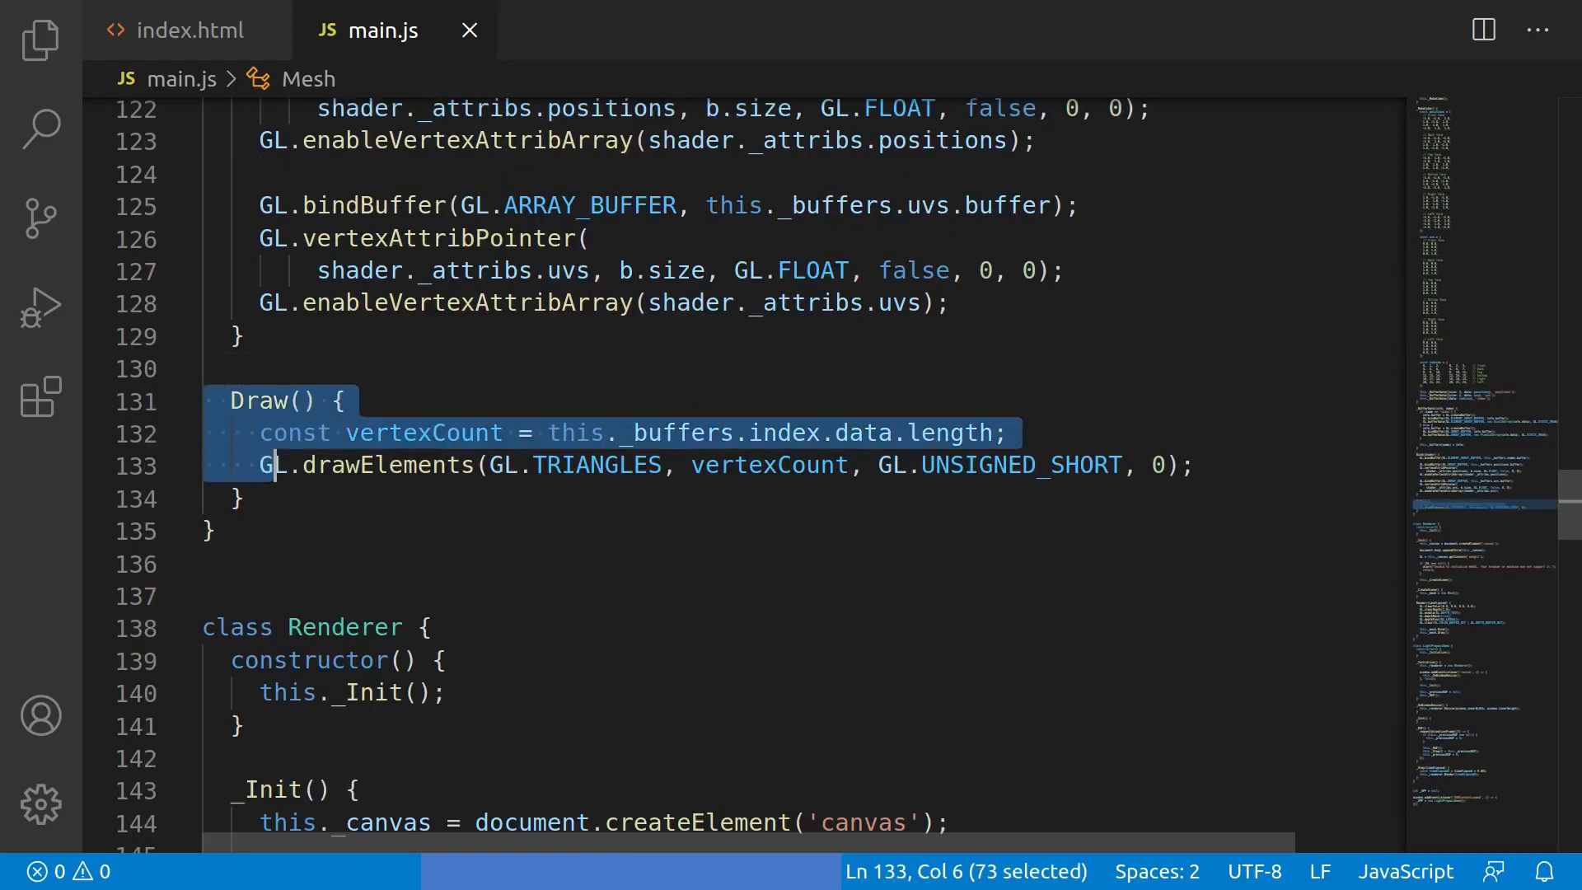
scroll("down", 3)
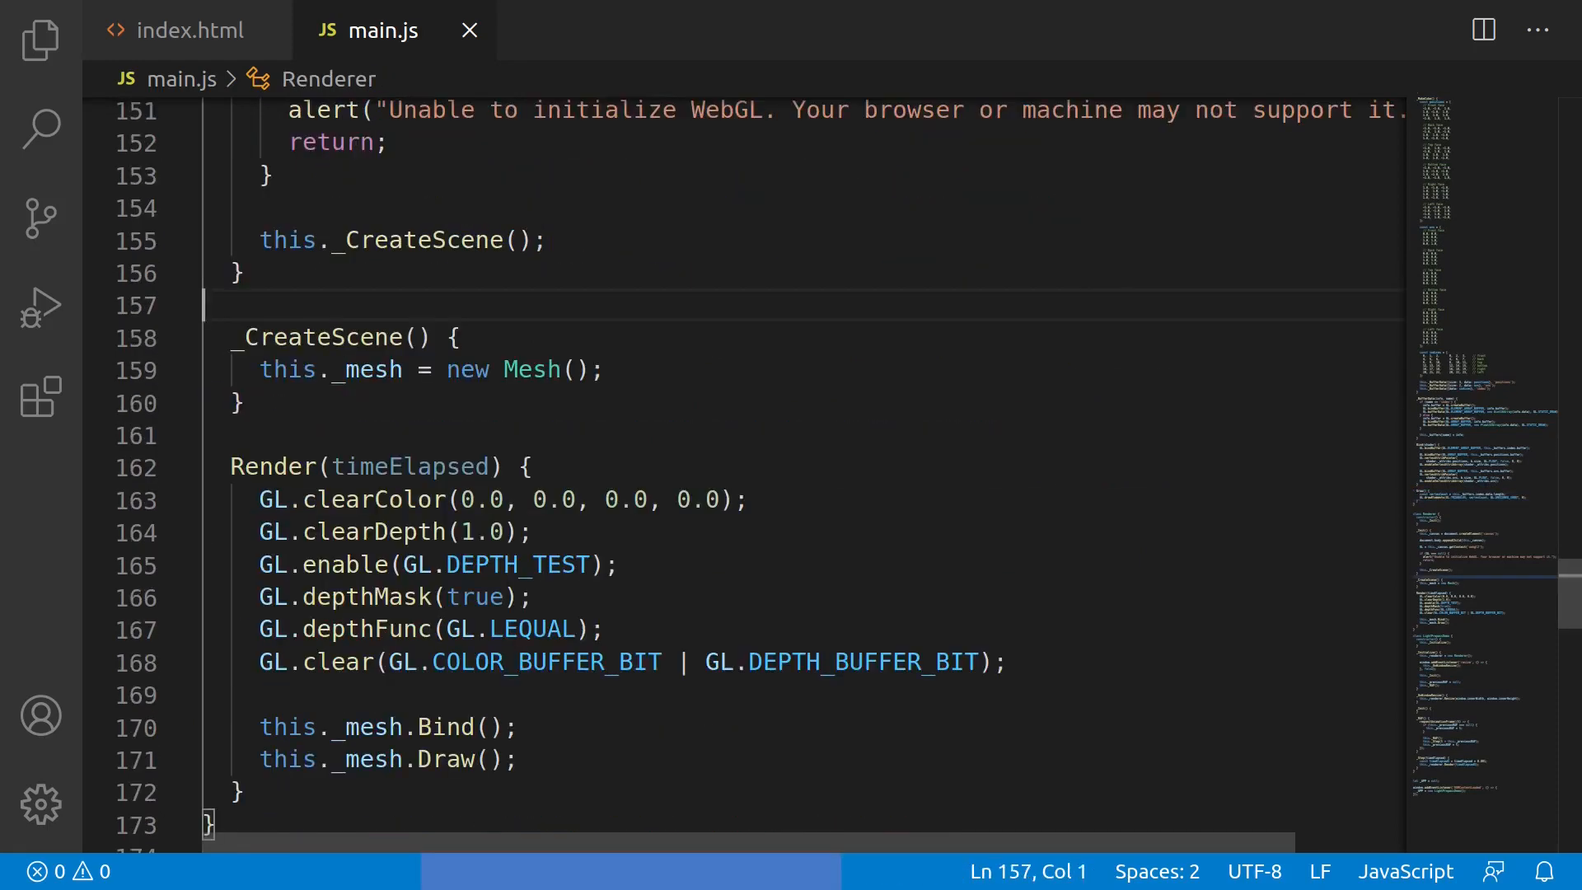
left_click(263, 283)
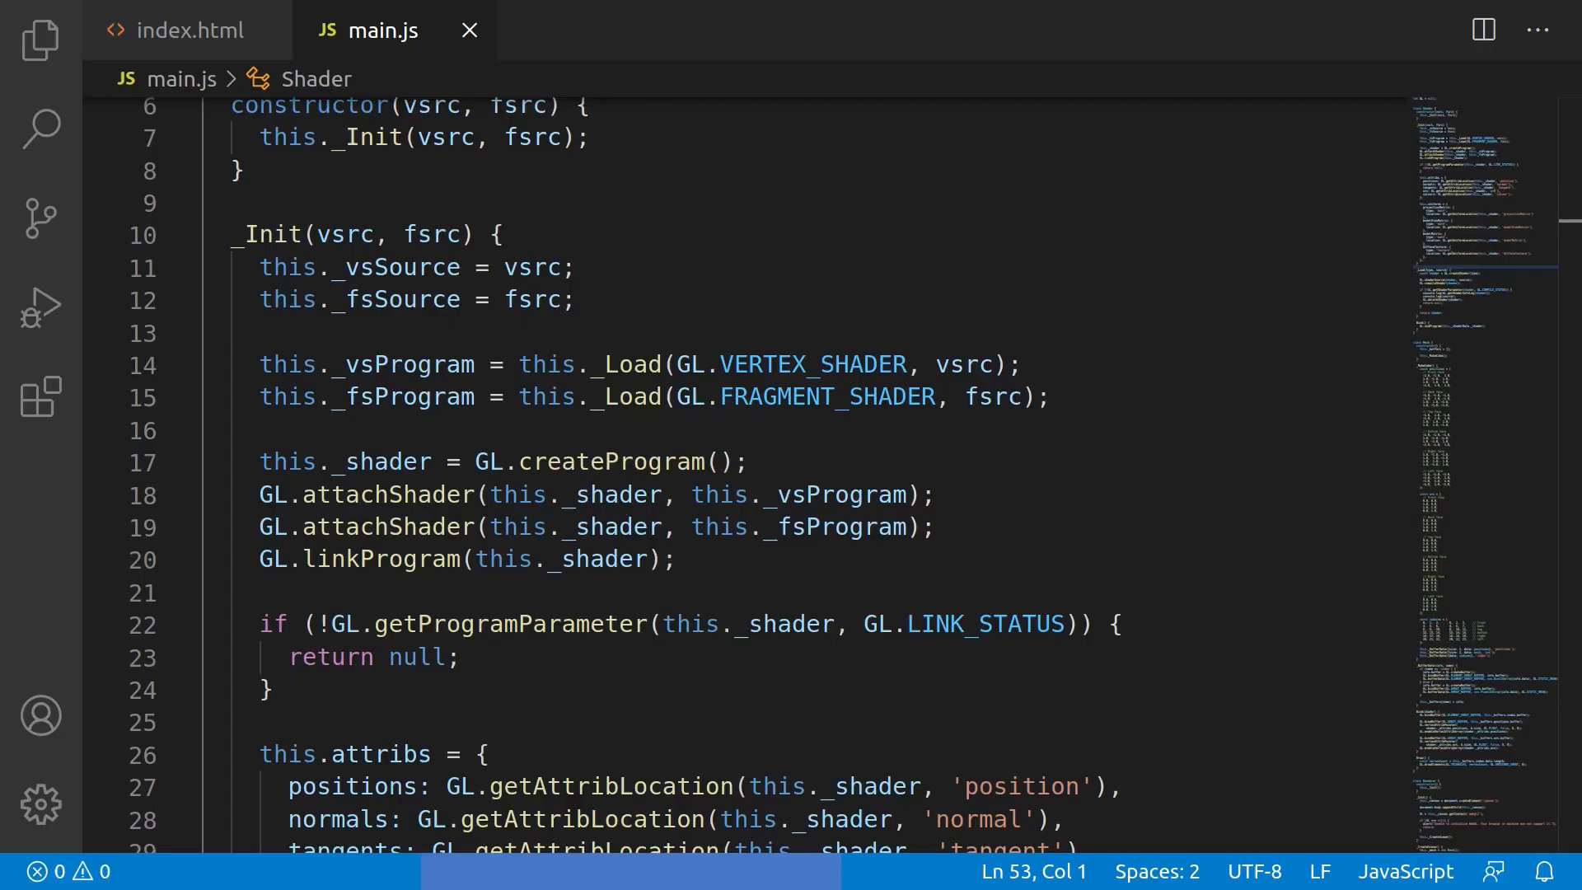
scroll("up", 3)
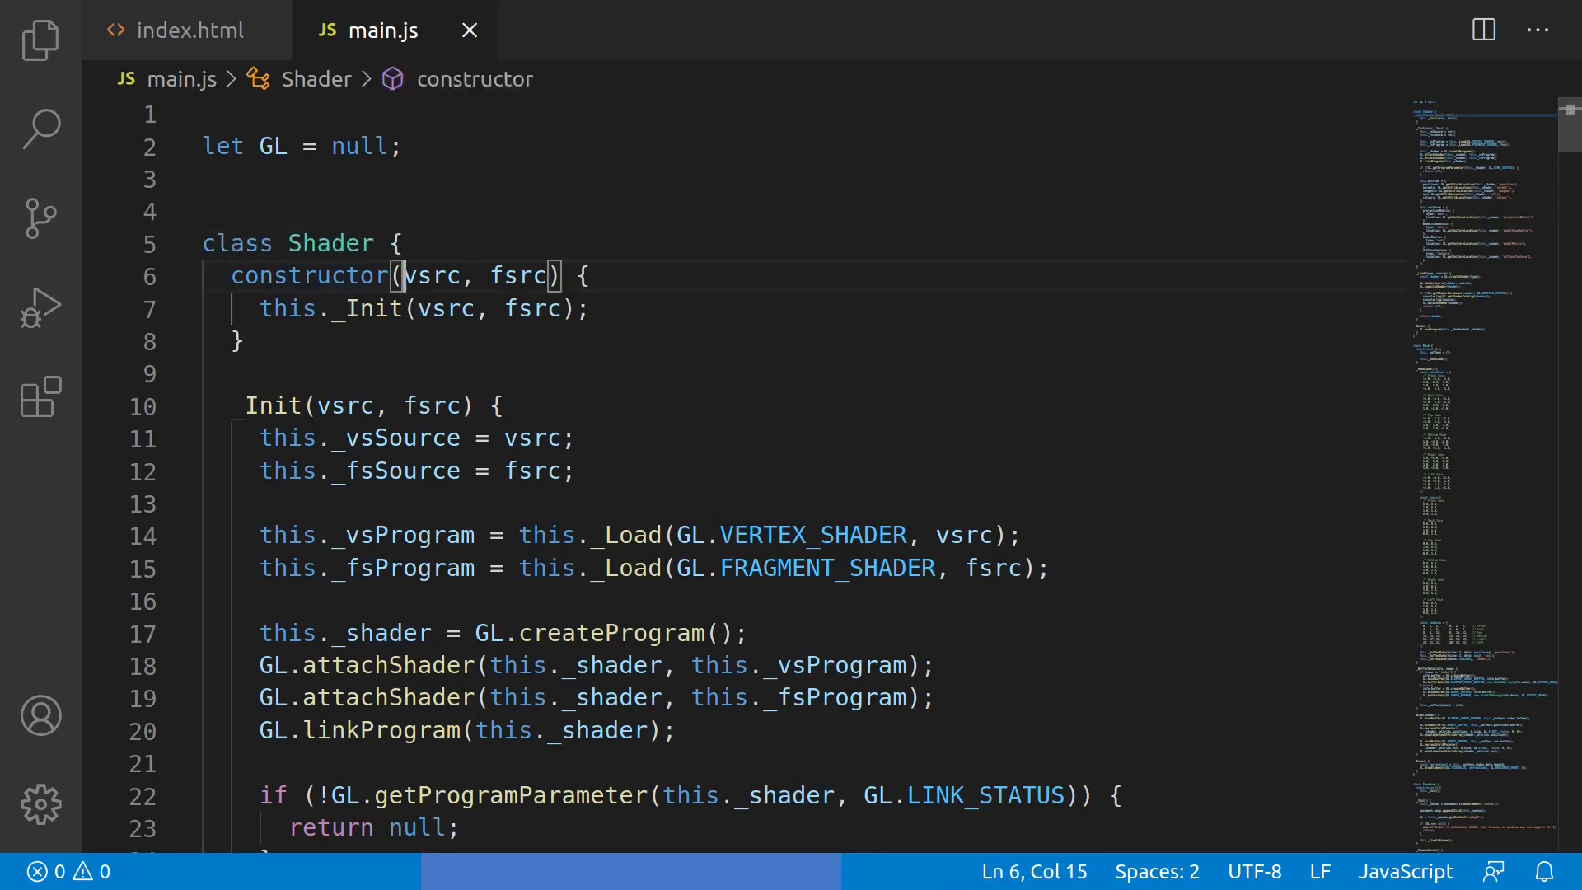
left_click_drag(402, 275, 558, 276)
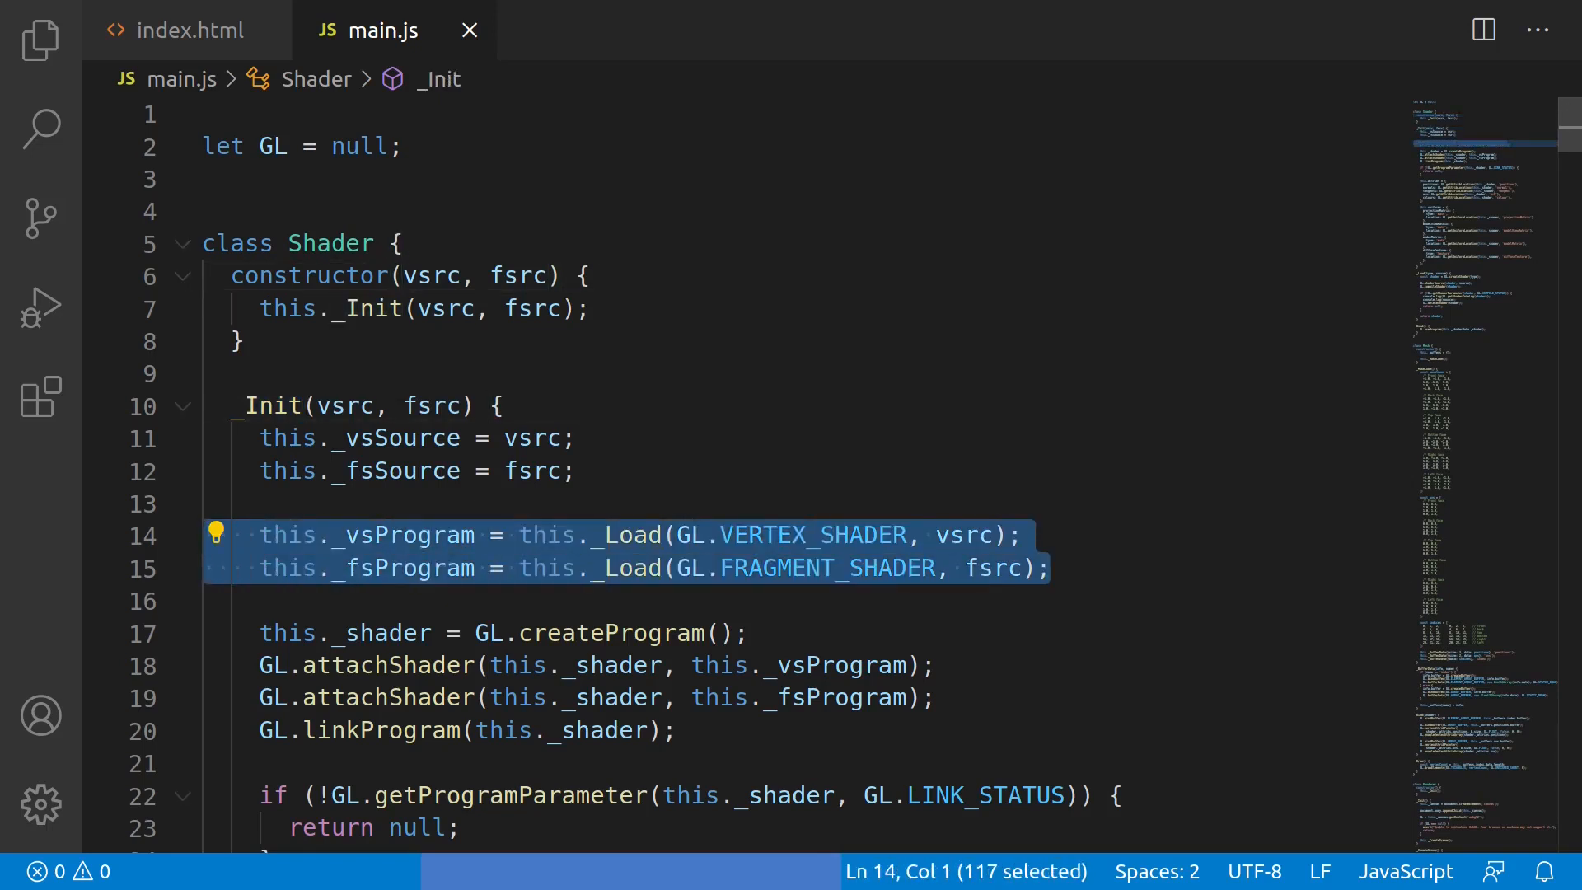
scroll("down", 3)
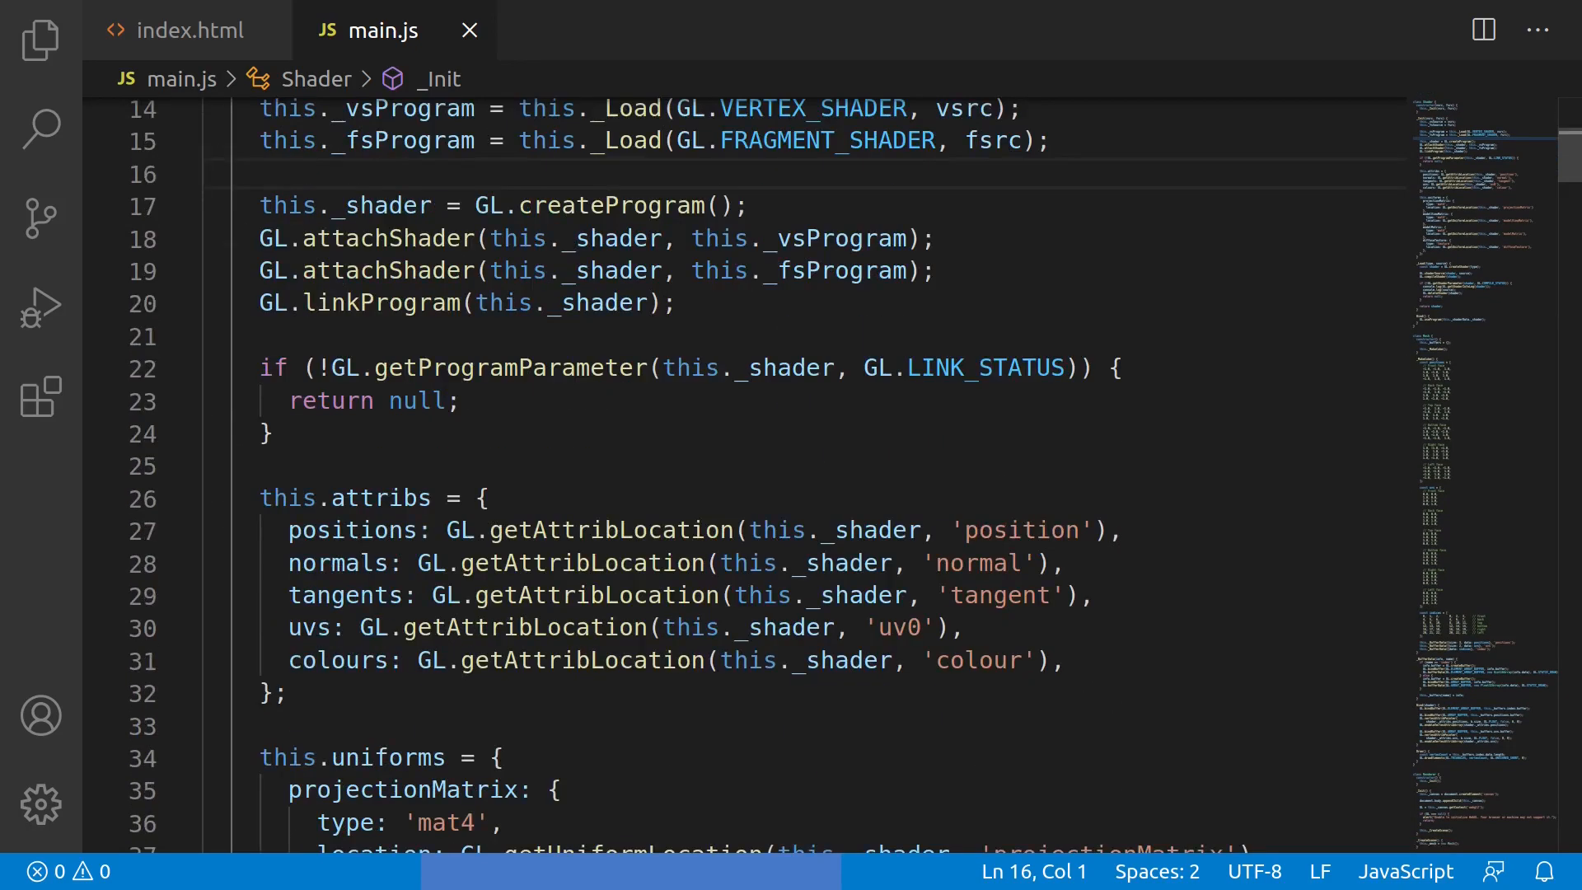
scroll("down", 3)
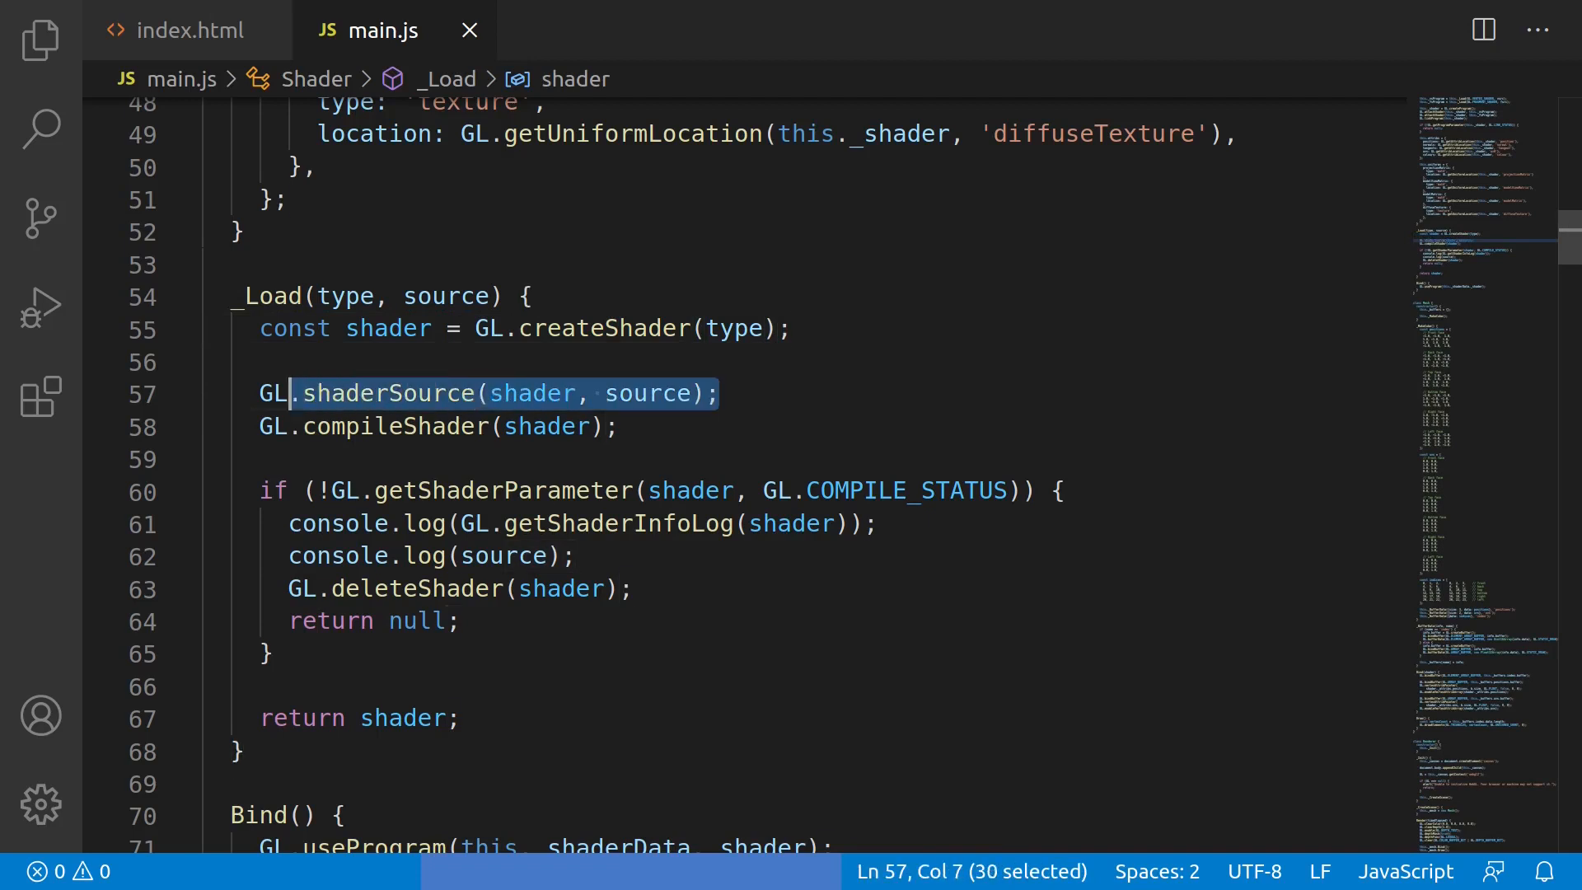
left_click(261, 426)
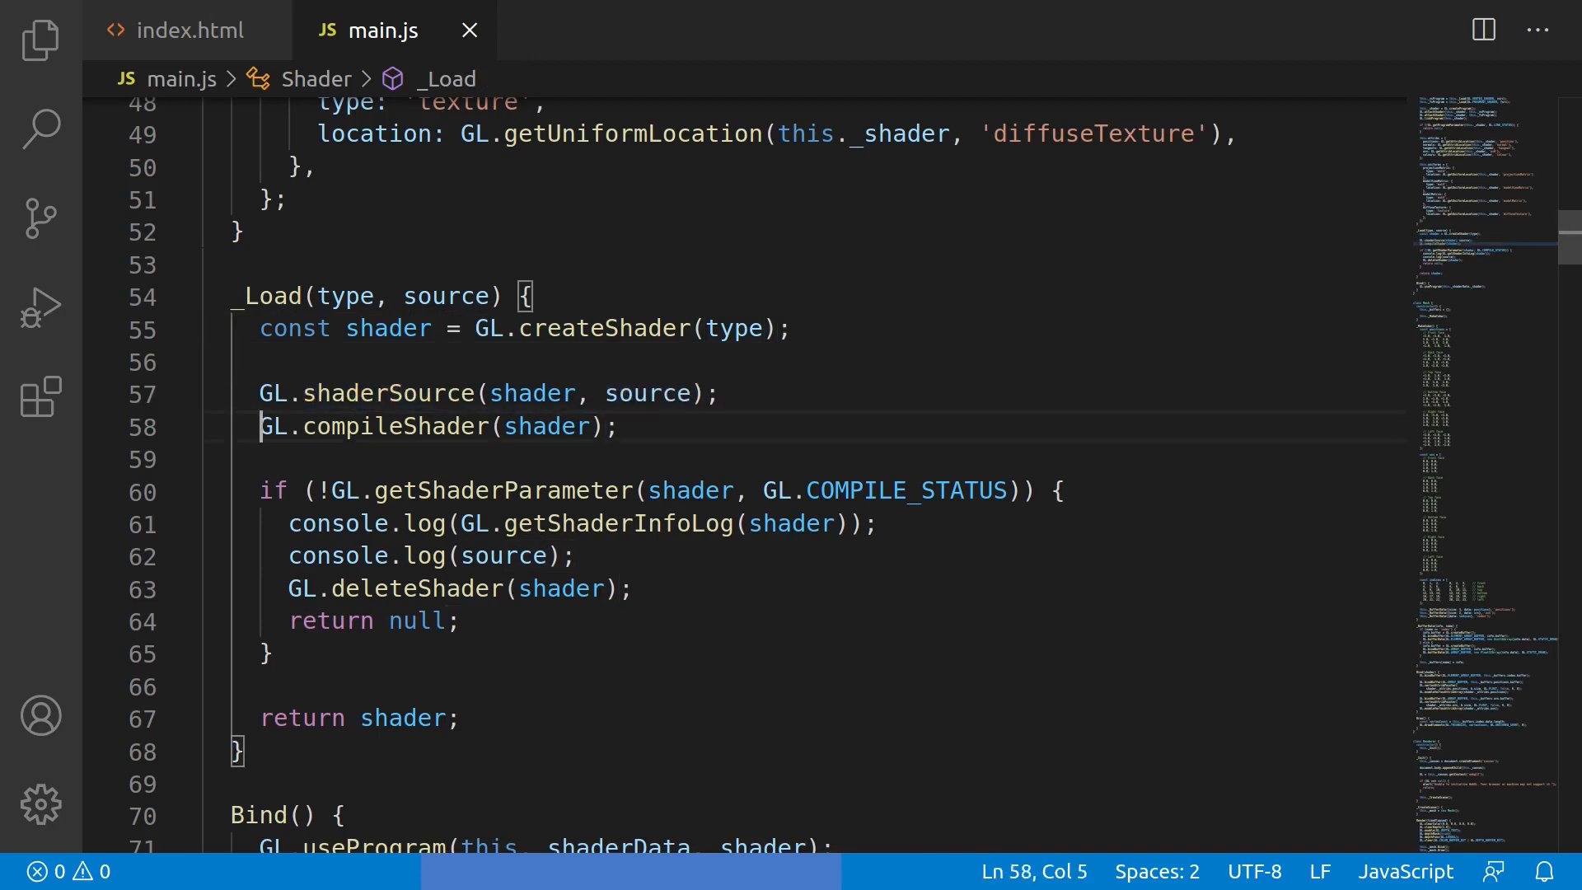
left_click(620, 425)
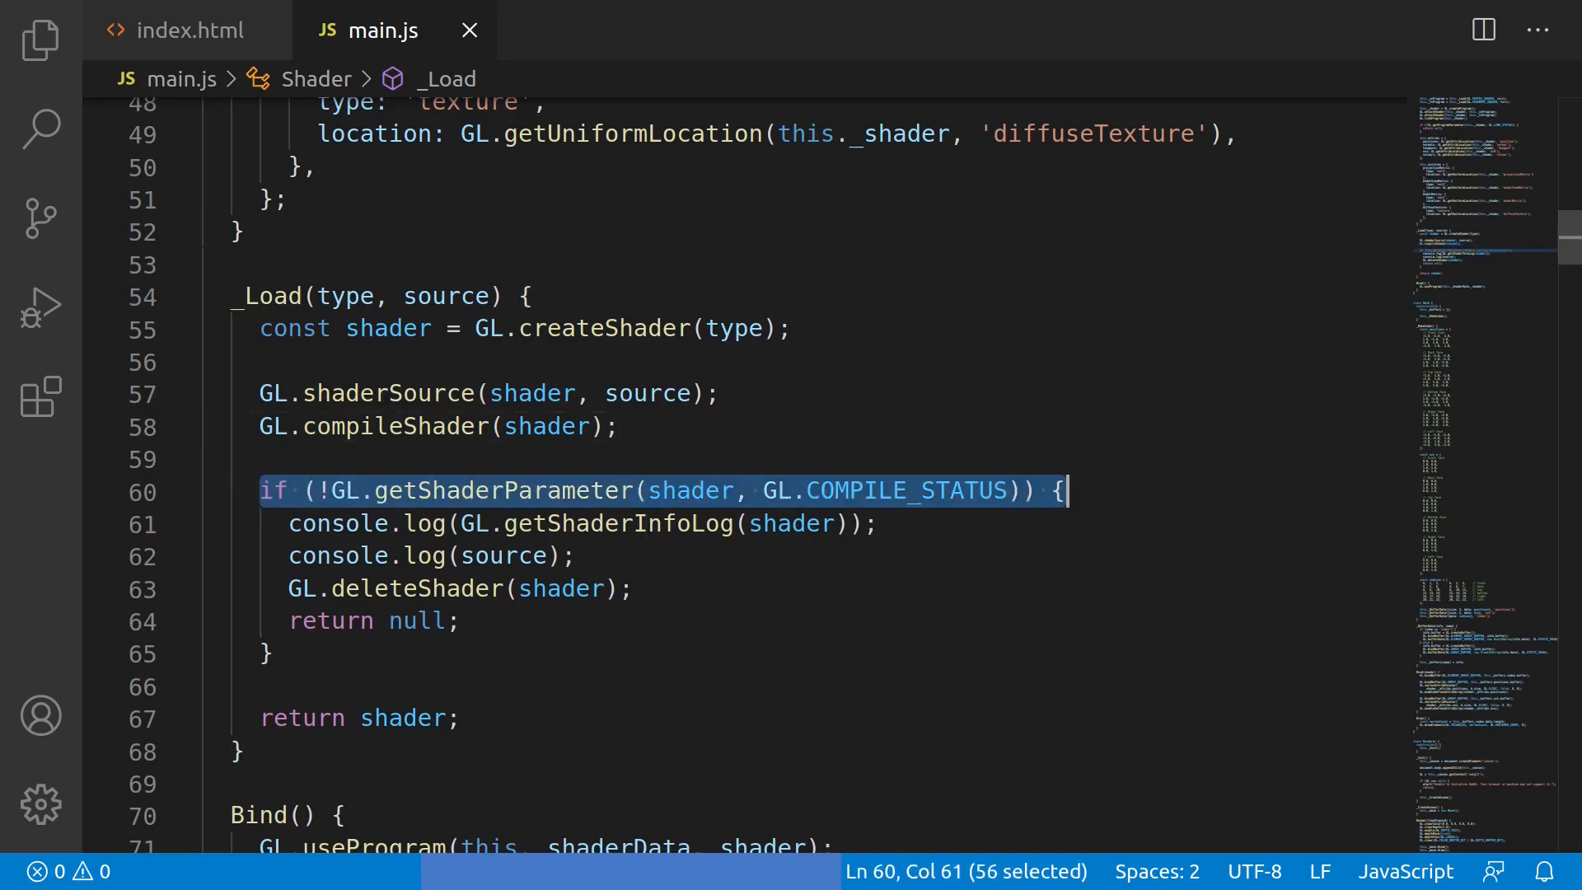
left_click(1058, 492)
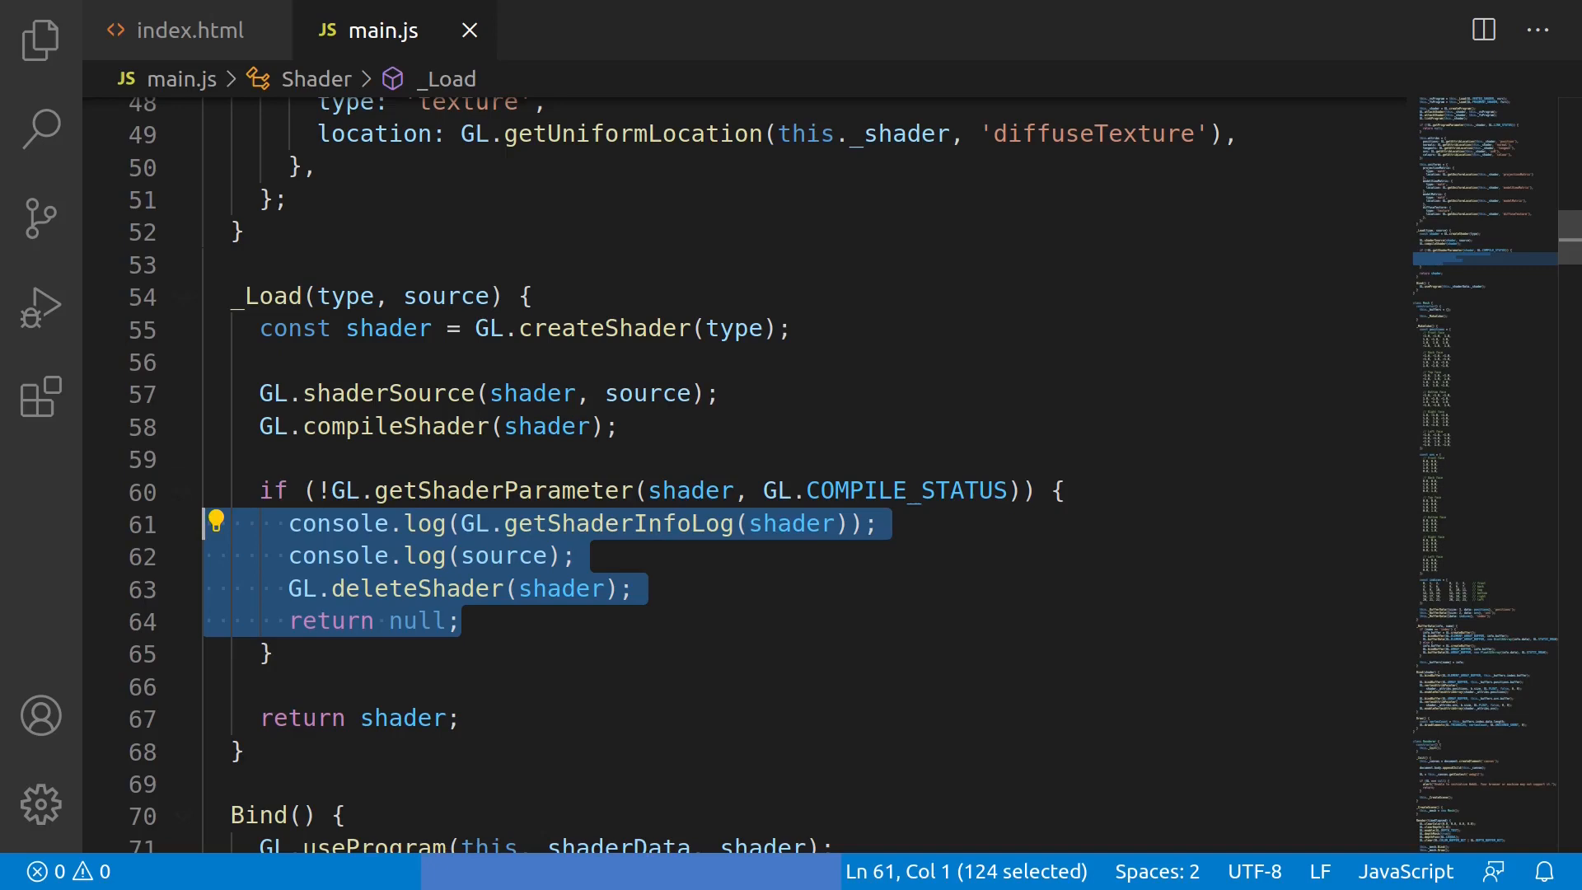
left_click(234, 688)
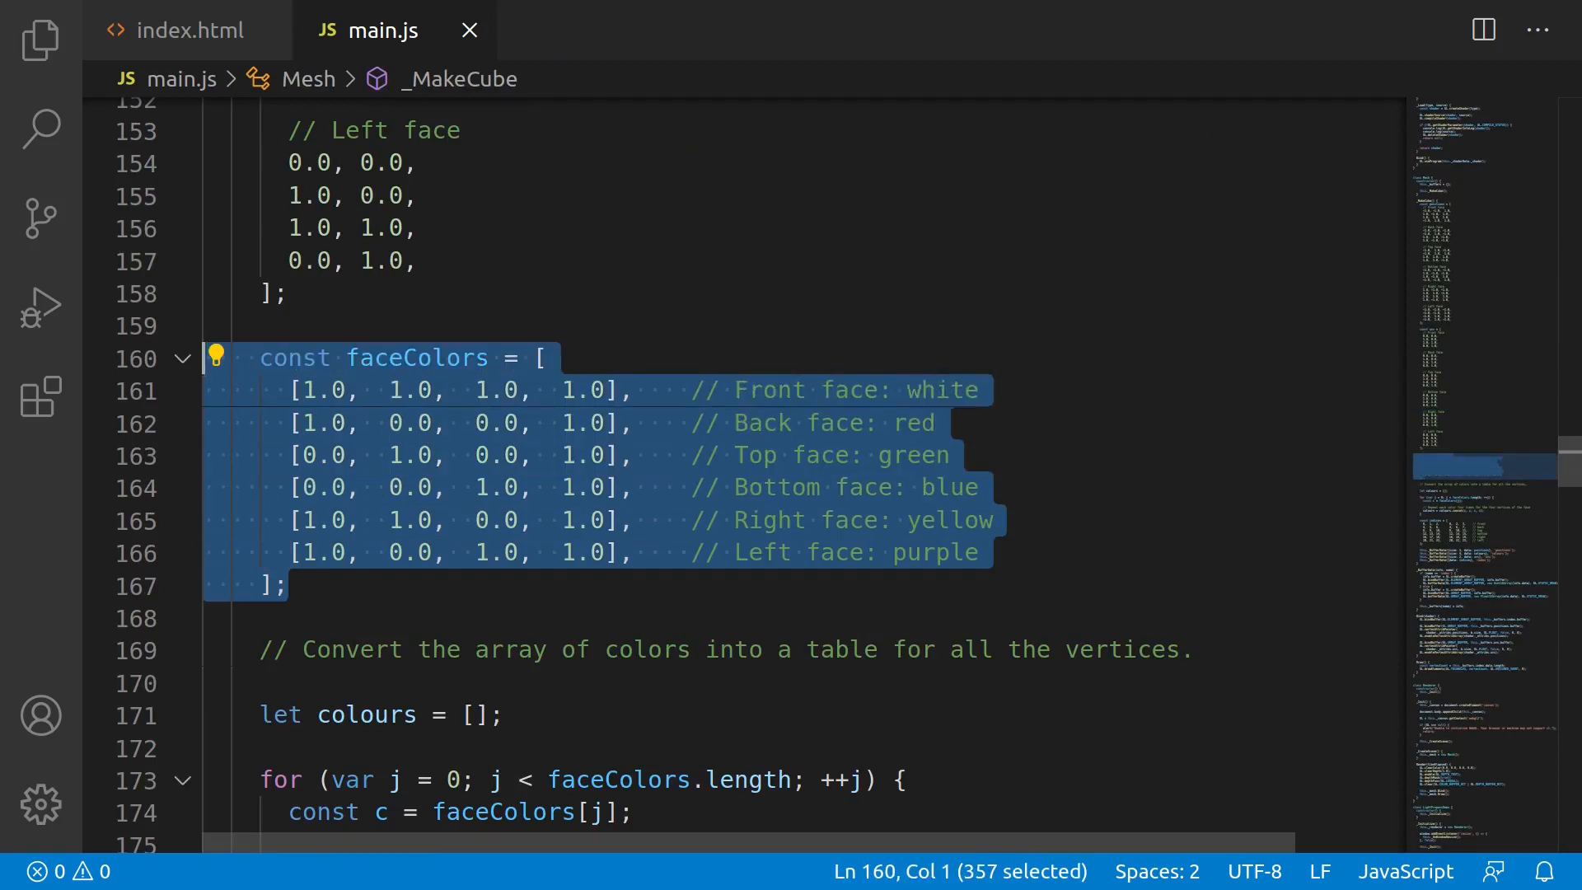
scroll("down", 3)
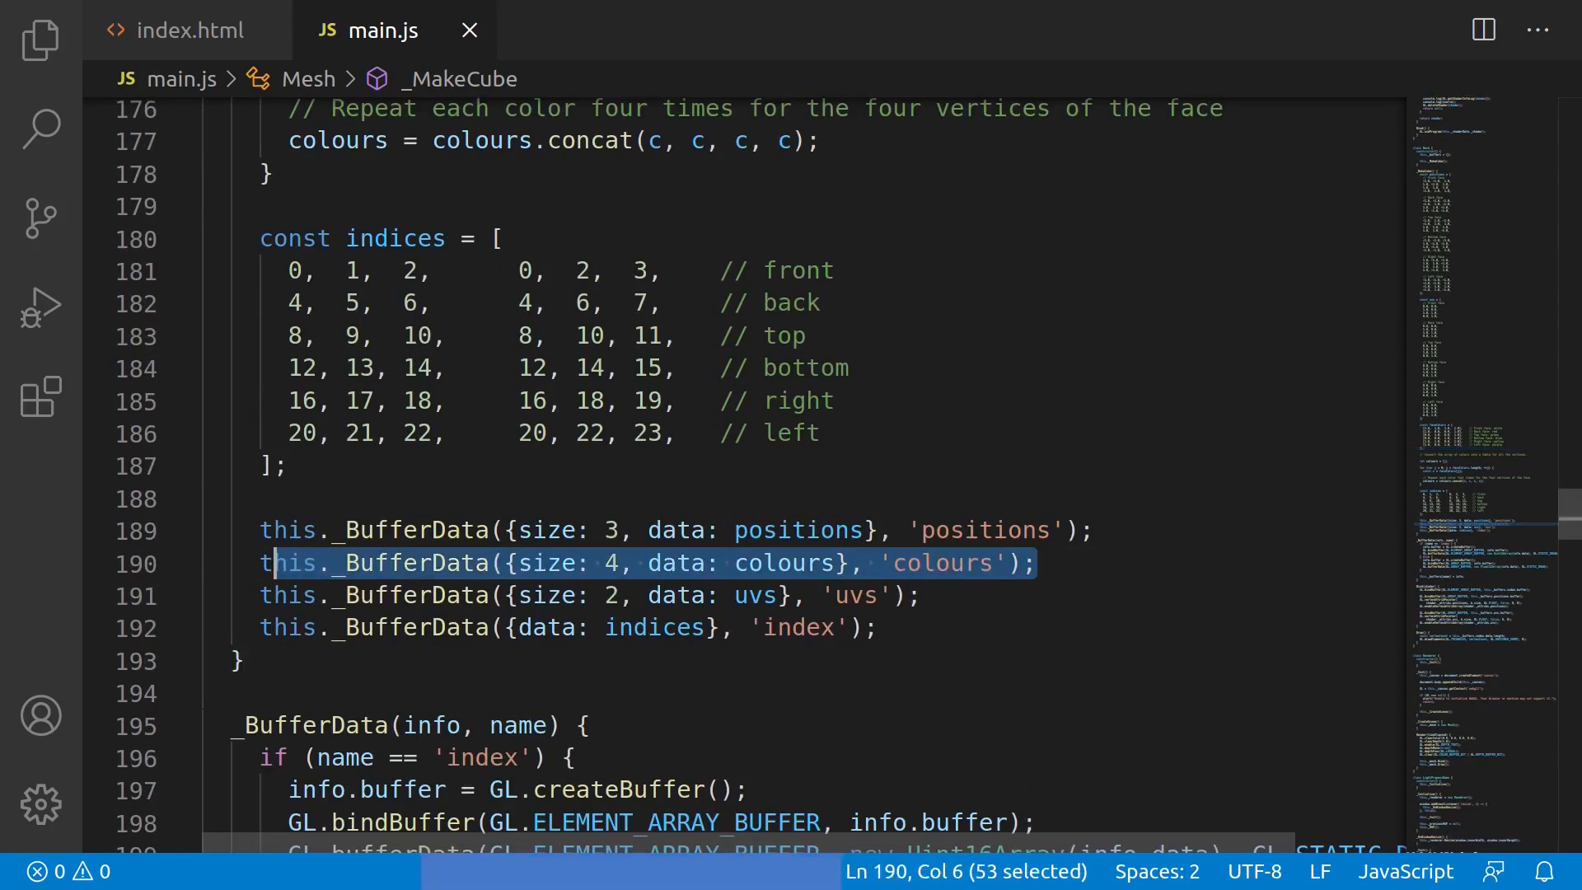
left_click(245, 661)
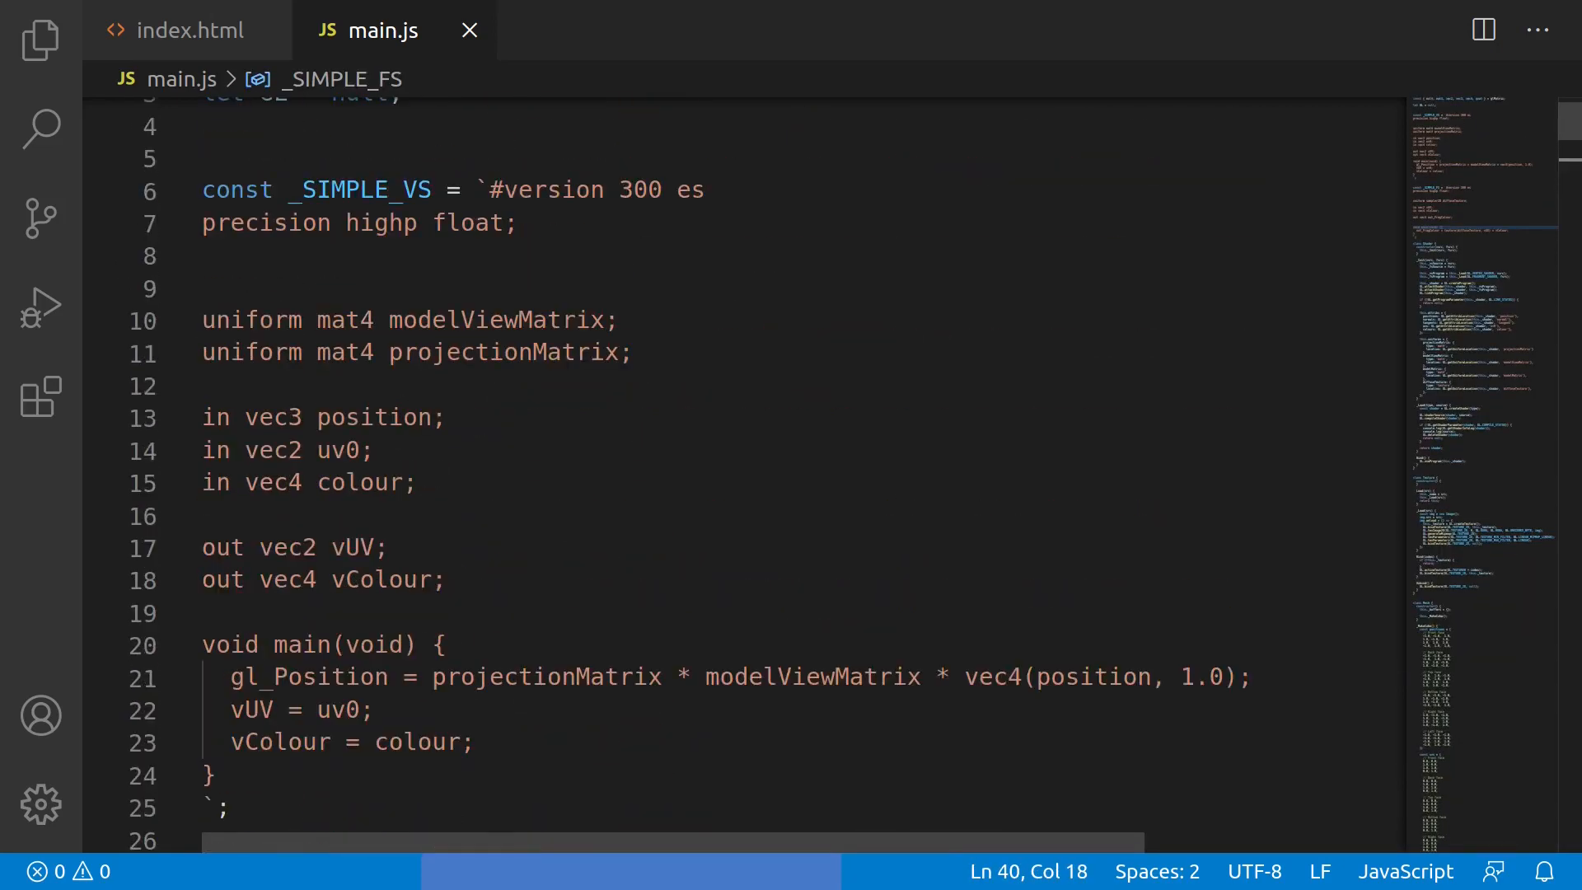
Walk through _SIMPLE_VS passing UV and colour, and _SIMPLE_FS's texture-times-colour expression
left_click(303, 189)
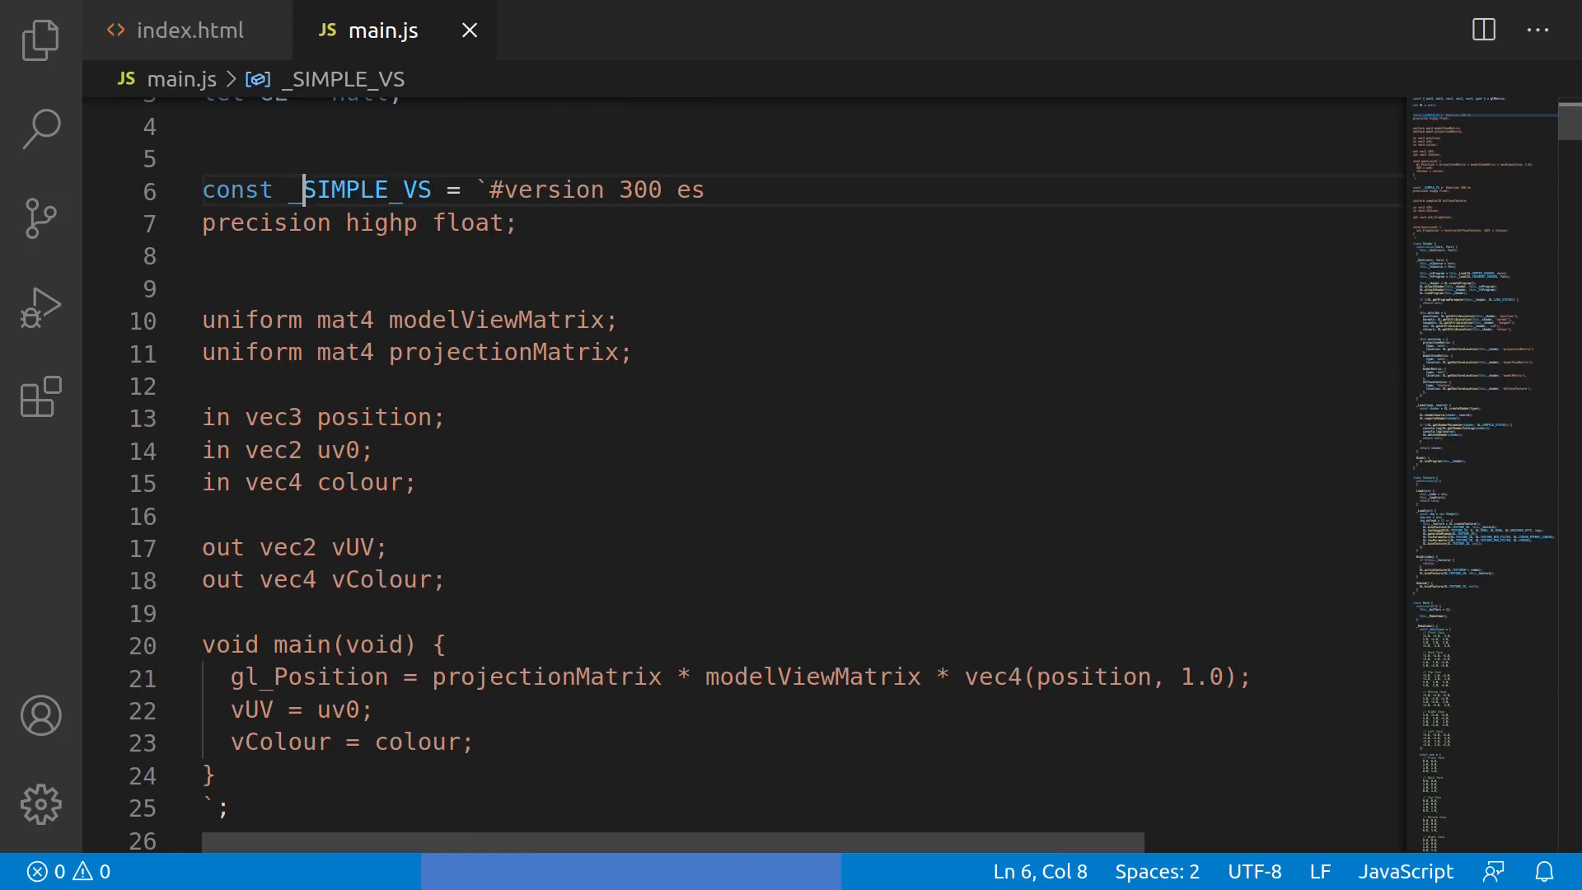
scroll("down", 3)
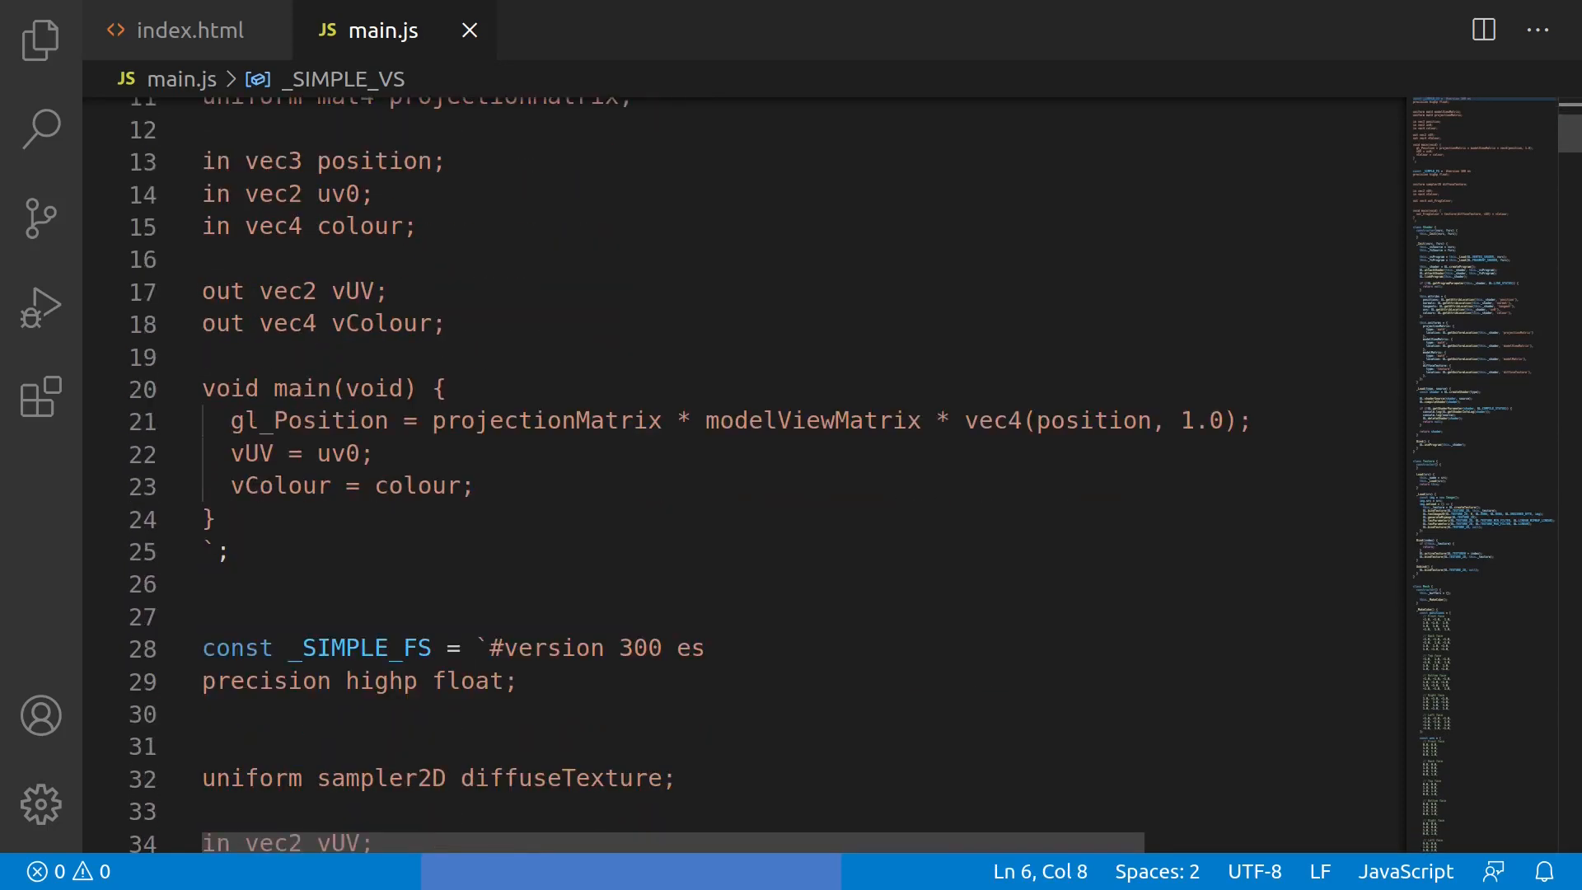
left_click(1247, 420)
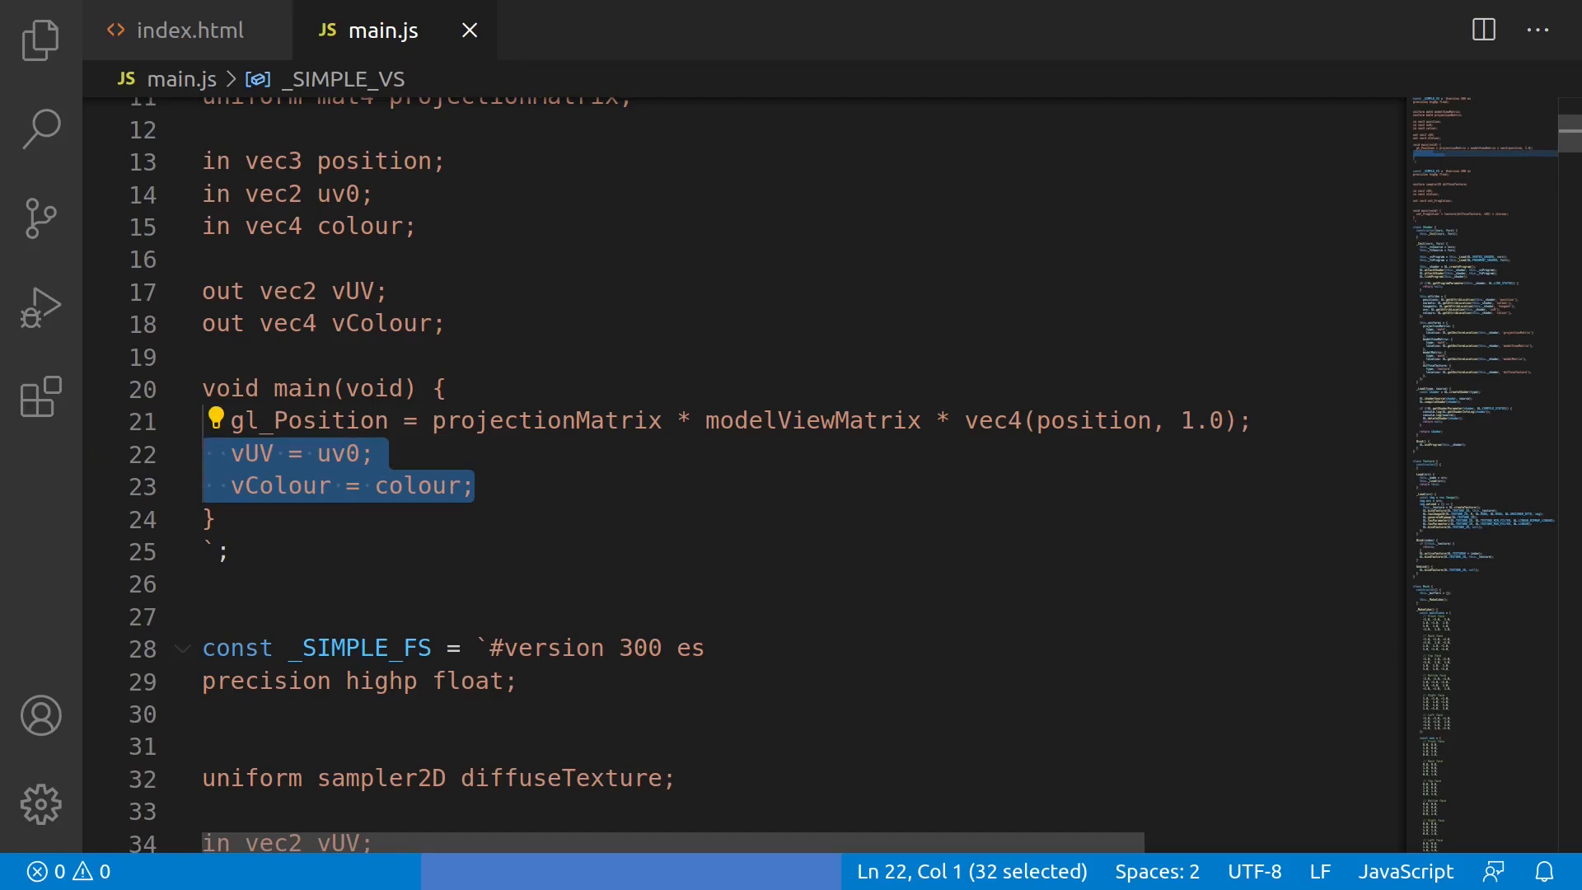
scroll("down", 3)
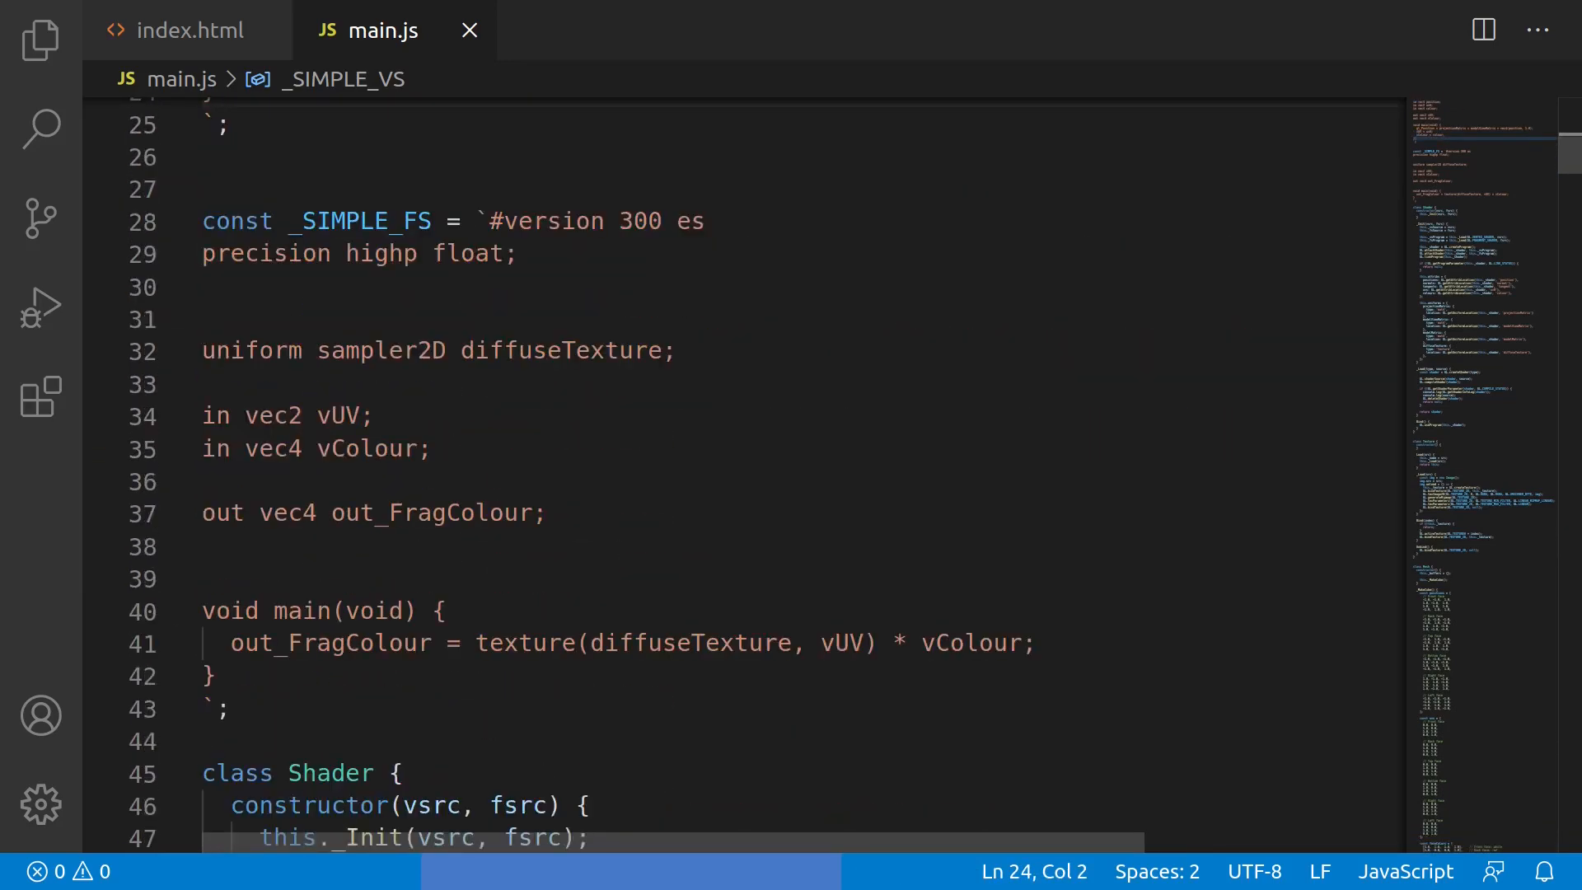
left_click(363, 221)
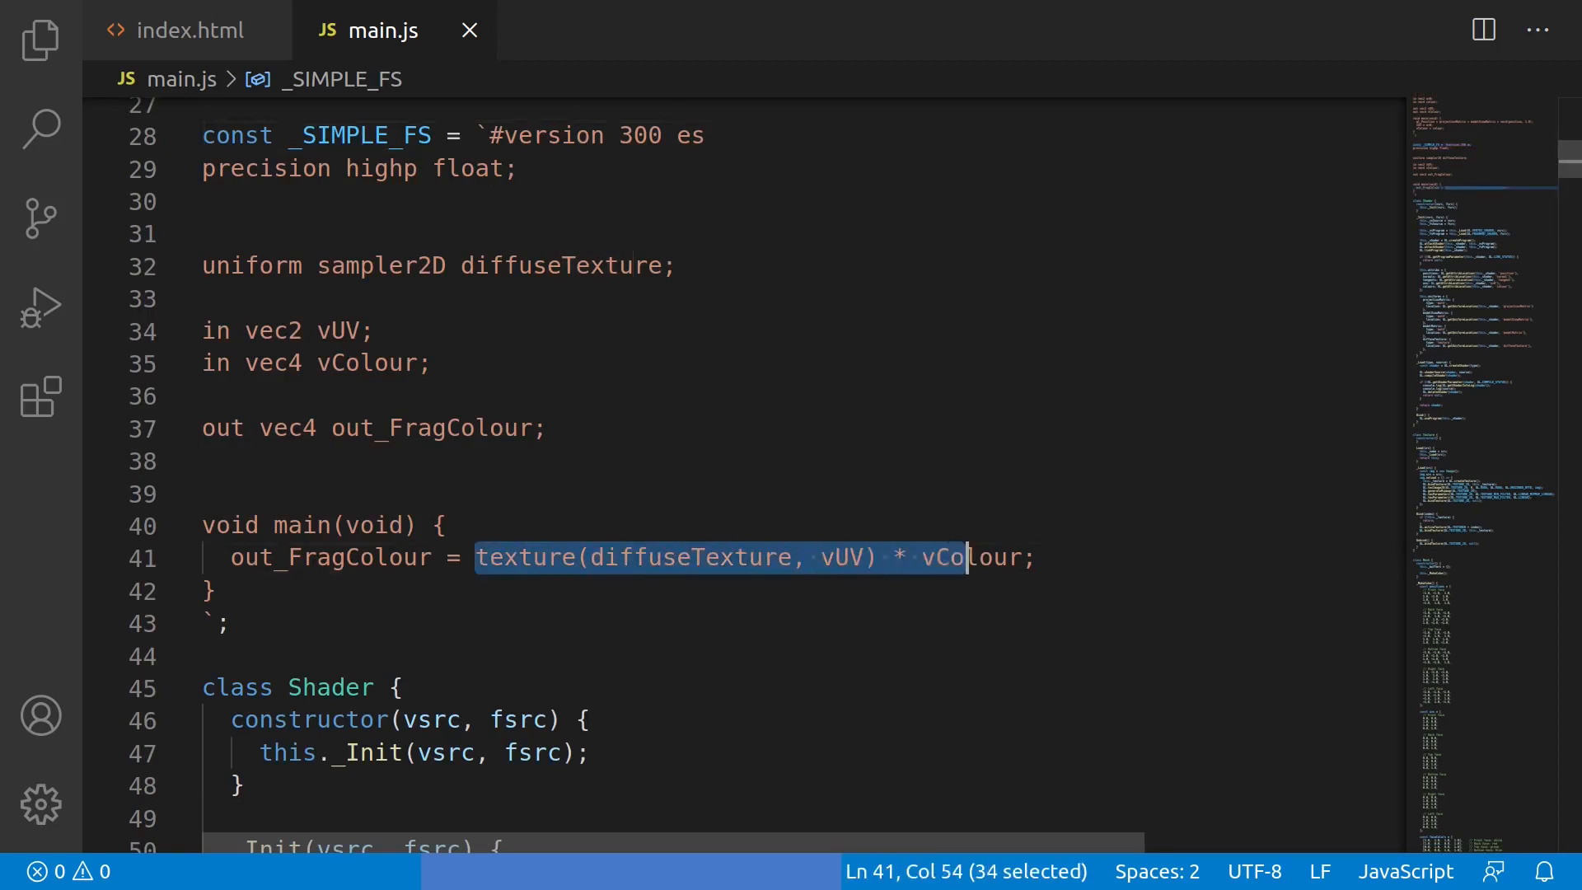
left_click(1035, 557)
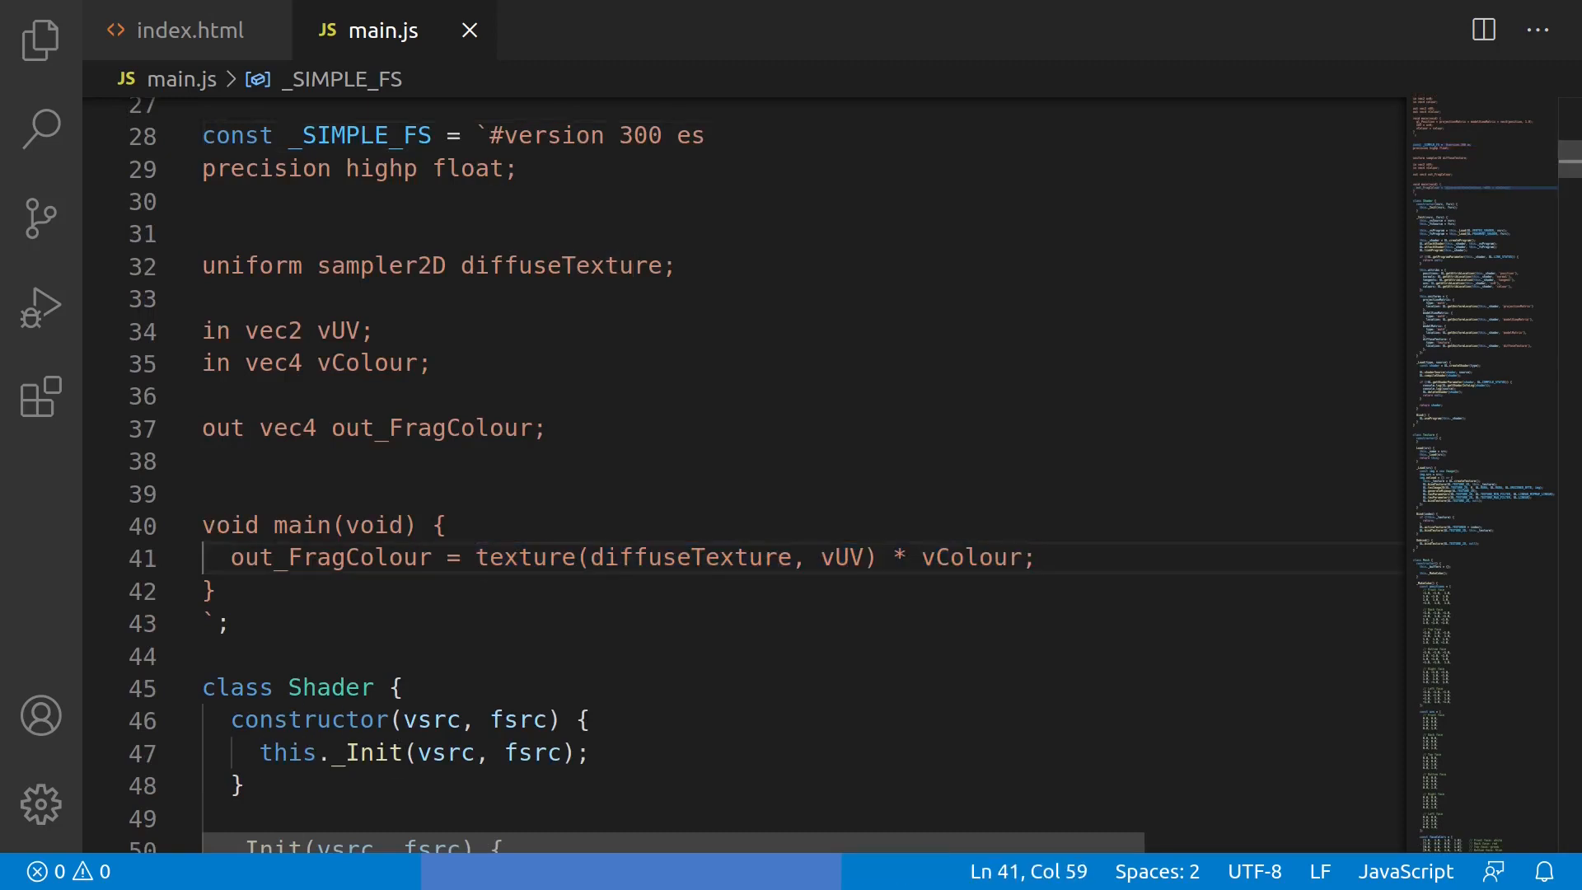
Pick out the fragment shader's vColour input, then the Mesh Bind method name
double_click(365, 363)
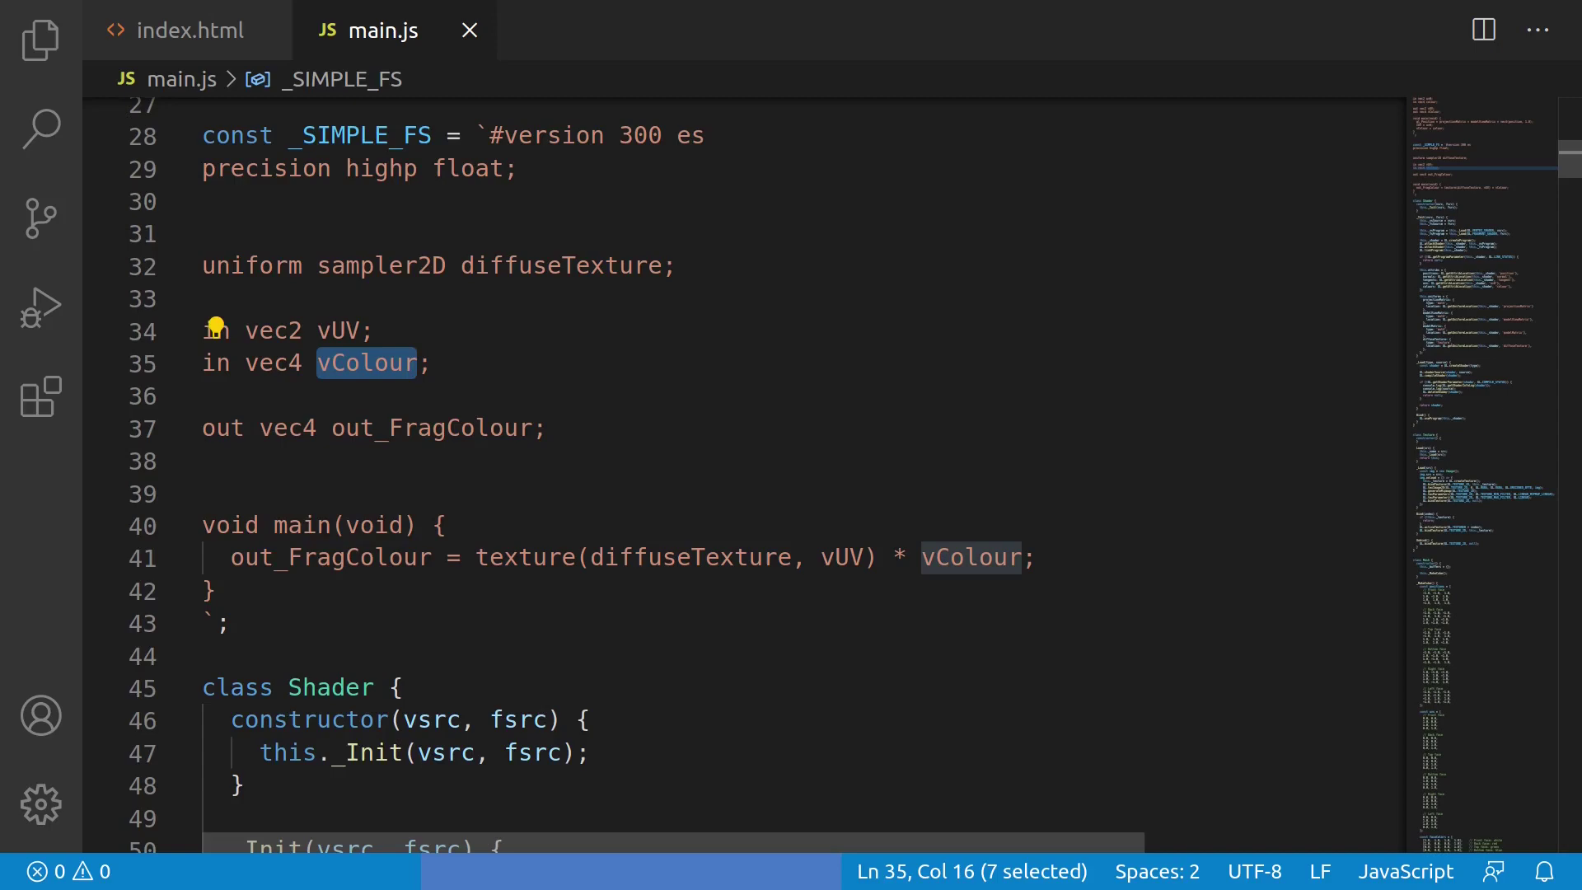
double_click(340, 329)
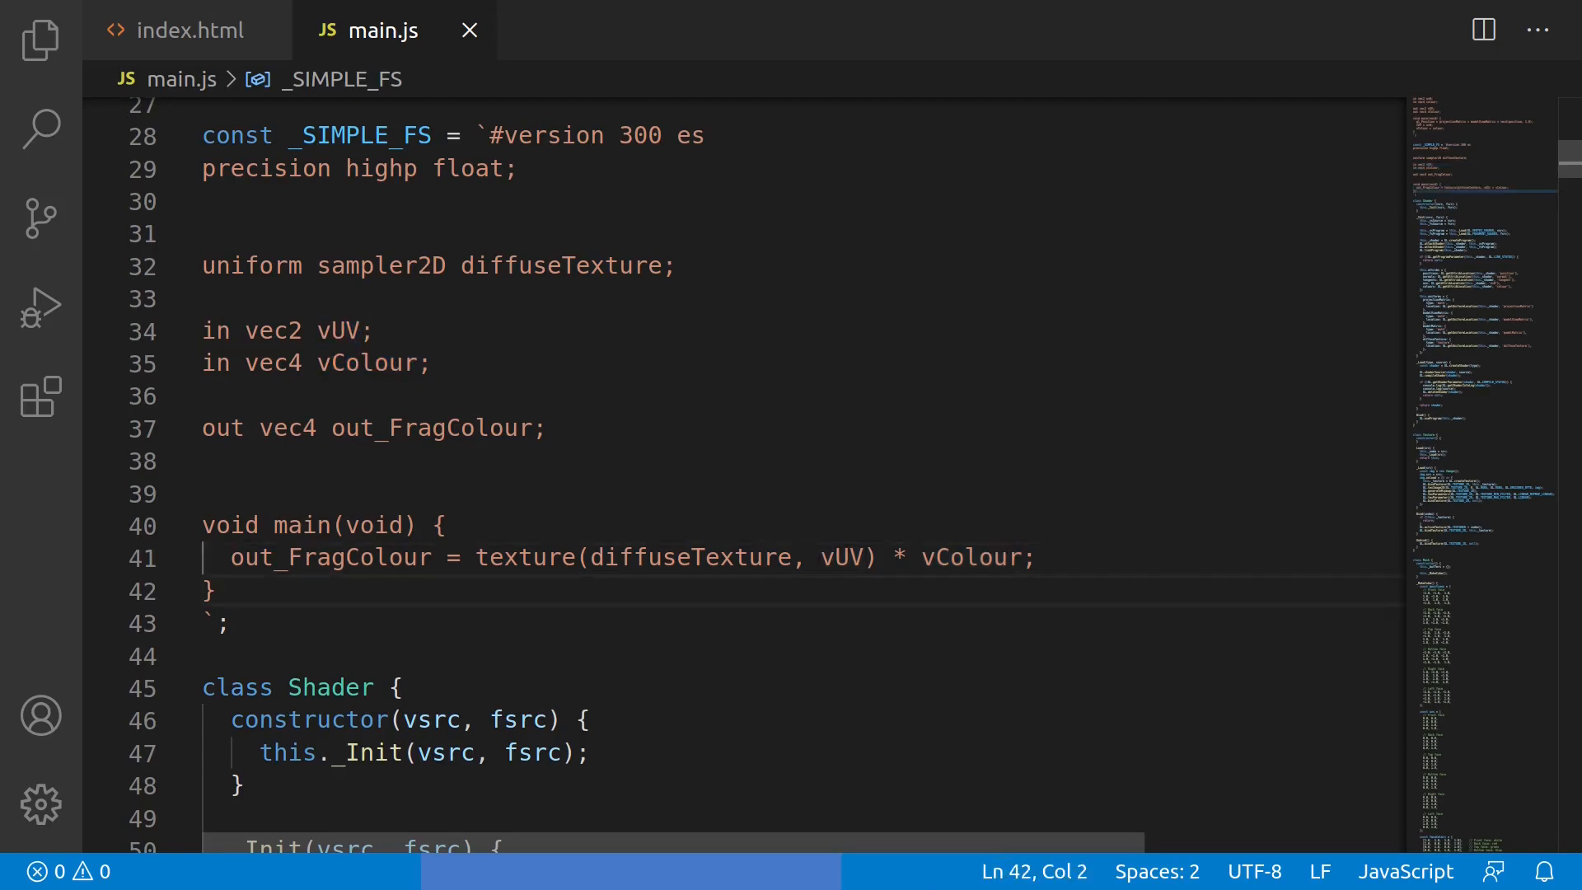
scroll("down", 3)
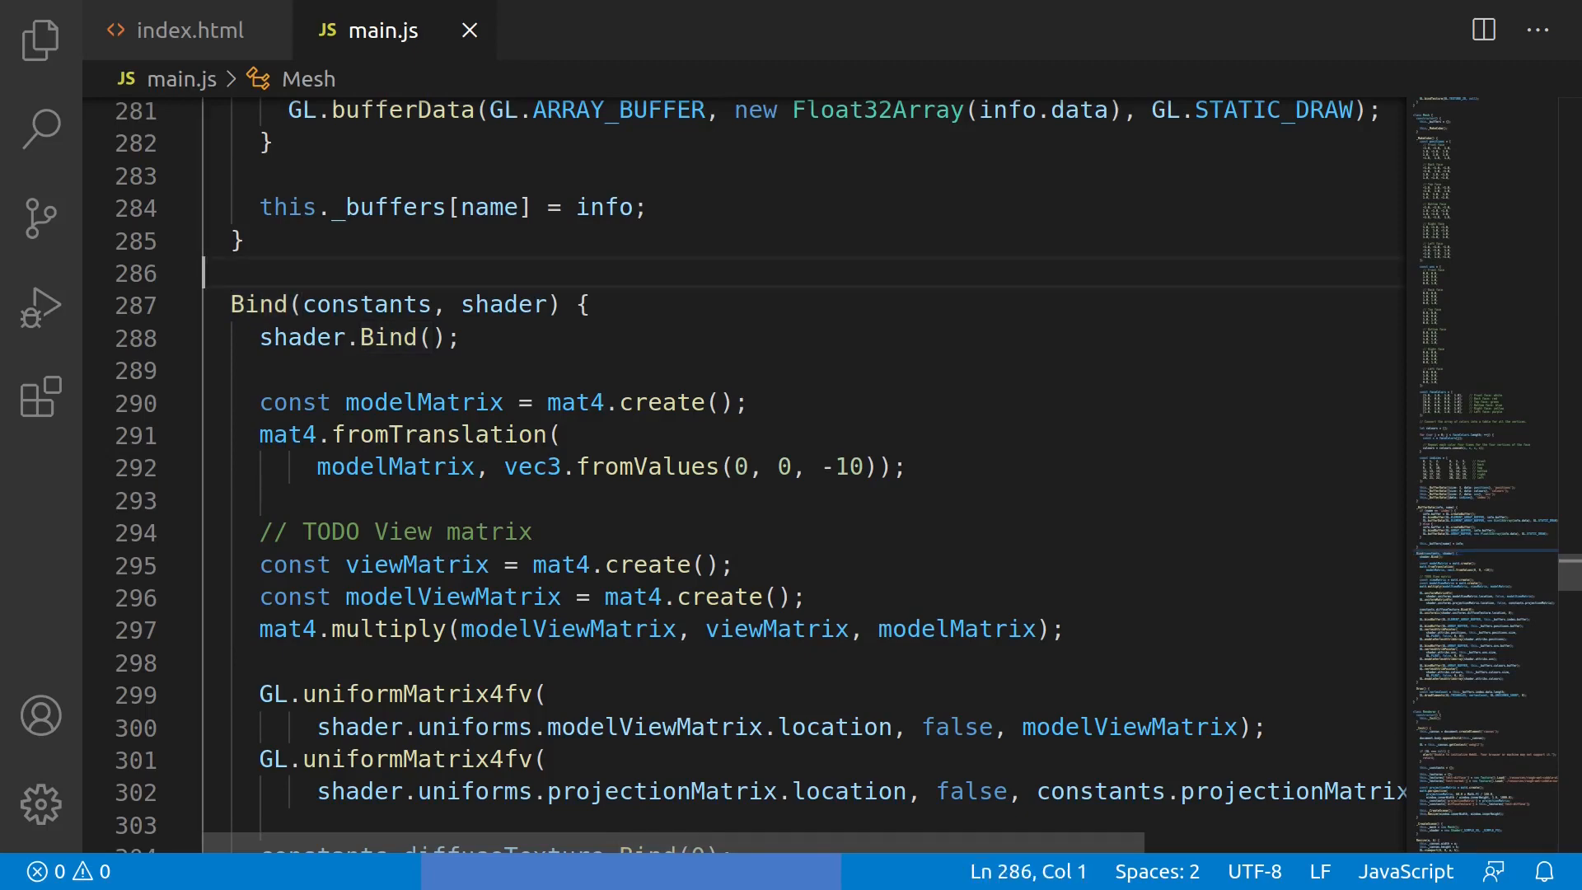
double_click(259, 305)
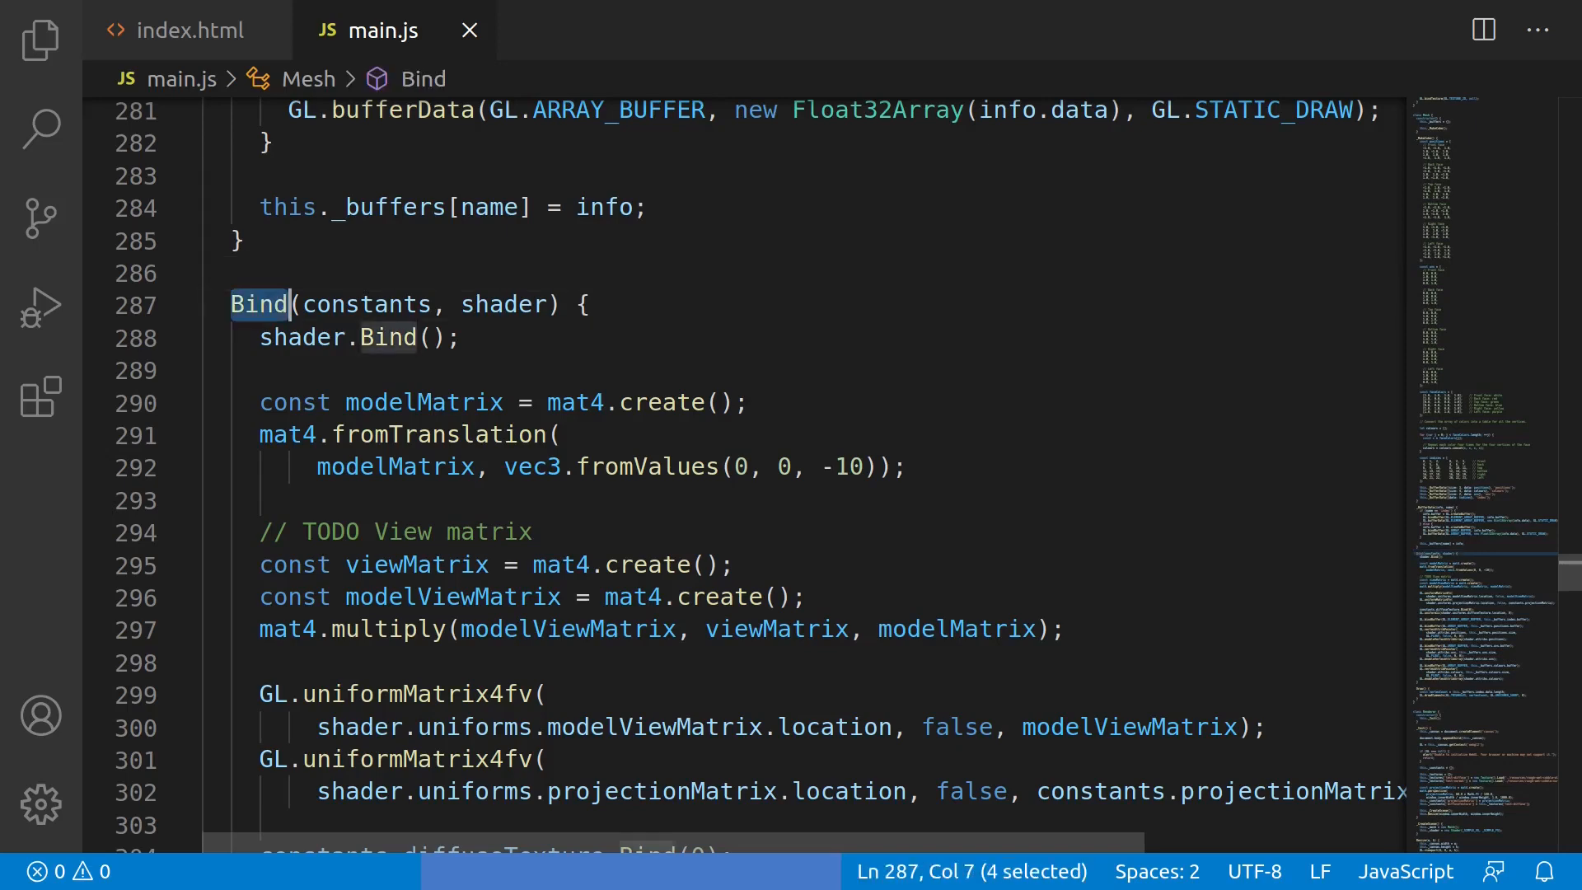
Select the Texture class name, then its _Load method down to Bind and Unbind
scroll("up", 3)
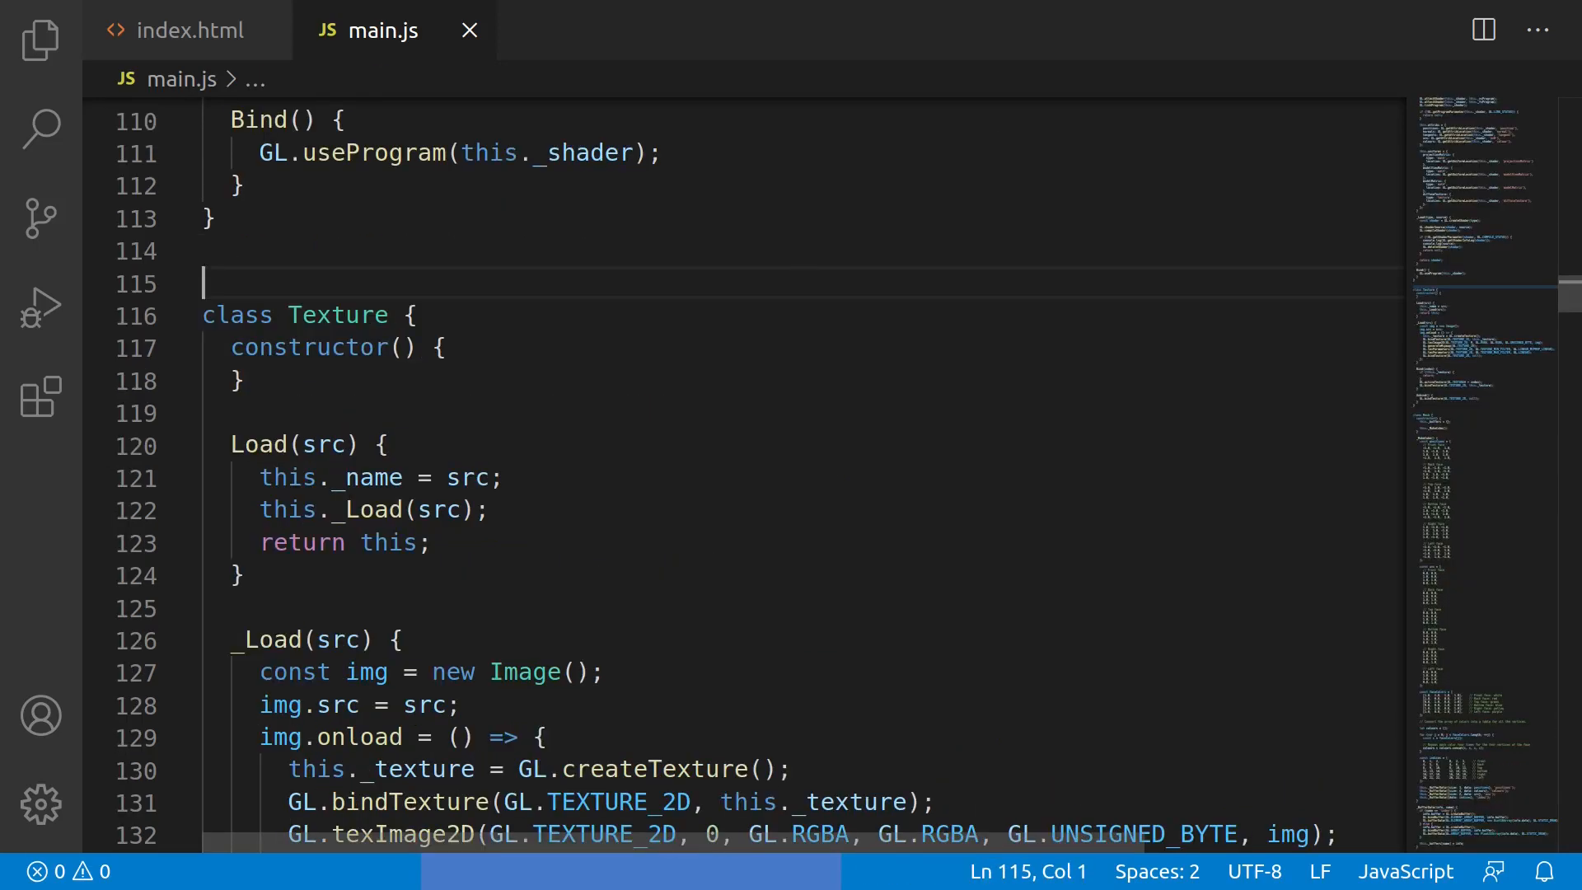
double_click(338, 314)
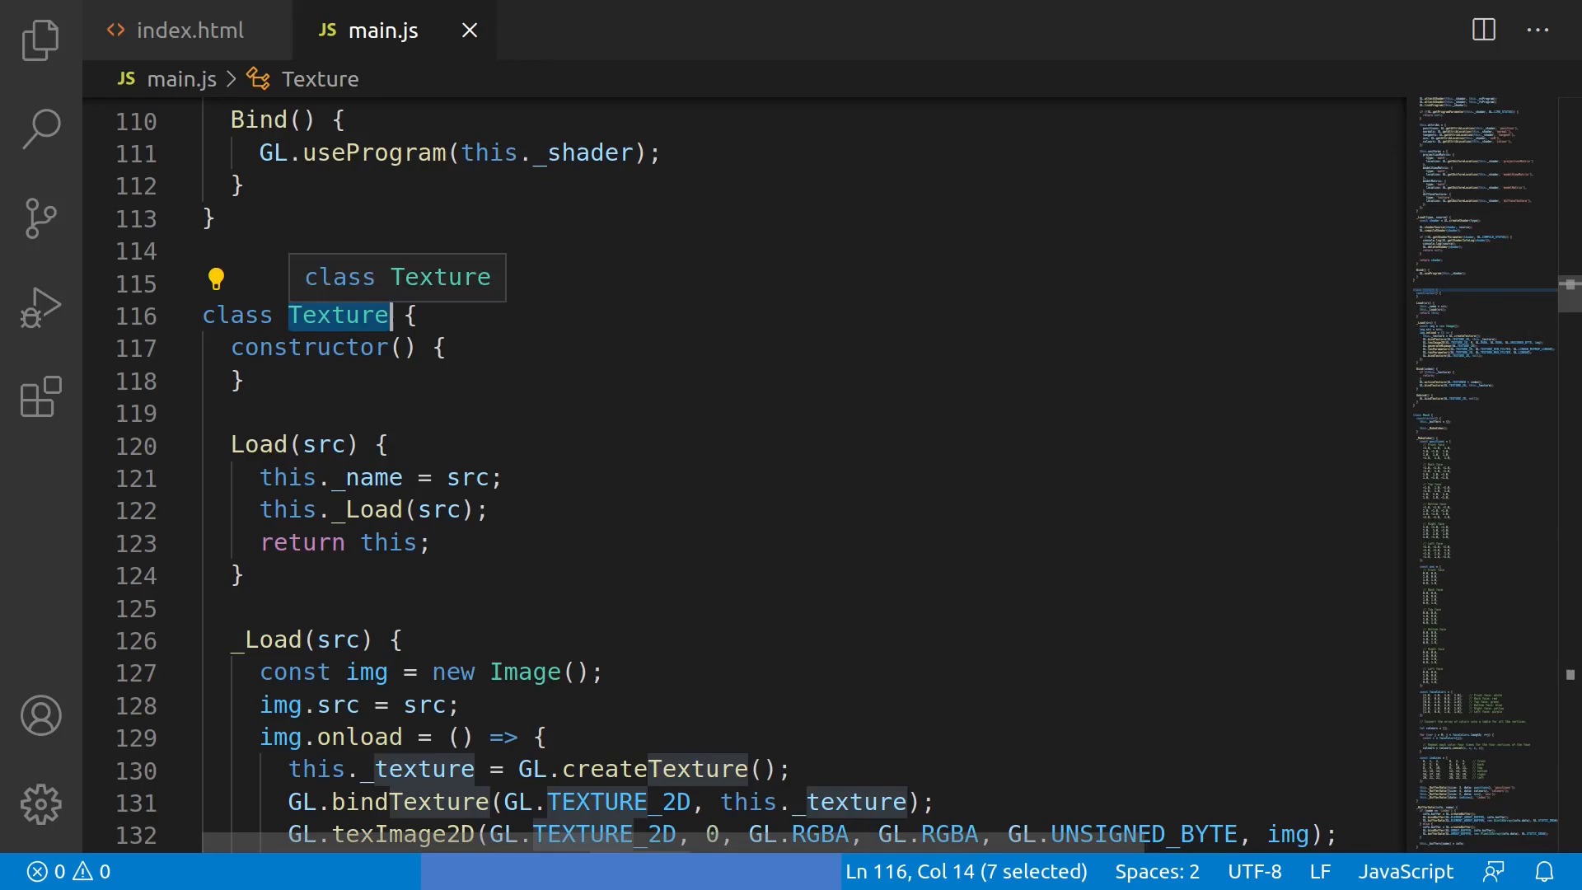
scroll("down", 3)
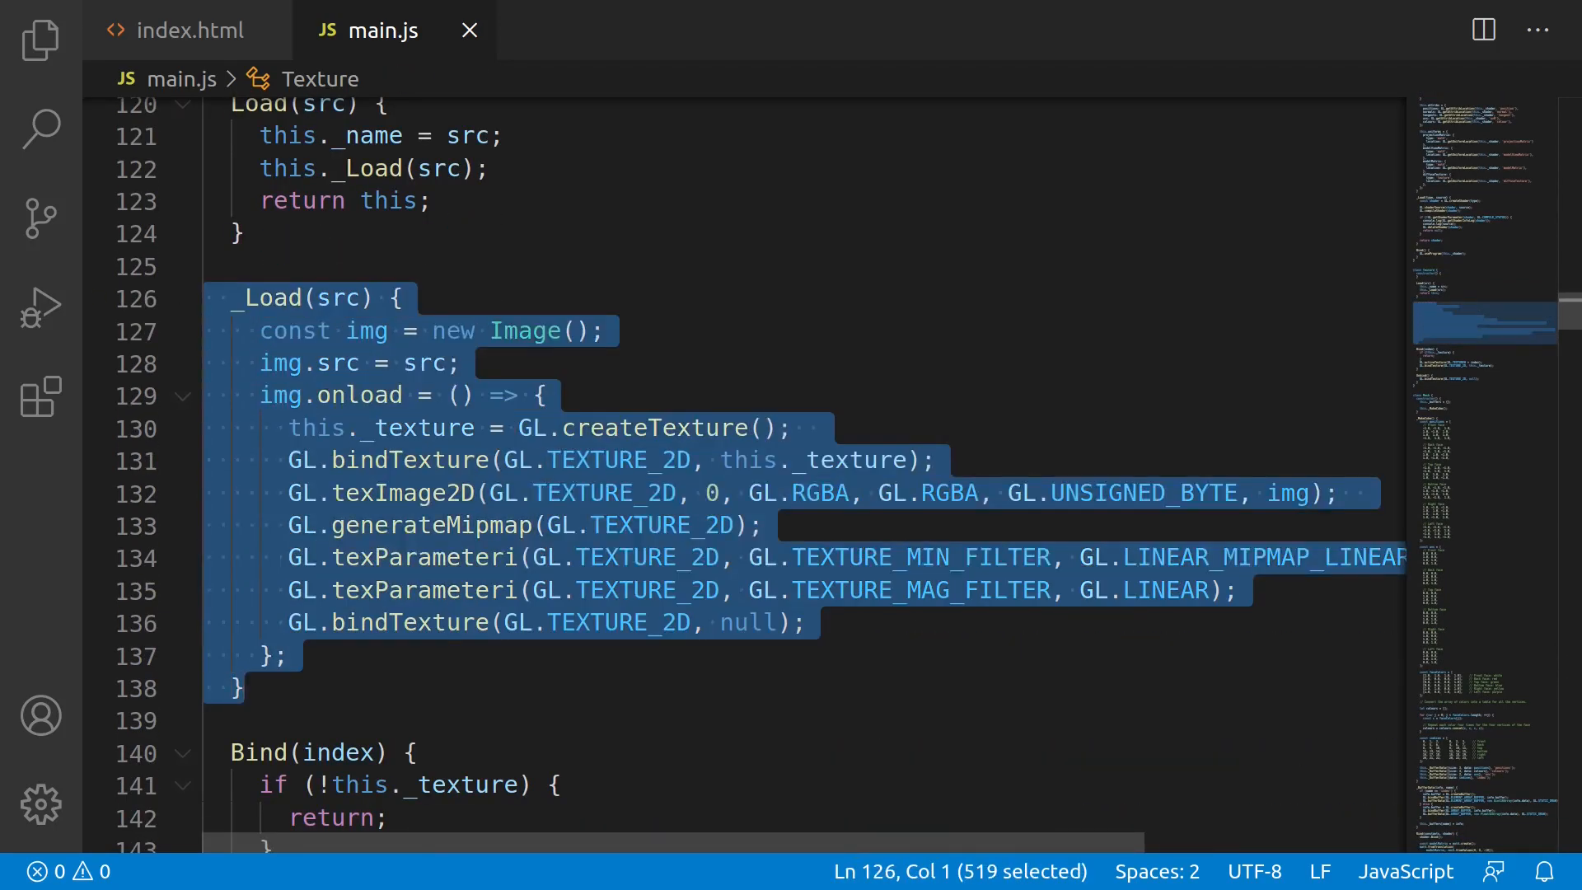
double_click(360, 394)
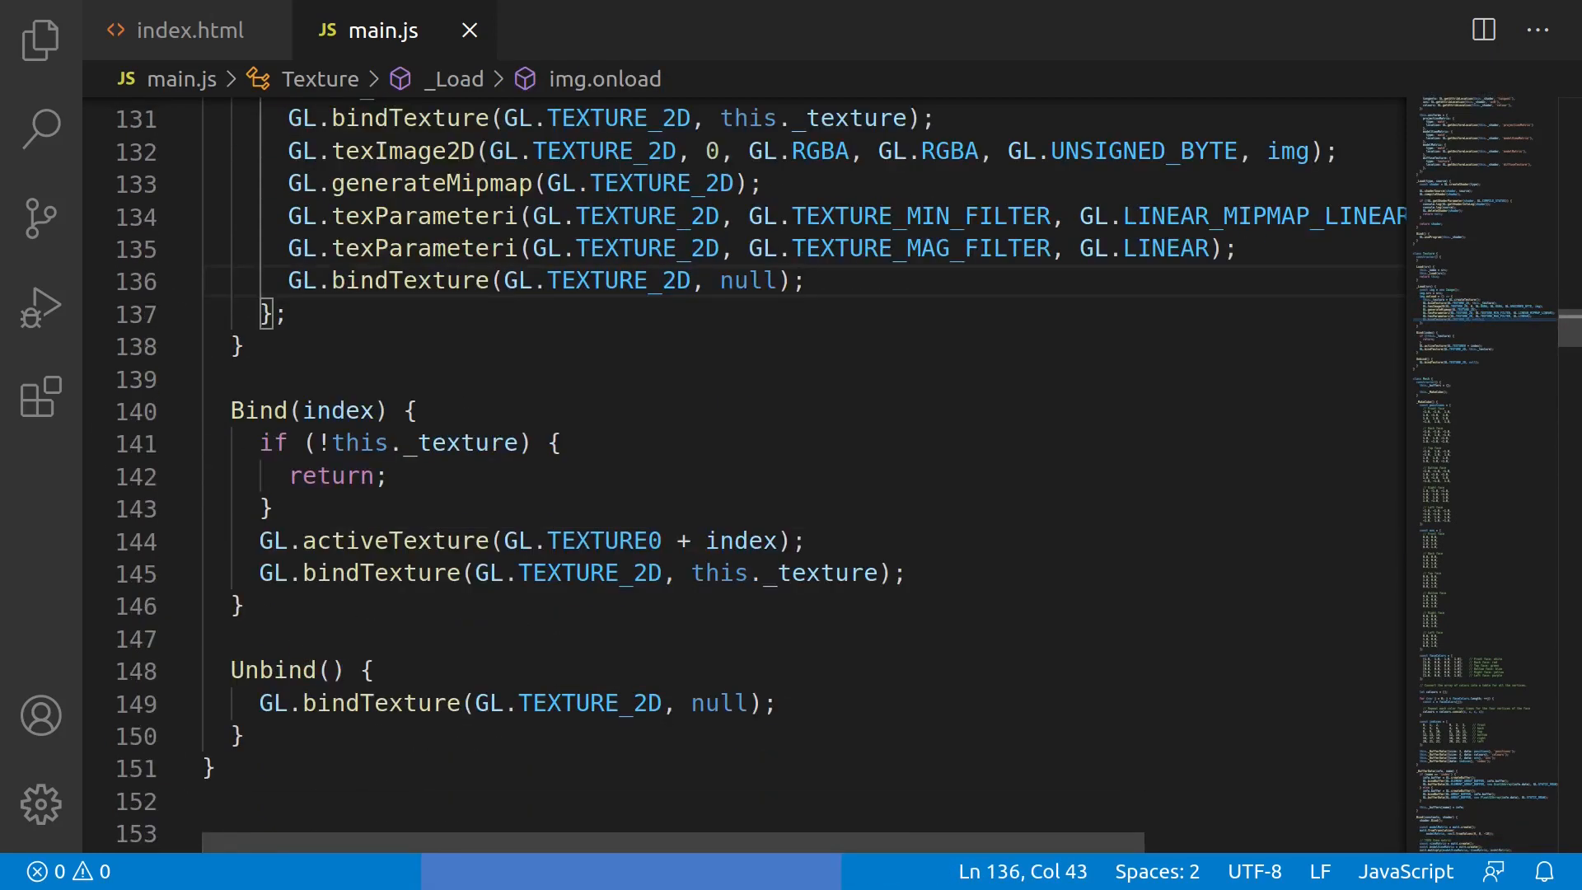
scroll("down", 3)
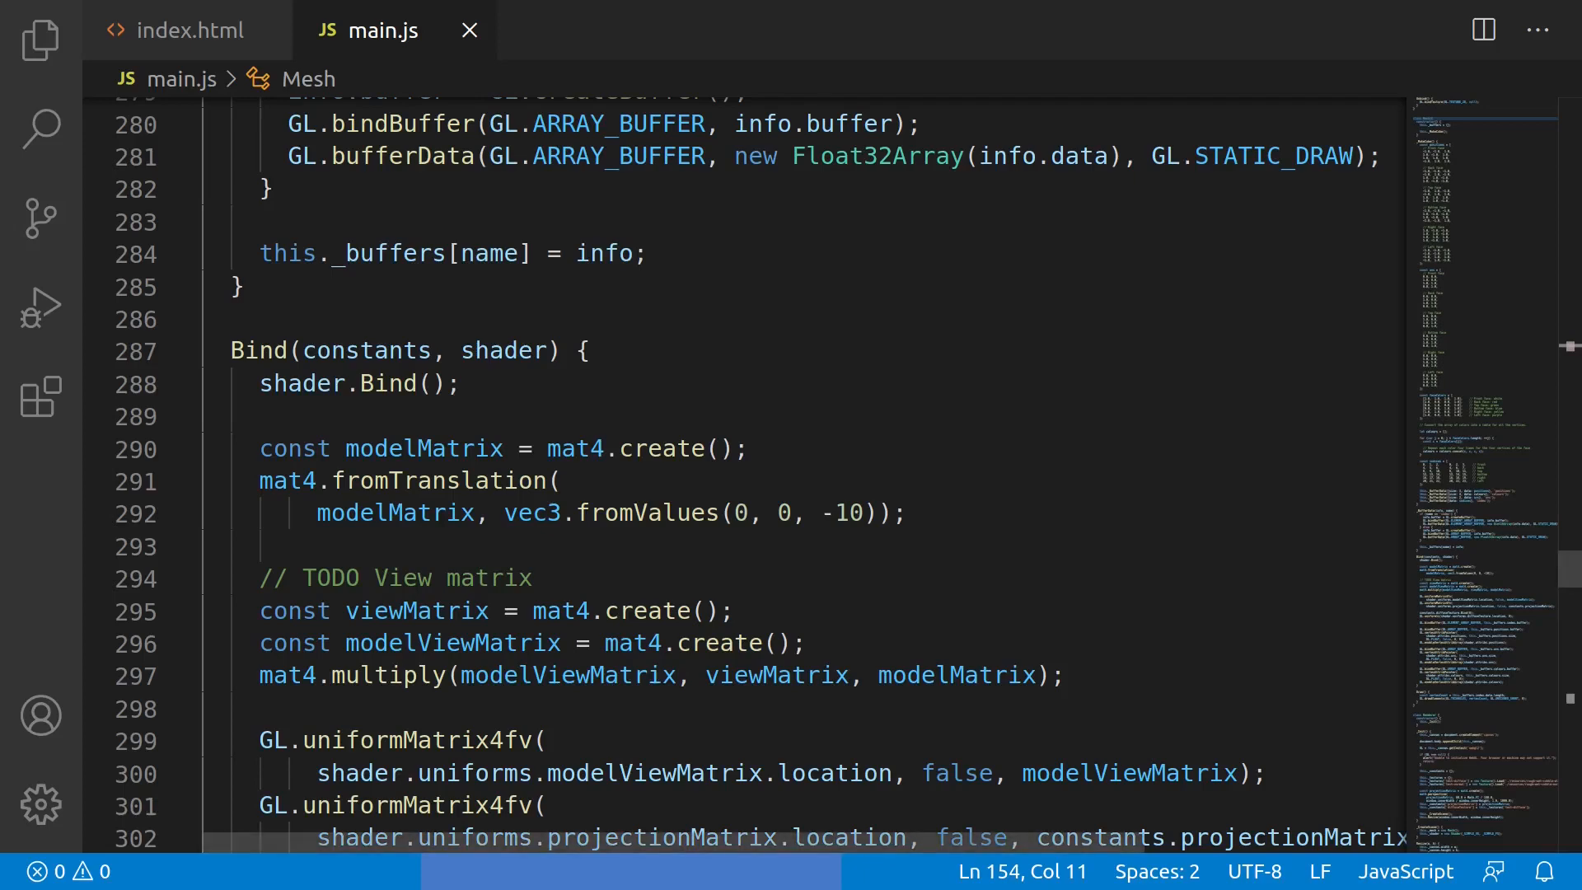
double_click(259, 350)
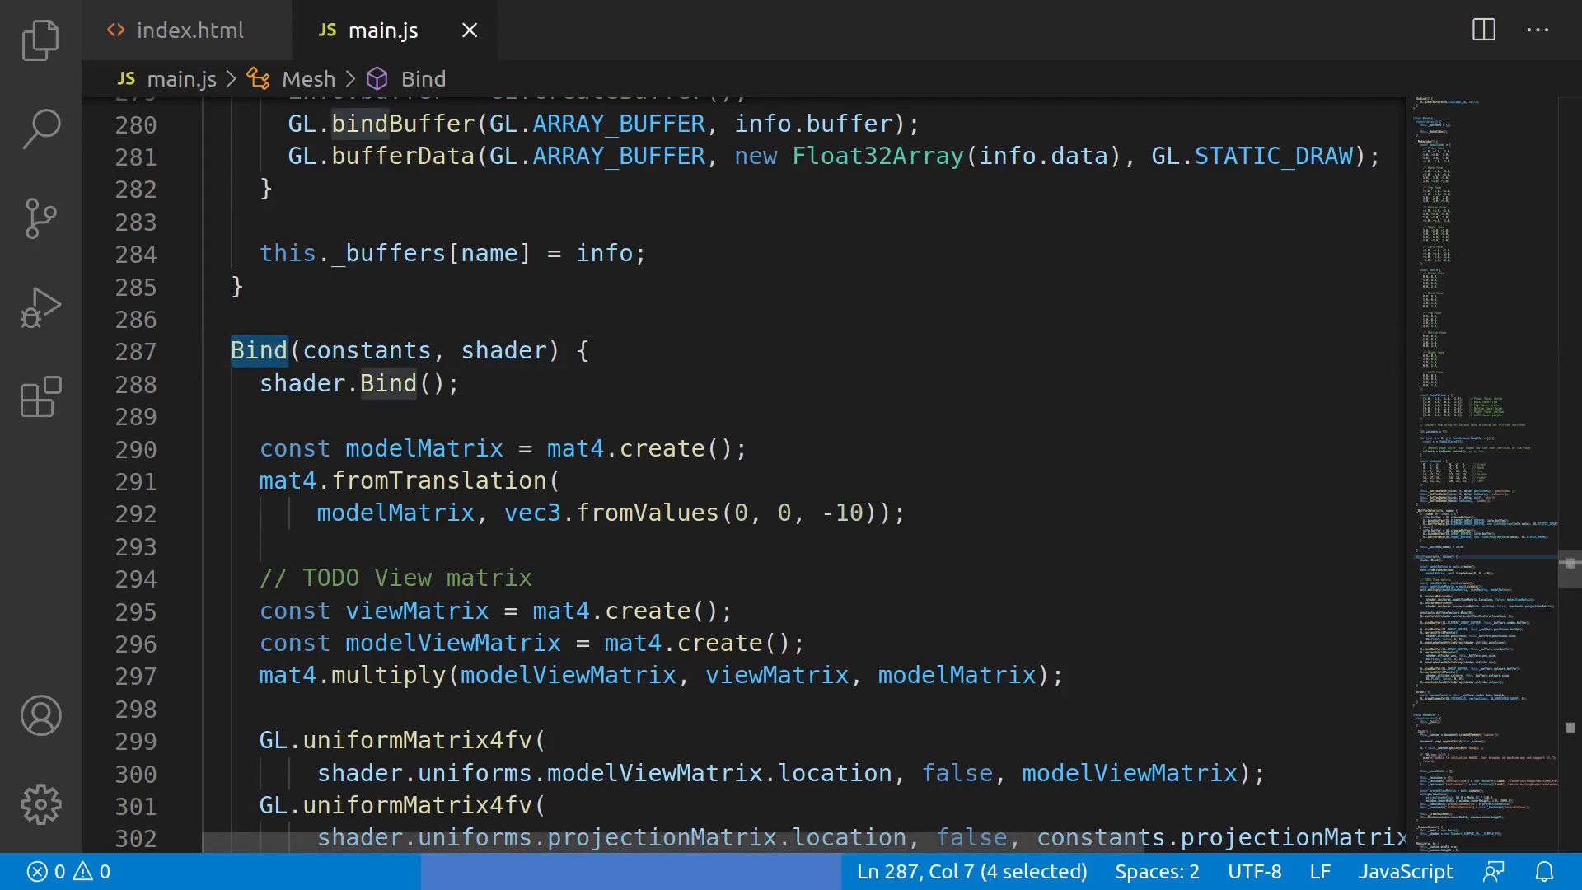
double_click(502, 349)
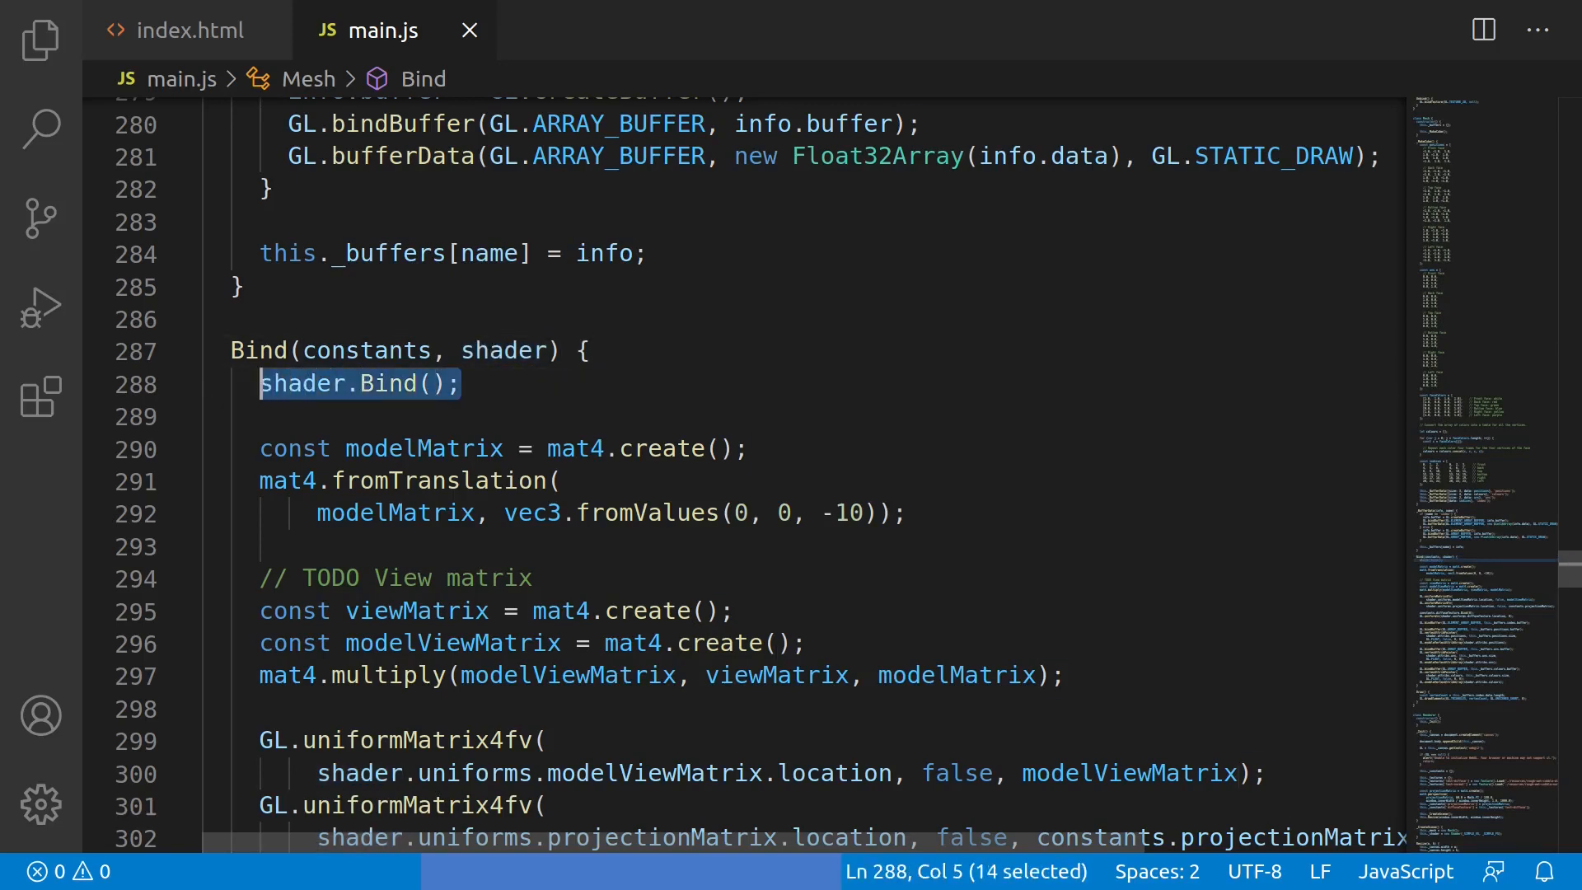
left_click(460, 384)
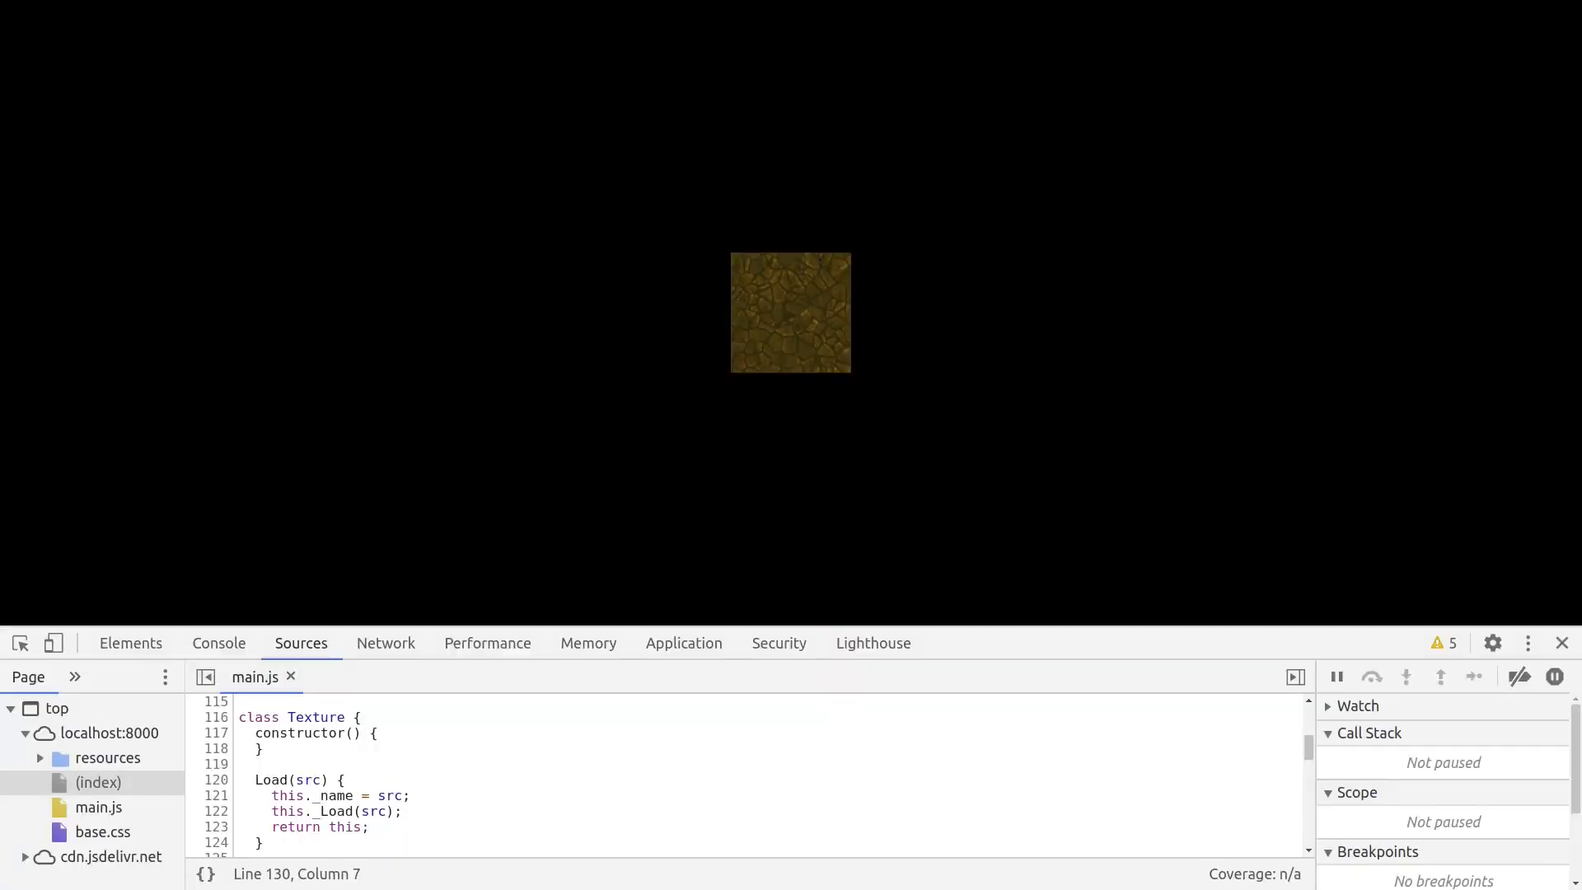
Scroll the localhost page rendering a single textured square with DevTools open
scroll("down", 3)
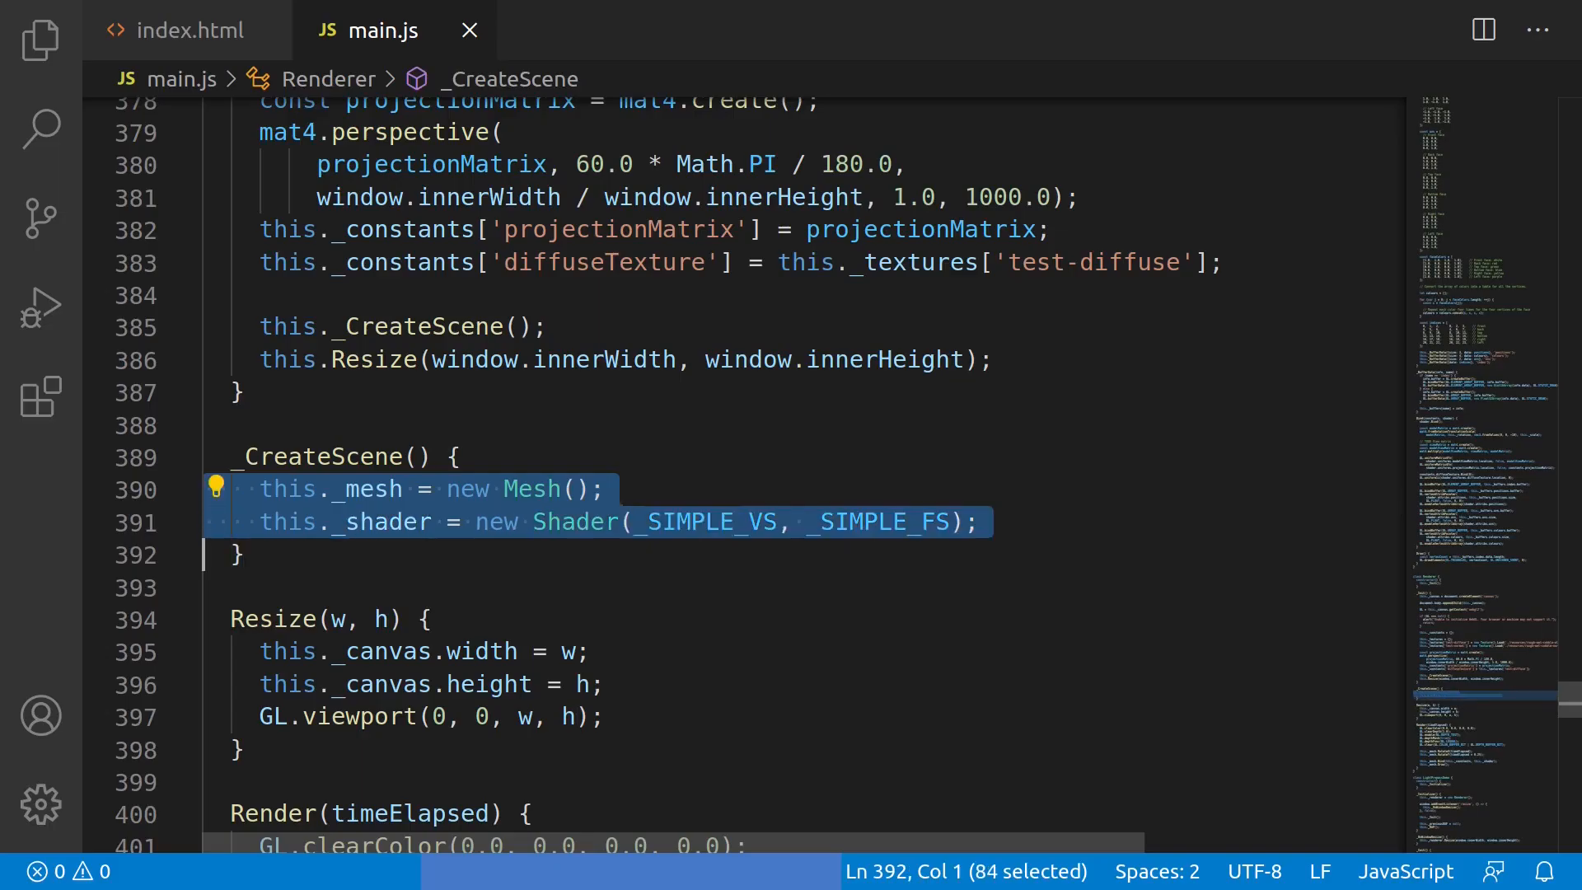
Duplicate the creation lines as _mesh2 and _shader2, then add a '?????' placeholder line
key("enter")
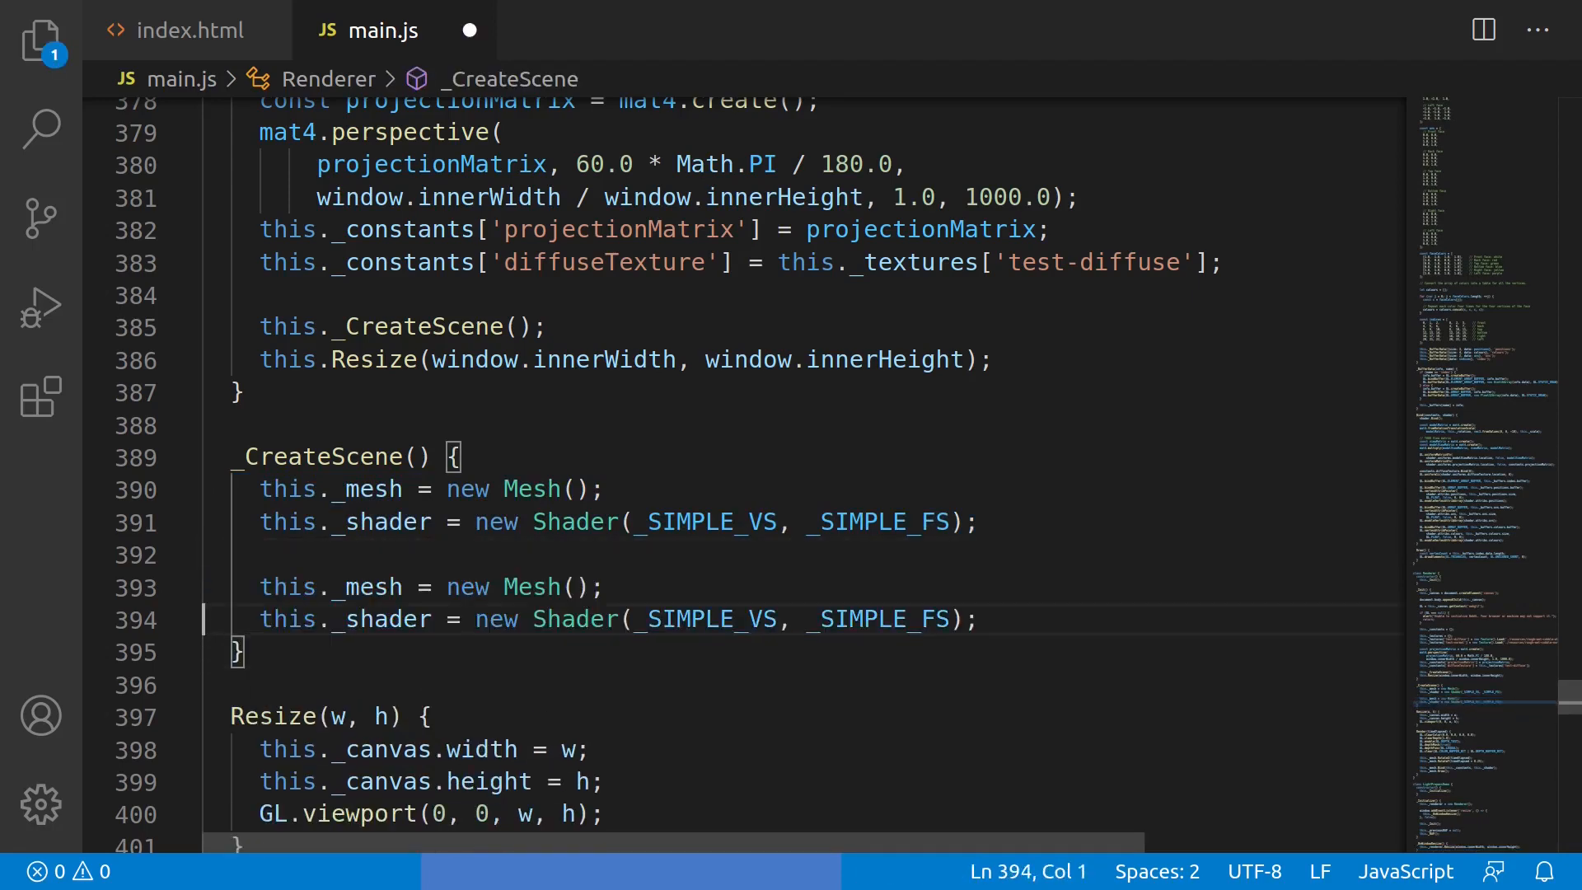
type("2")
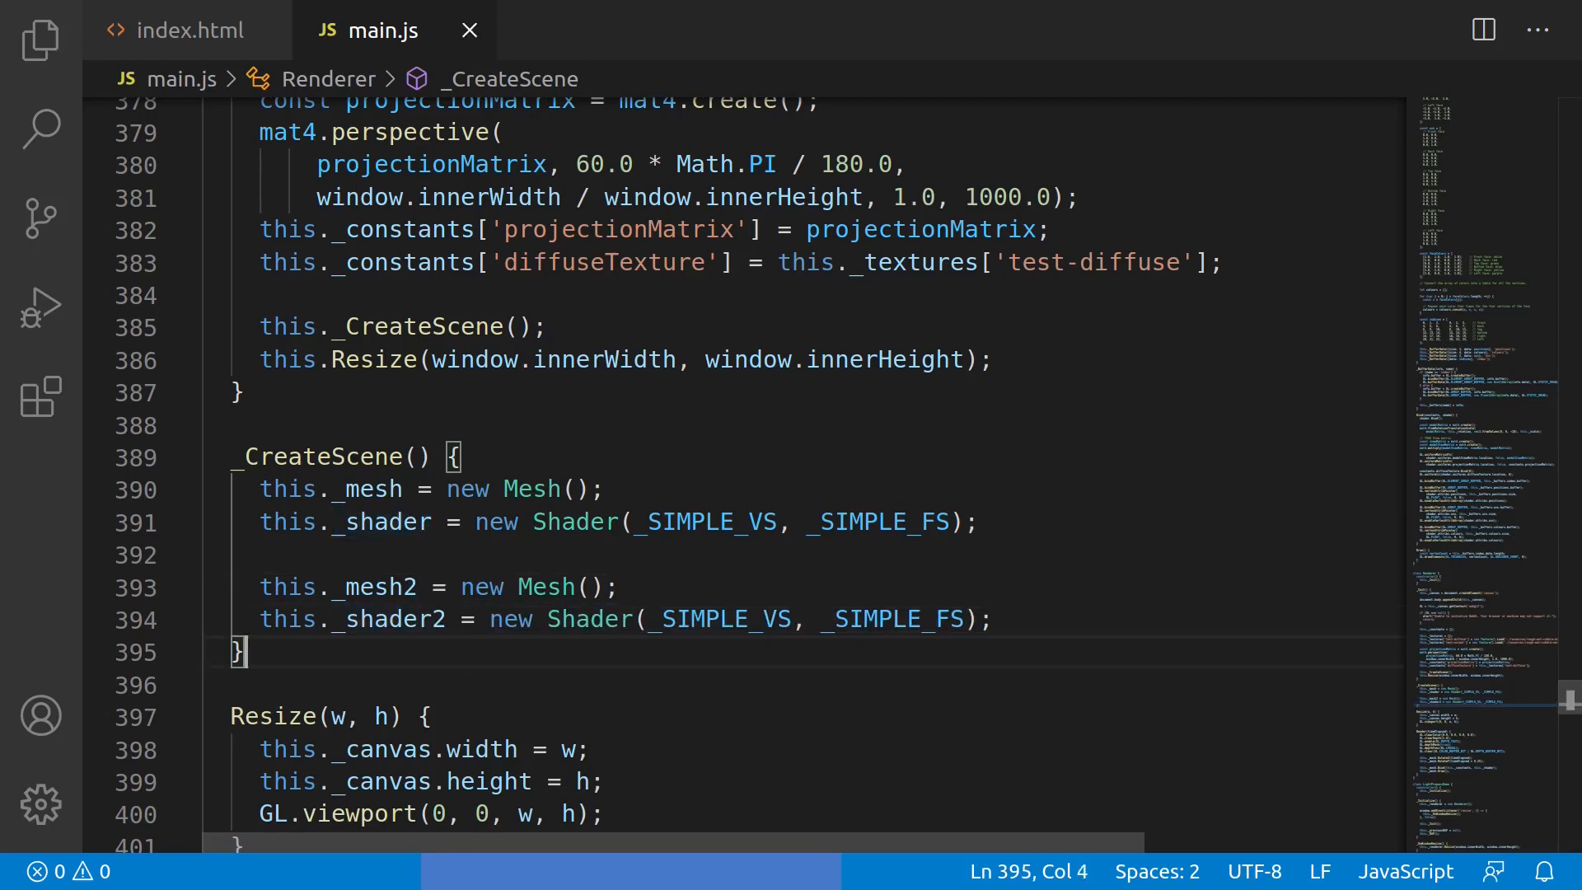
type("??")
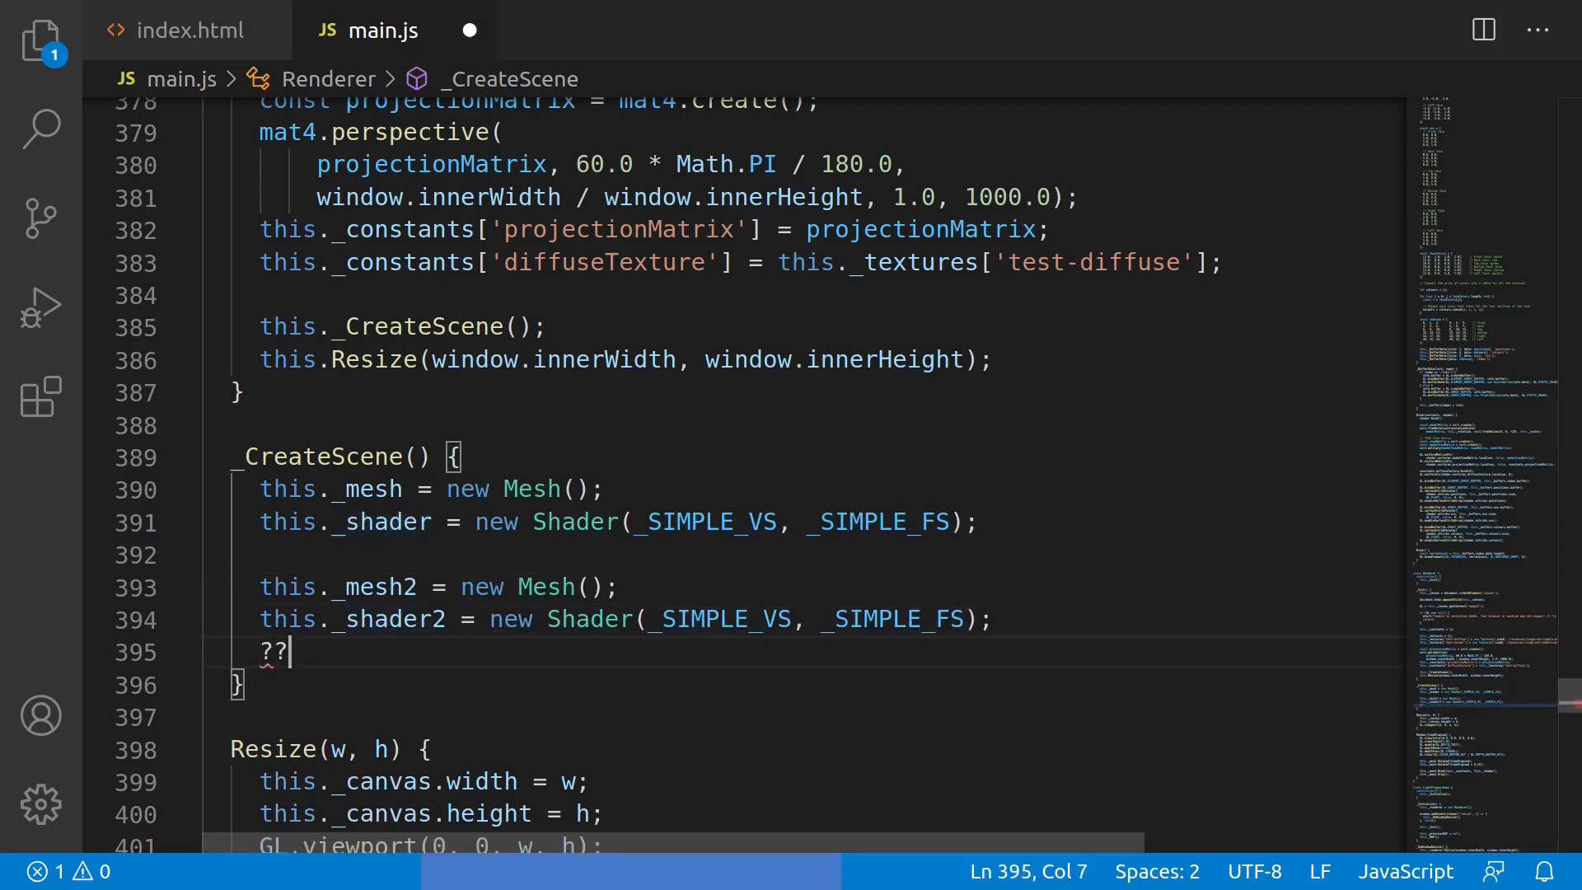
type("???")
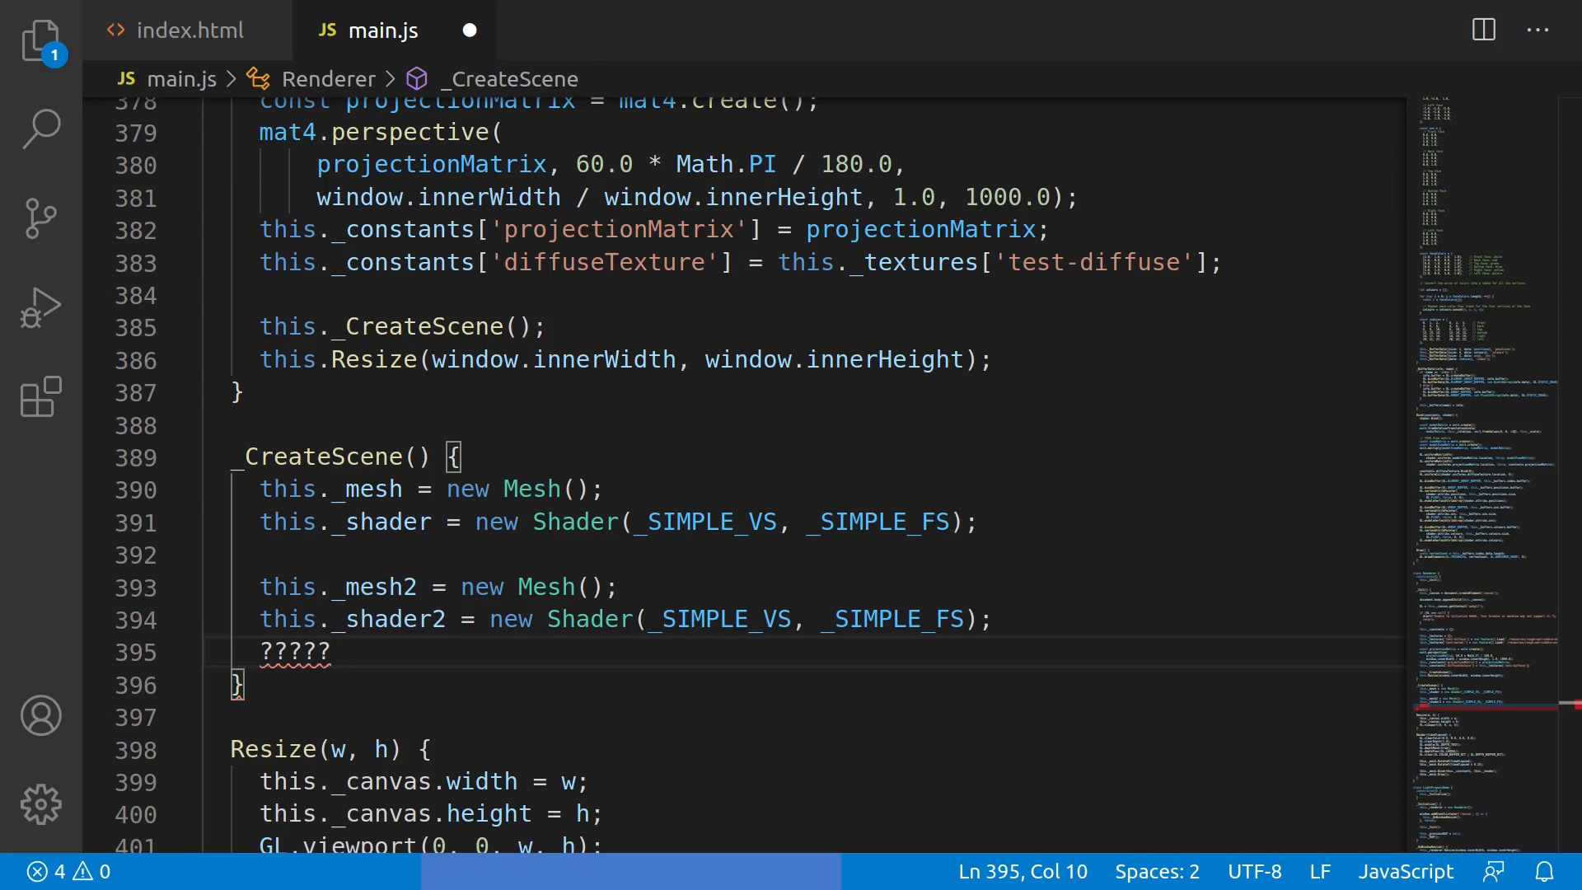
scroll("up", 3)
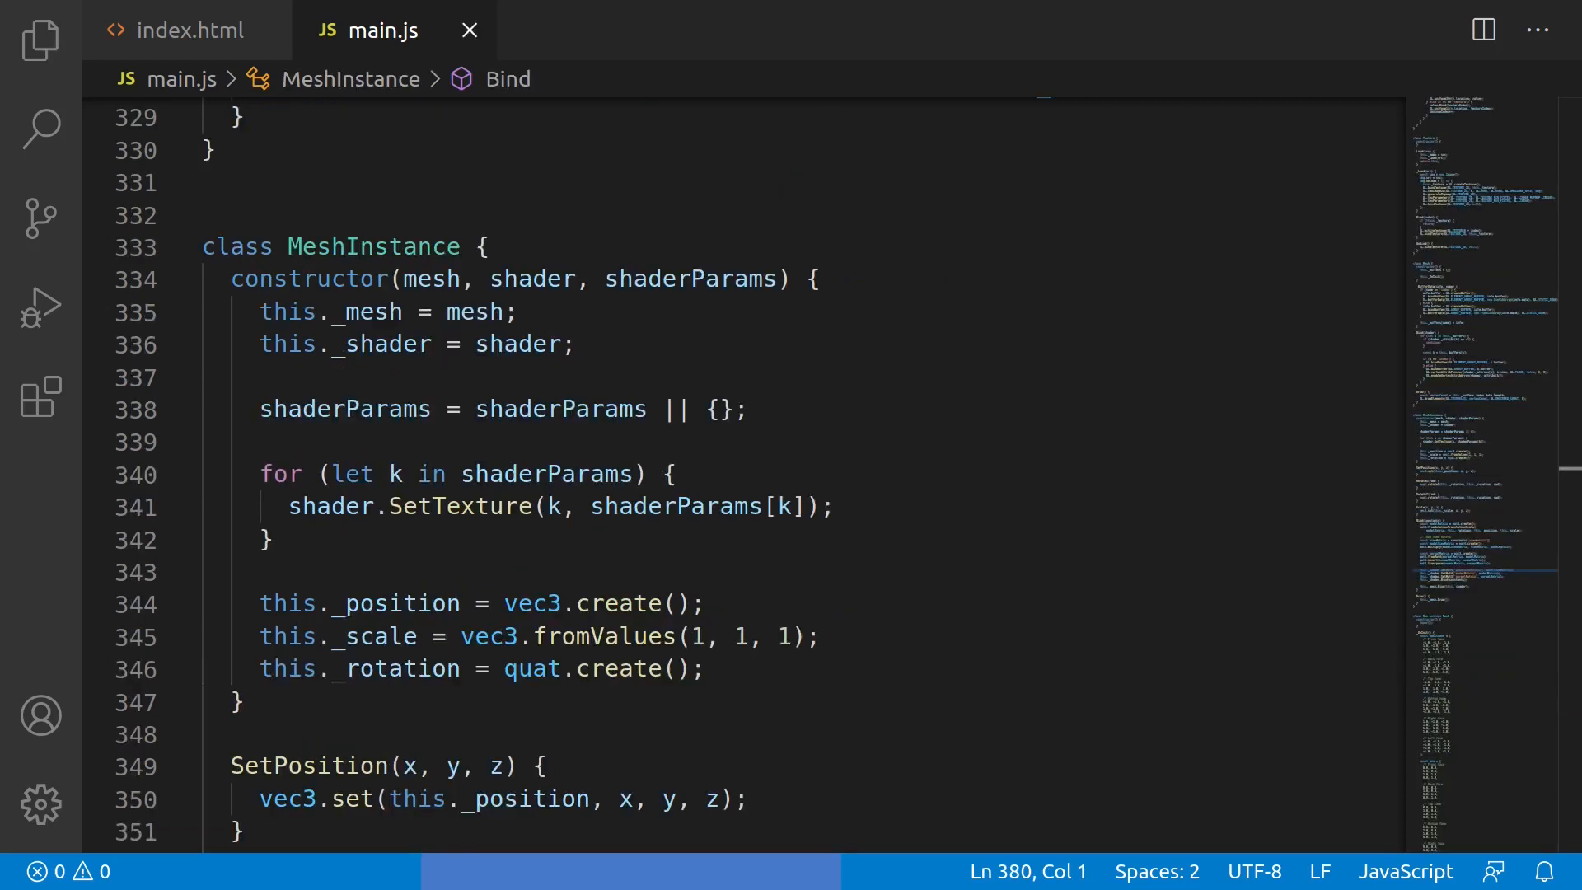
left_click(208, 214)
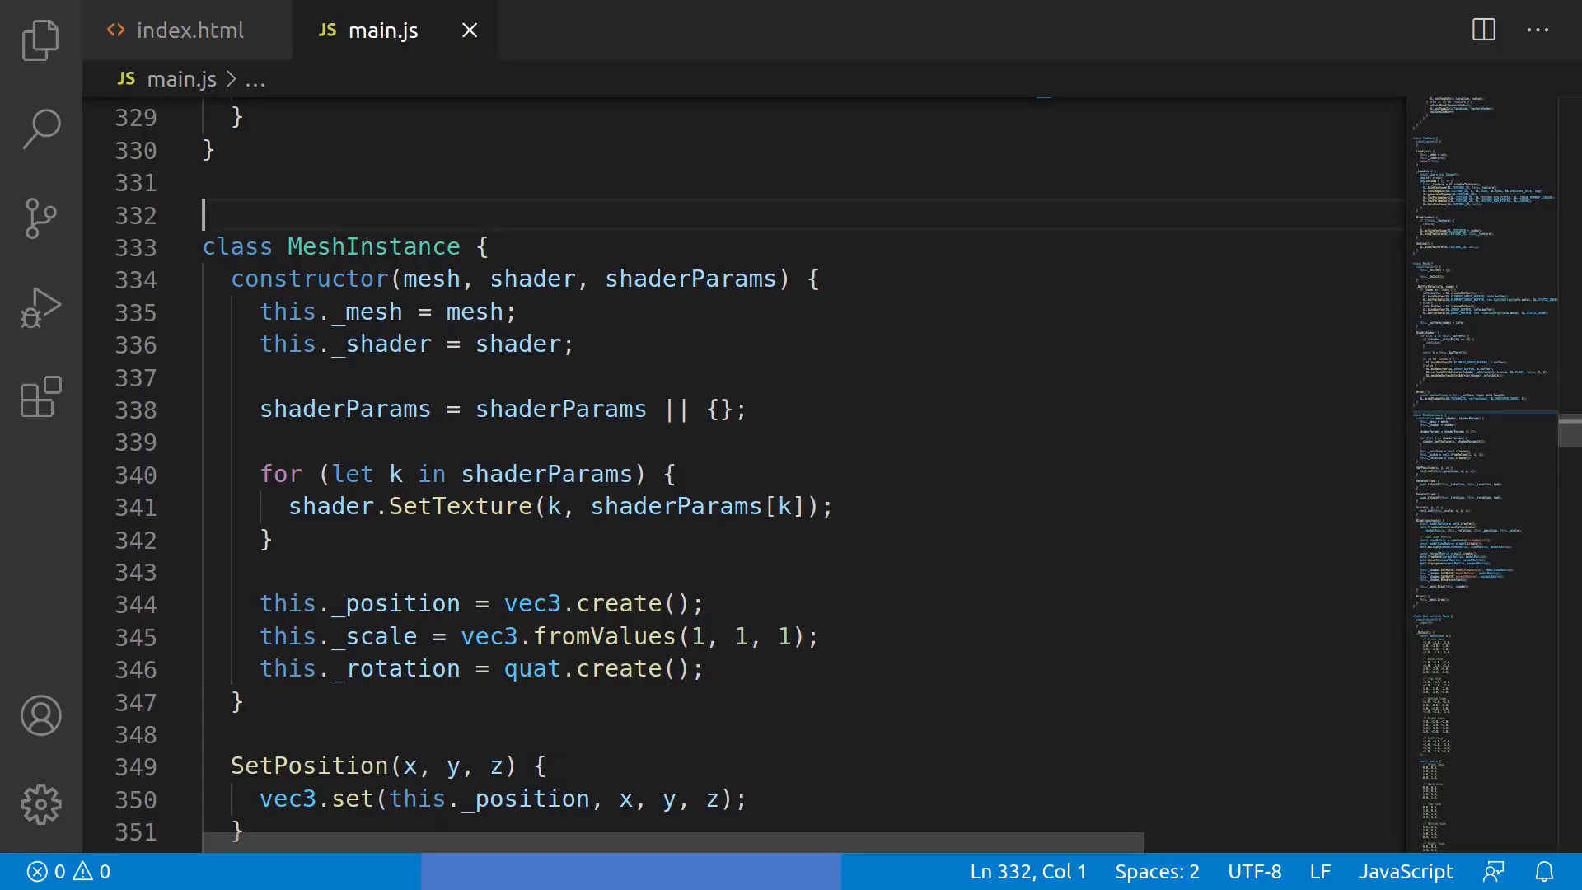
scroll("up", 3)
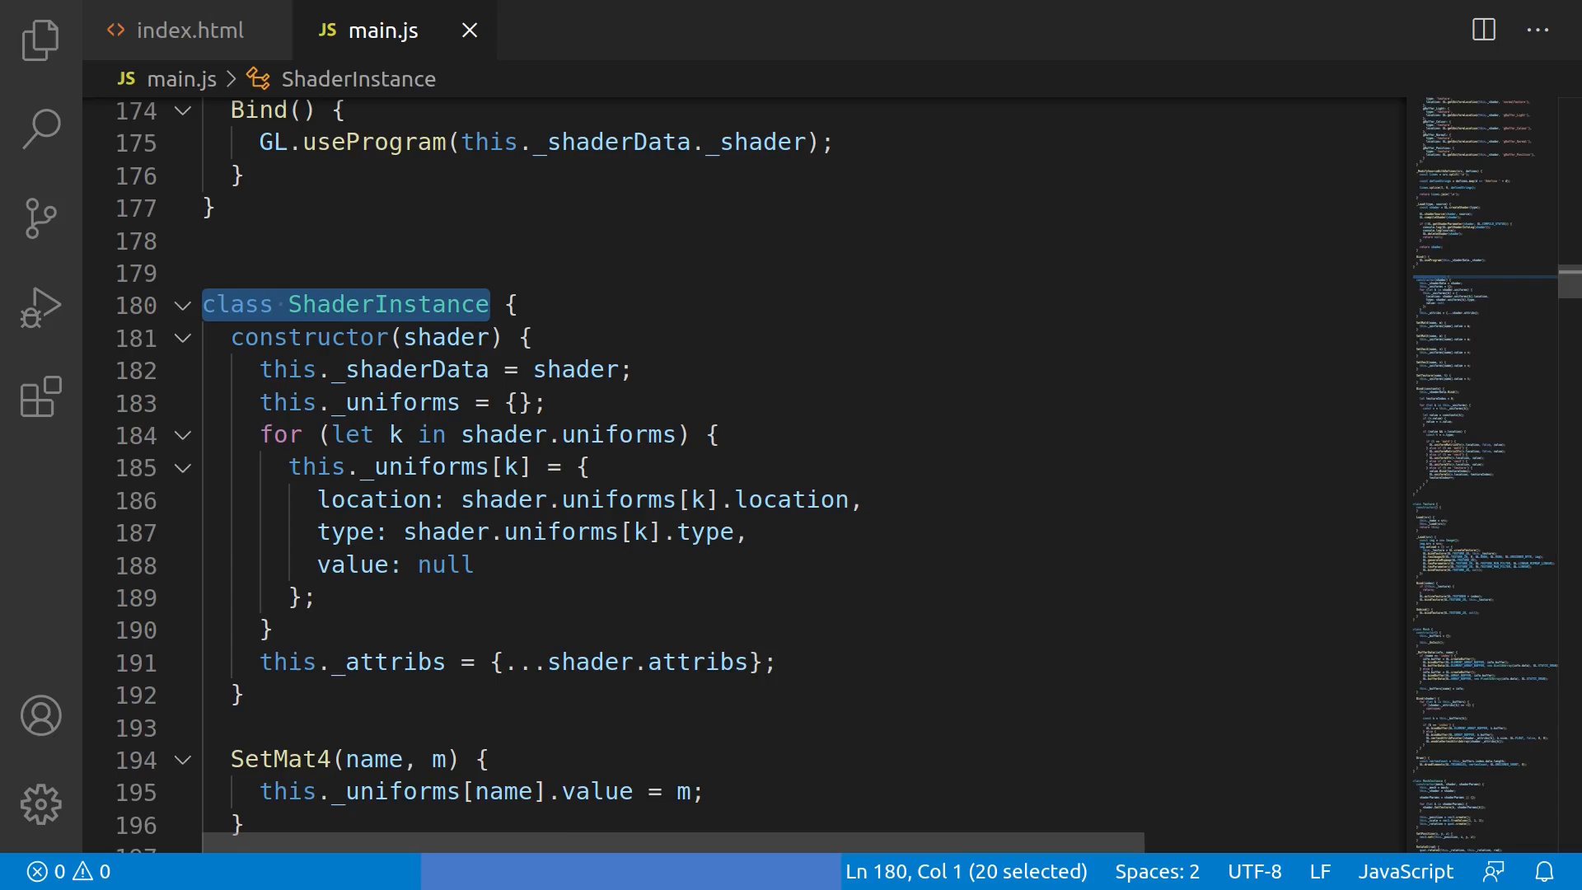
scroll("down", 3)
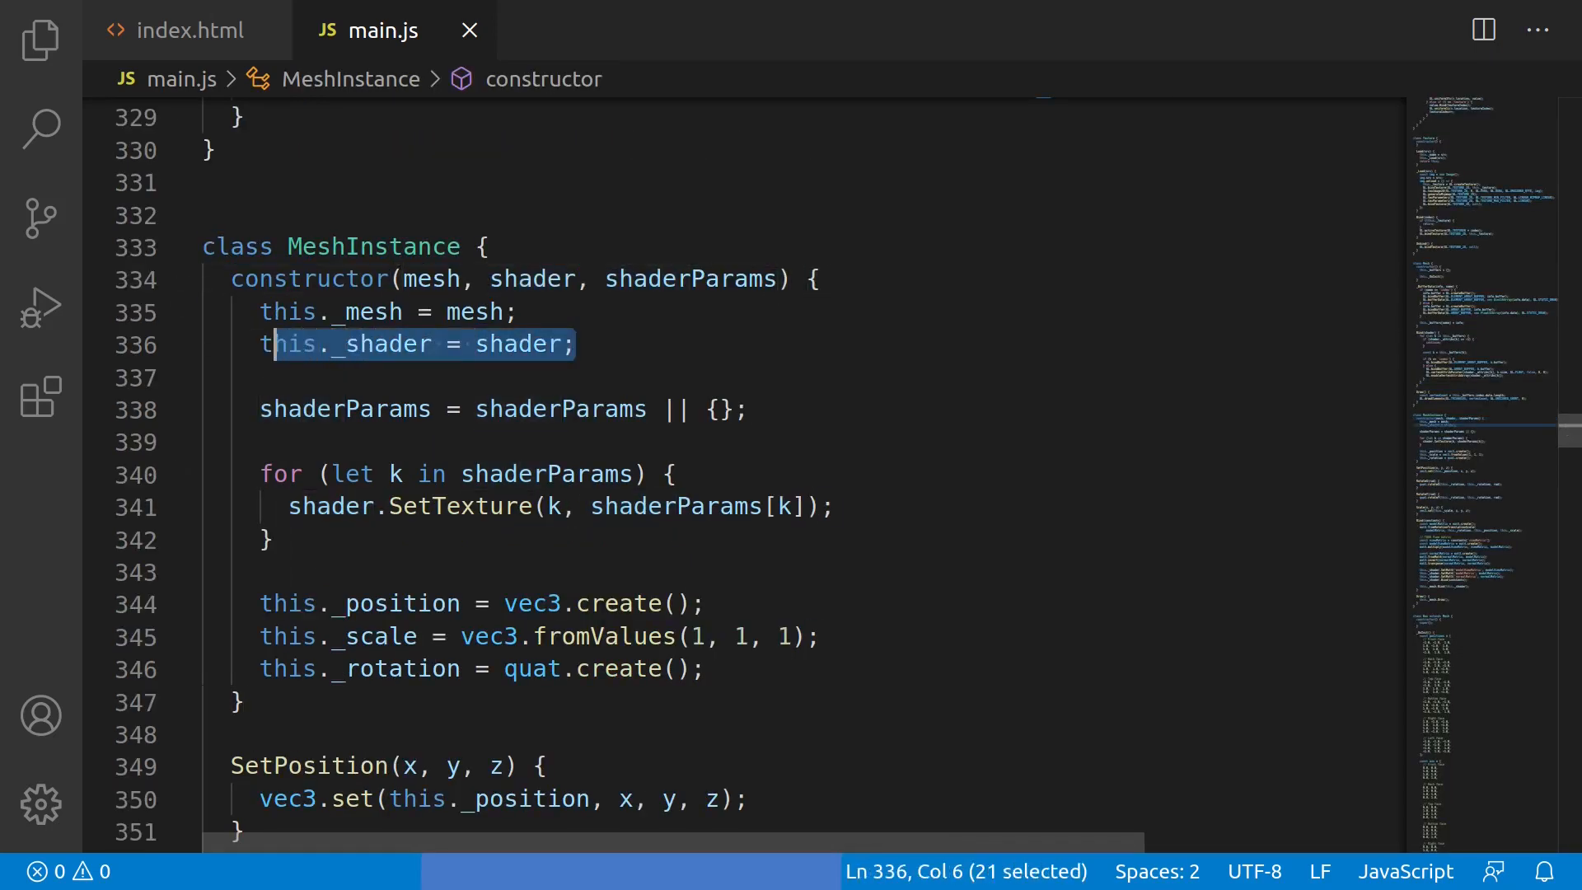
left_click(695, 668)
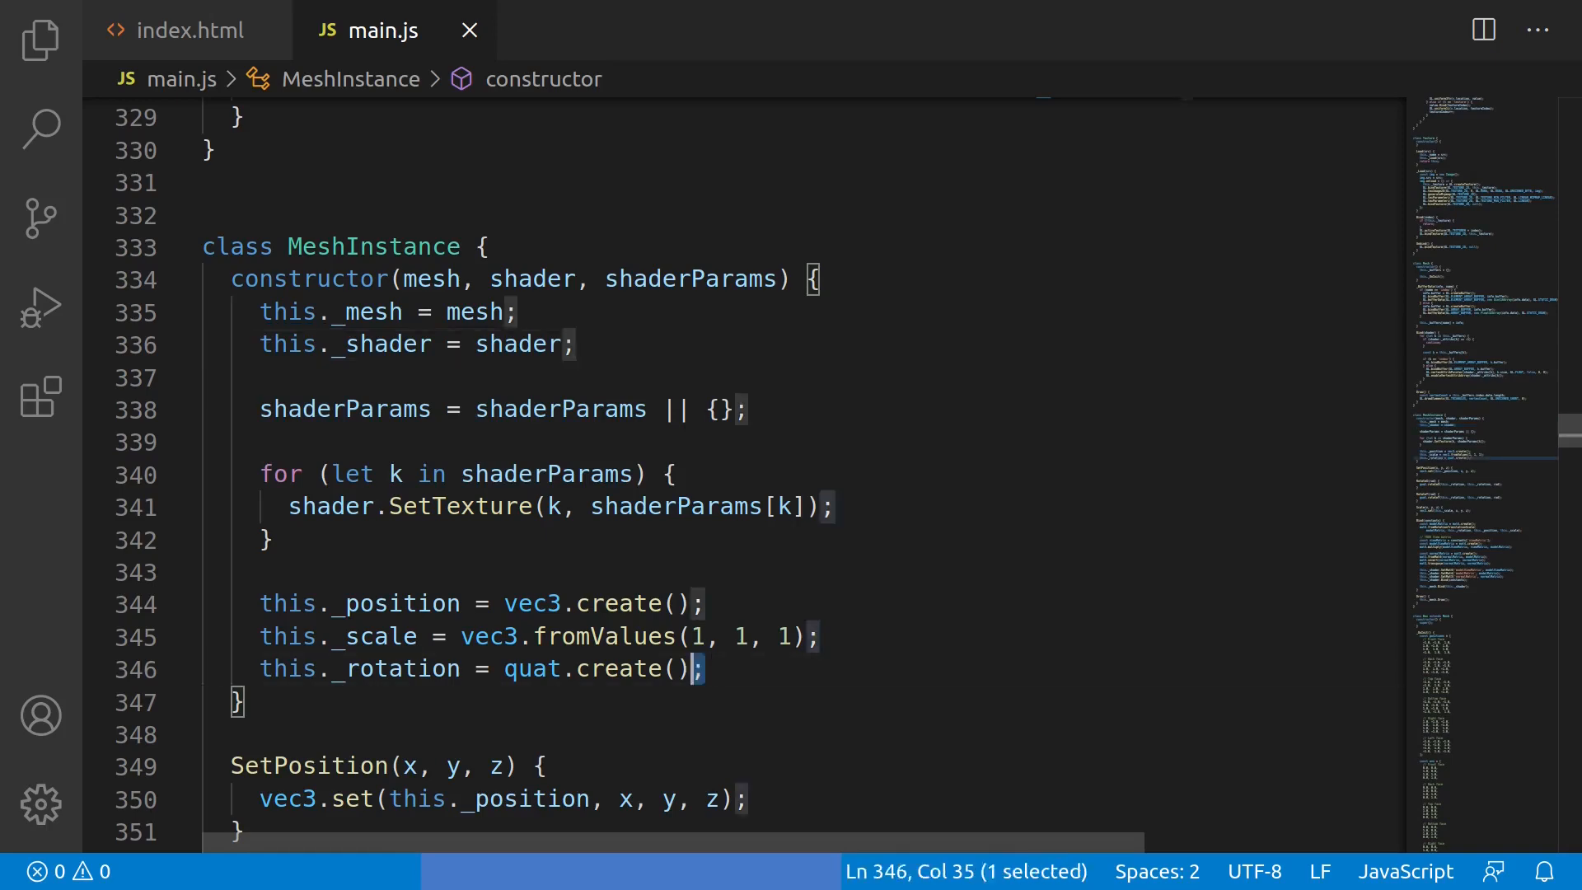
scroll("down", 3)
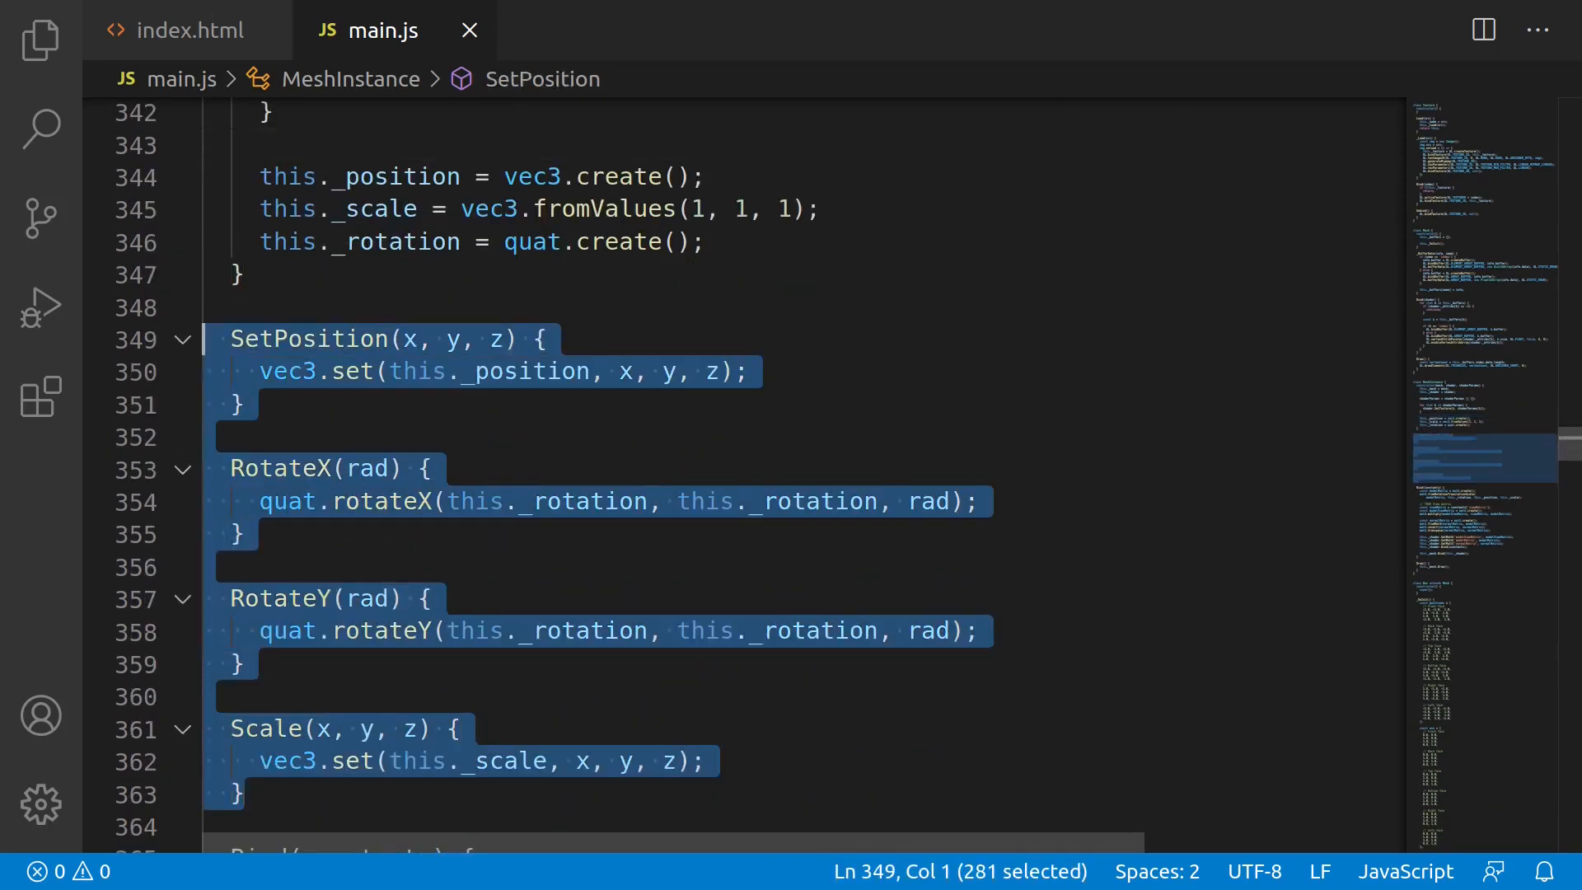
left_click(241, 406)
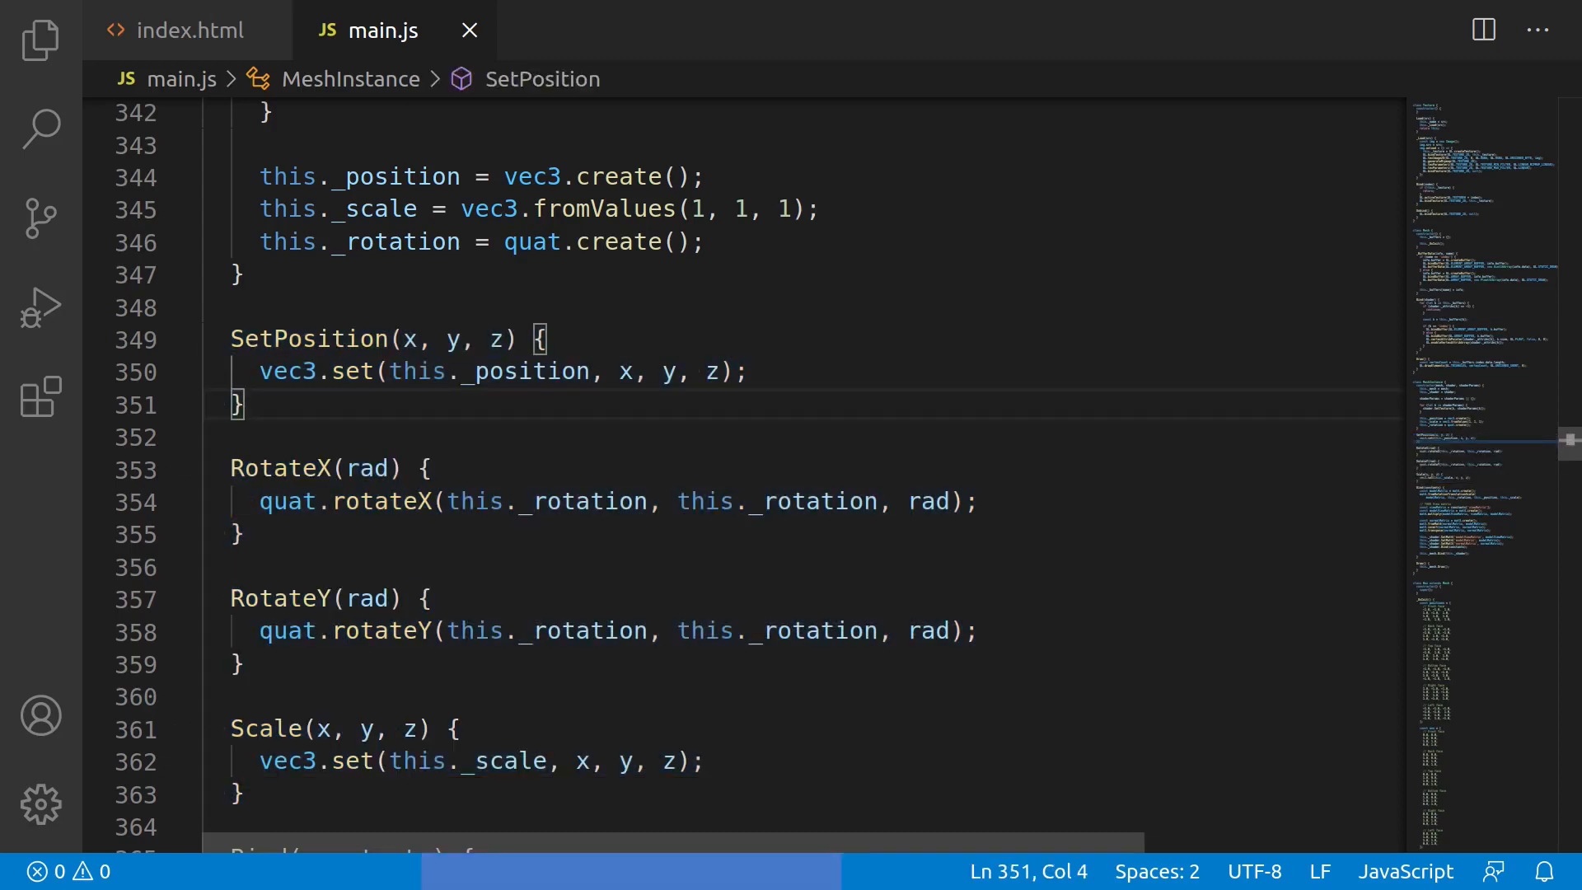
scroll("down", 3)
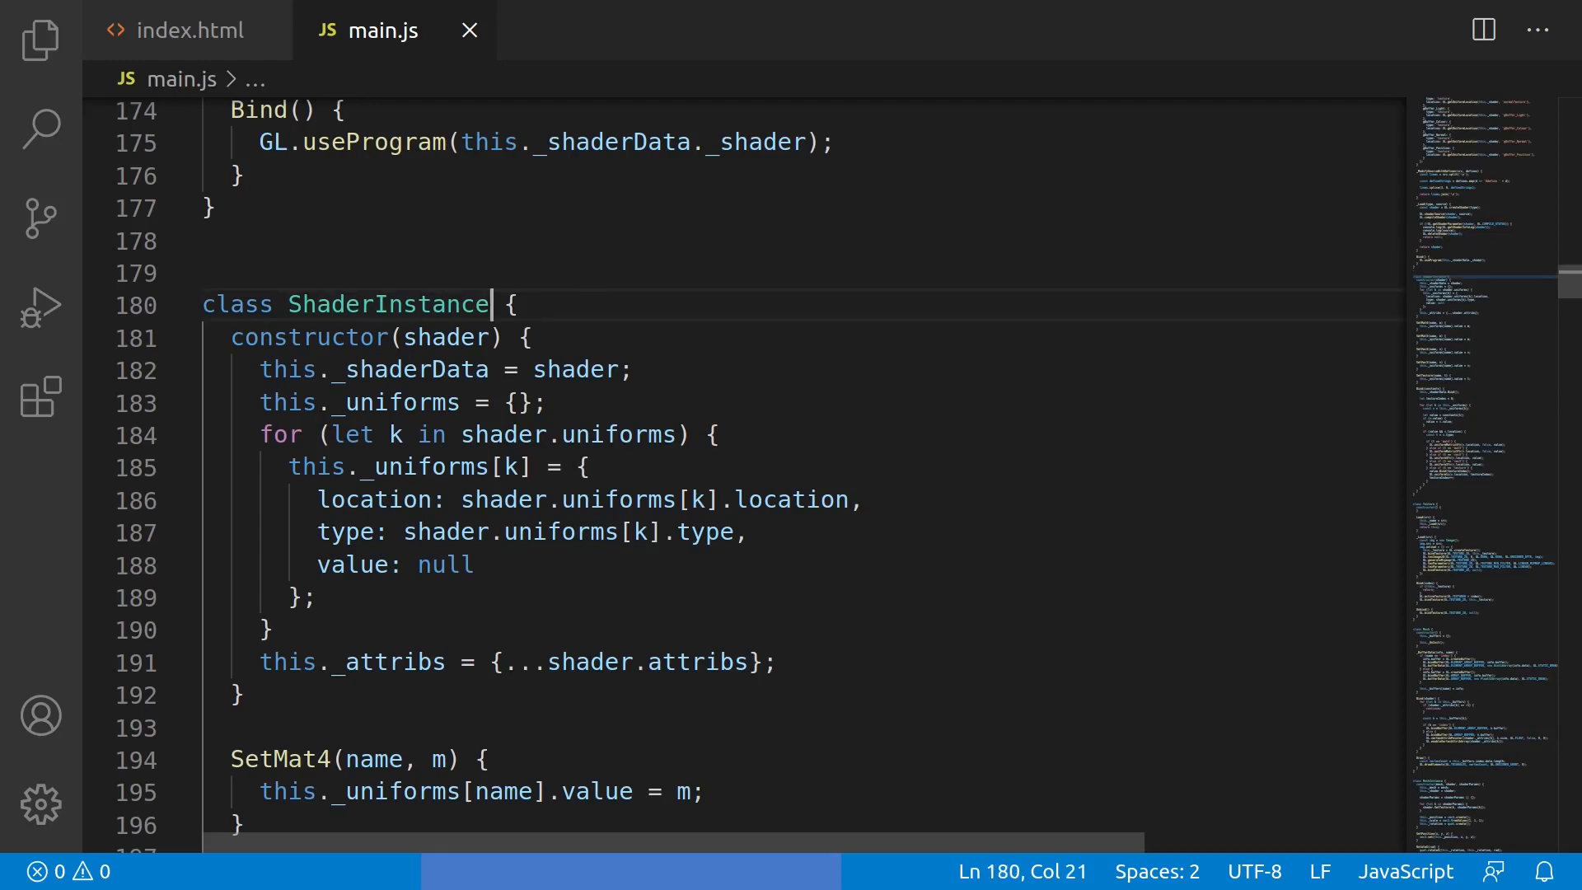
left_click(417, 303)
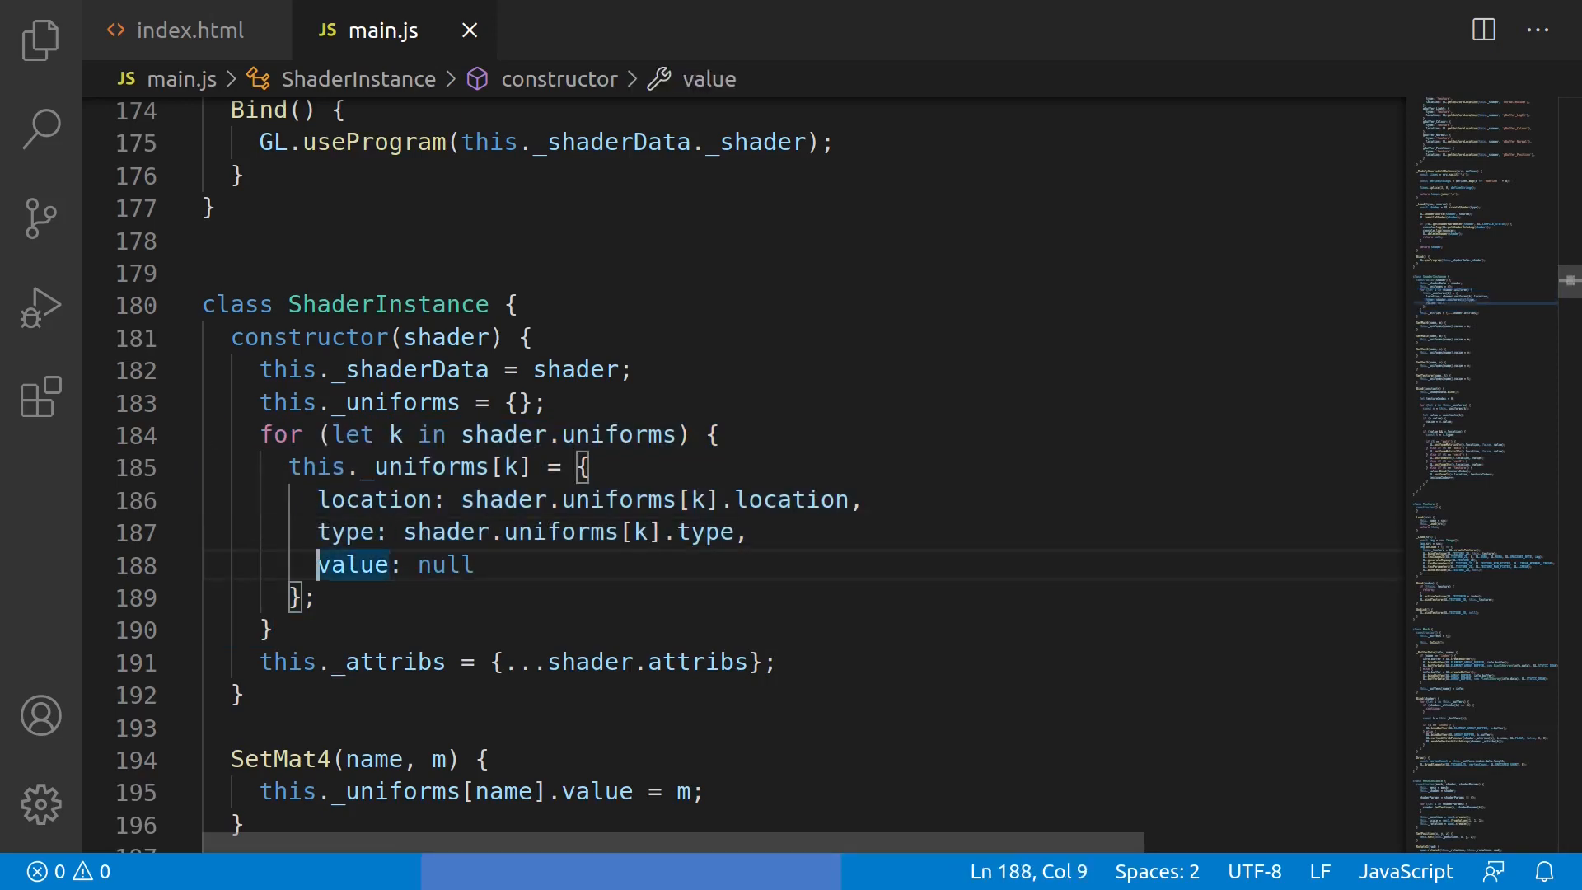
double_click(443, 565)
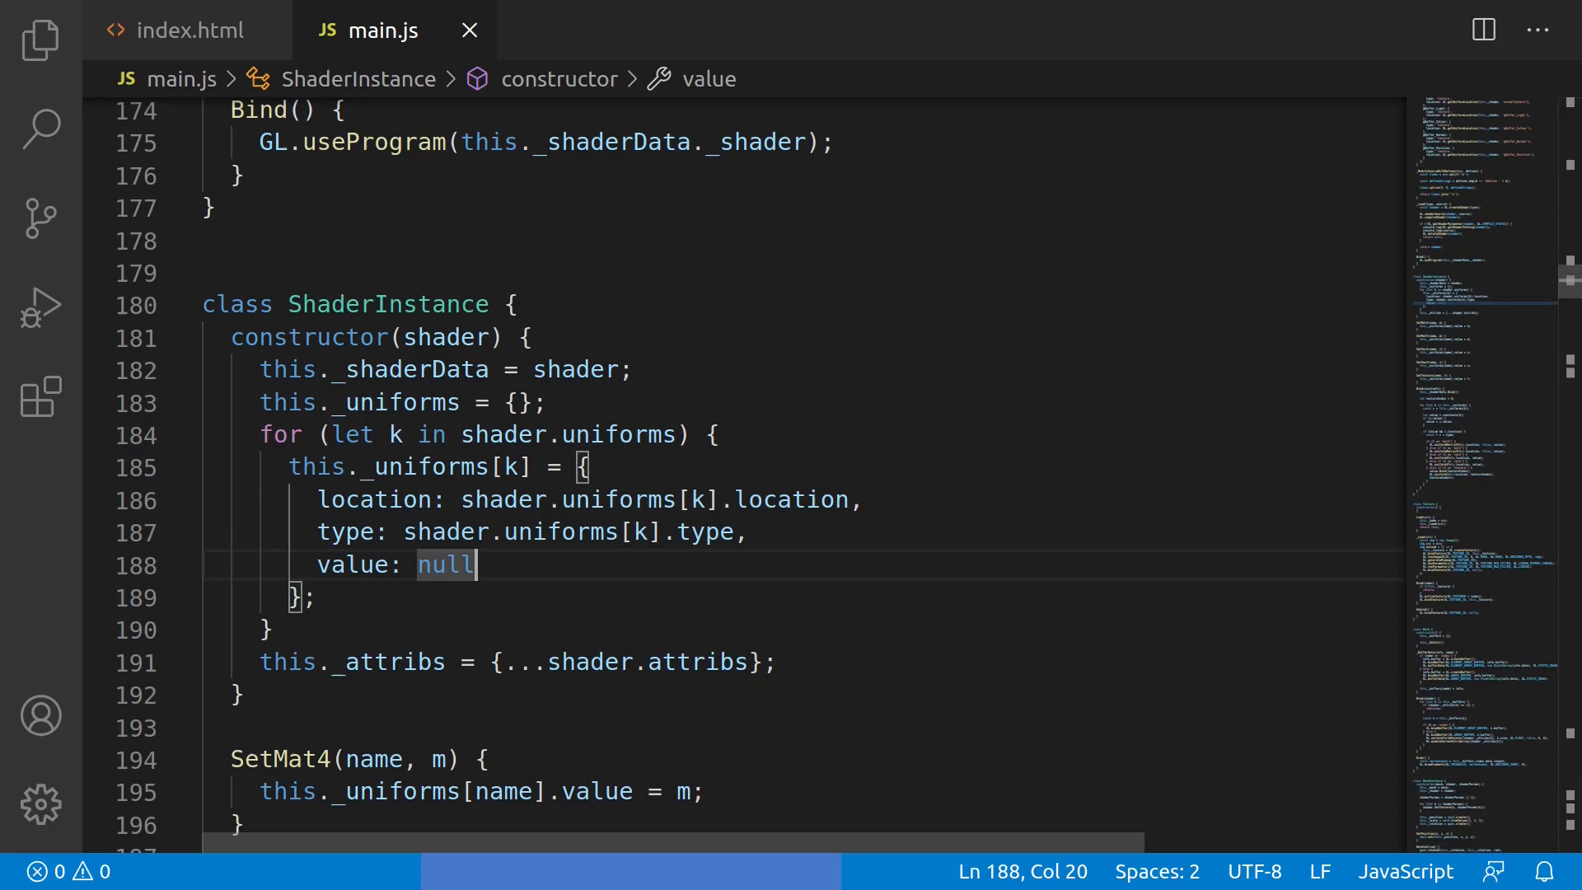
scroll("down", 3)
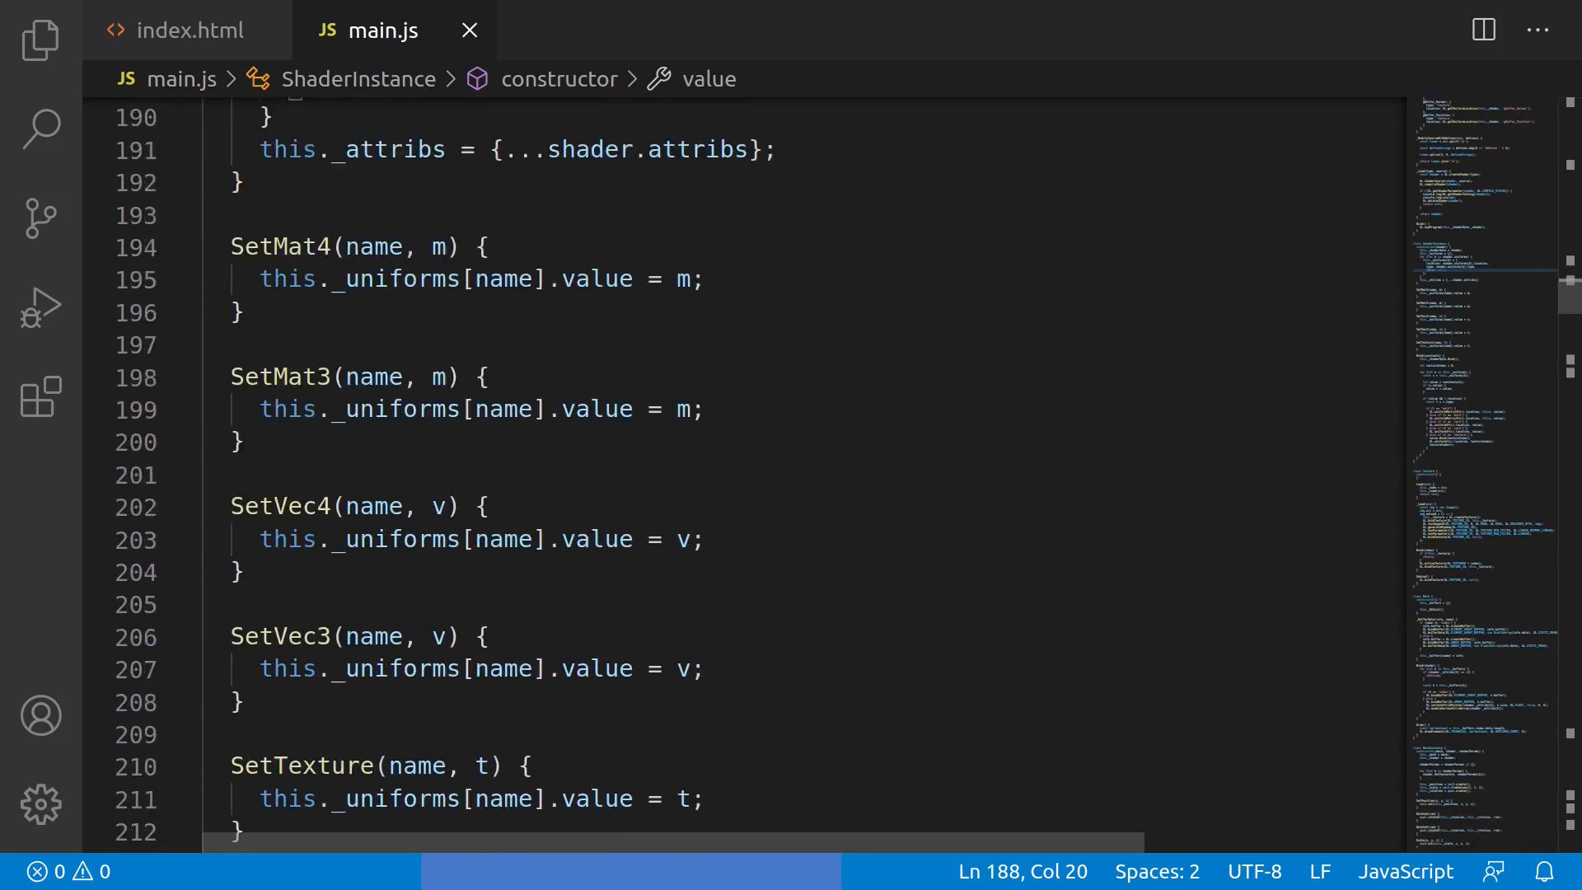
scroll("down", 3)
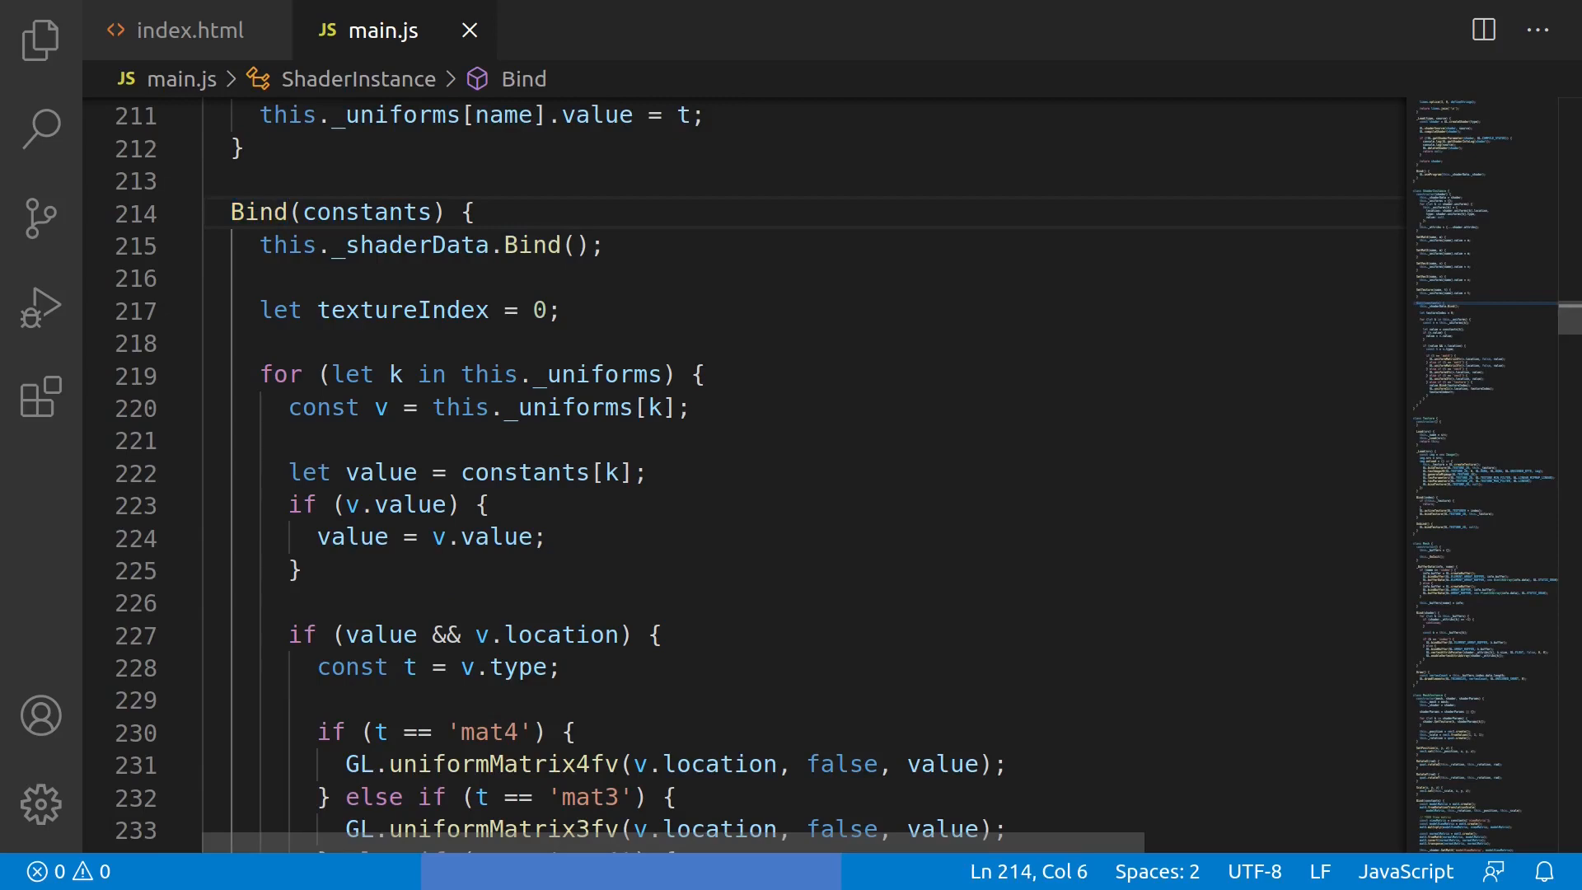
left_click_drag(259, 374, 674, 374)
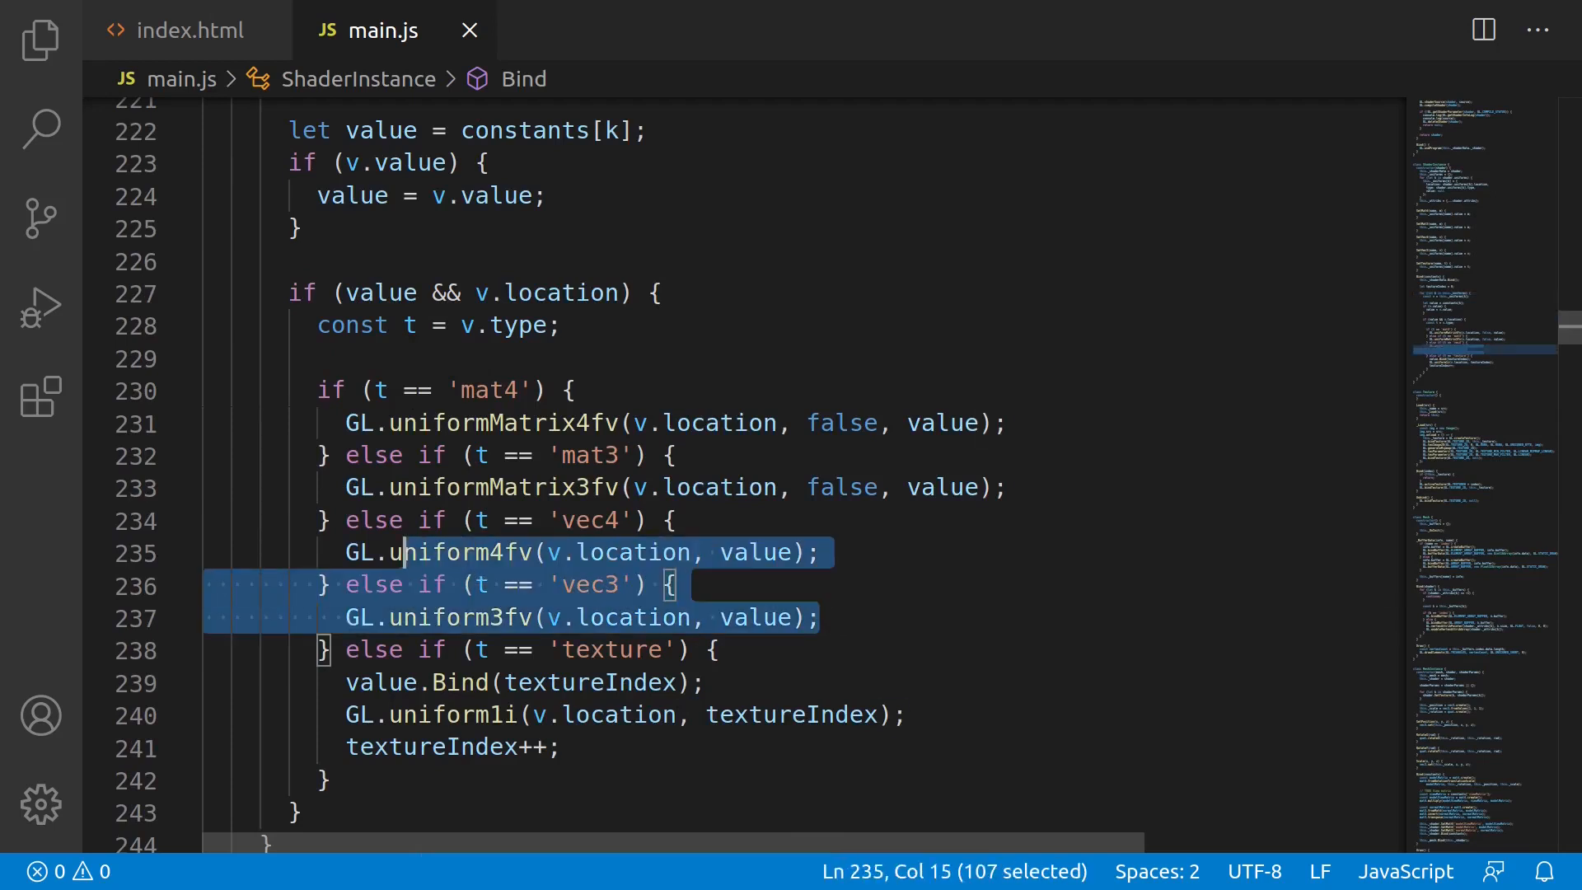
left_click(717, 649)
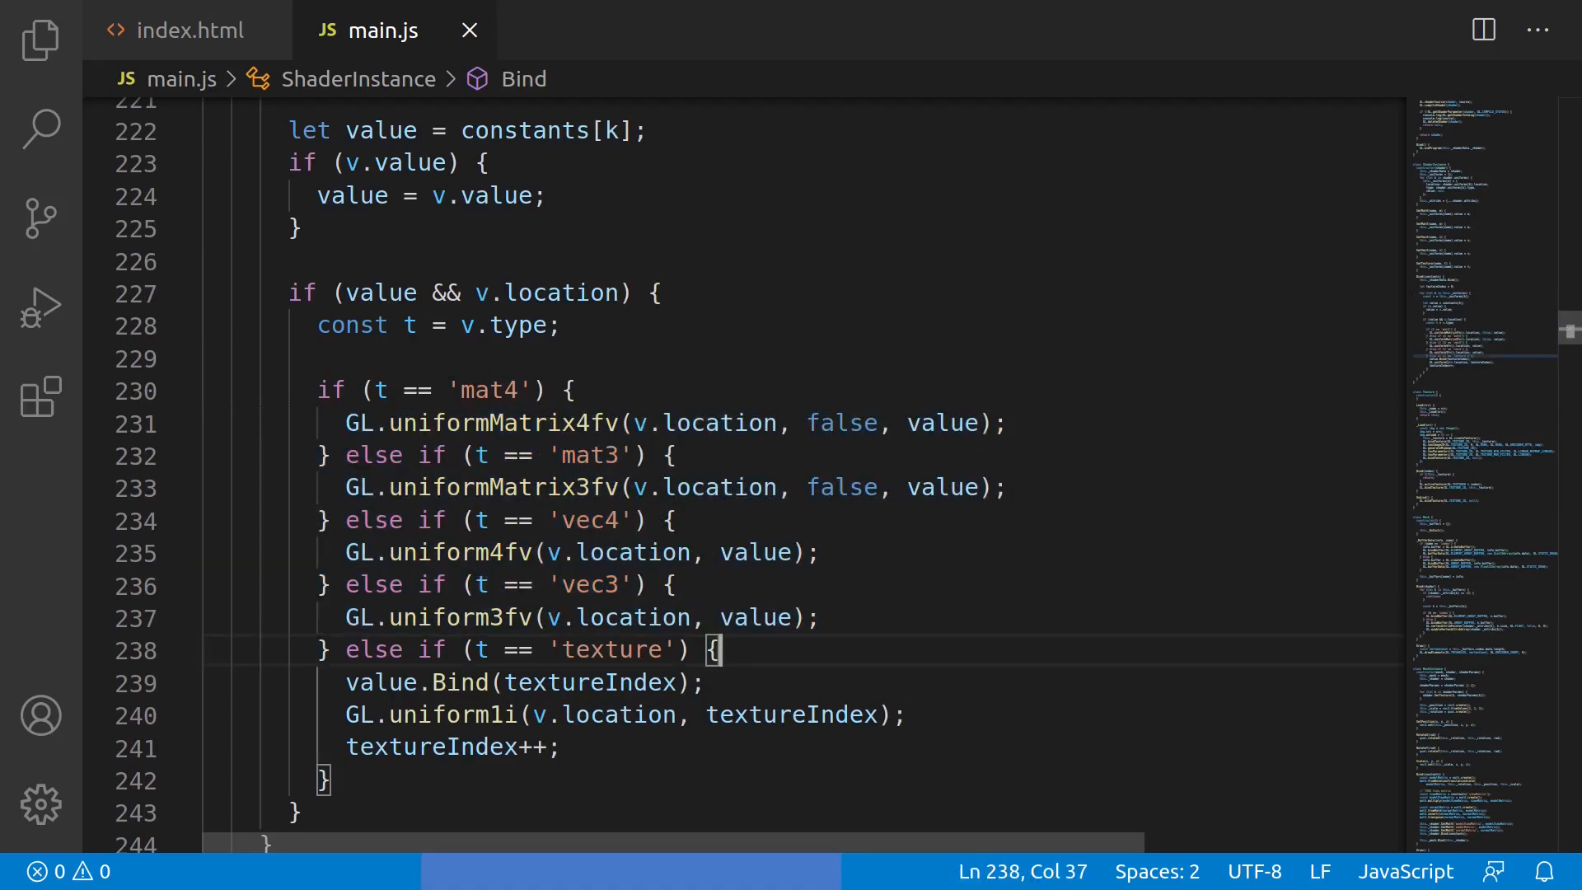
left_click(633, 618)
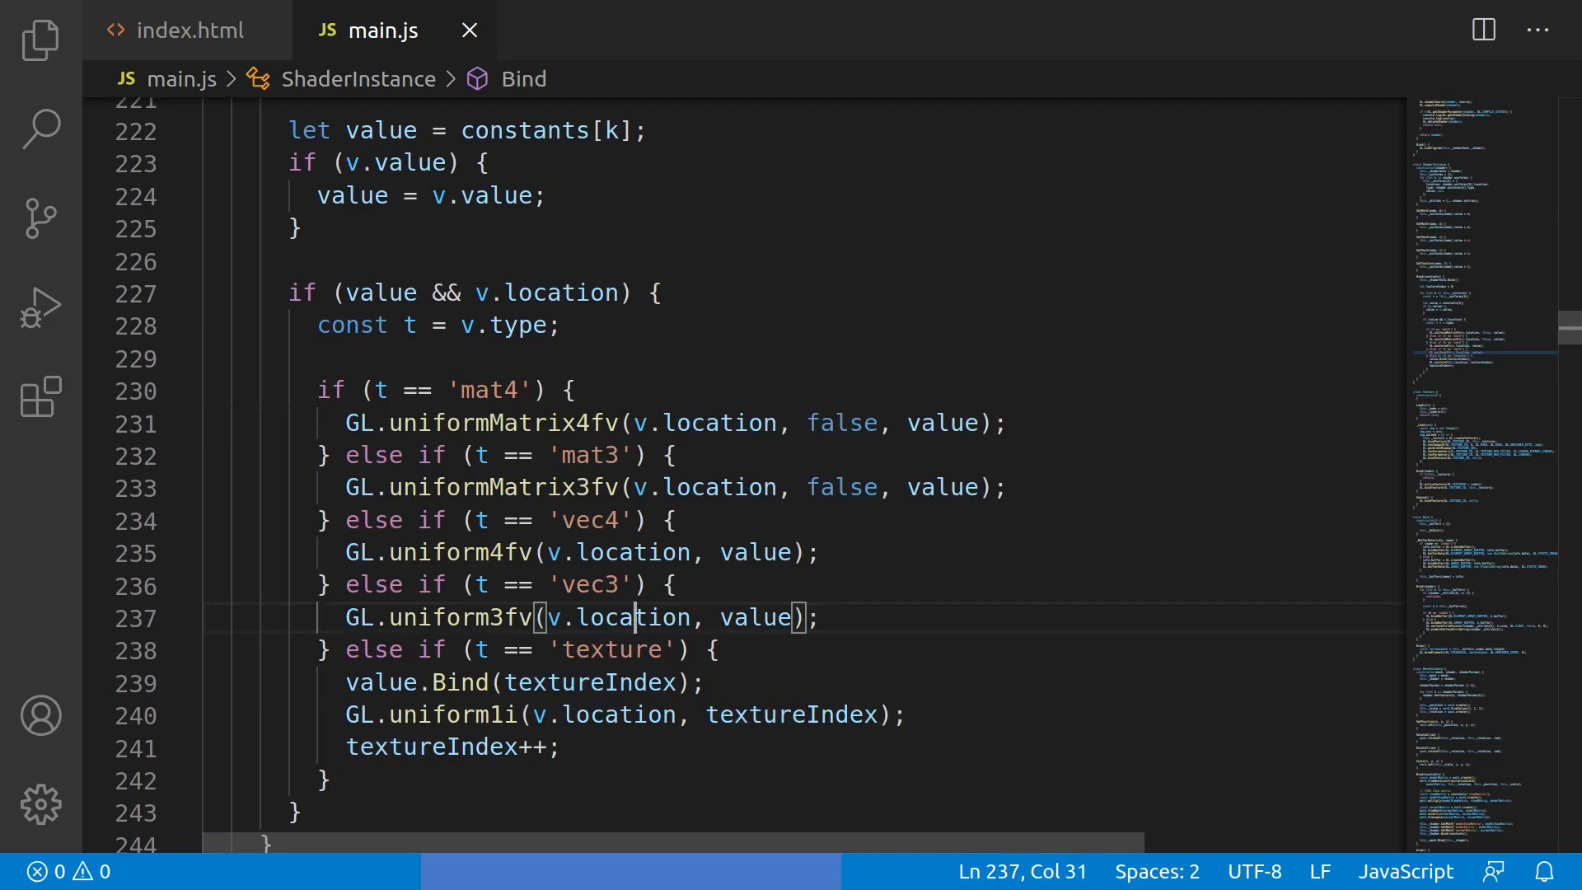
left_click(633, 682)
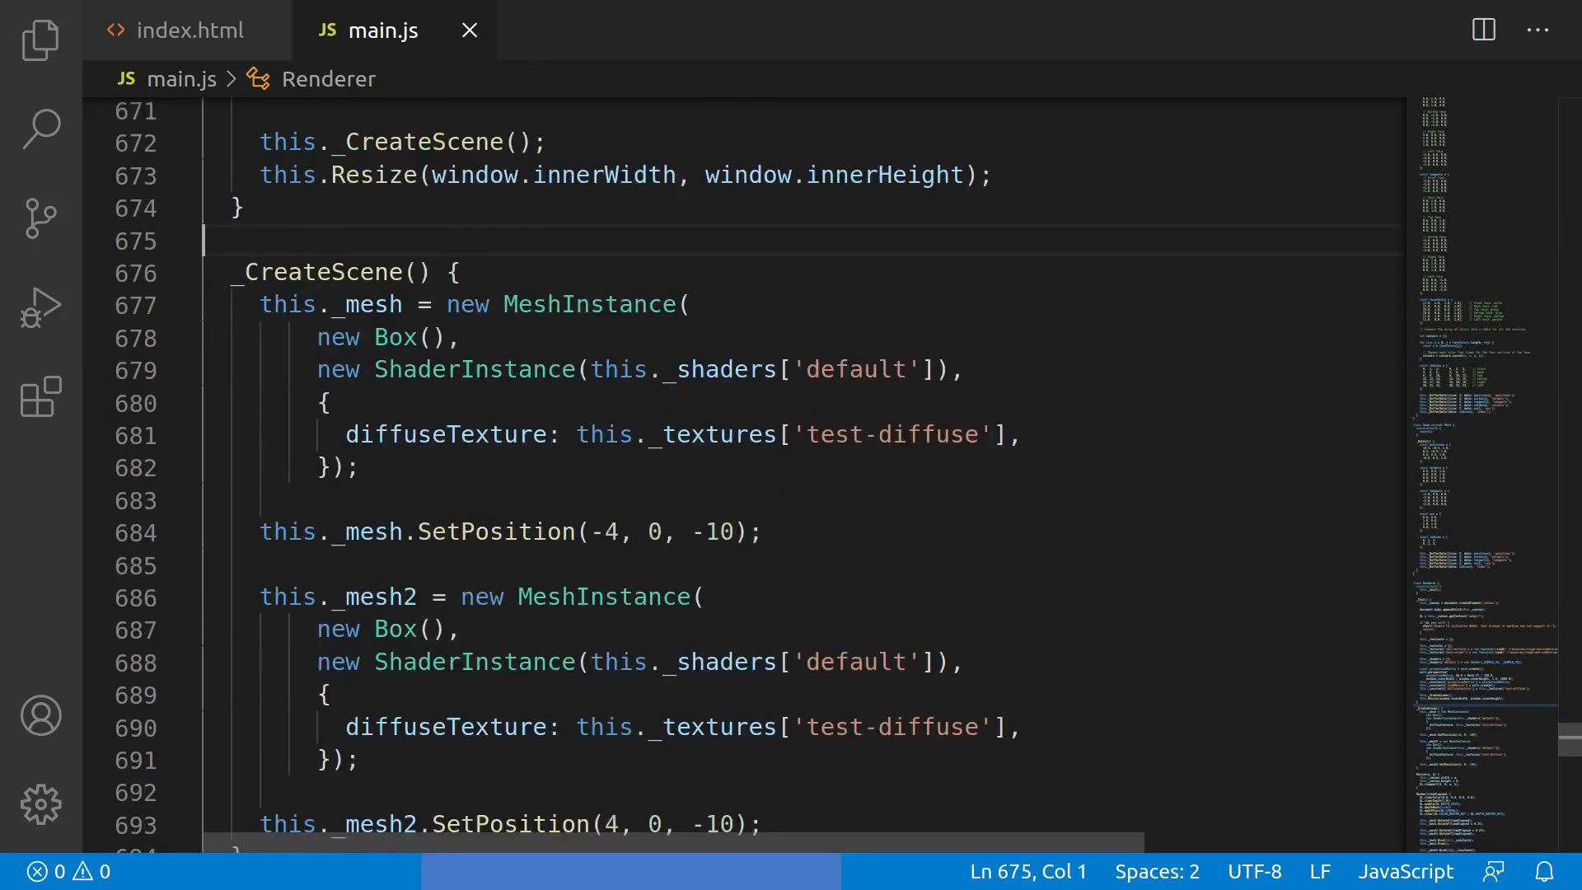
Point to the two mesh creations in _CreateScene before writing _InitGBuffer above it
left_click(685, 219)
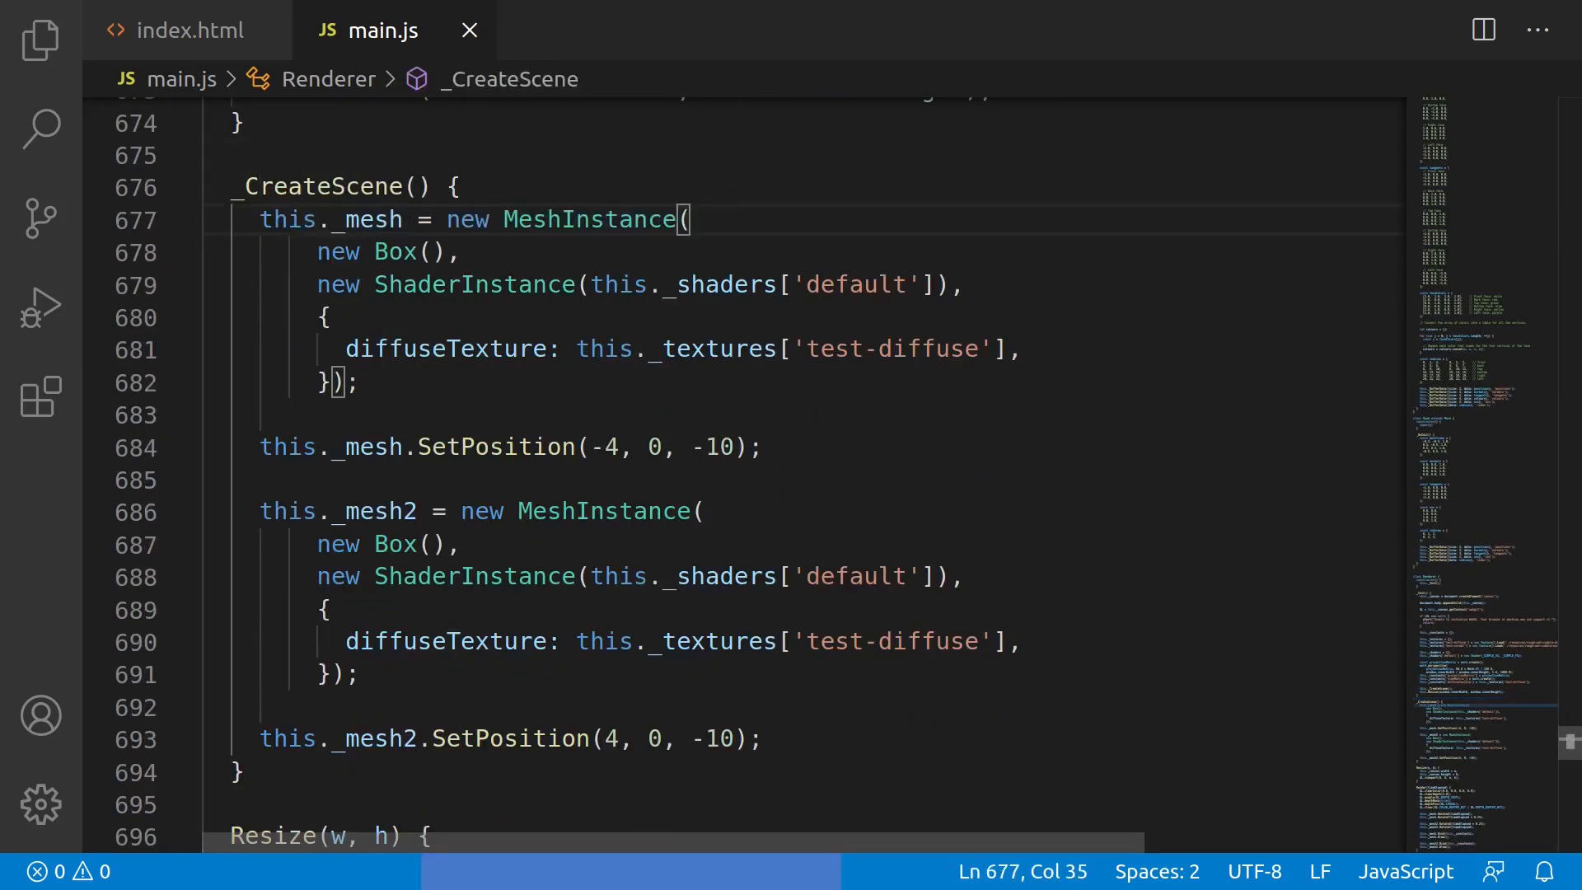
left_click(695, 511)
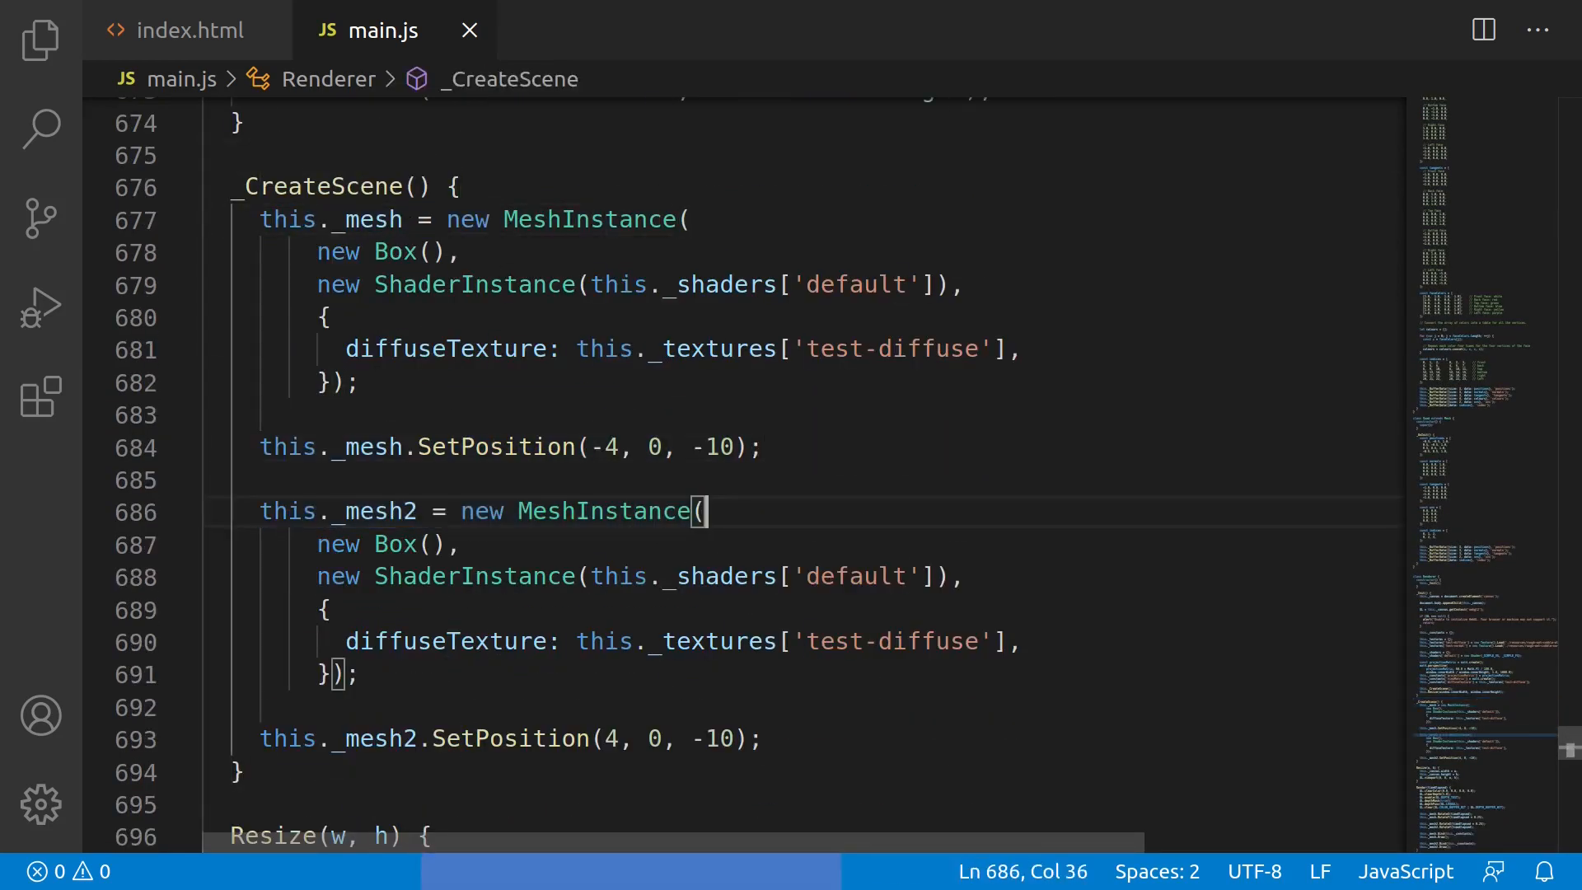
left_click(752, 739)
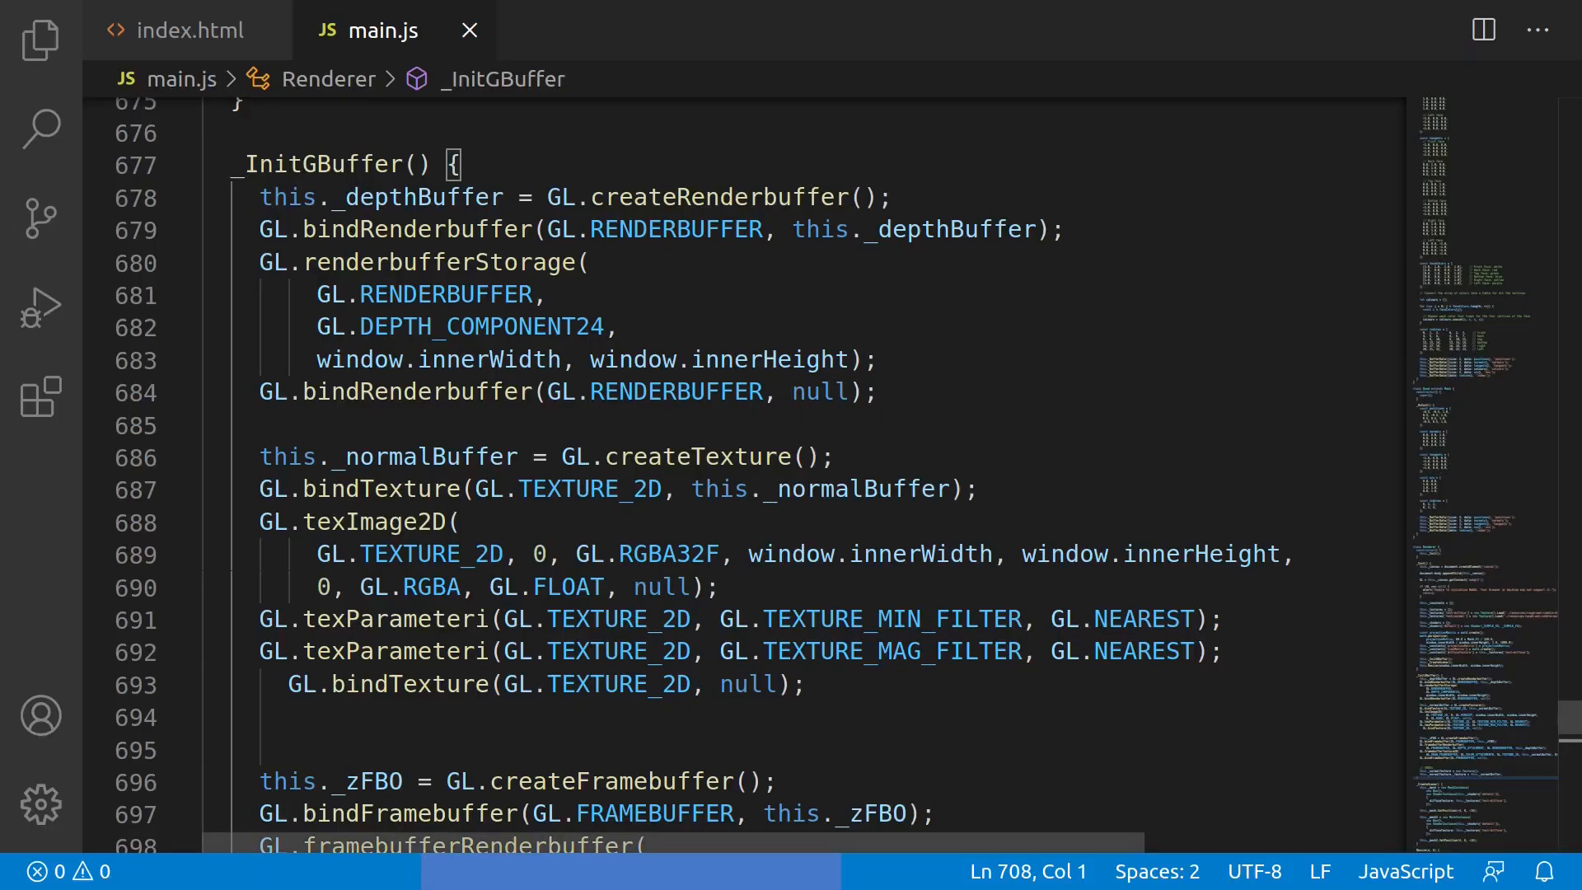
double_click(315, 163)
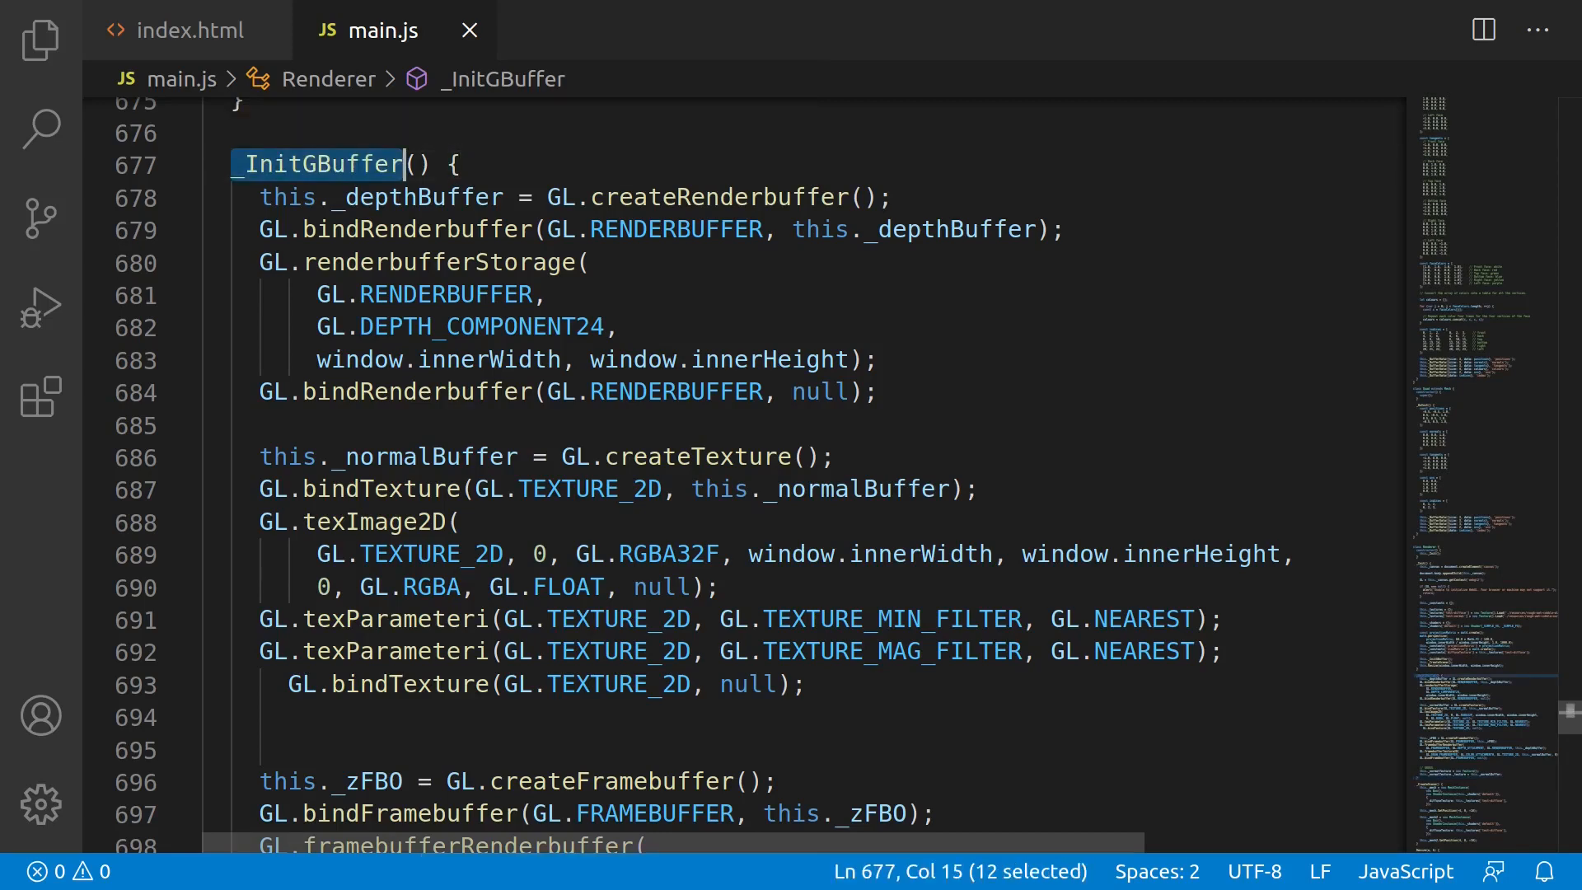
left_click(879, 392)
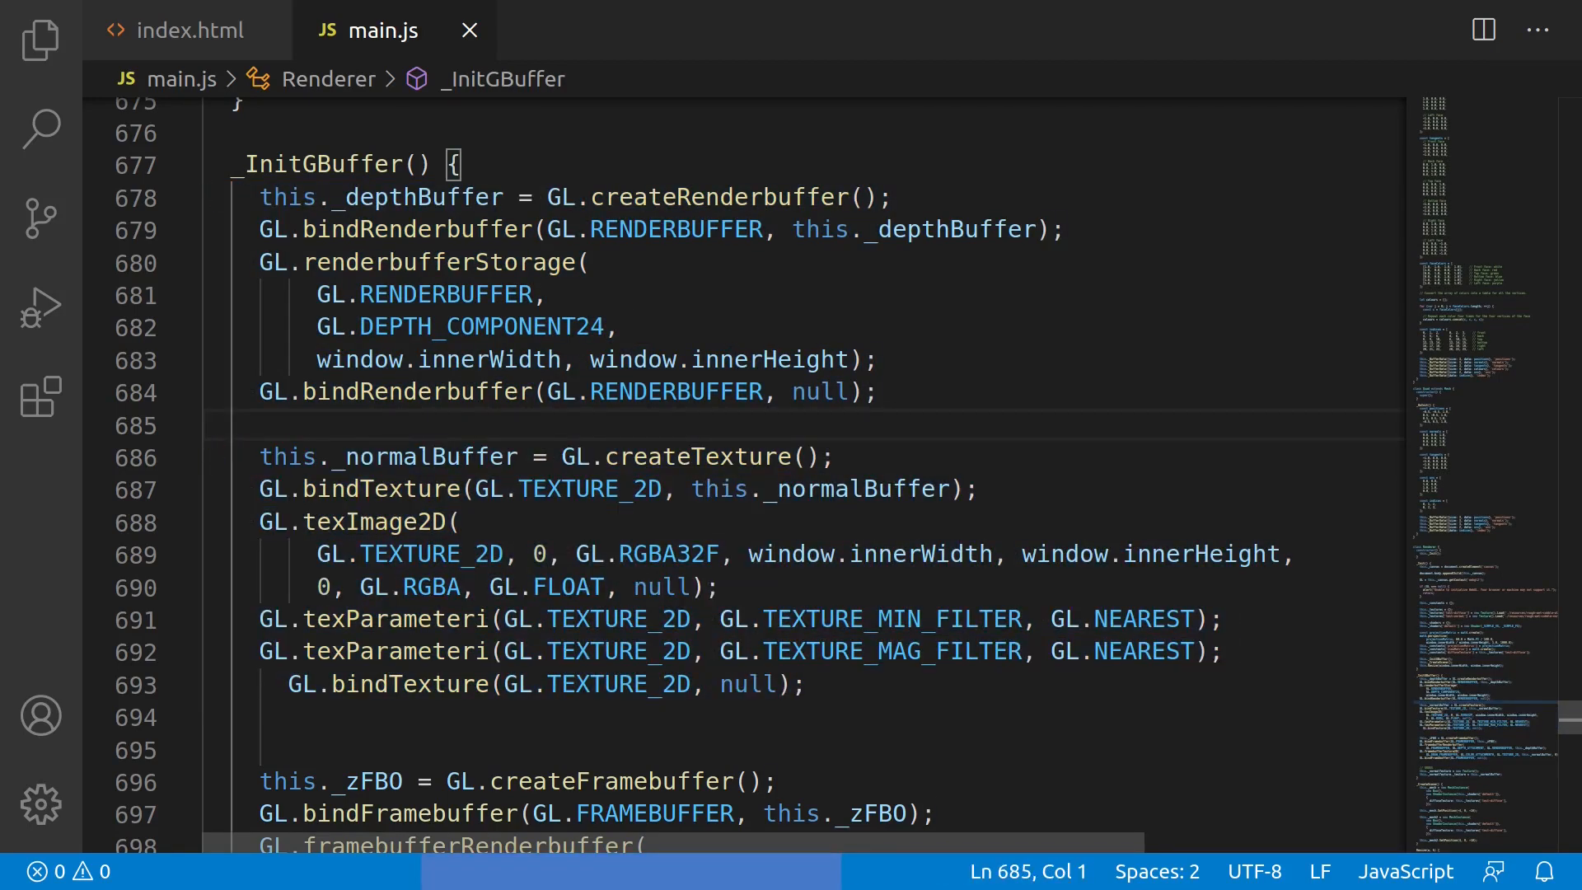
double_click(665, 554)
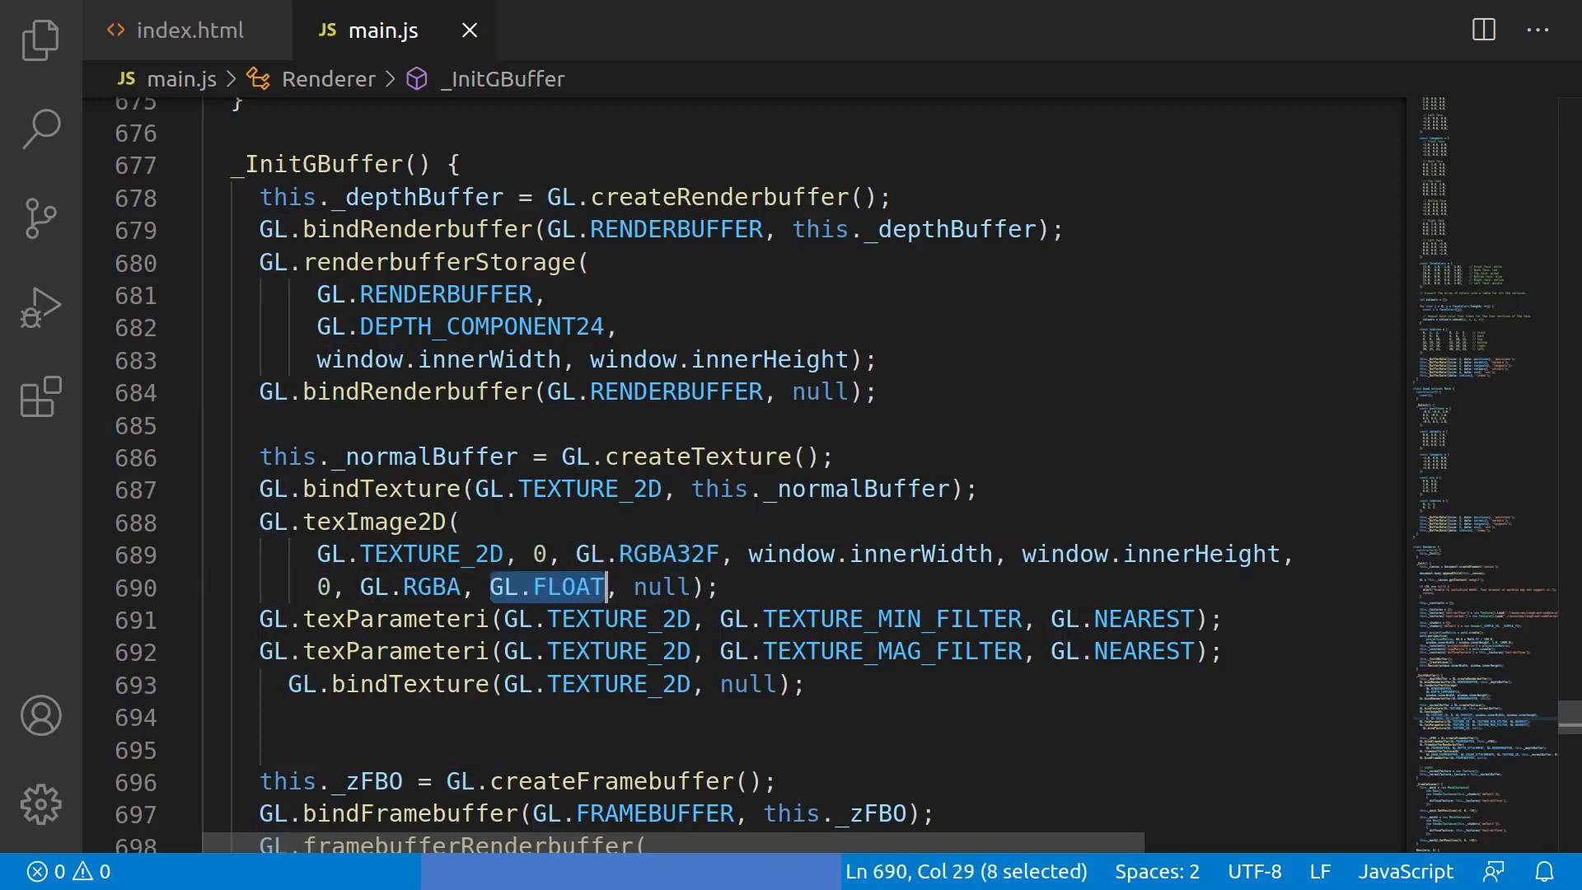
left_click(610, 587)
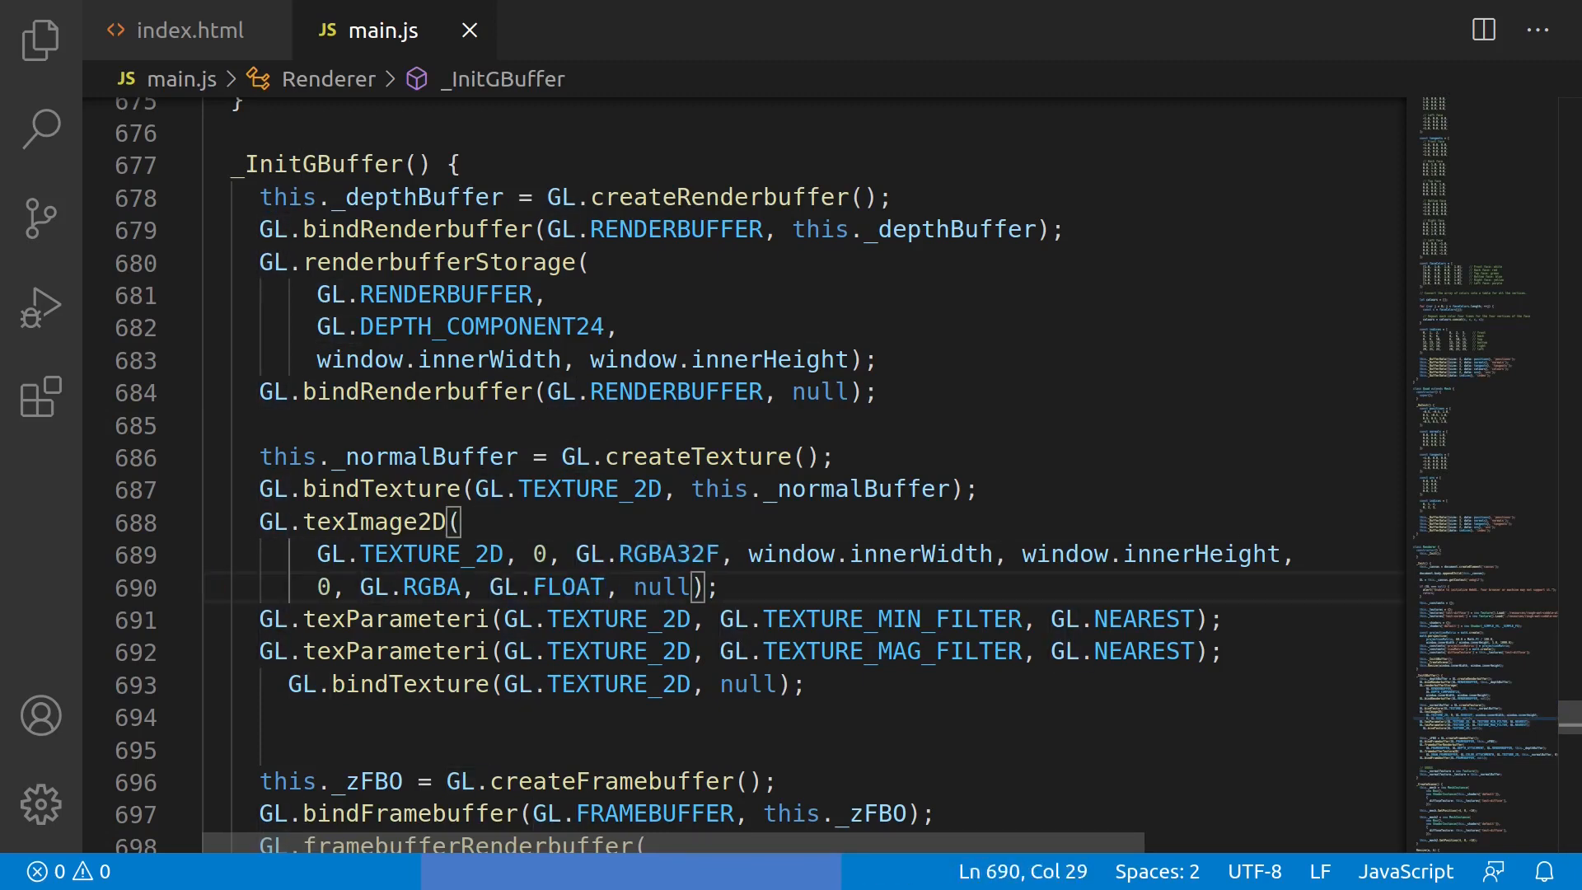
scroll("down", 3)
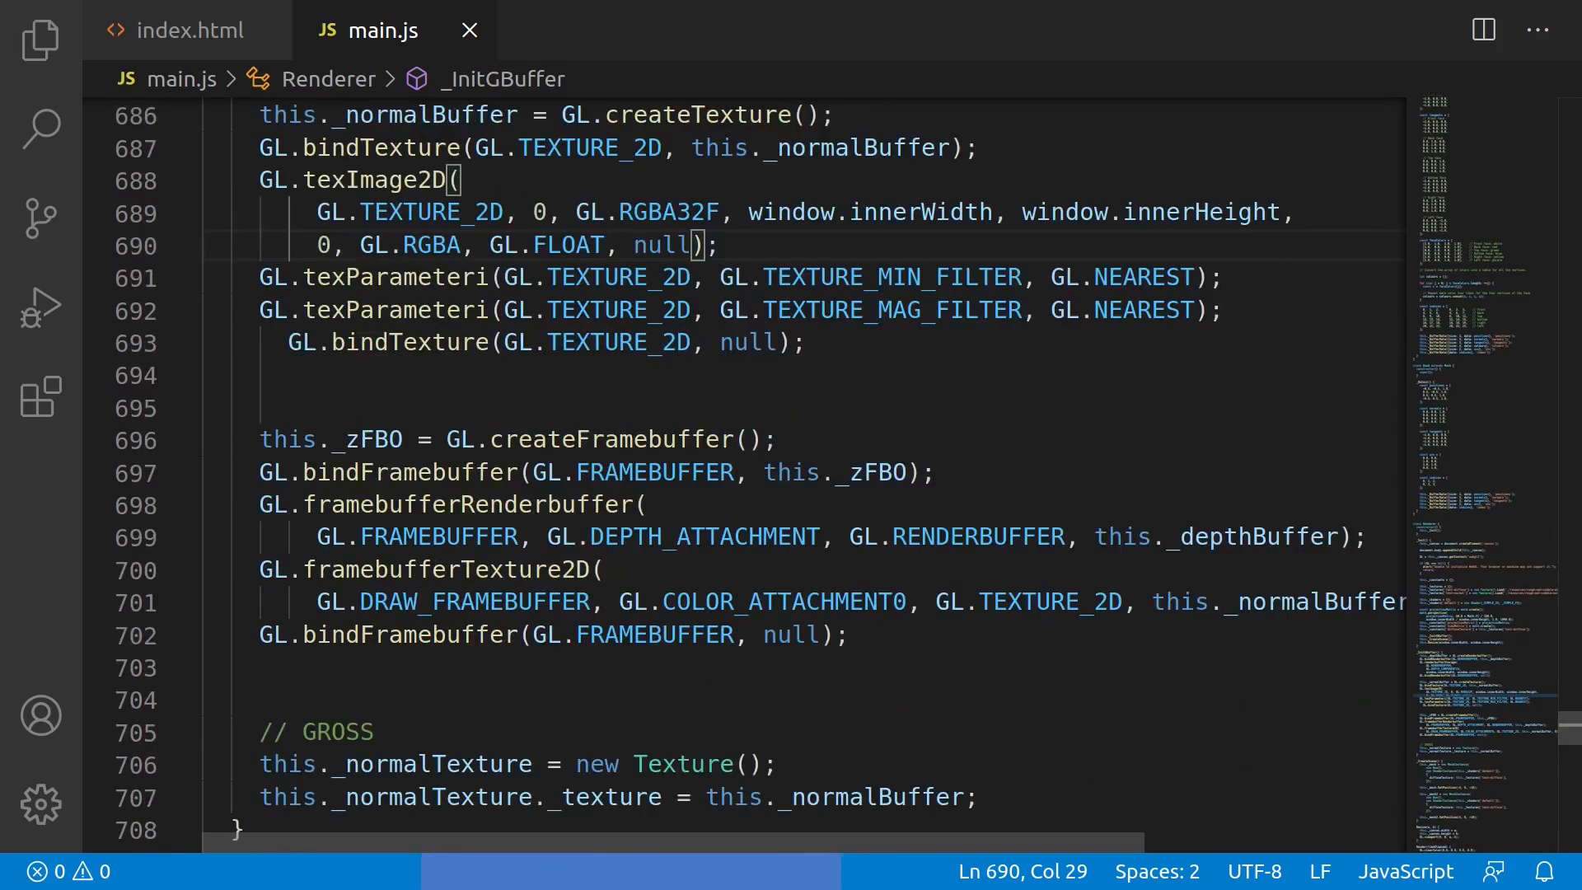
double_click(613, 438)
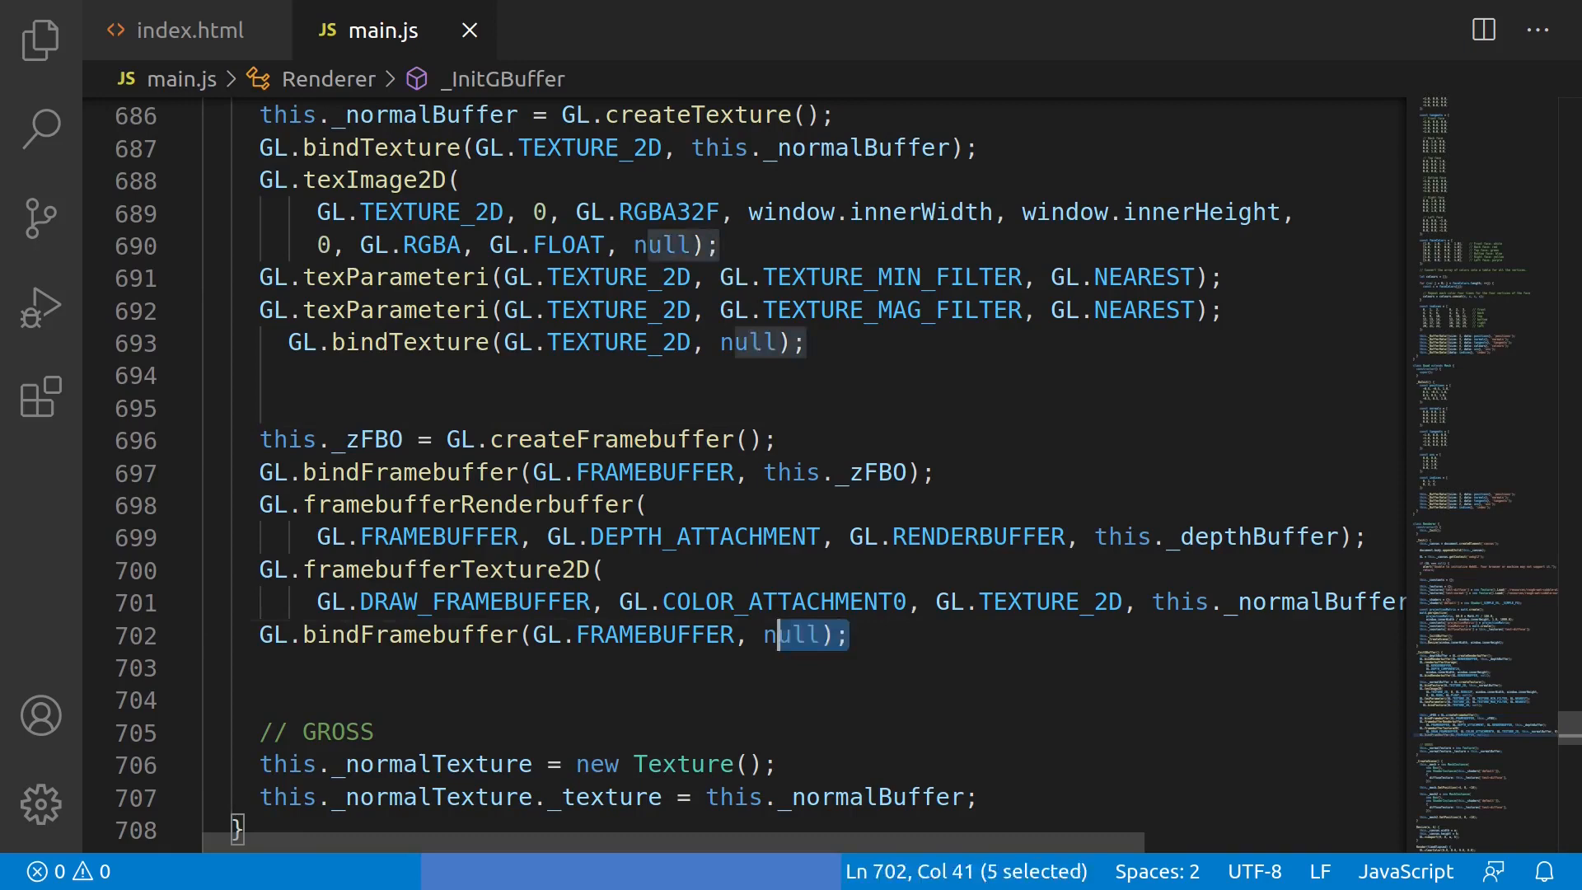
scroll("down", 3)
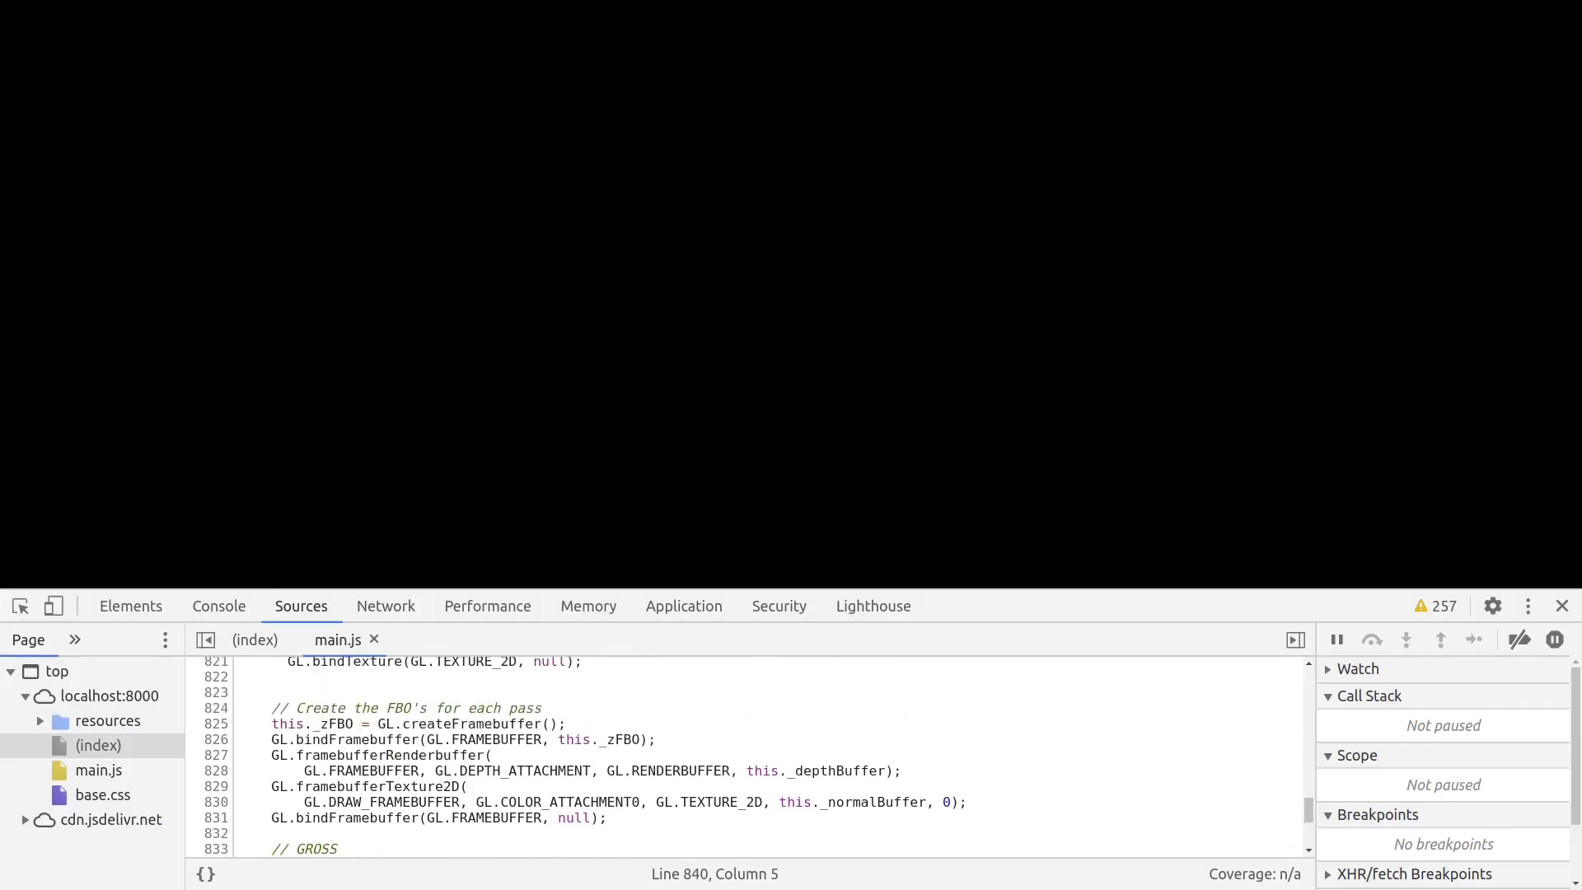
Show the console's framebuffer-incomplete errors, expand the glDrawElements group, and start a Google search
left_click(219, 605)
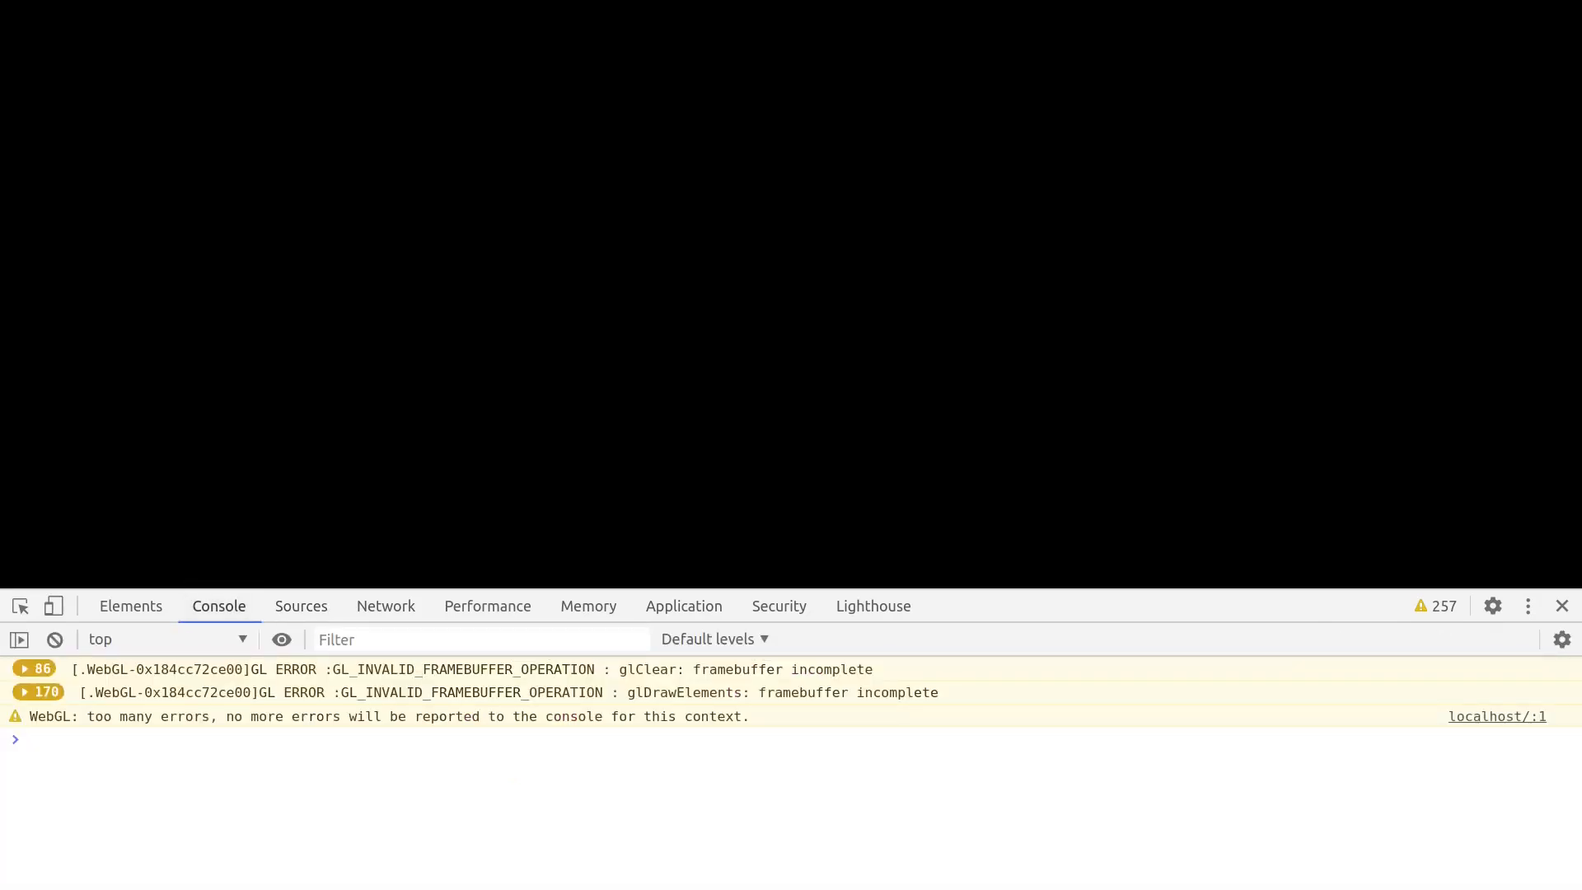
left_click(24, 691)
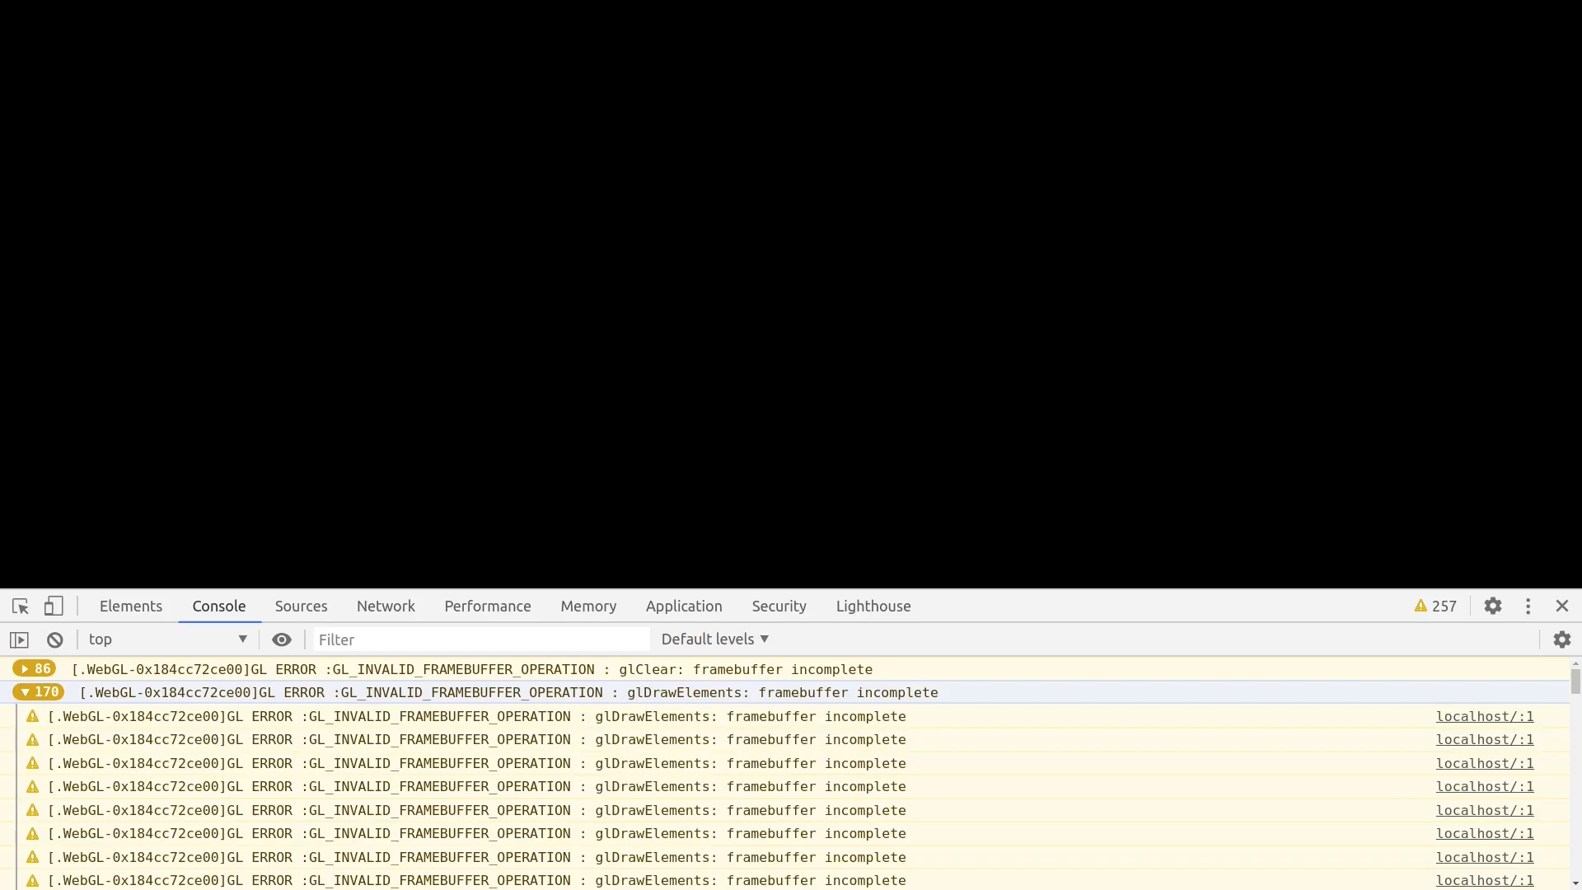
left_click(23, 691)
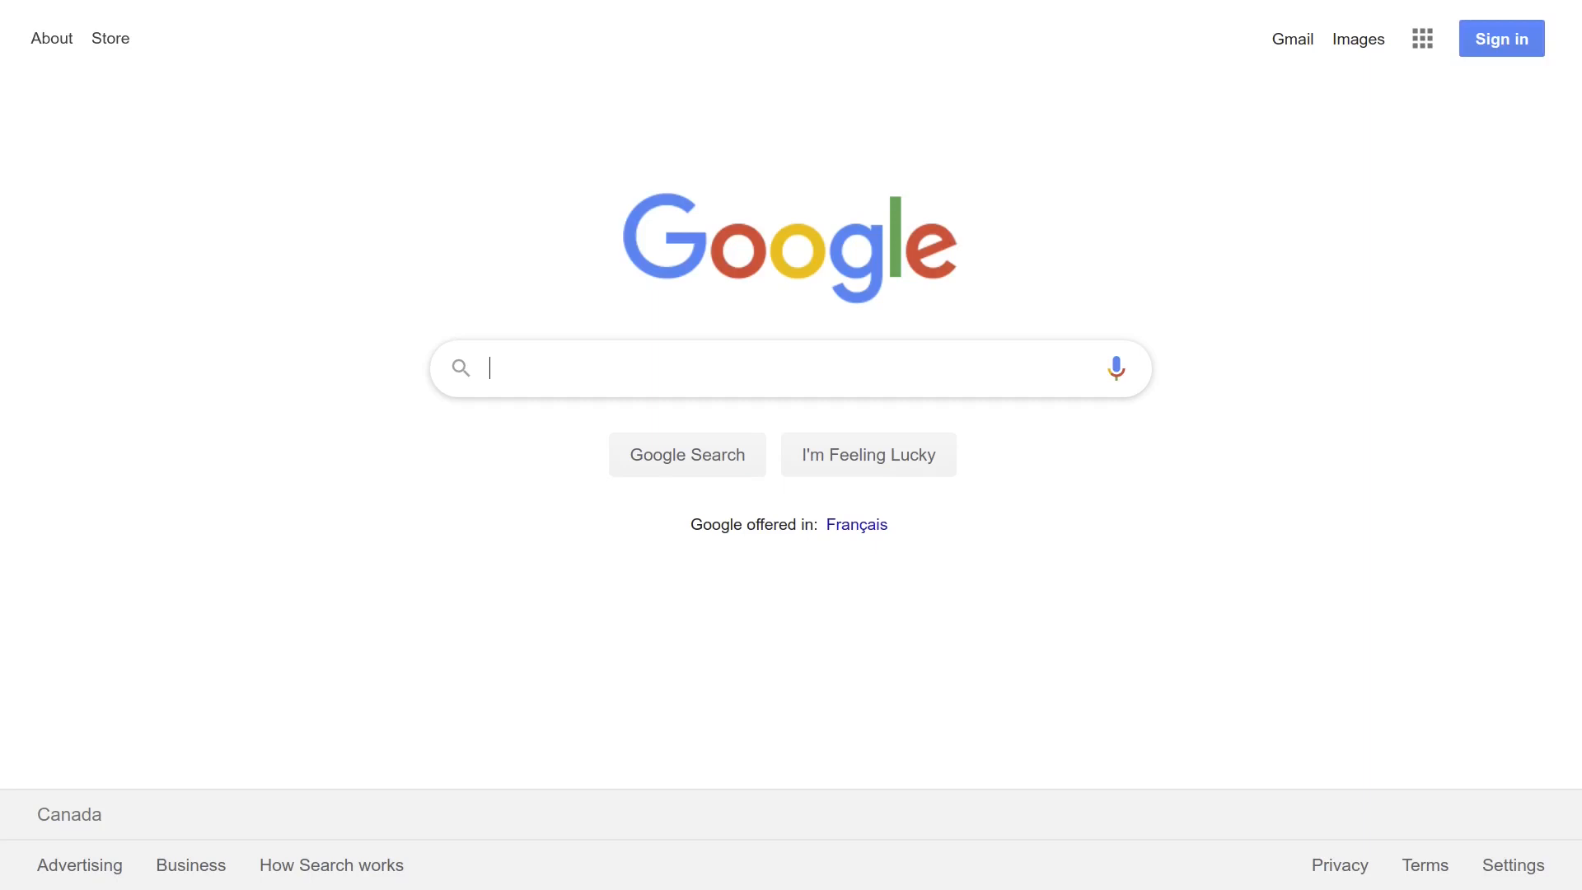
Search Google for 'webgl float texture not working' and skim the results
type("webgl float texture not working")
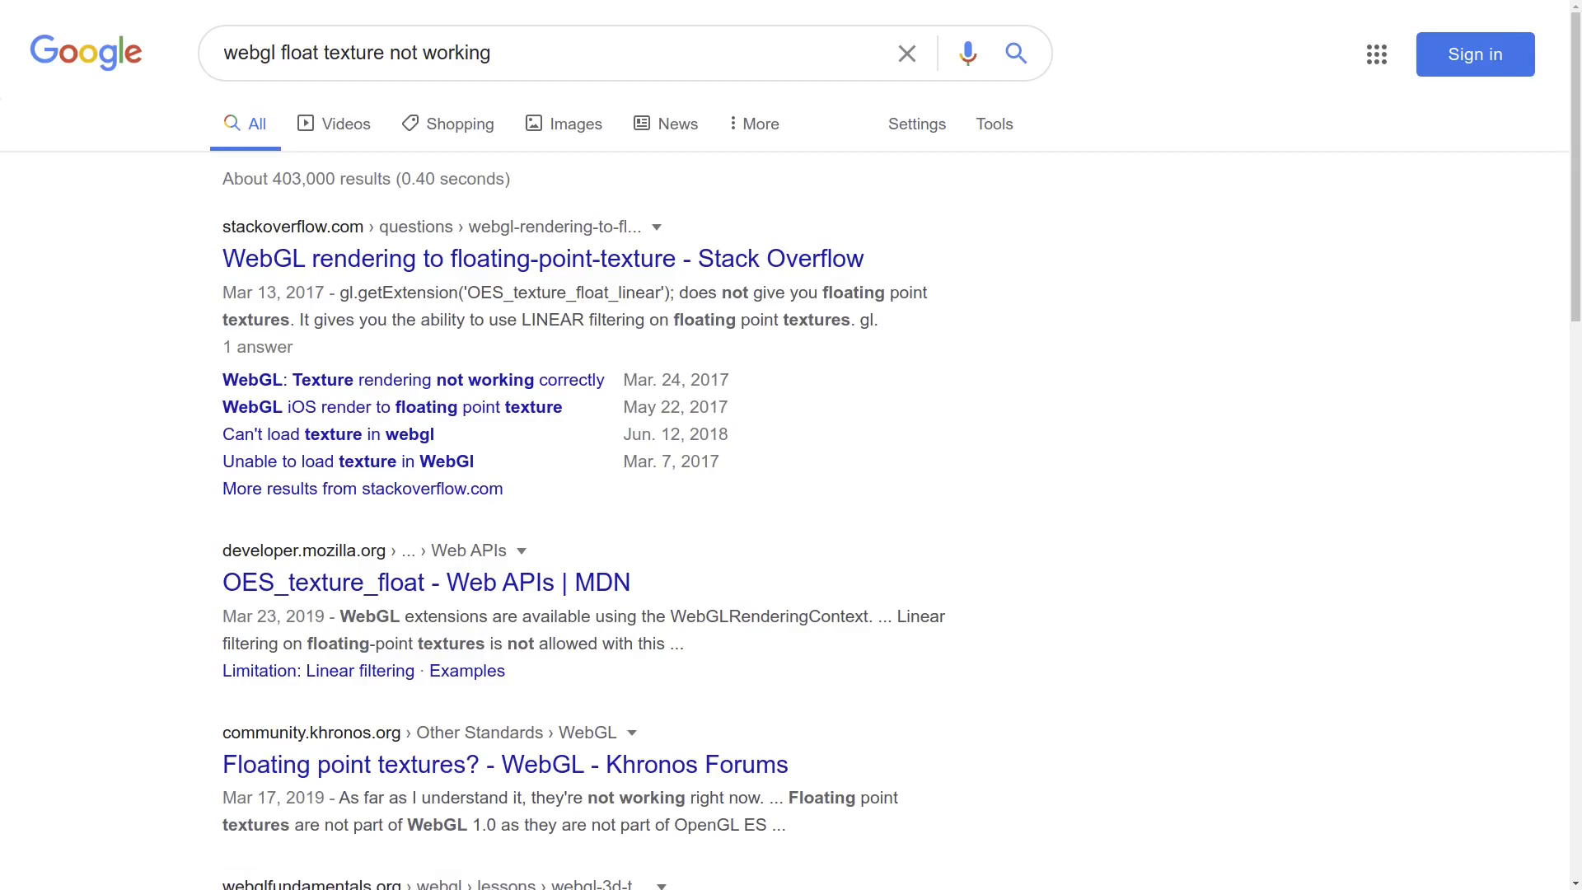
scroll("down", 3)
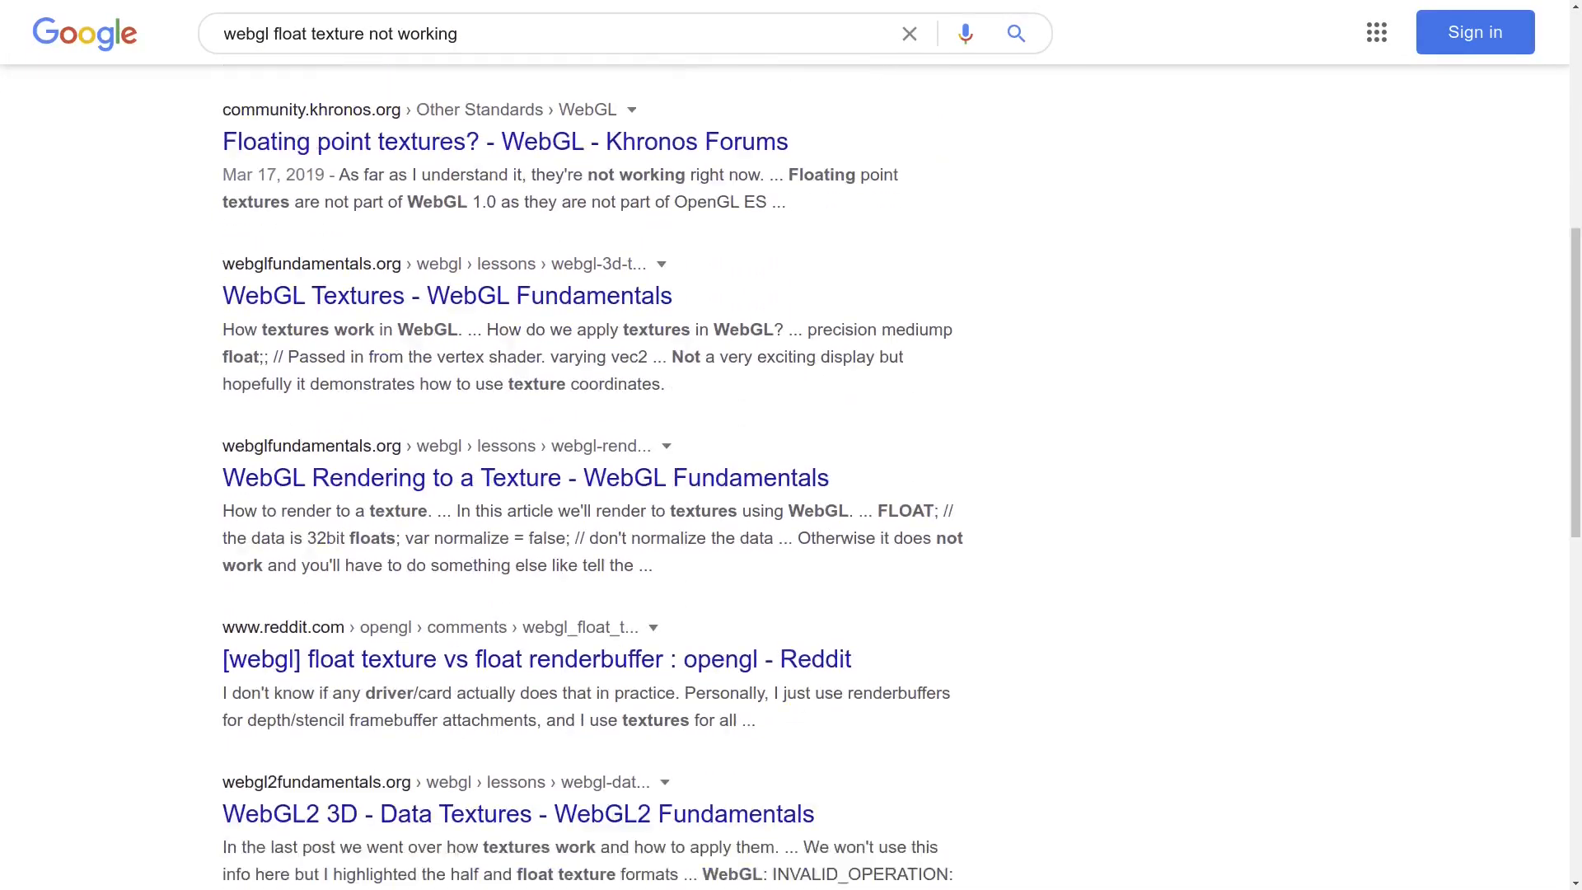
scroll("up", 3)
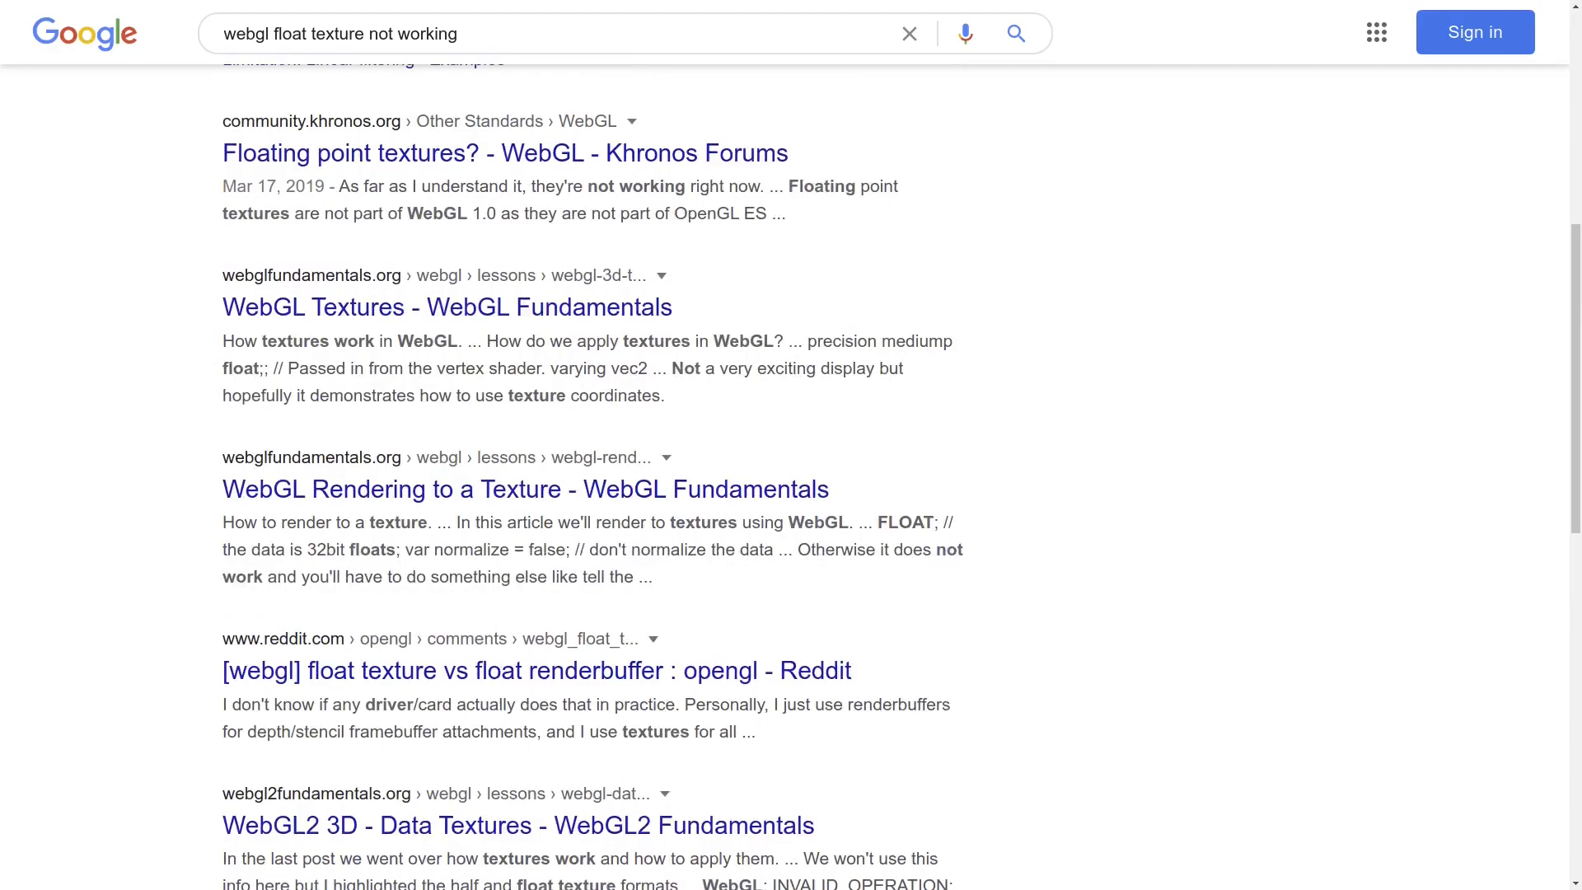
scroll("up", 3)
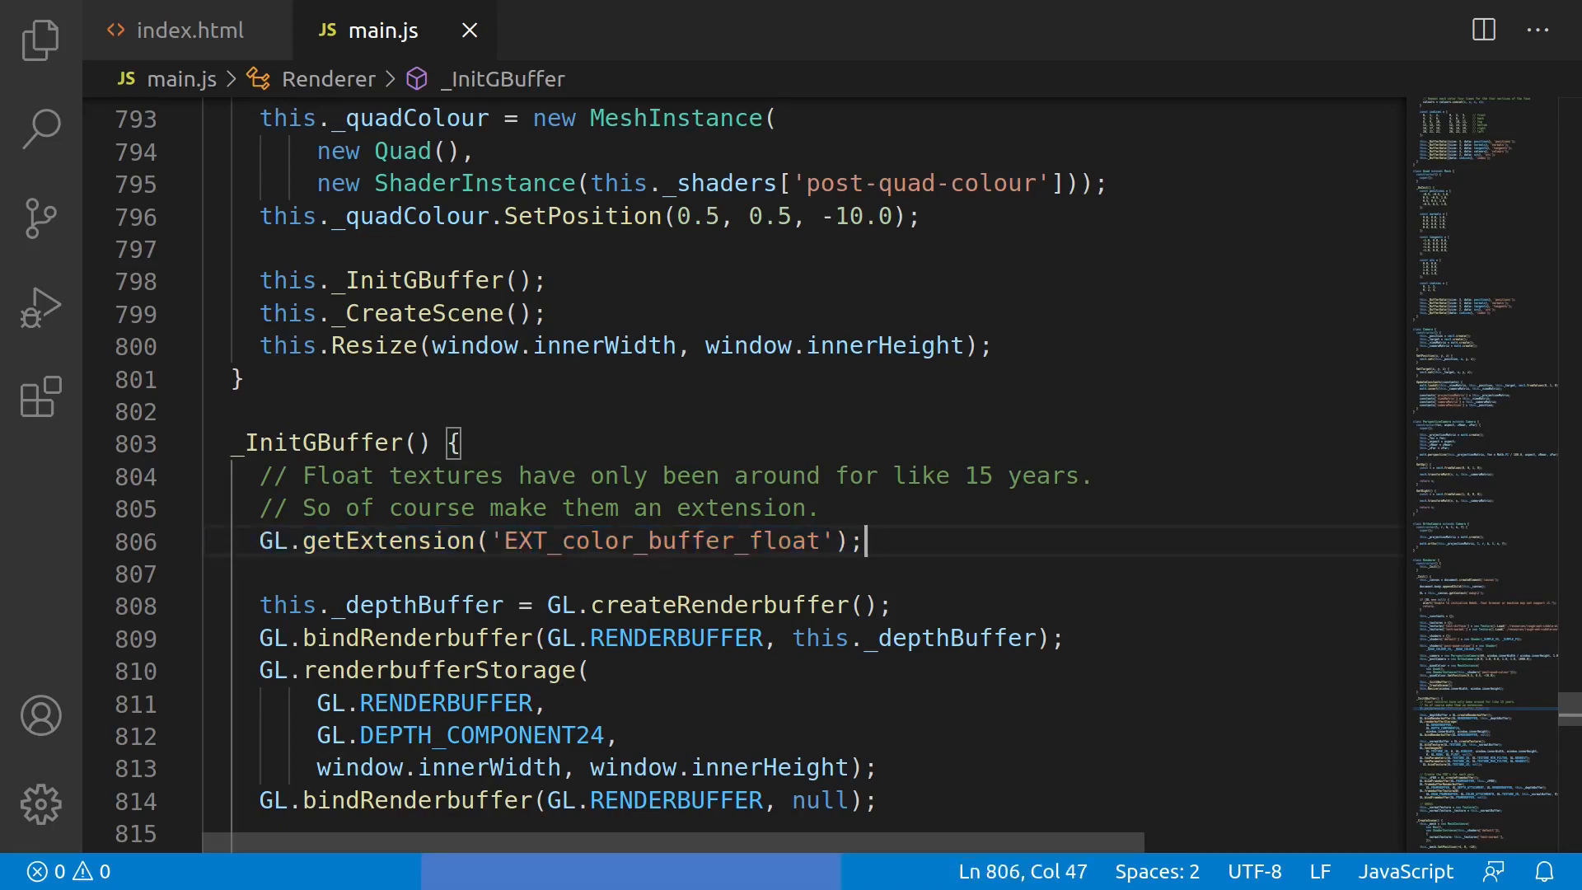
type("dsflkajdhdklafhlkdfja")
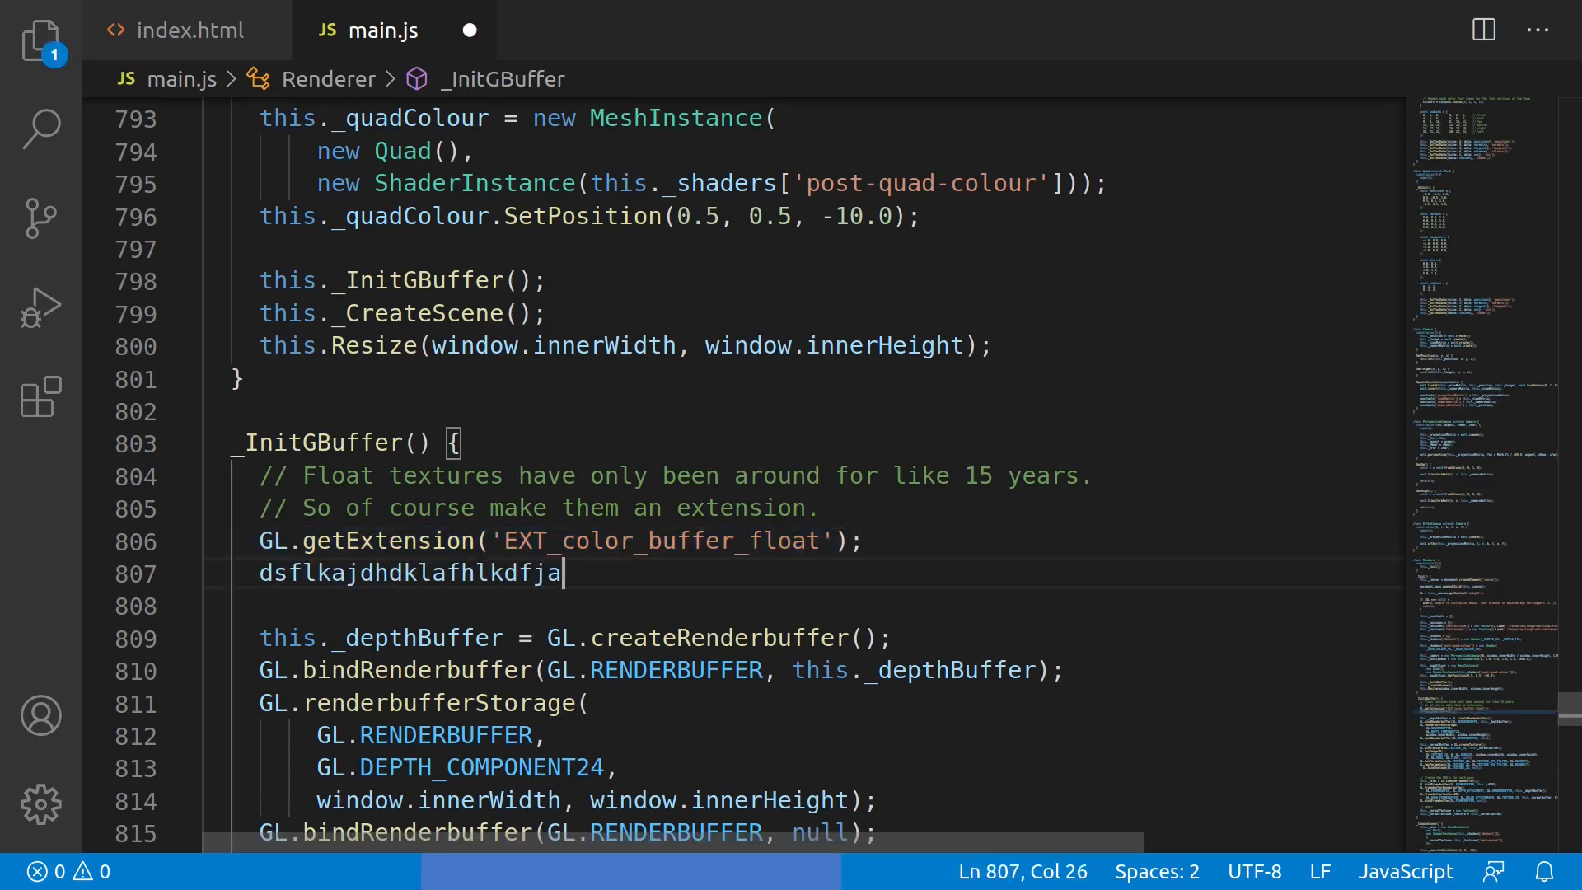
type("ghlkjsadghlkjasdghlajksdladfgnk;ladfh;ladkfhmbaze")
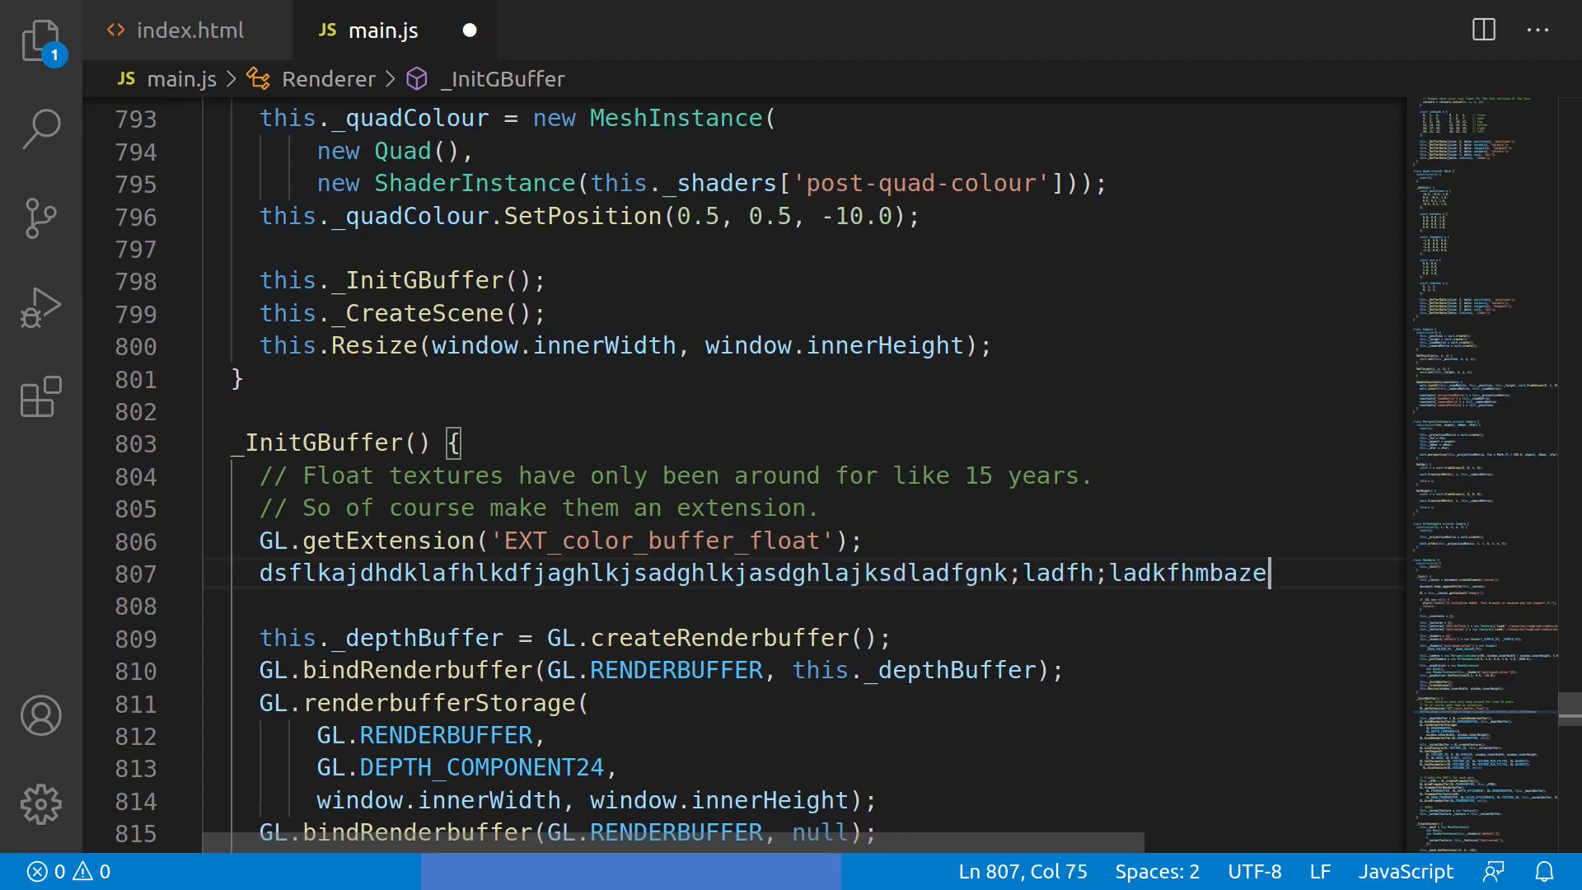
type("peam")
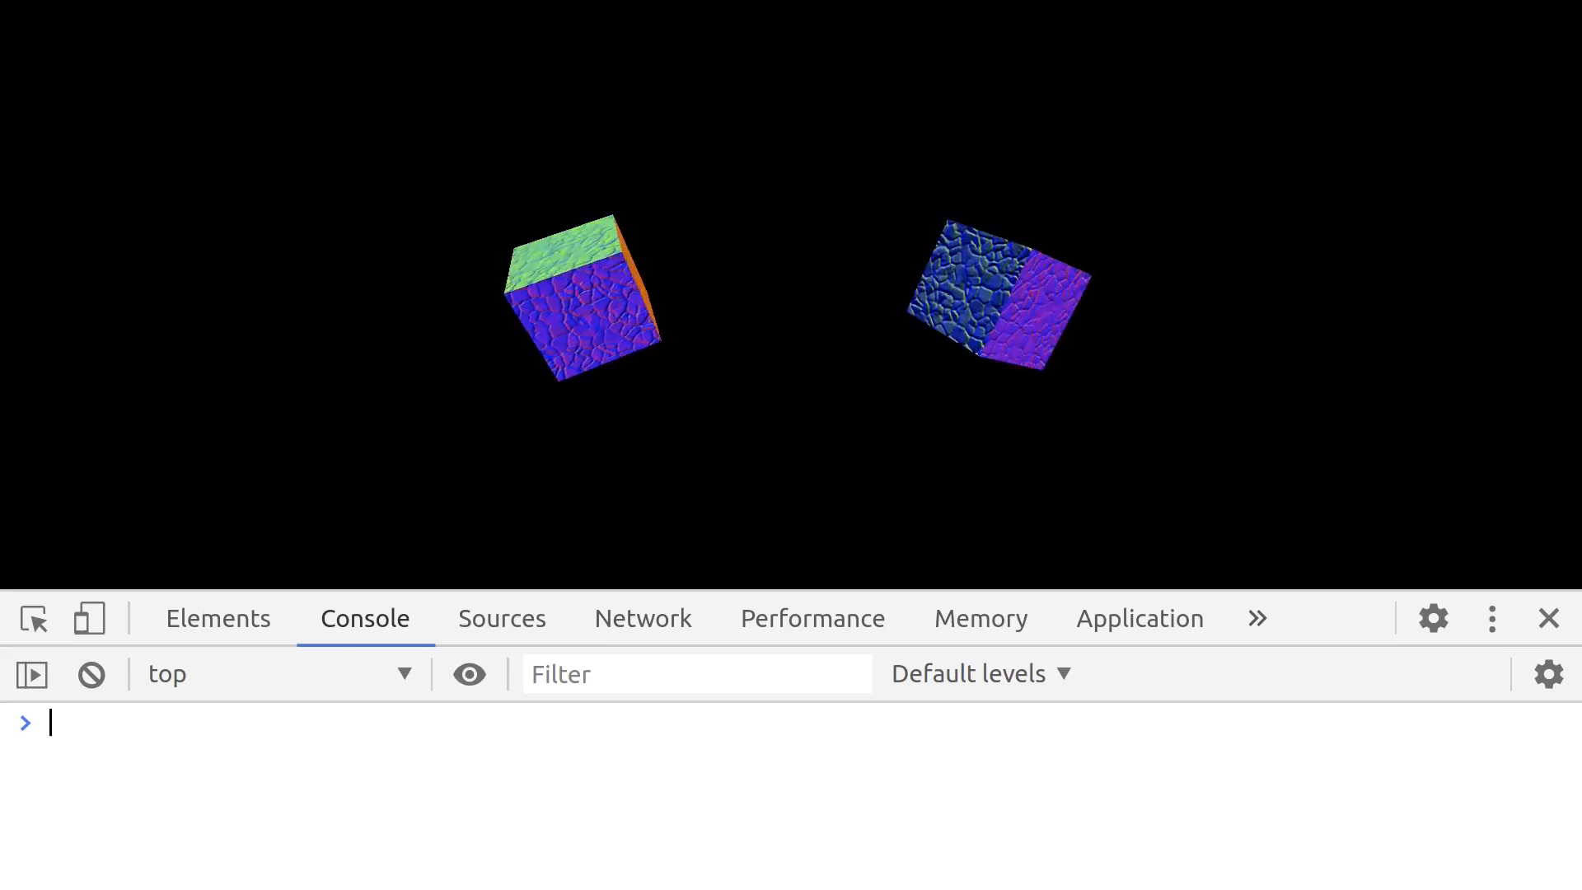
Type 'YAYYYYY' then ':(' into the DevTools console while watching the two cubes, logging a ReferenceError
type("YAYYYYY")
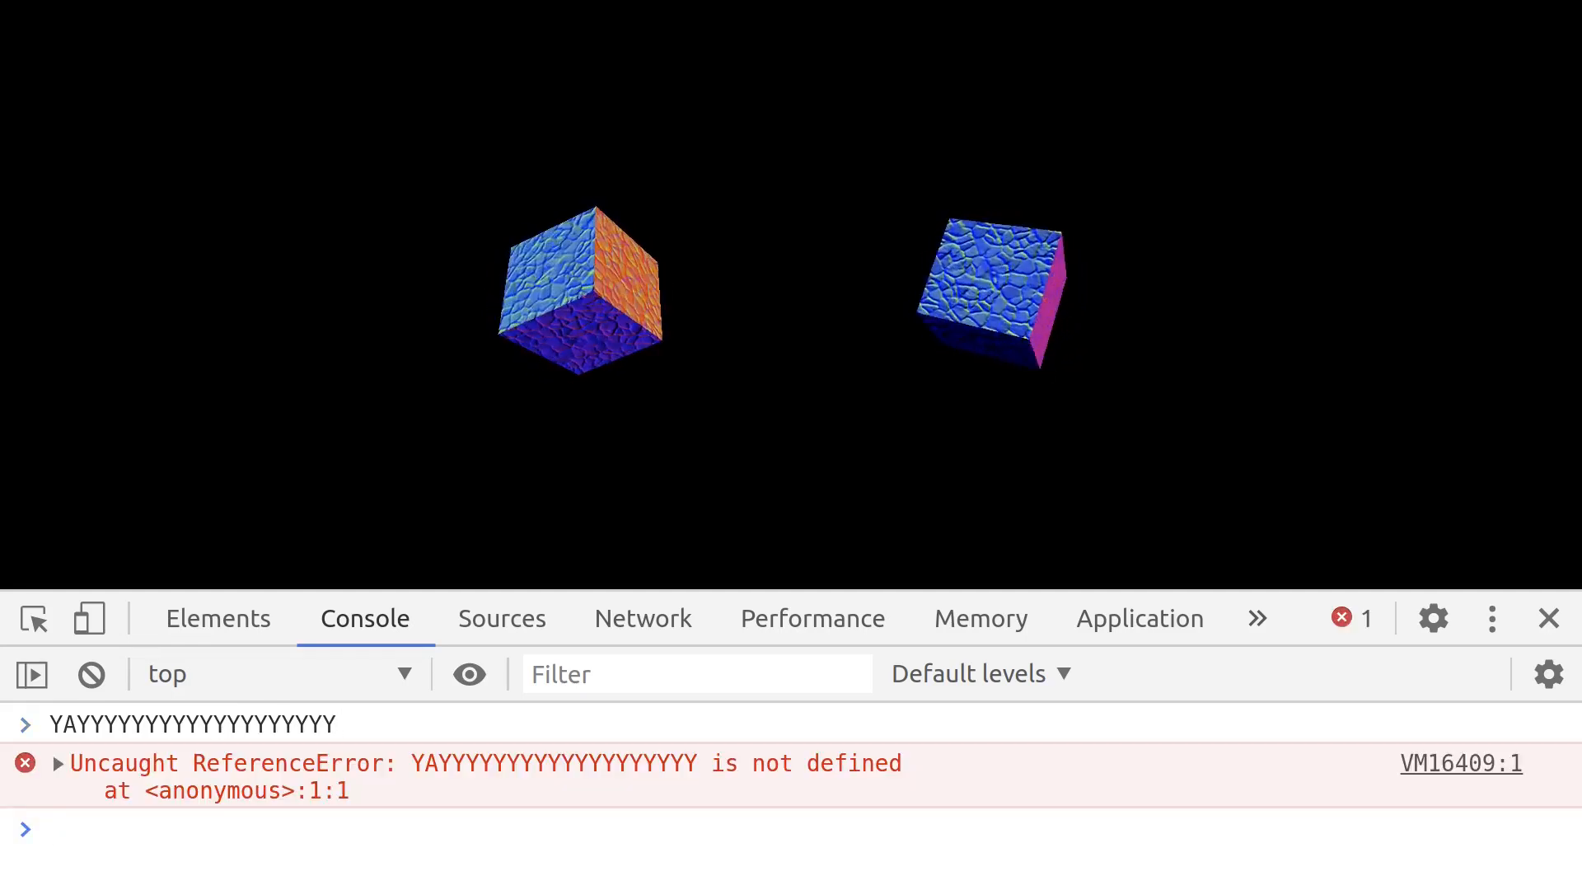
type(":(")
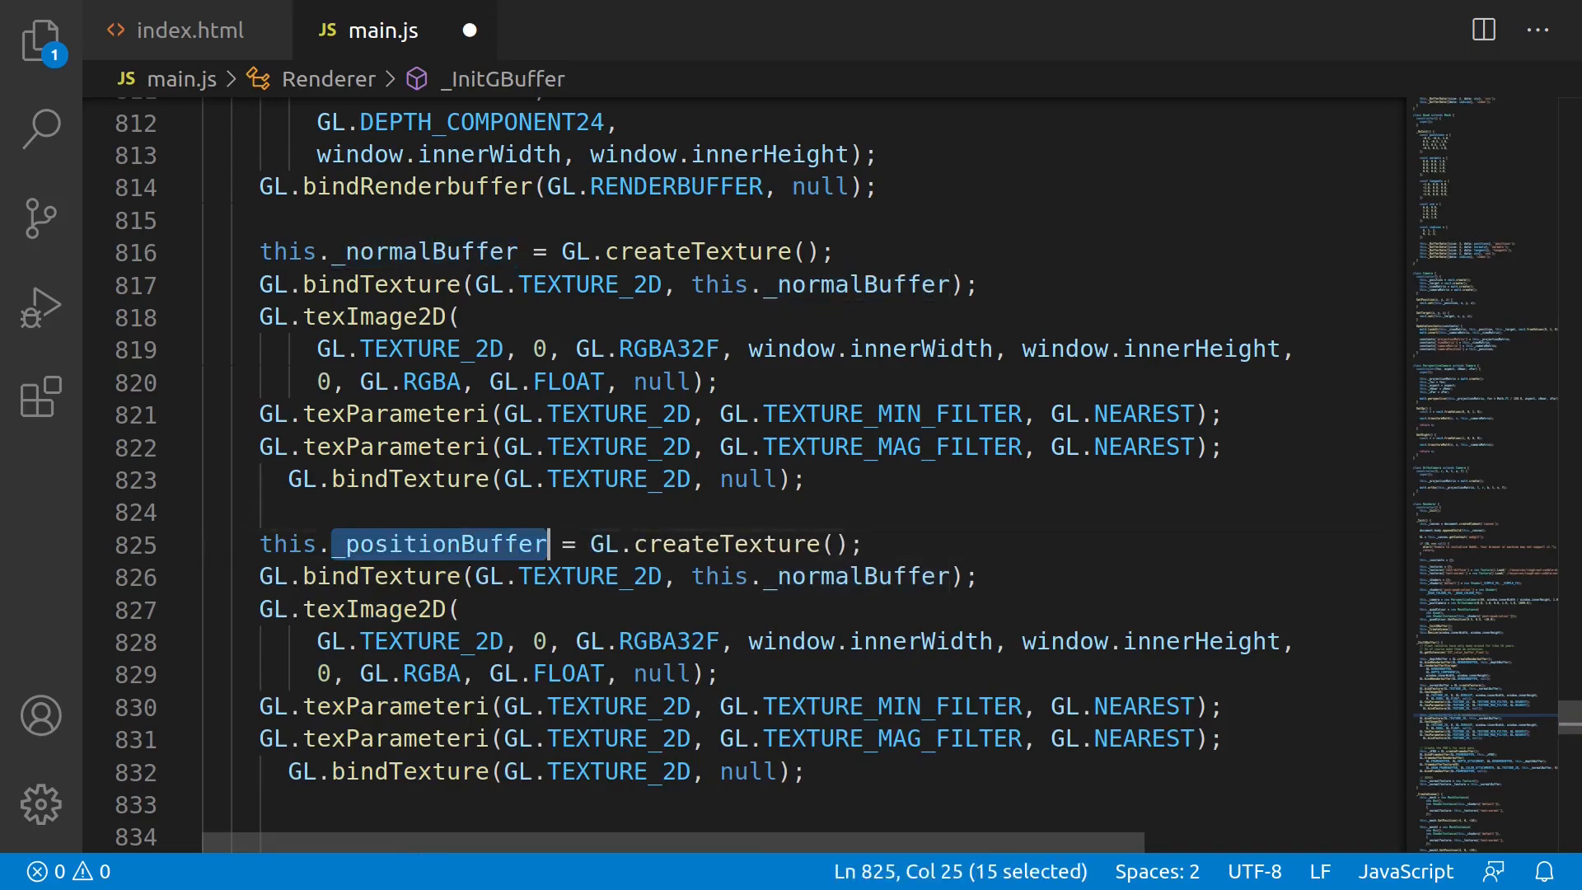
Rename the second float texture in _InitGBuffer to _positionBuffer
type("_positionBuffer")
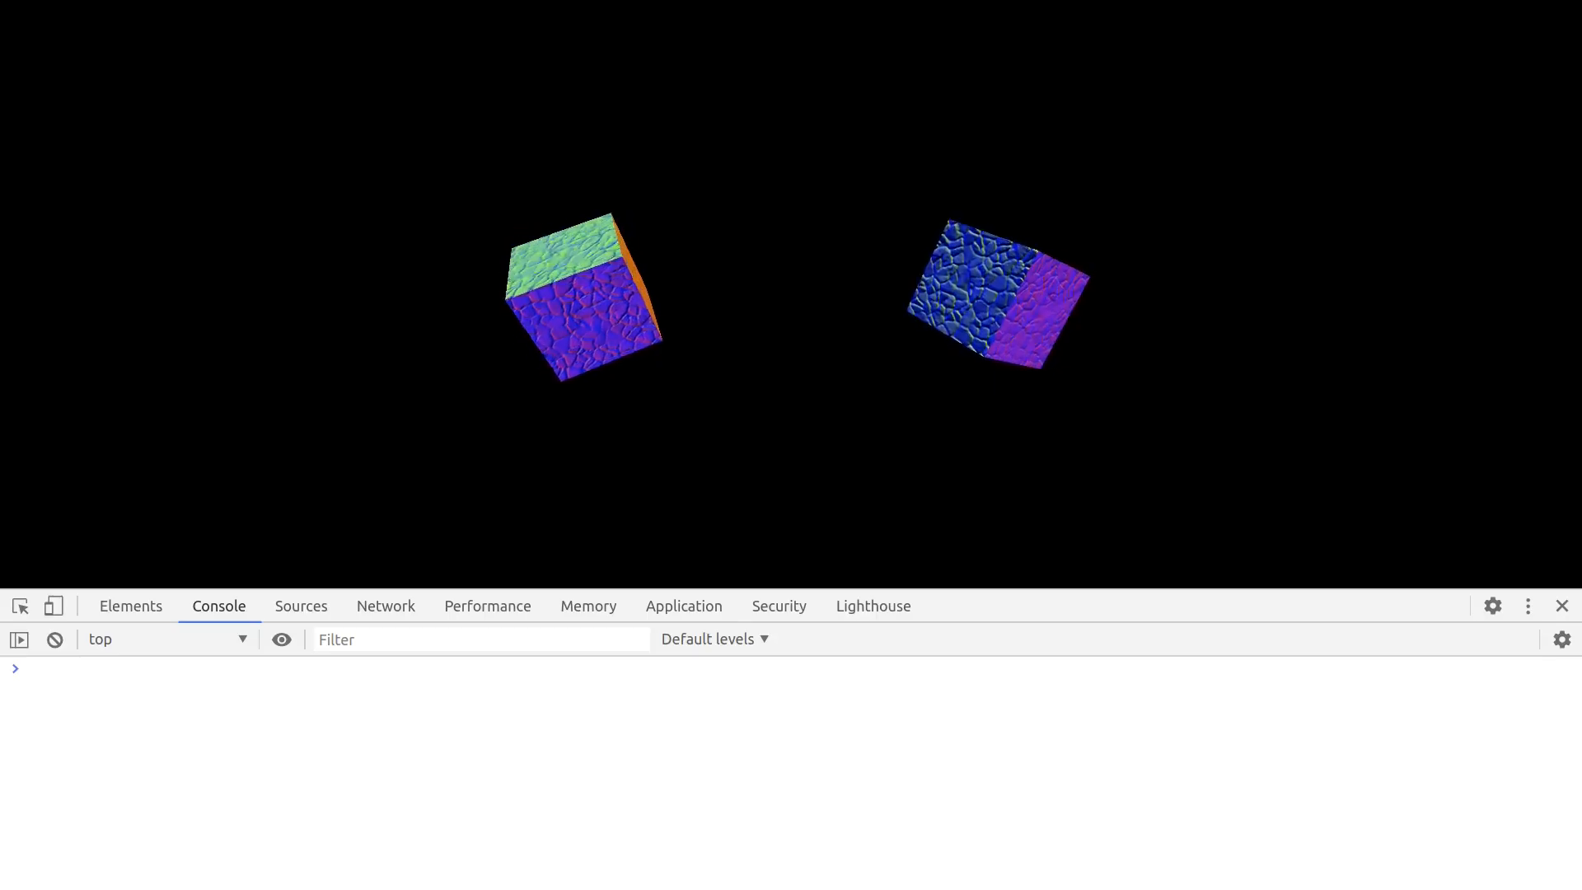
Type 'this isn't right ?????' into the console about the full-screen stone texture output
type("this i")
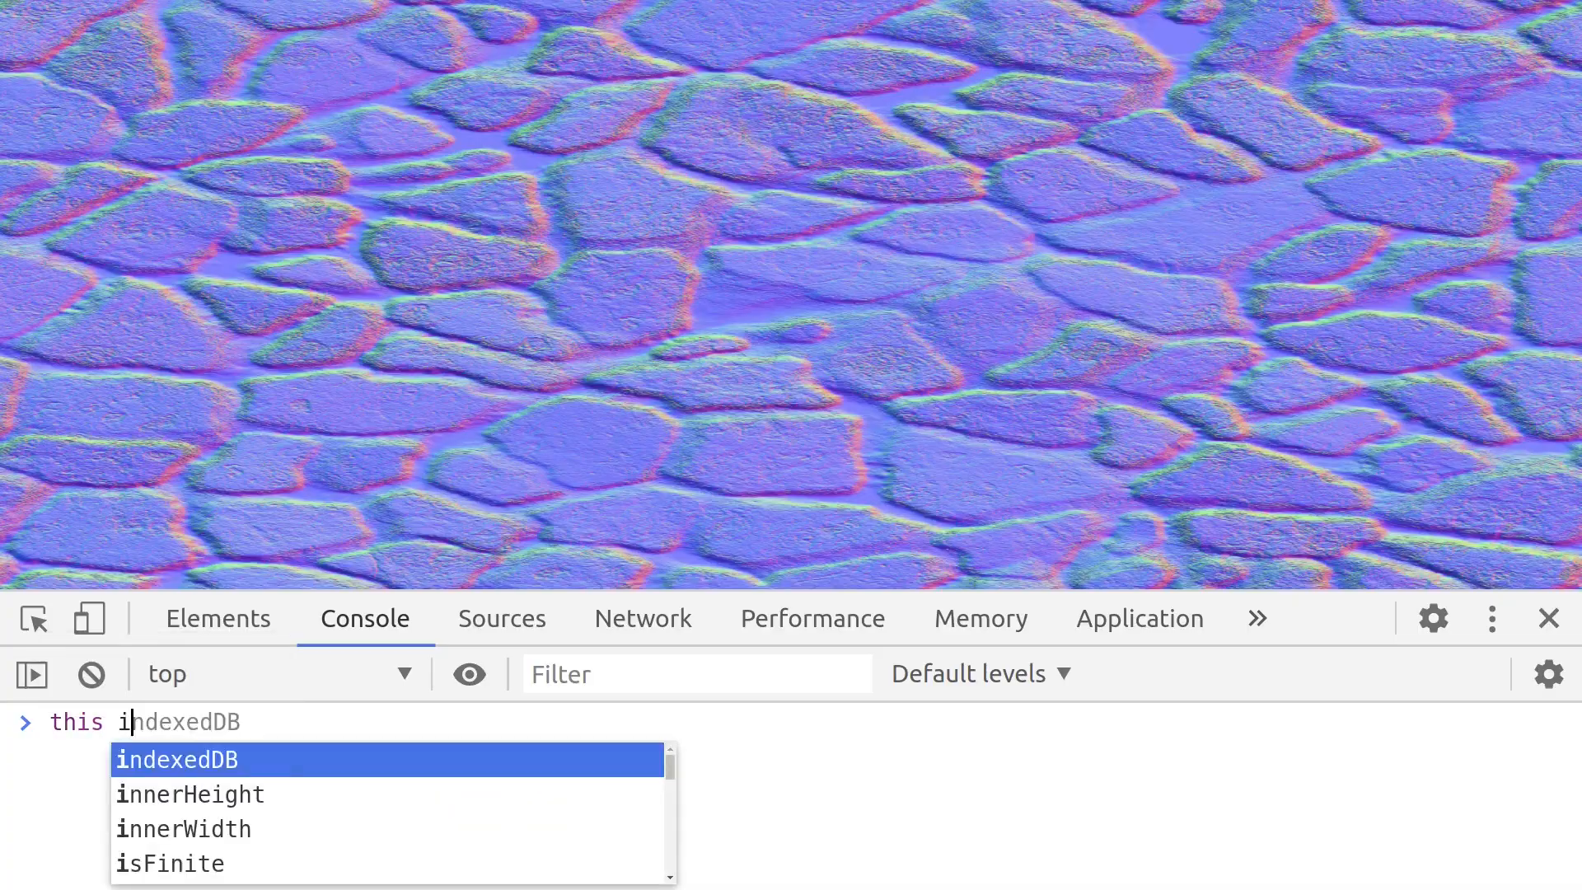
type("sn't right")
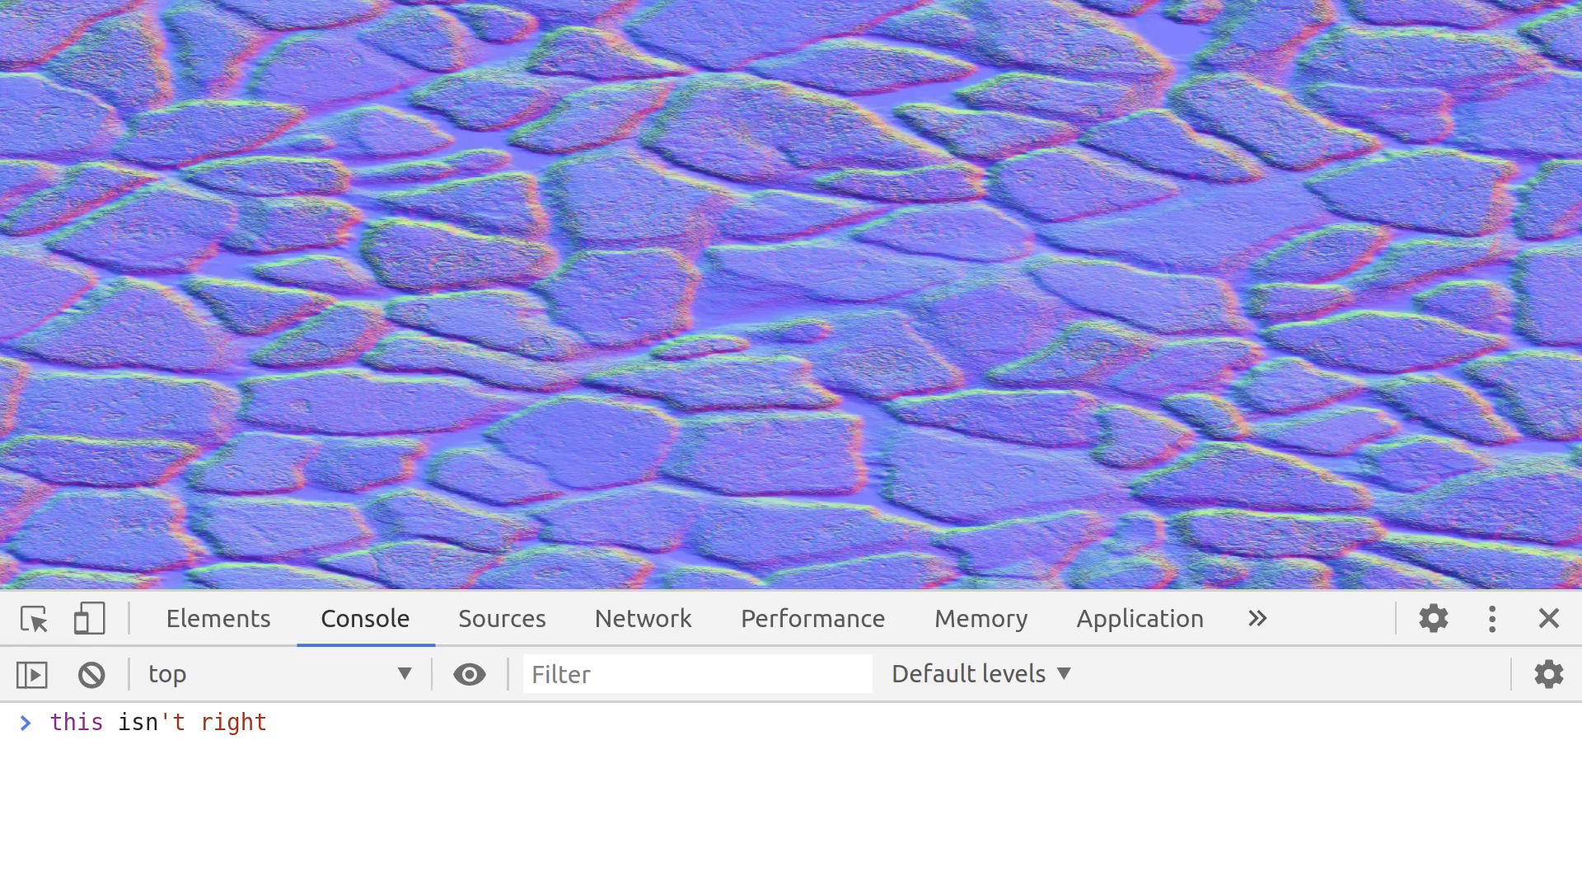
type("?????")
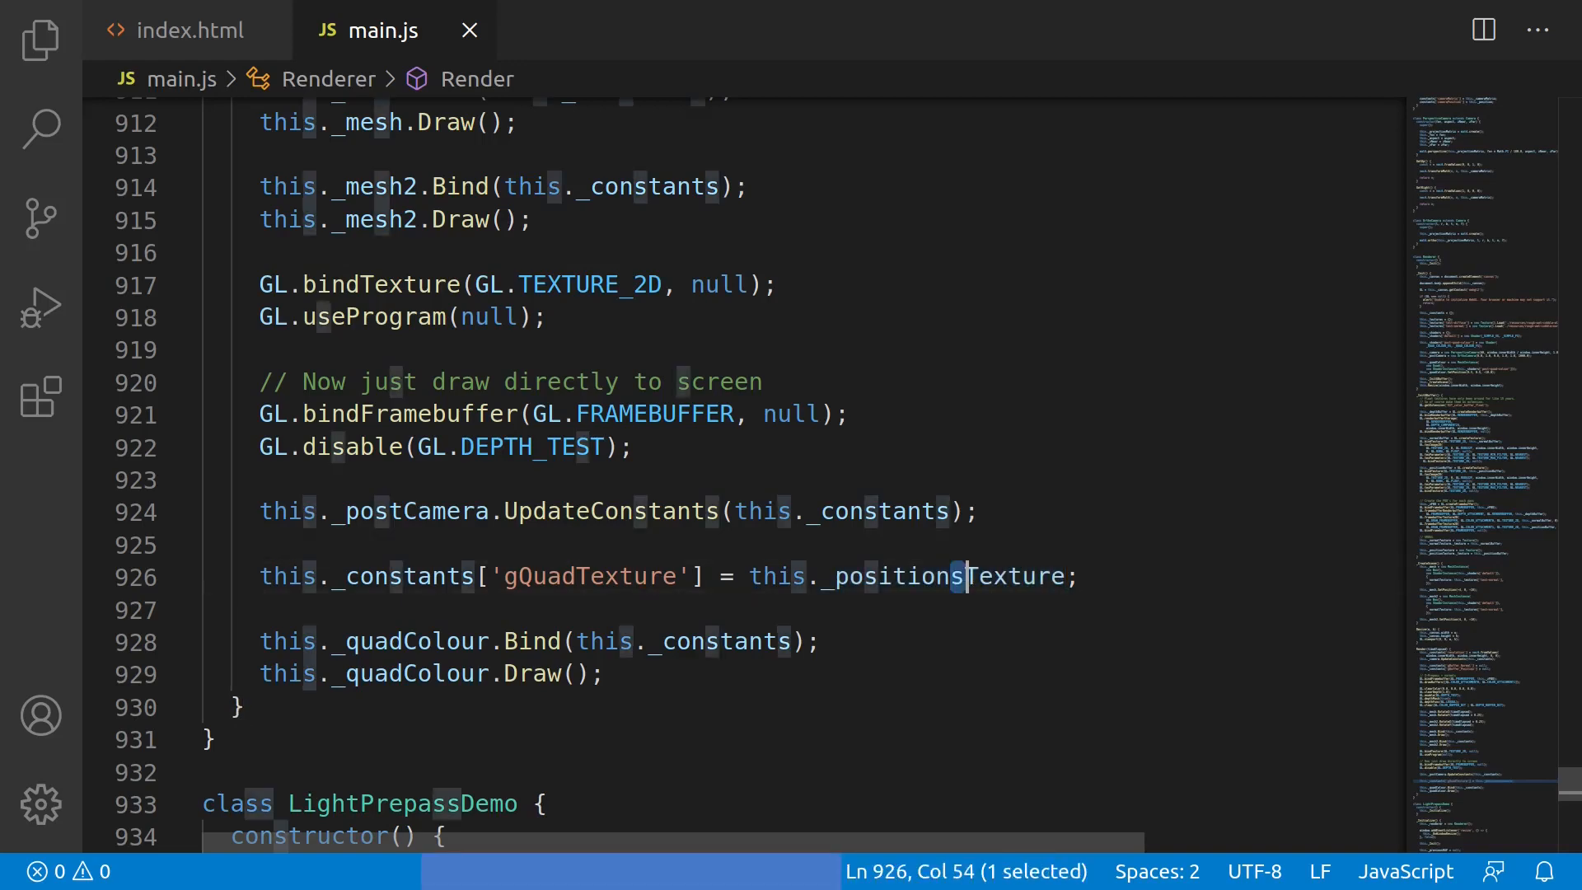
Add the comment '// Really fucking hate JavaScript sometimes.' above the corrected gQuadTexture line
type("// Really")
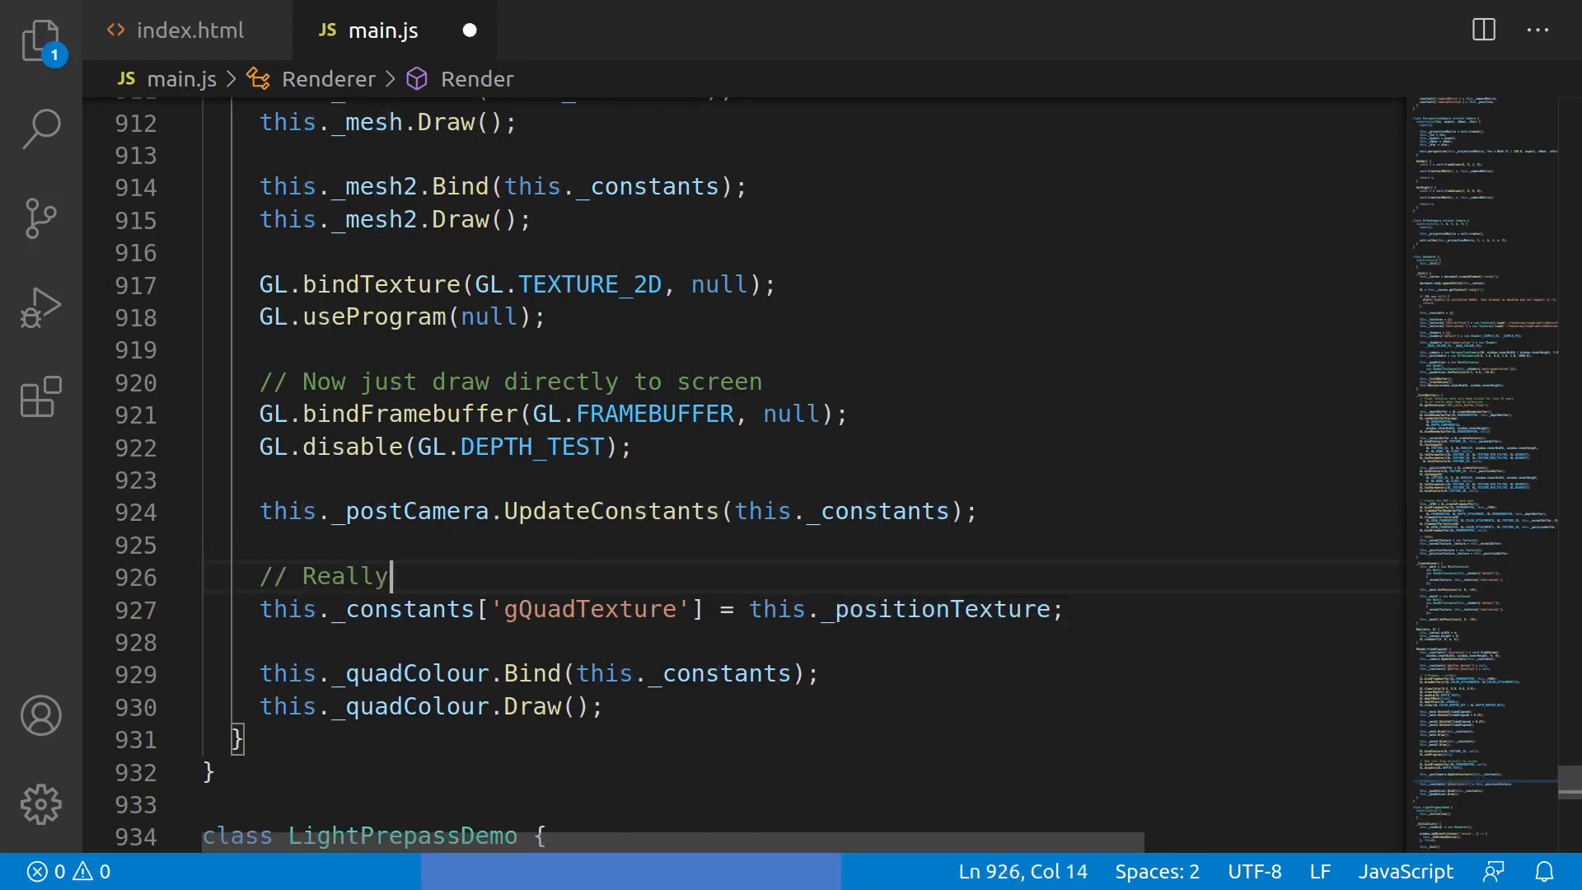
type("fucking hate JavaScript somet")
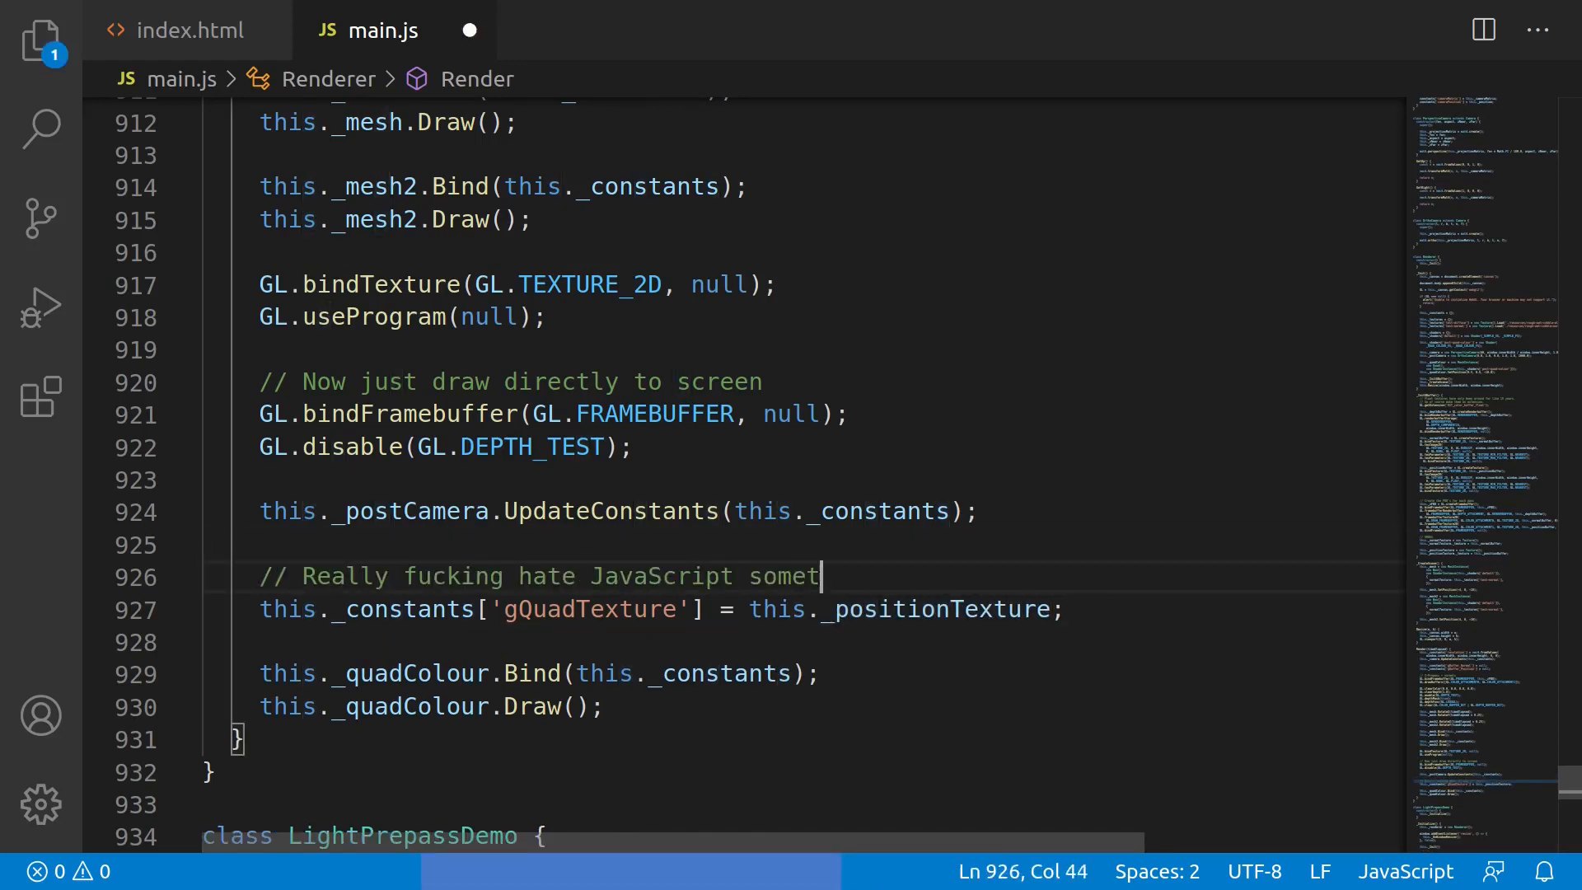
type("imes.")
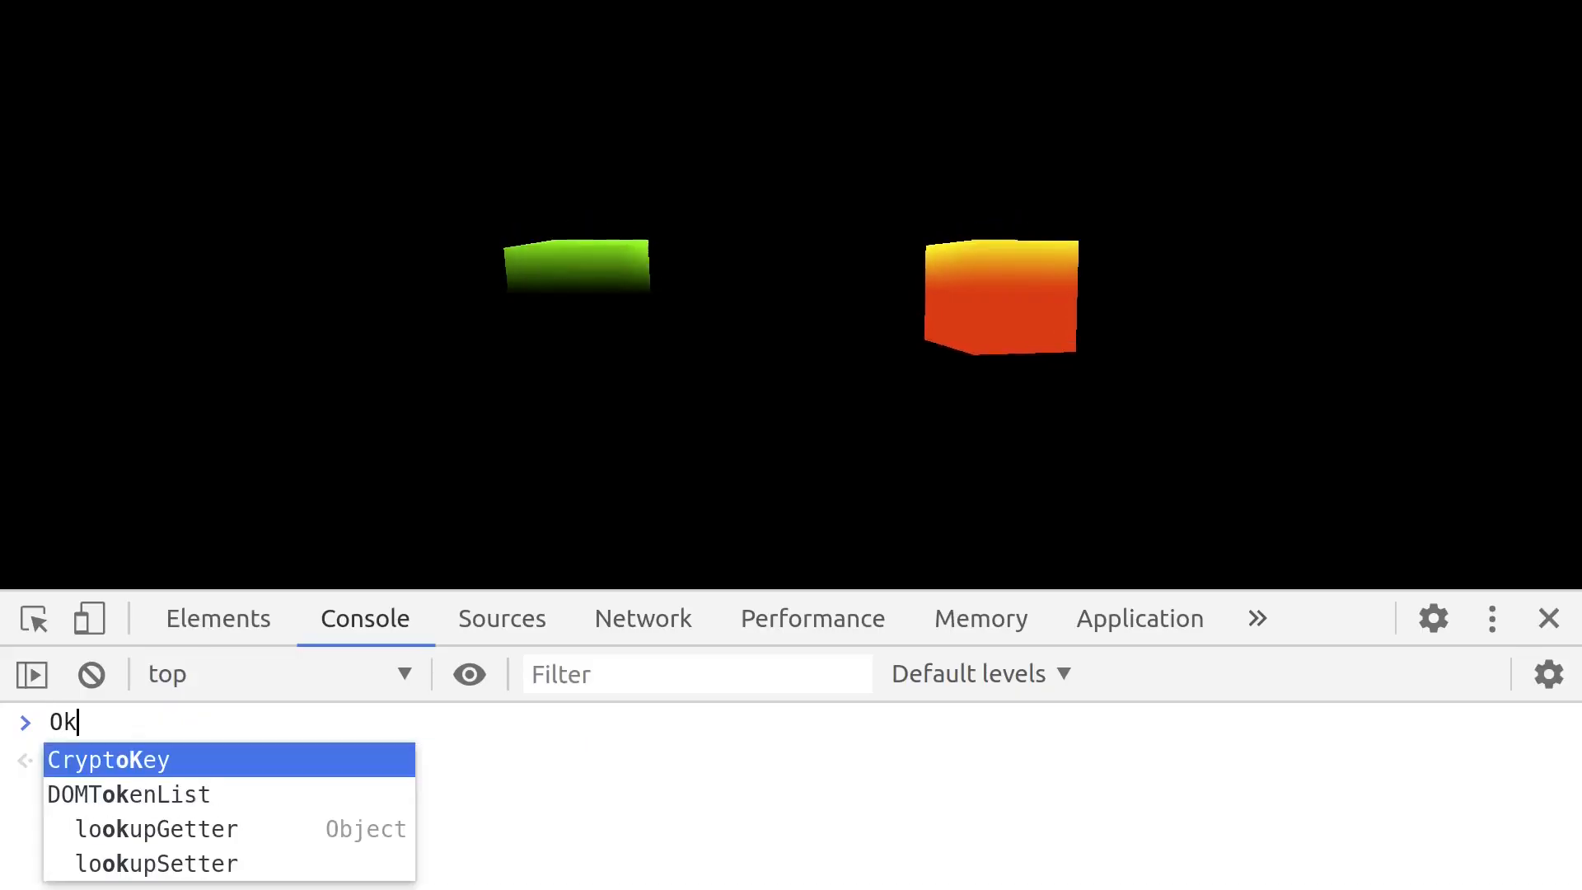
Type 'working like its supposed to. Finally.' into the console over the position-coloured cubes
type("working like its")
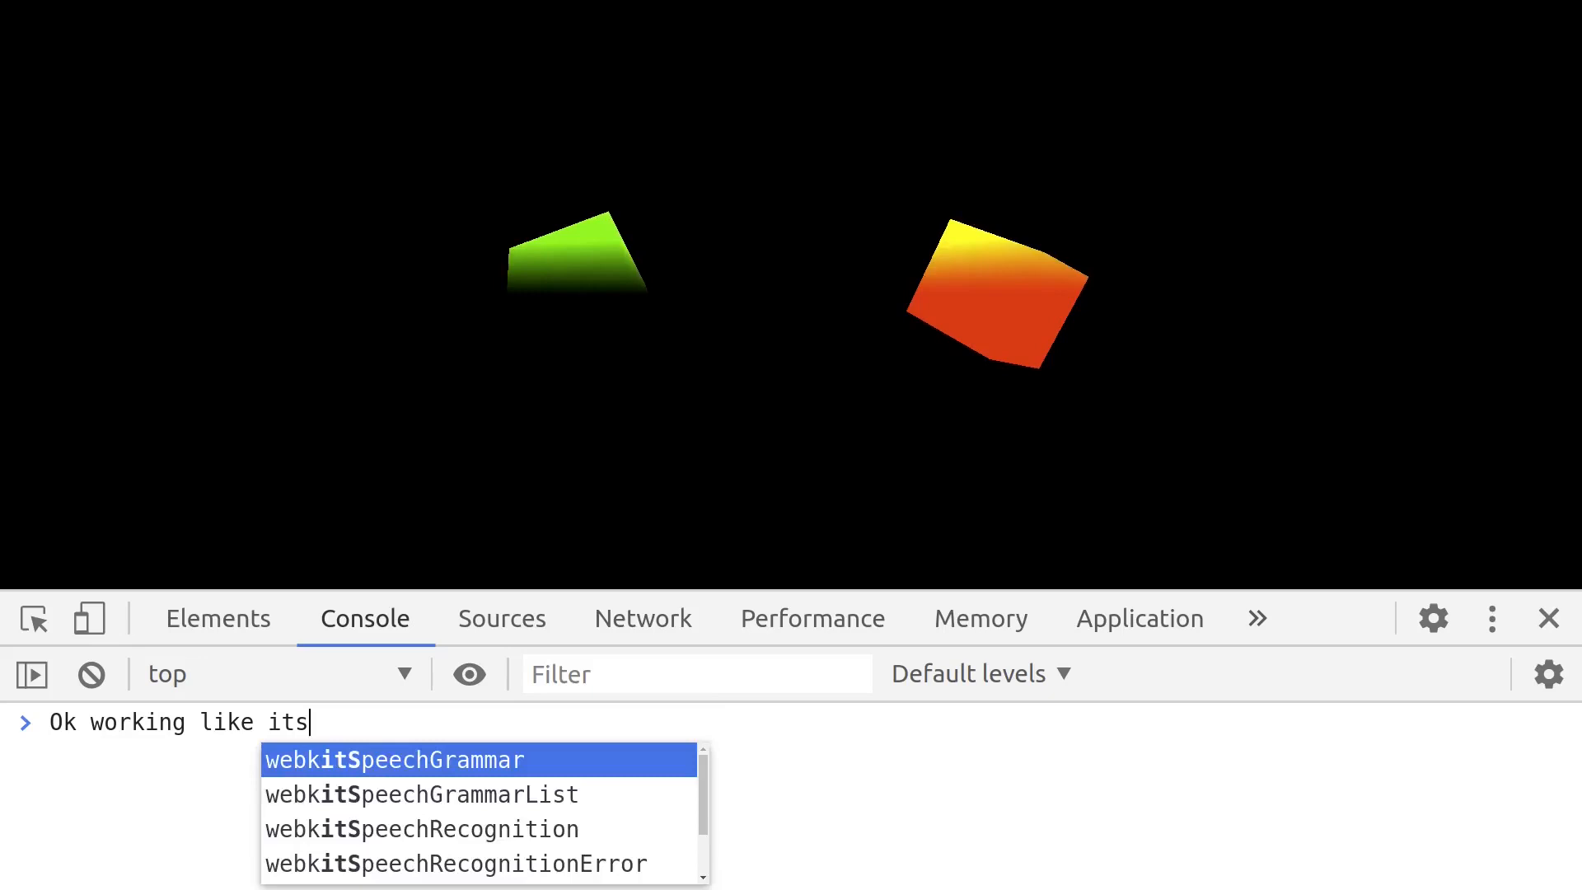
type("supposed to.")
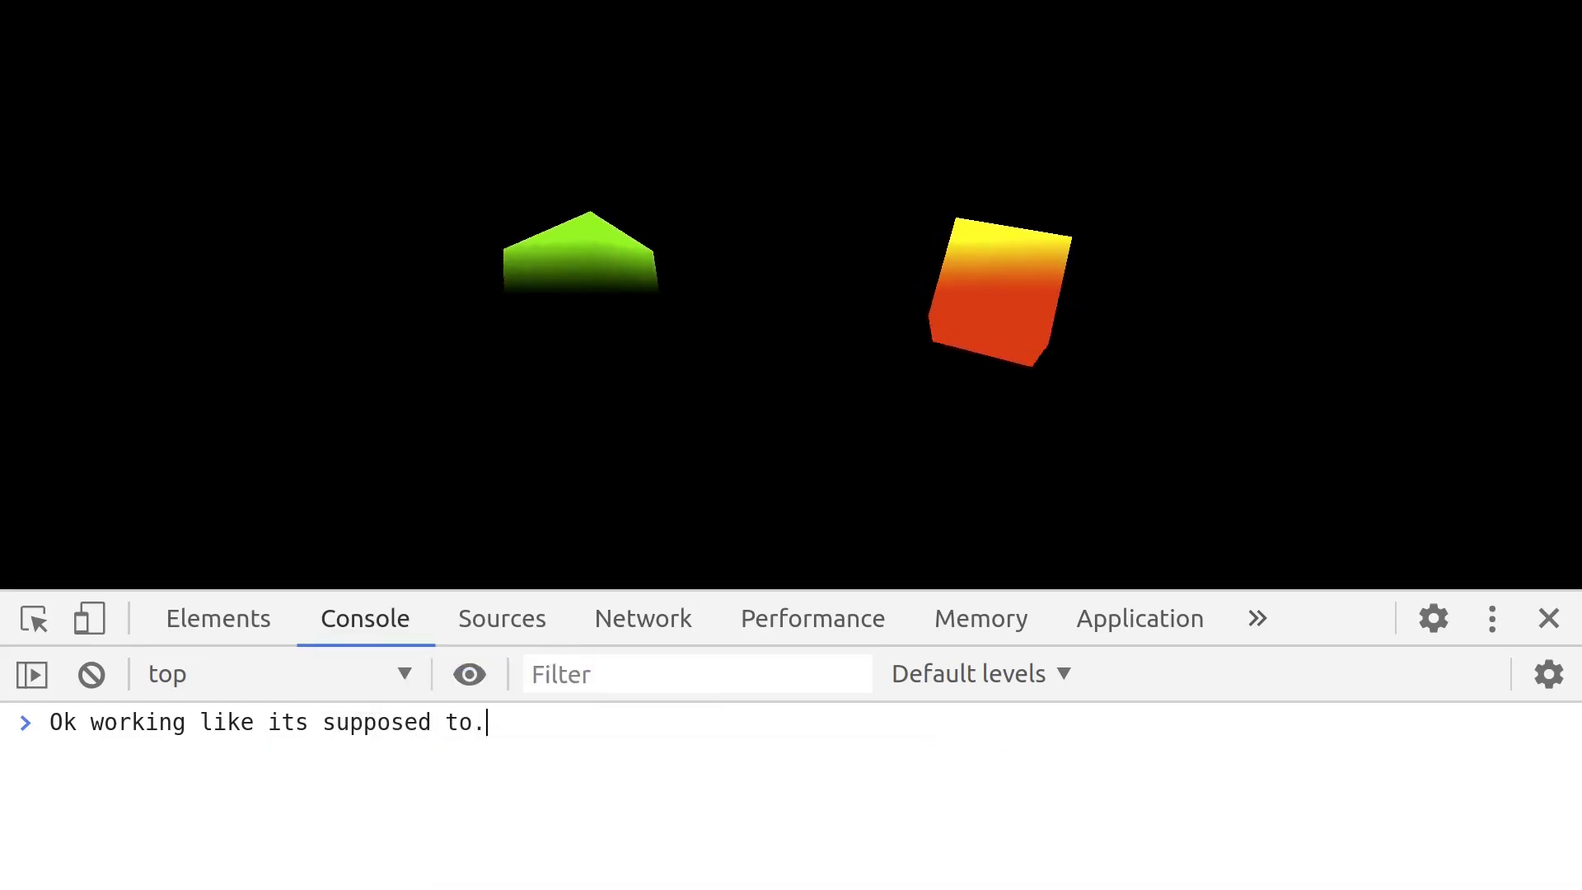
type("Fina")
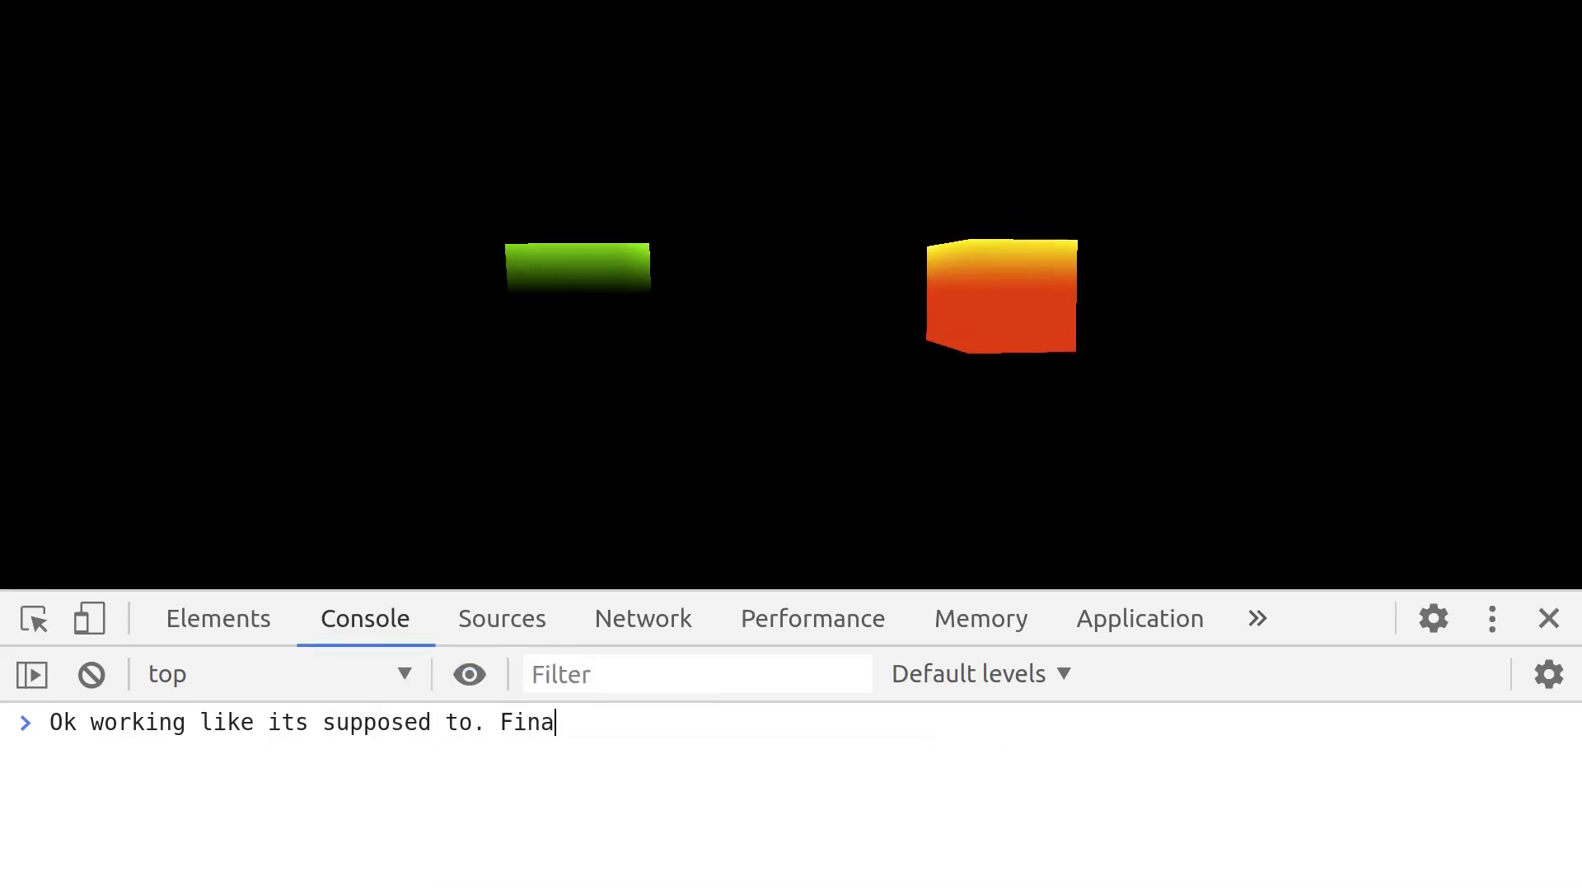
type("lly.")
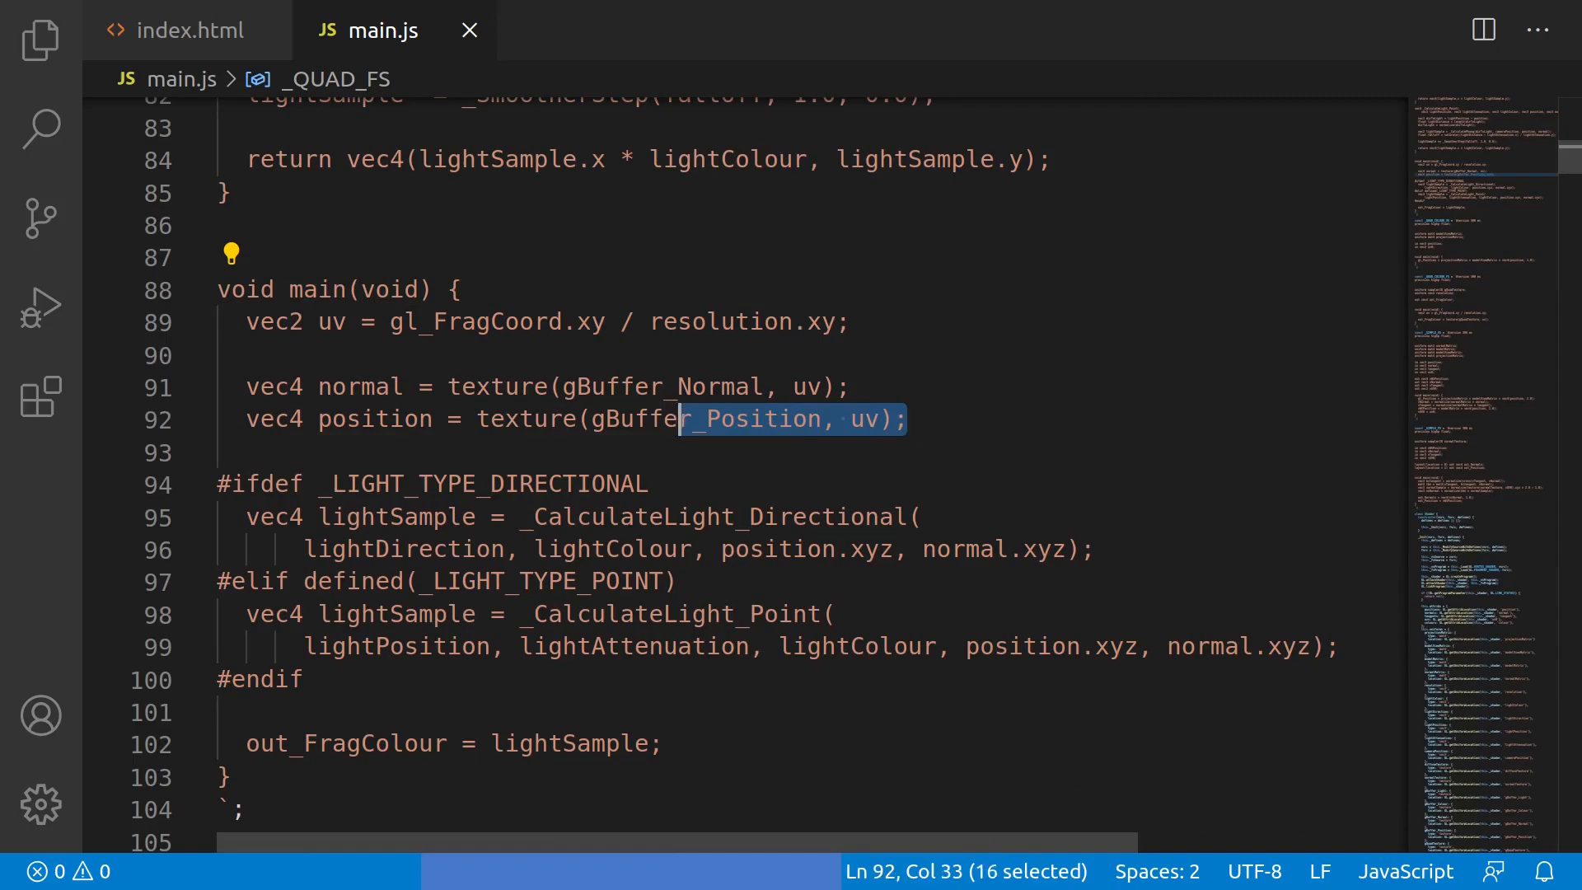
double_click(707, 516)
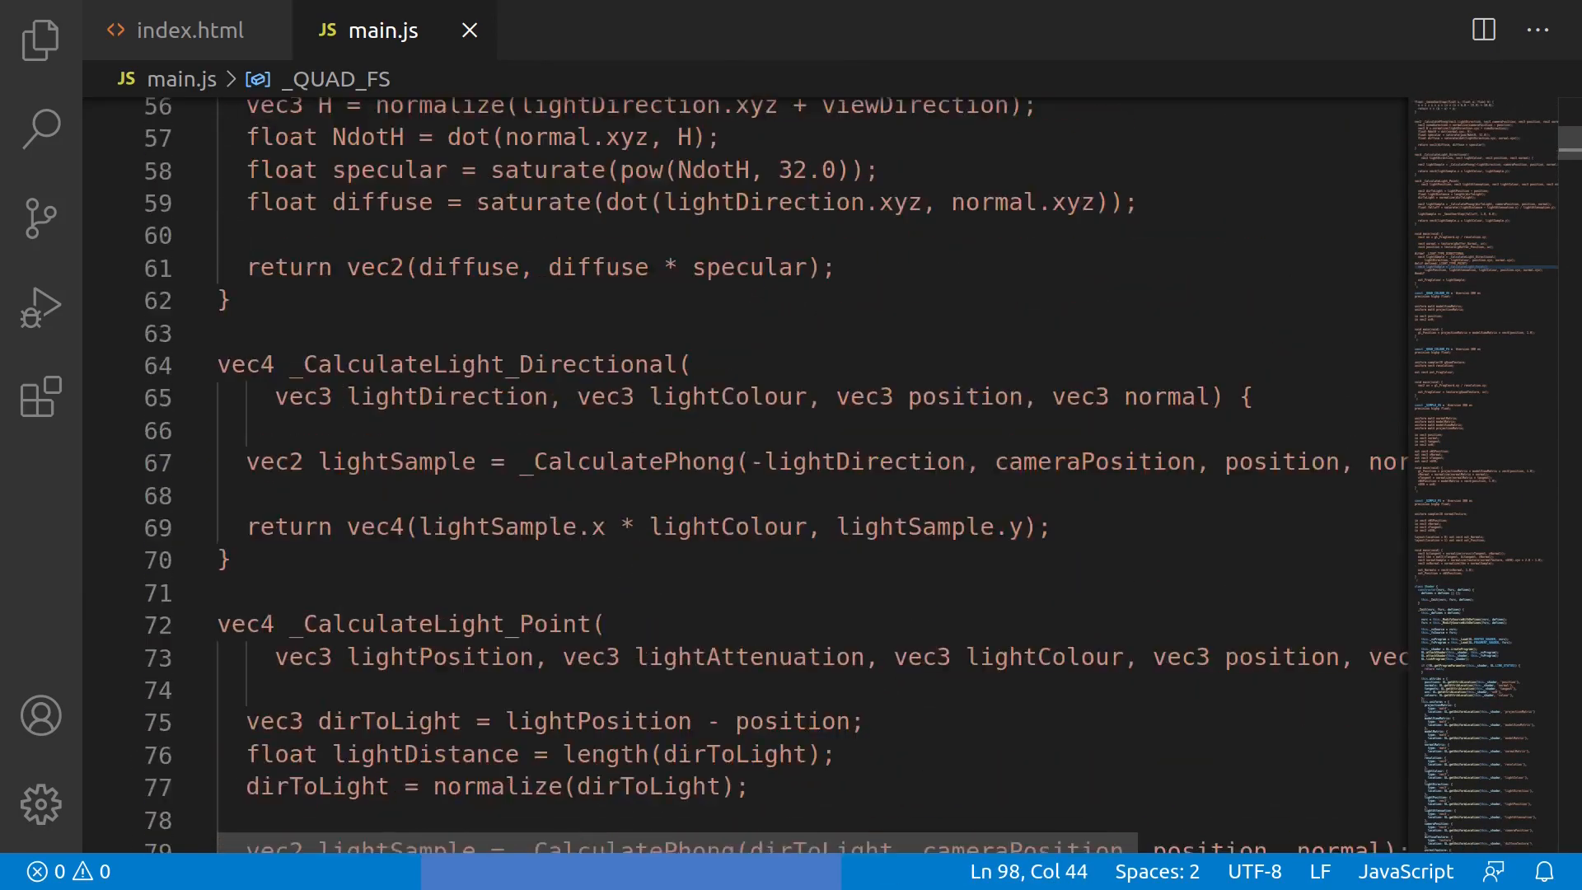
scroll("up", 3)
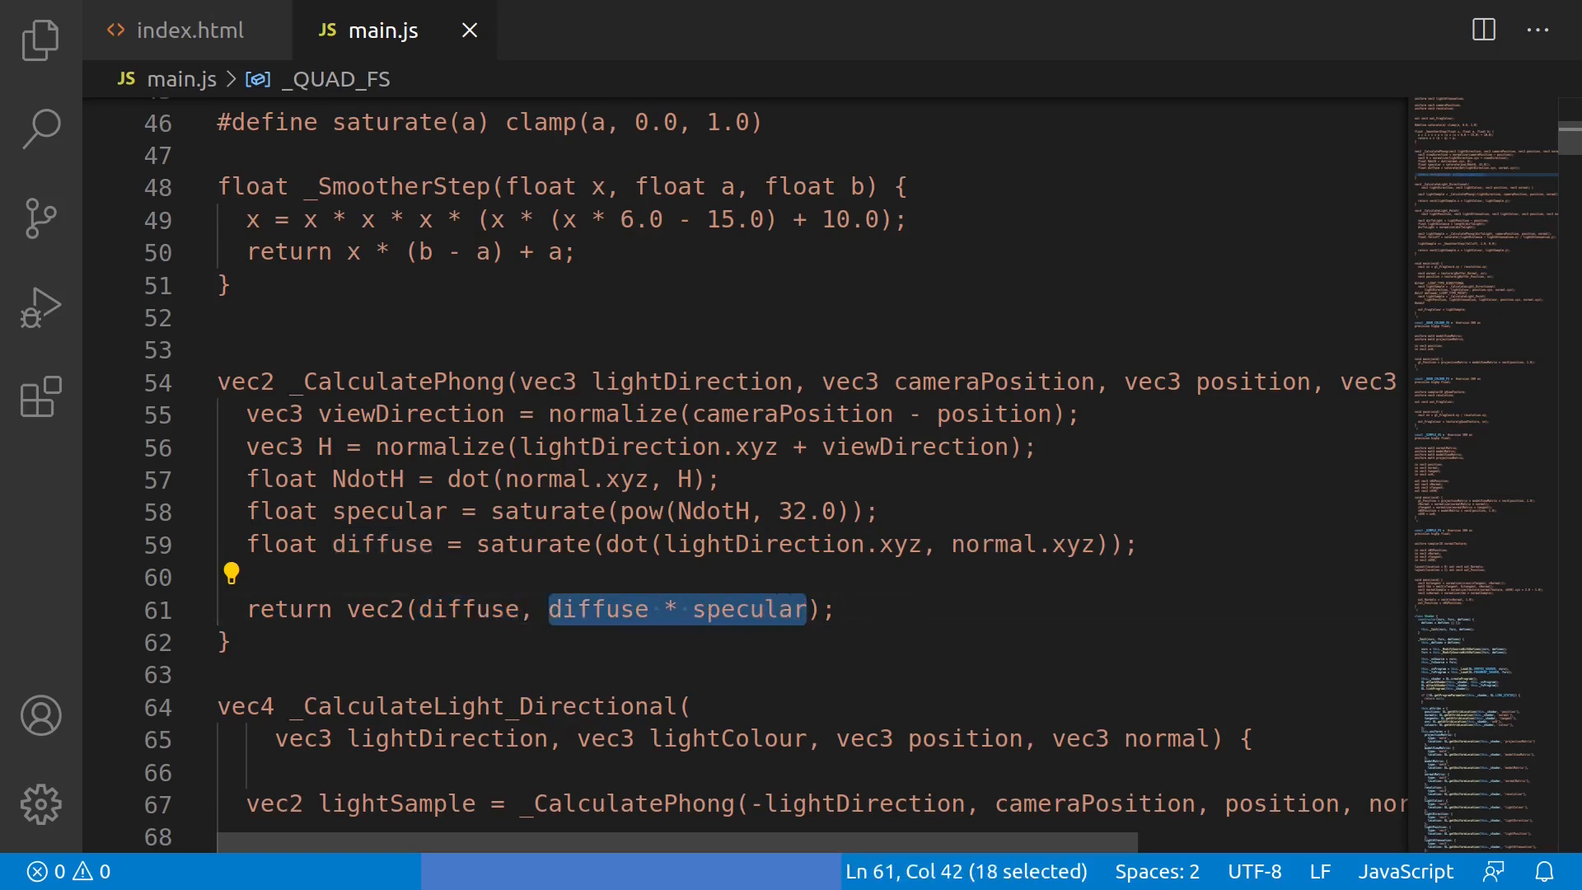
left_click(808, 610)
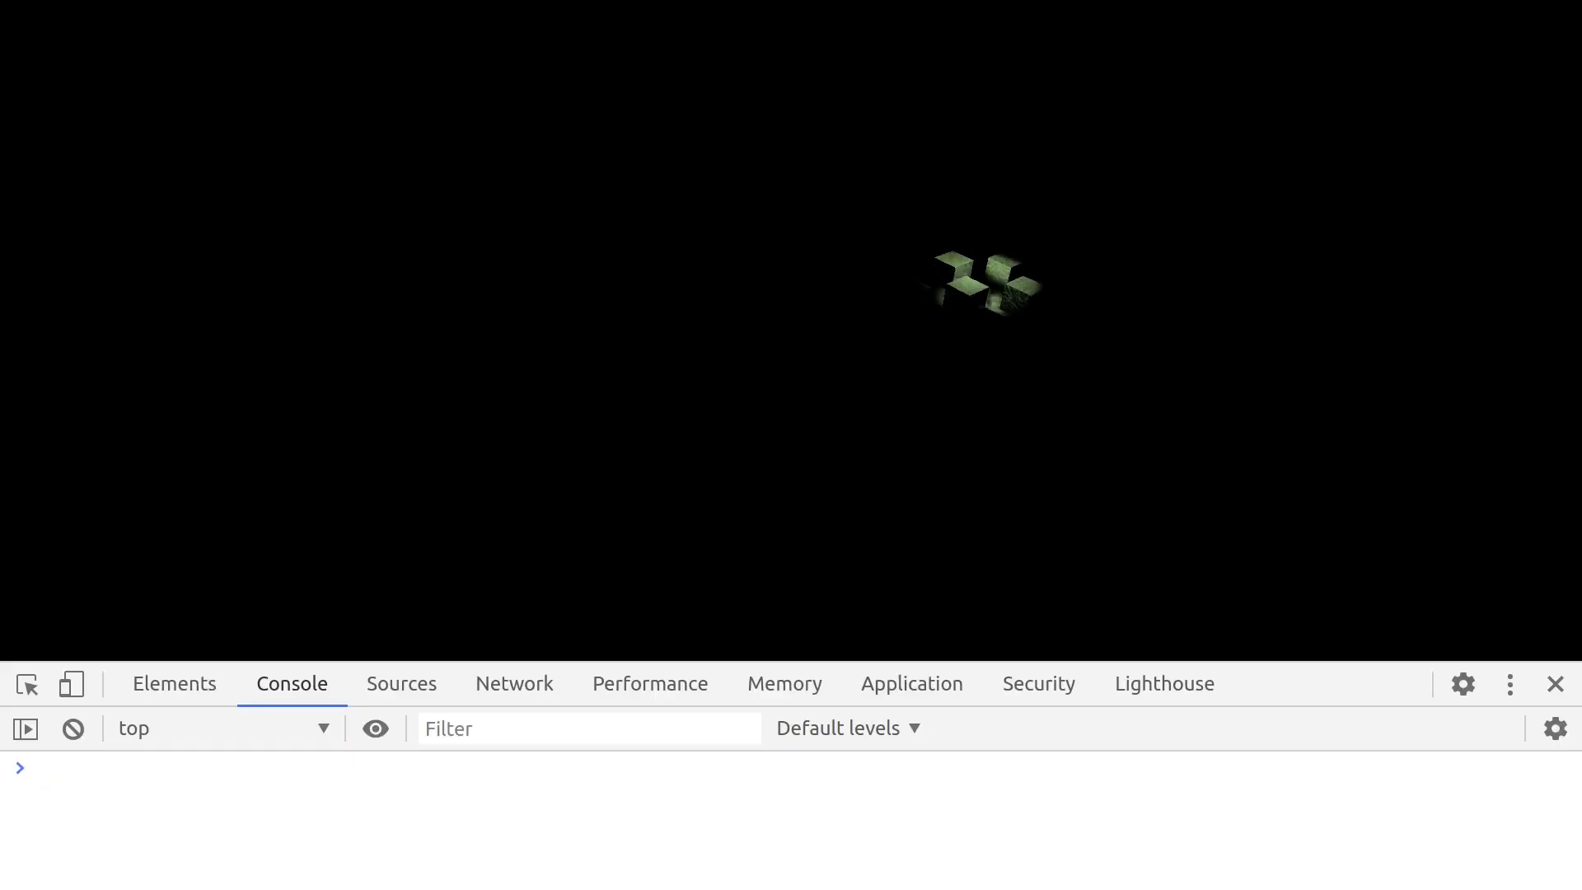
Type 'LOOOOK AT THE LIG' into the console as the point-lit cube field renders, then select a word in the source
type("LOOOOK AT THE LIG")
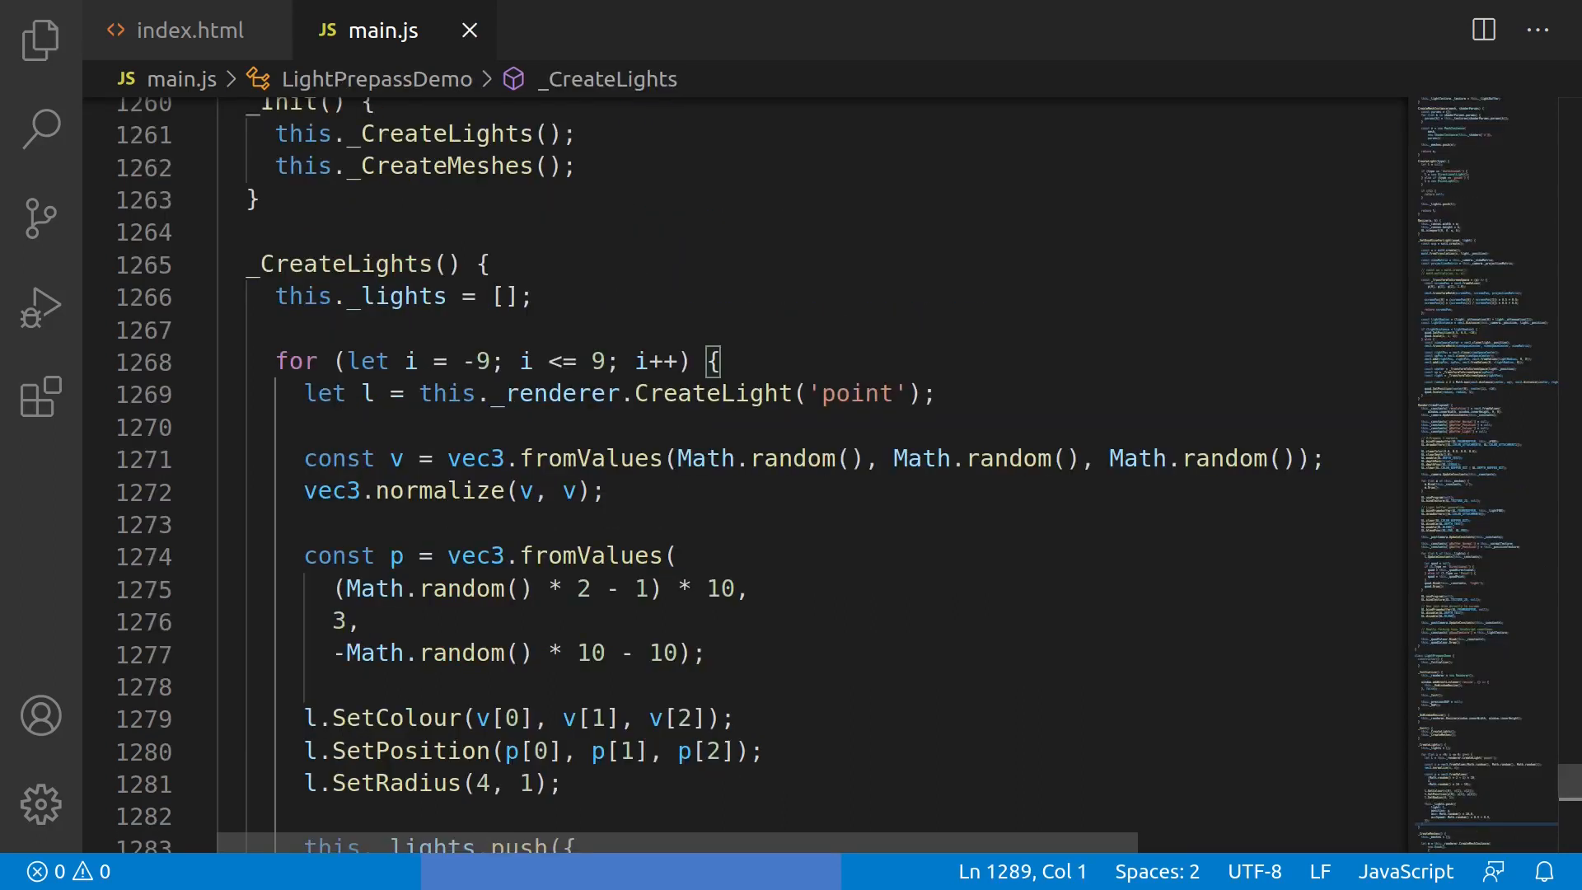
double_click(295, 361)
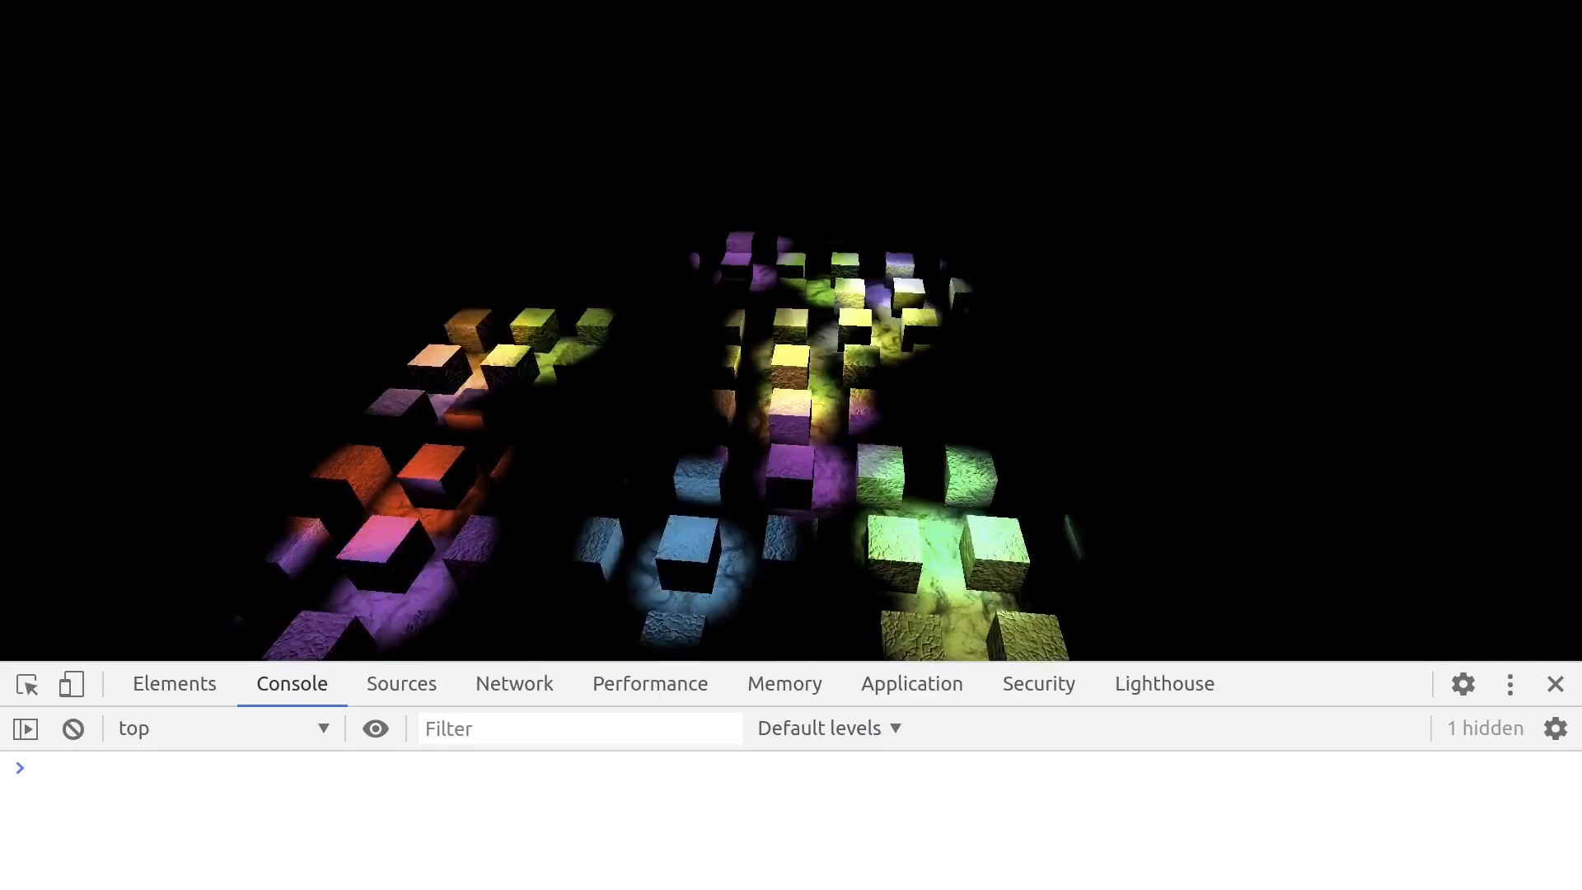
type("YAYAYYAYAYAYAY LOOK")
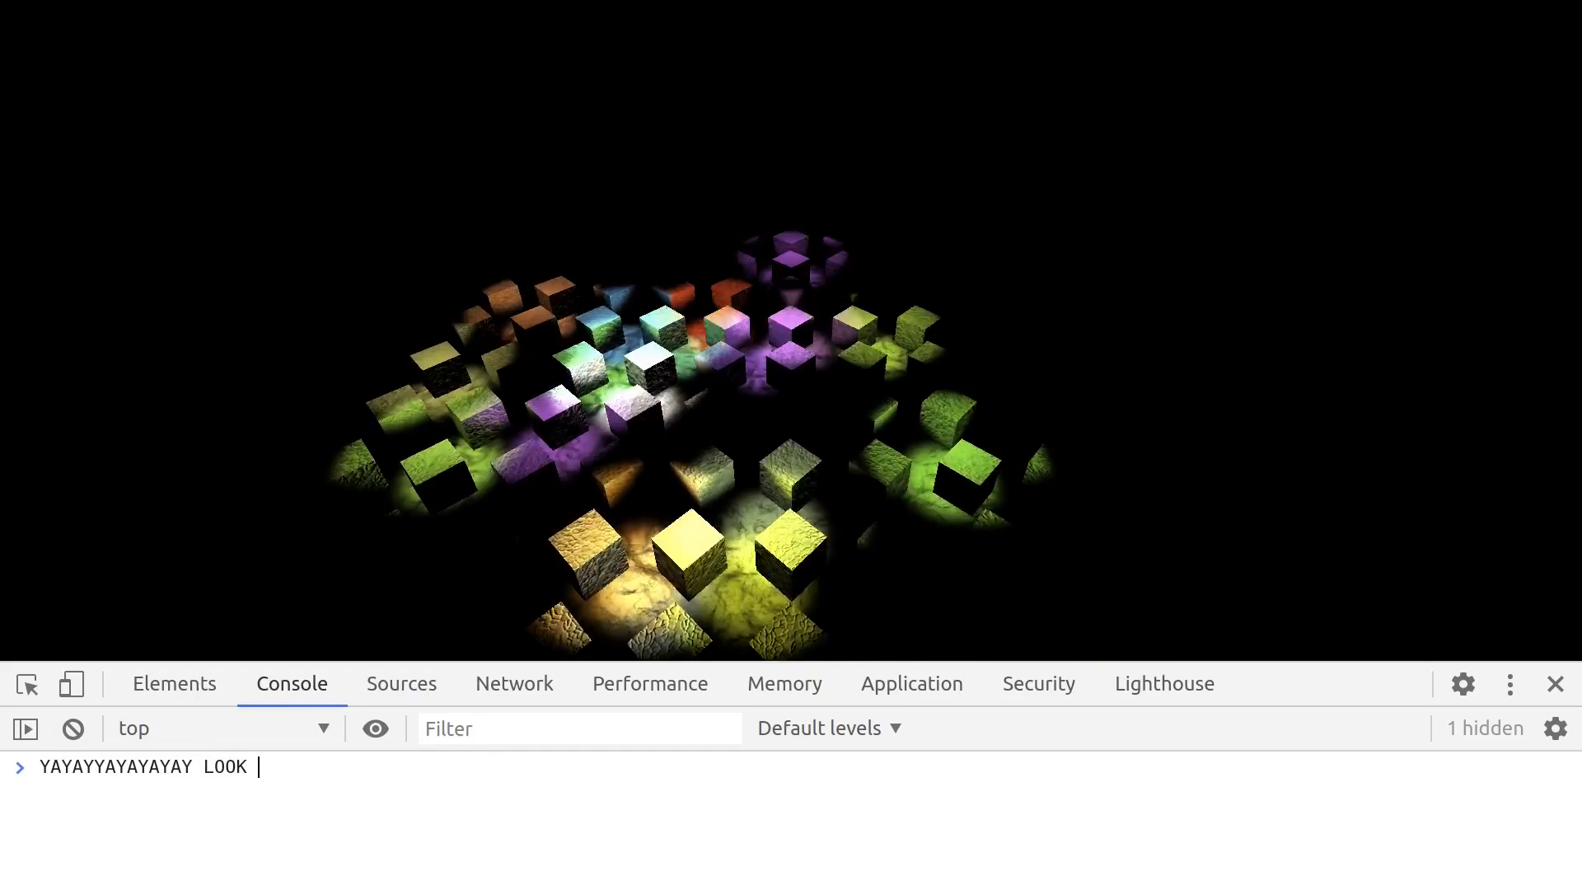
type("SO MANY LIGHTS")
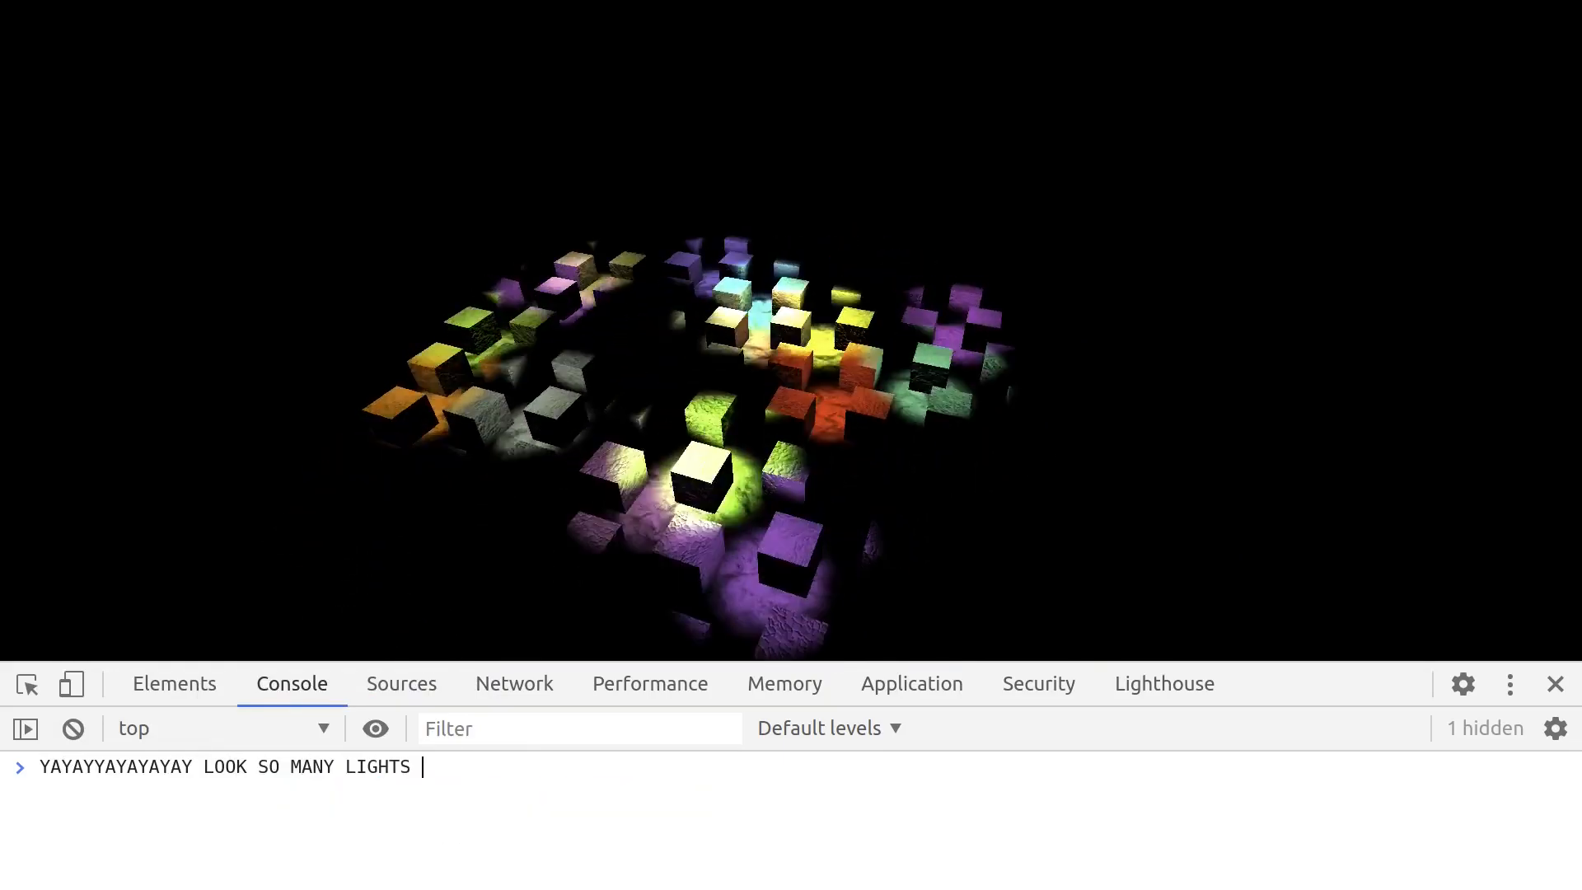
type("YAYYYYYYYYYYYYYYYYYYYYYYYYYYYYYYYYYY")
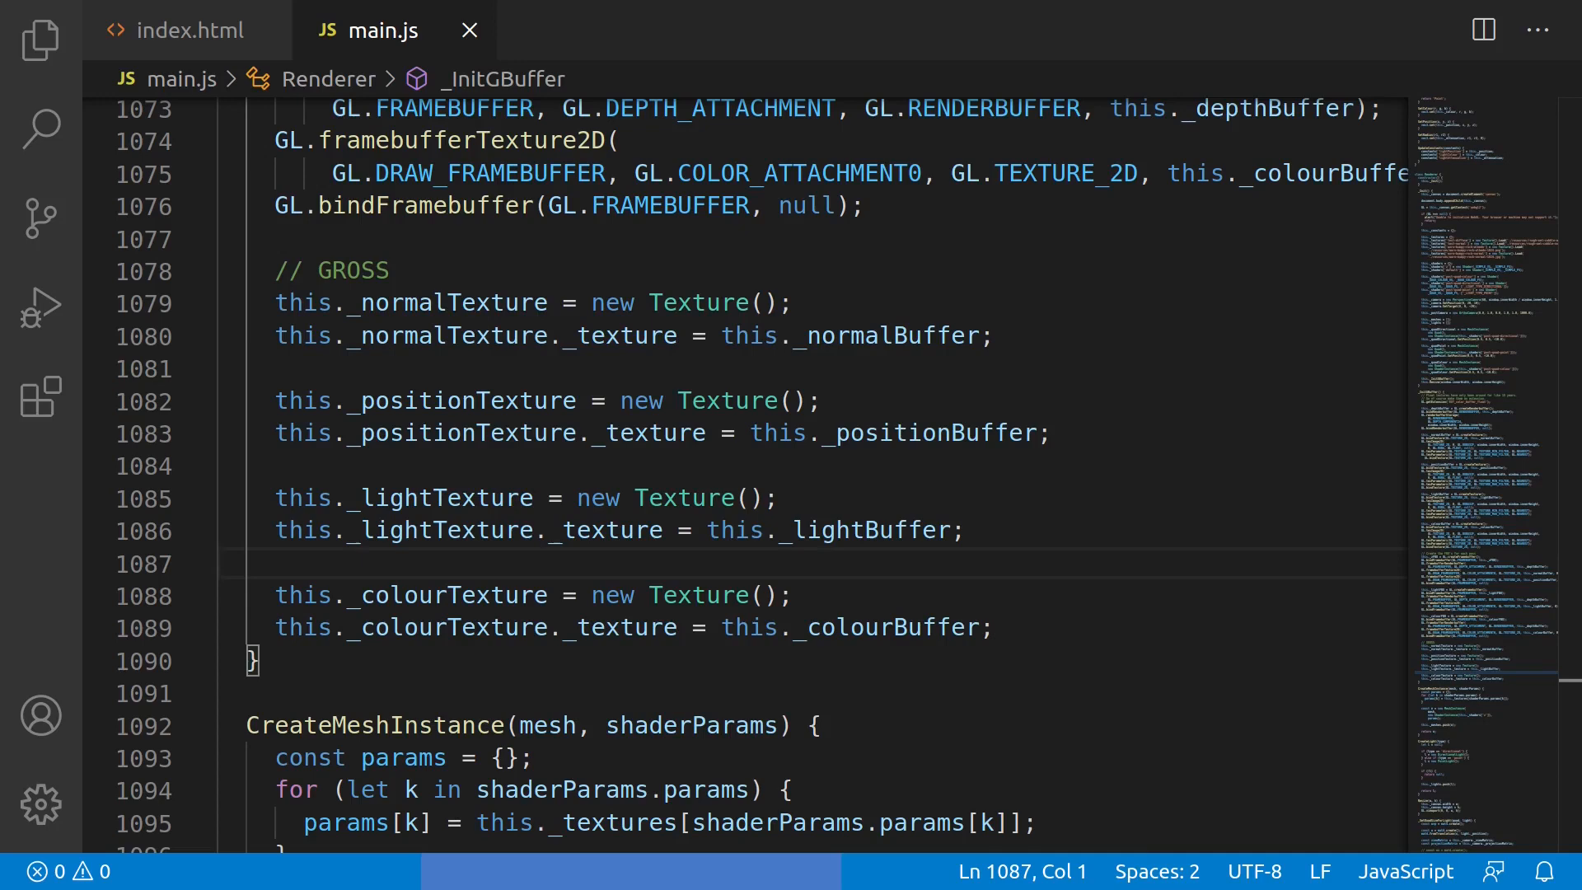
Mark the final-pass draw with '<- ????????' and change m.Bind(this._constants) to pass 'colour'
scroll("down", 3)
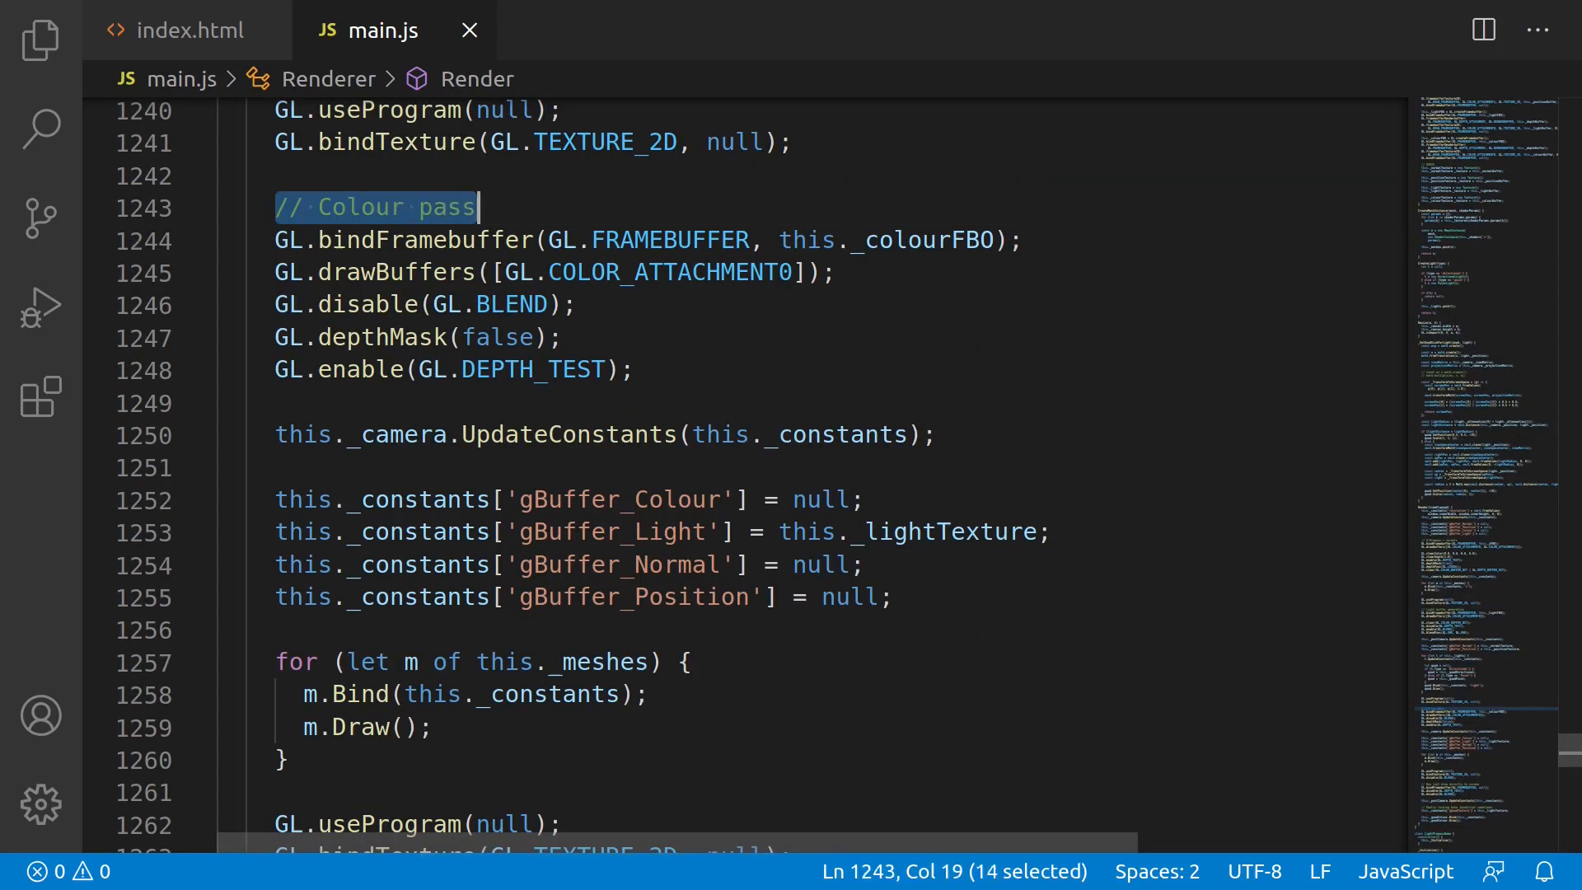
scroll("down", 3)
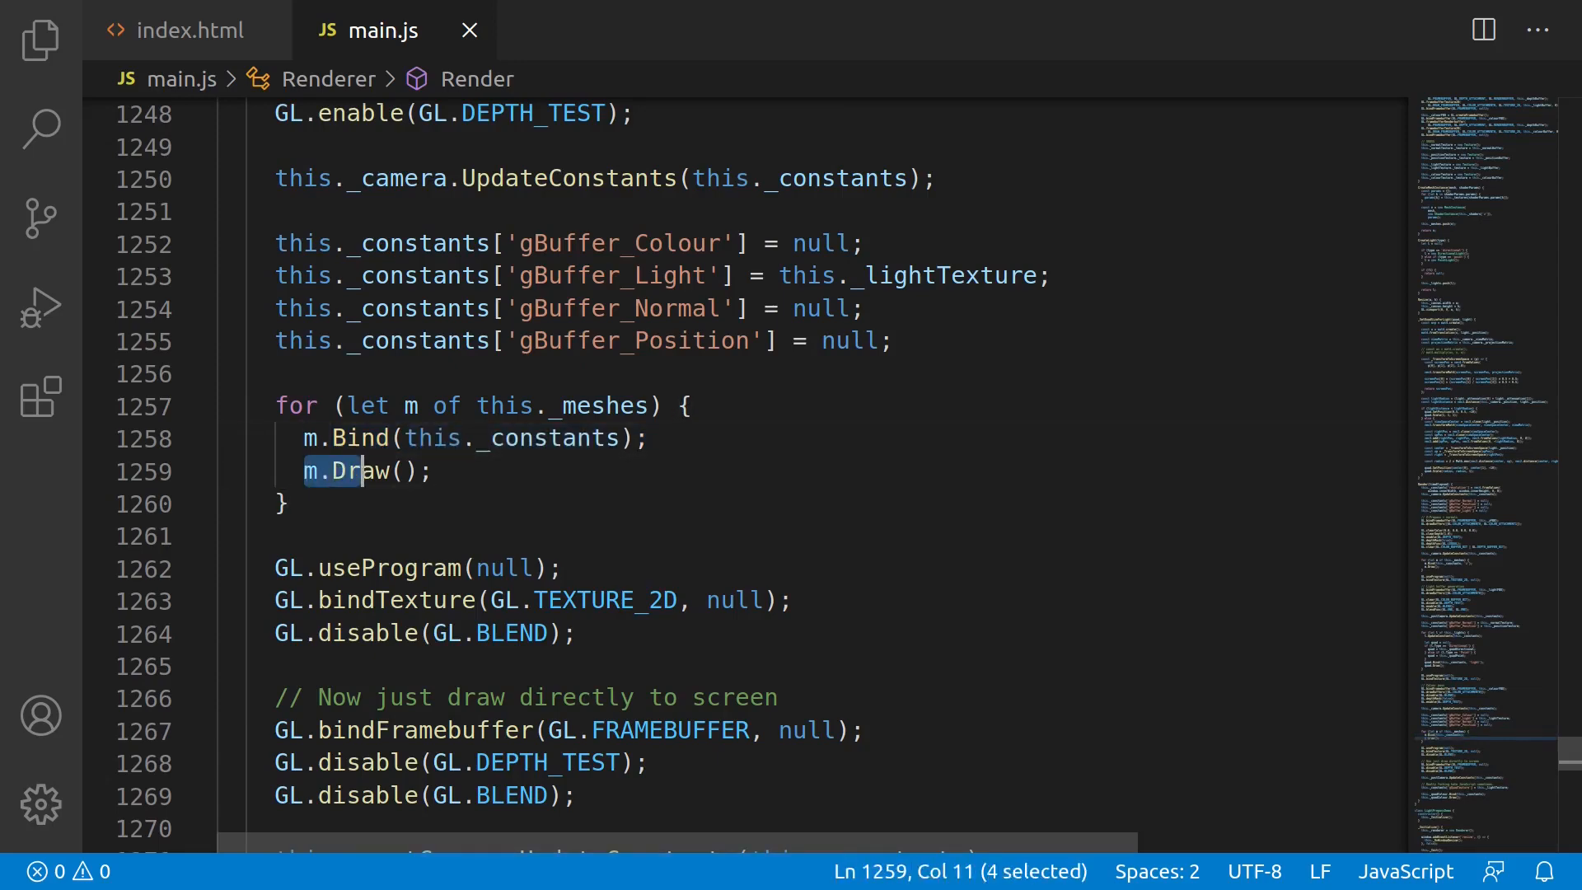
left_click(428, 471)
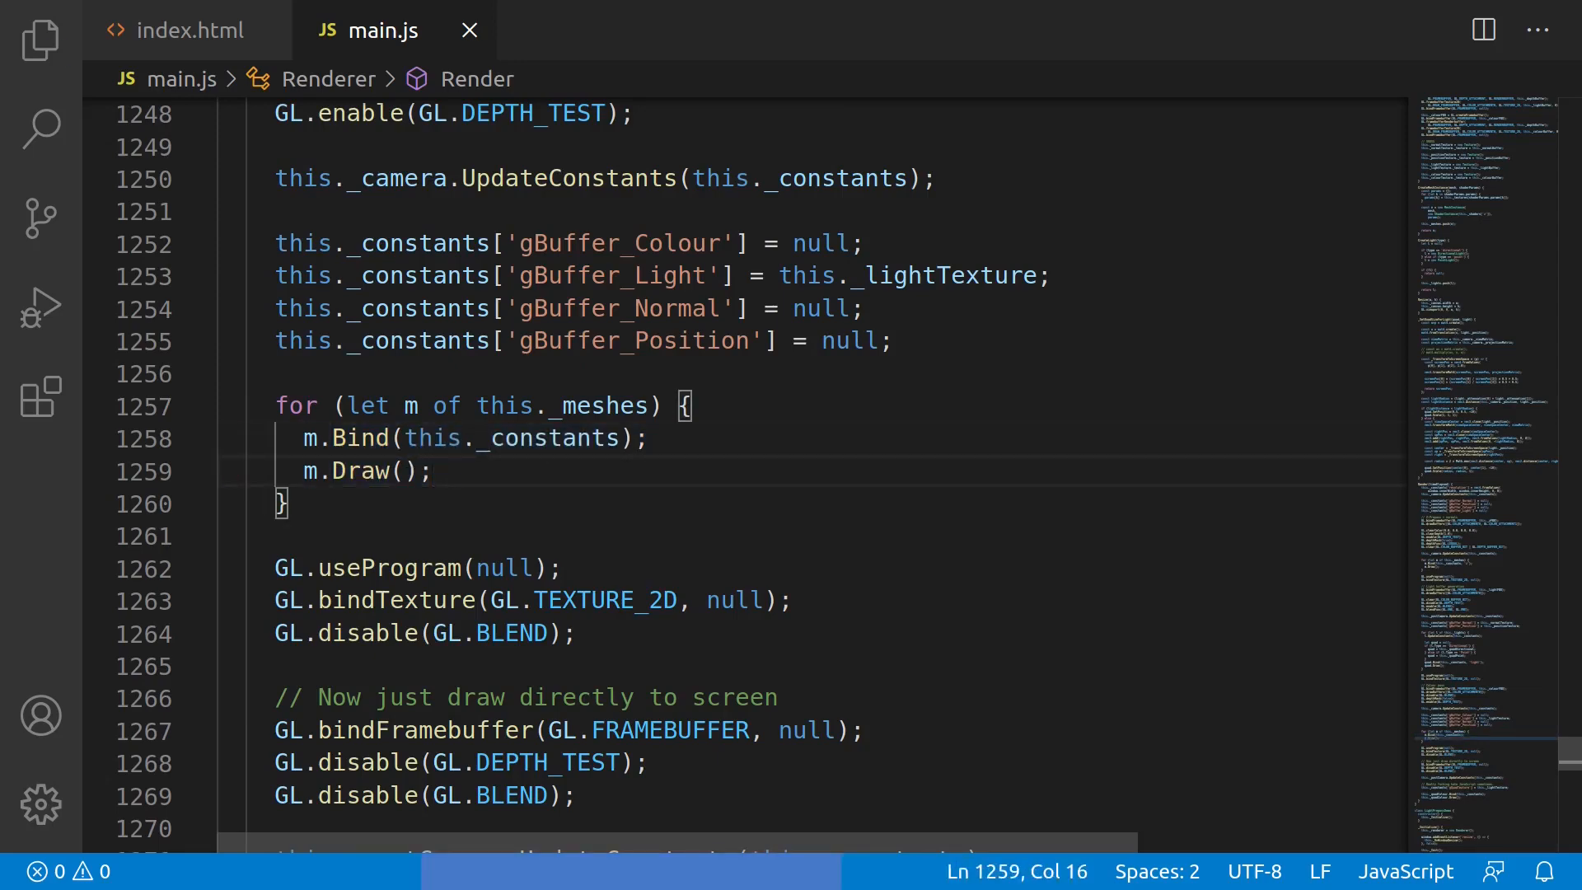
type("<- ??????????")
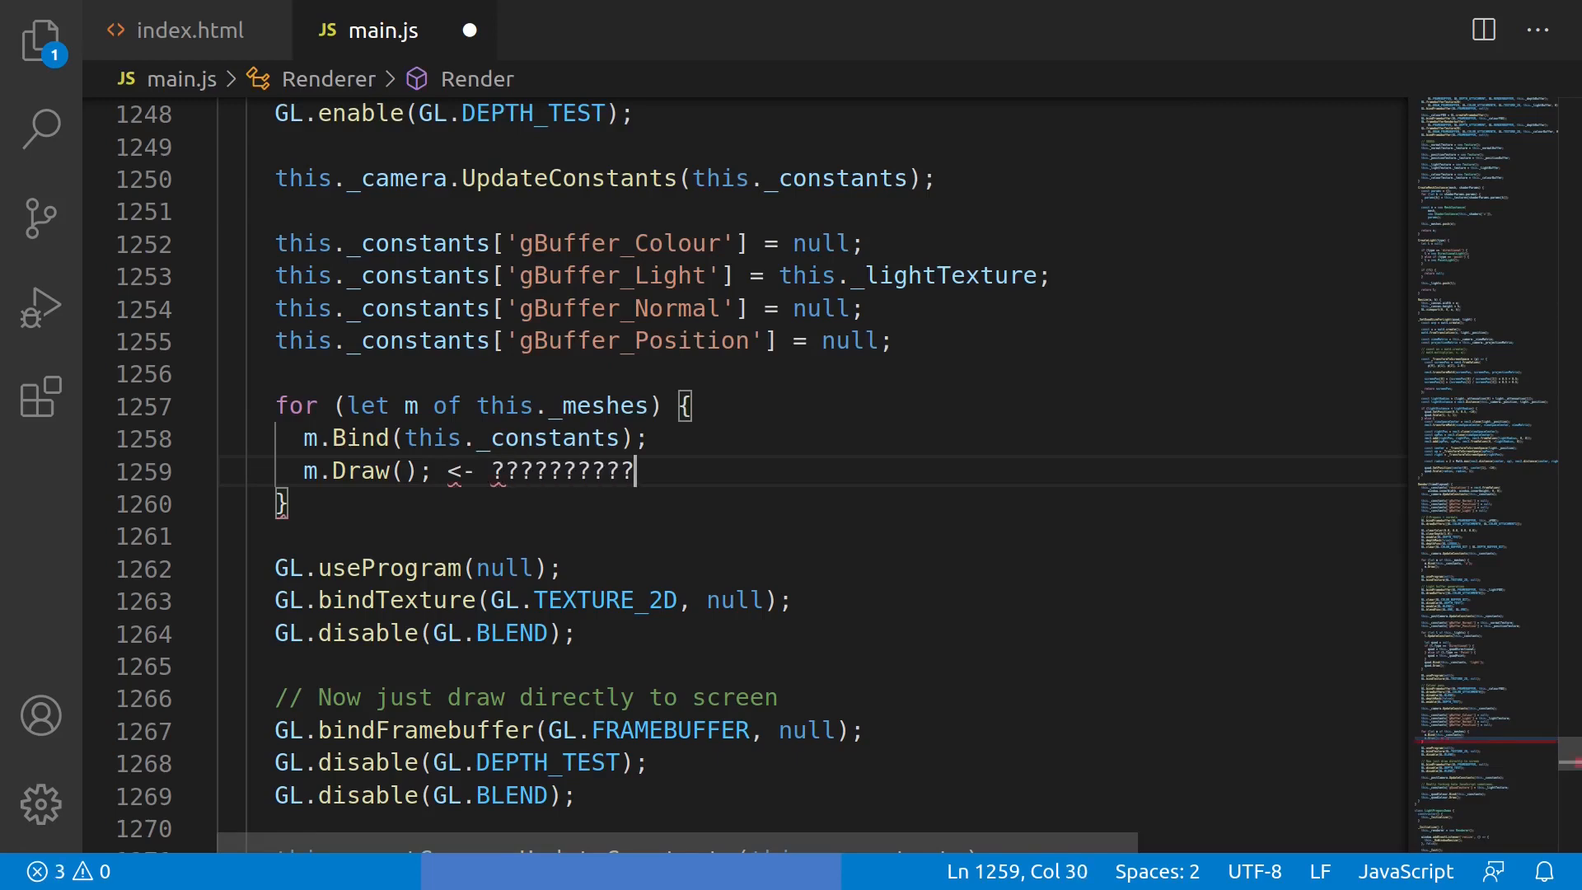
type("??????????")
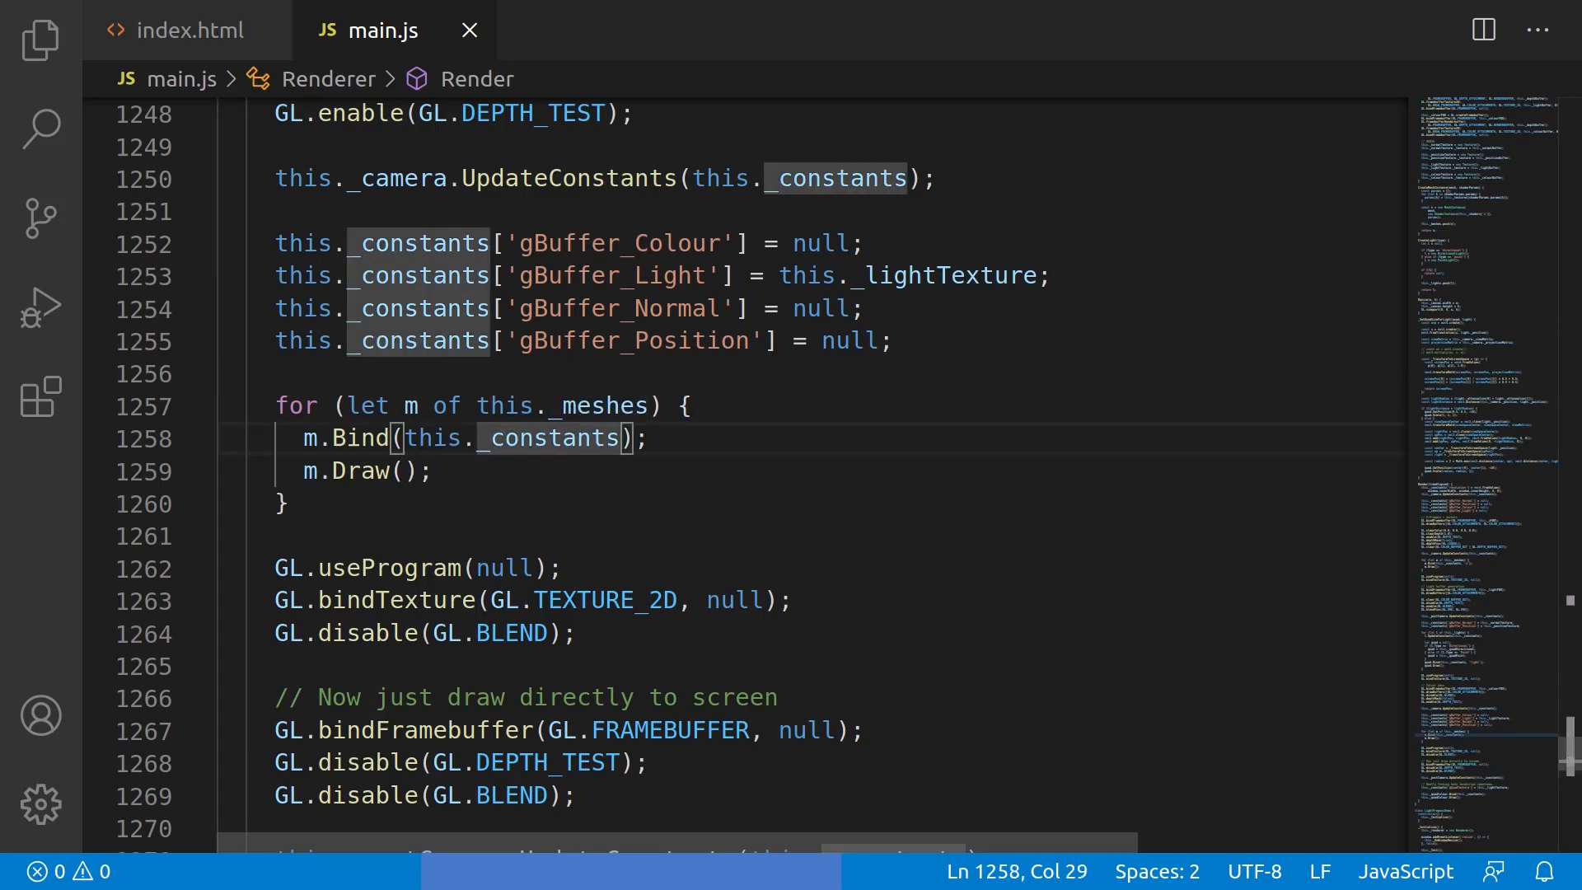
type(", 'colour'")
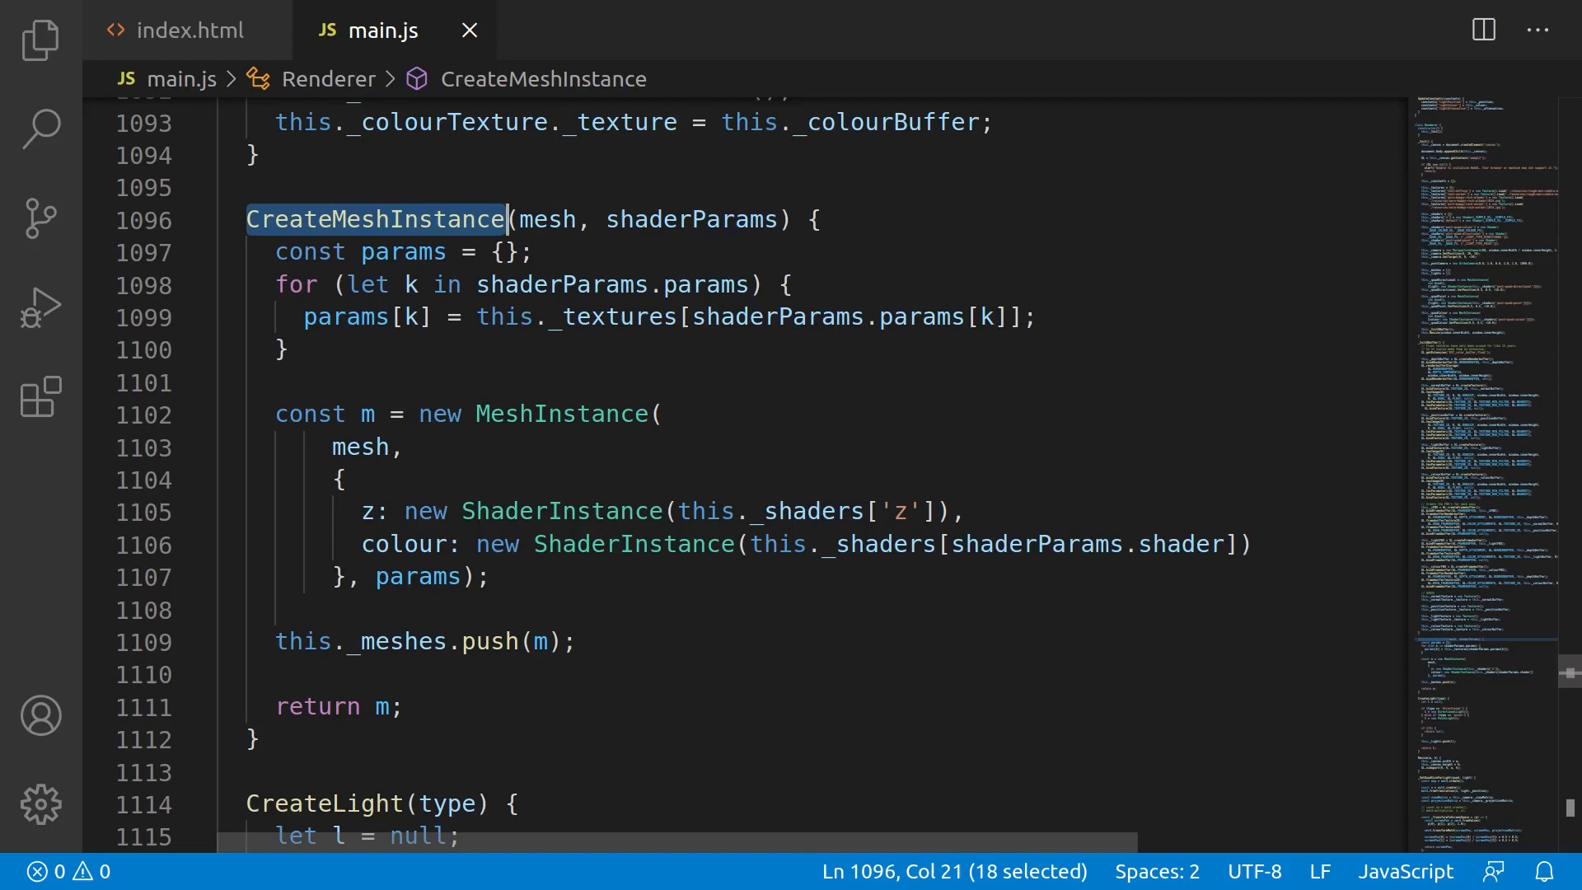
Review CreateMeshInstance's z and colour shader entries, then bring up the _OPAQUE_FS shader
left_click(417, 219)
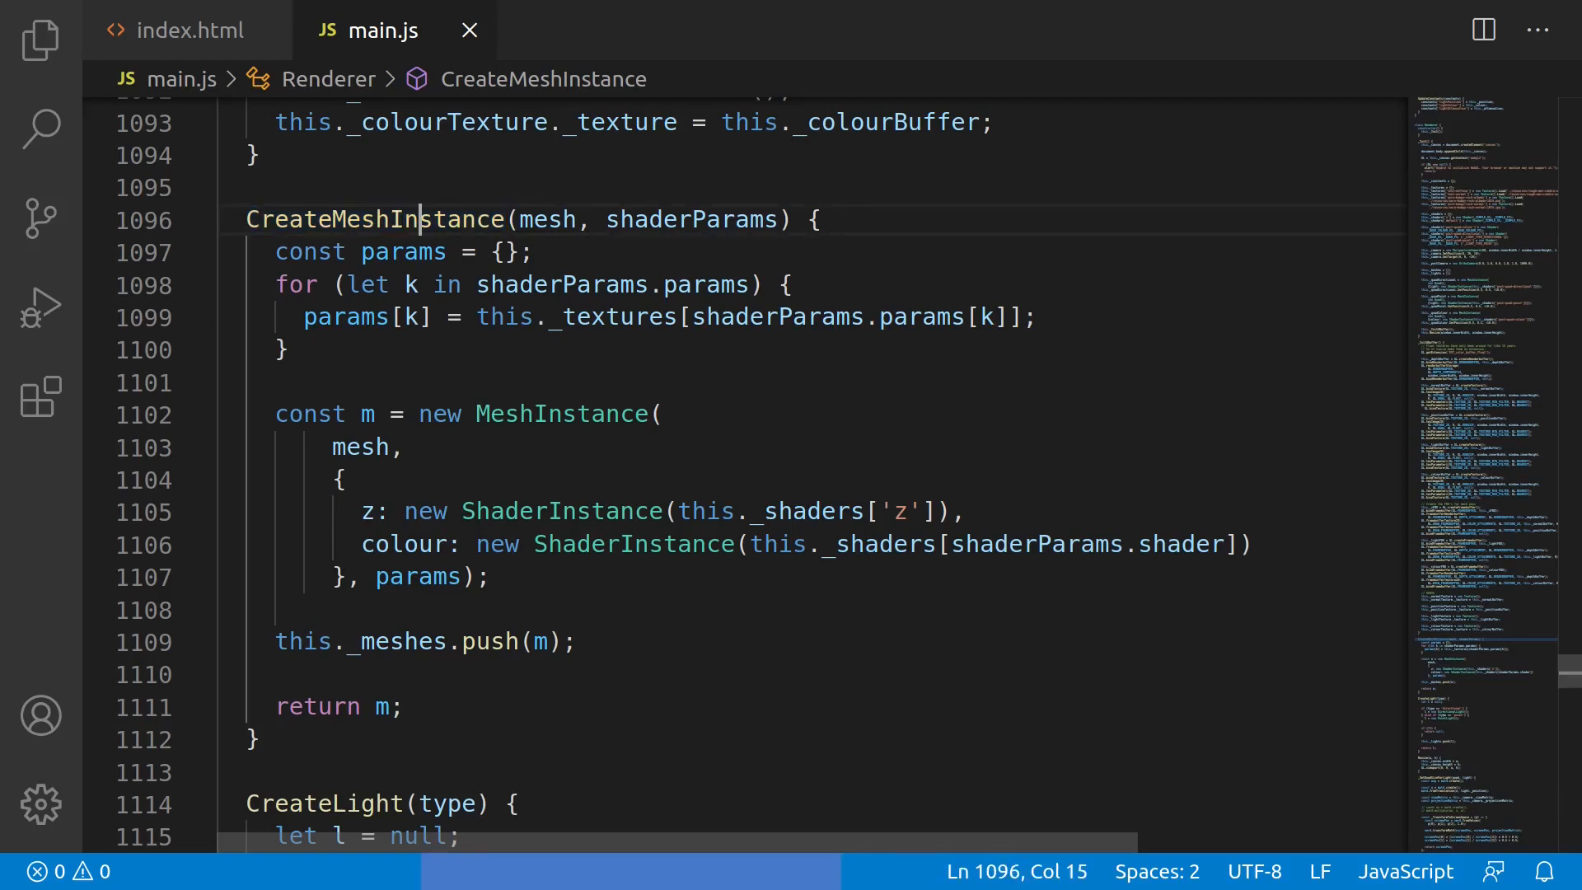
left_click(656, 414)
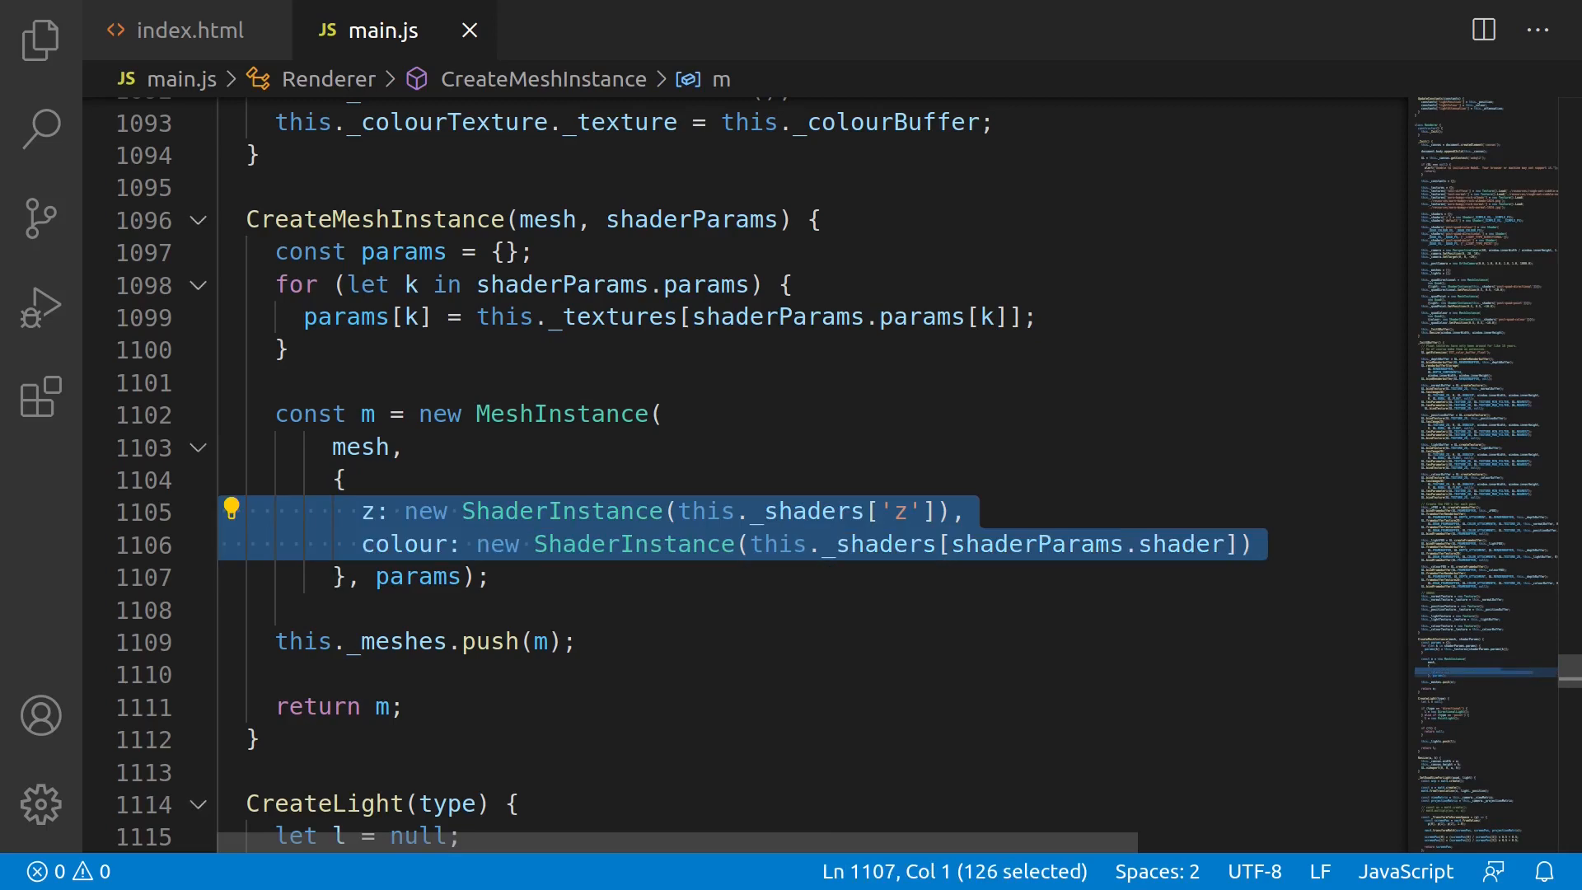
left_click(741, 546)
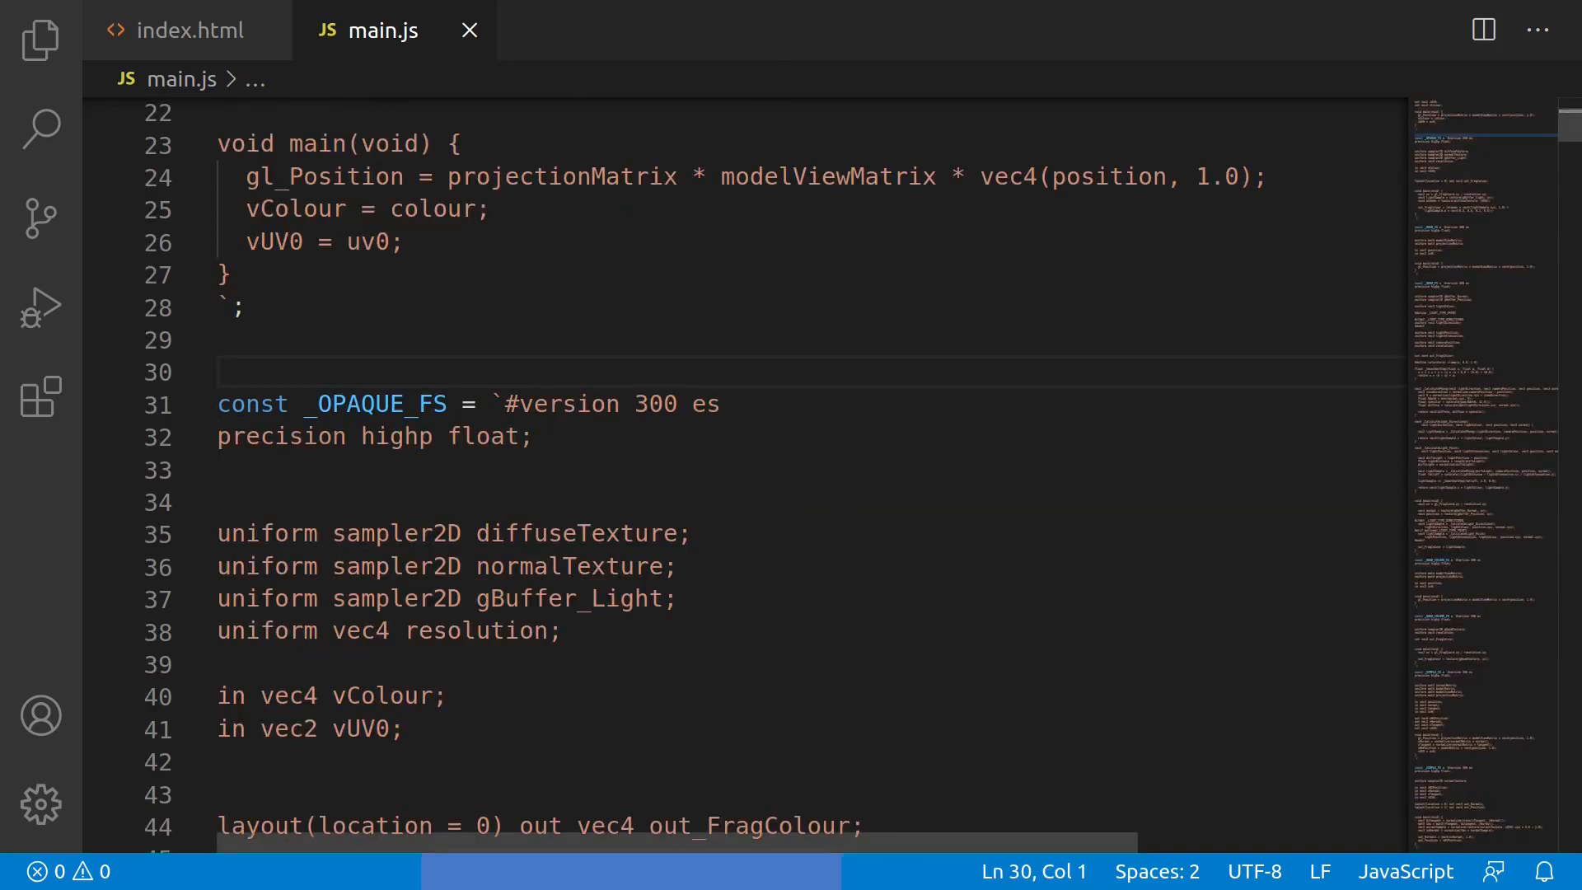
Examine _OPAQUE_FS main()'s final colour computation, then scroll to Render's z-prepass mesh loop
double_click(381, 403)
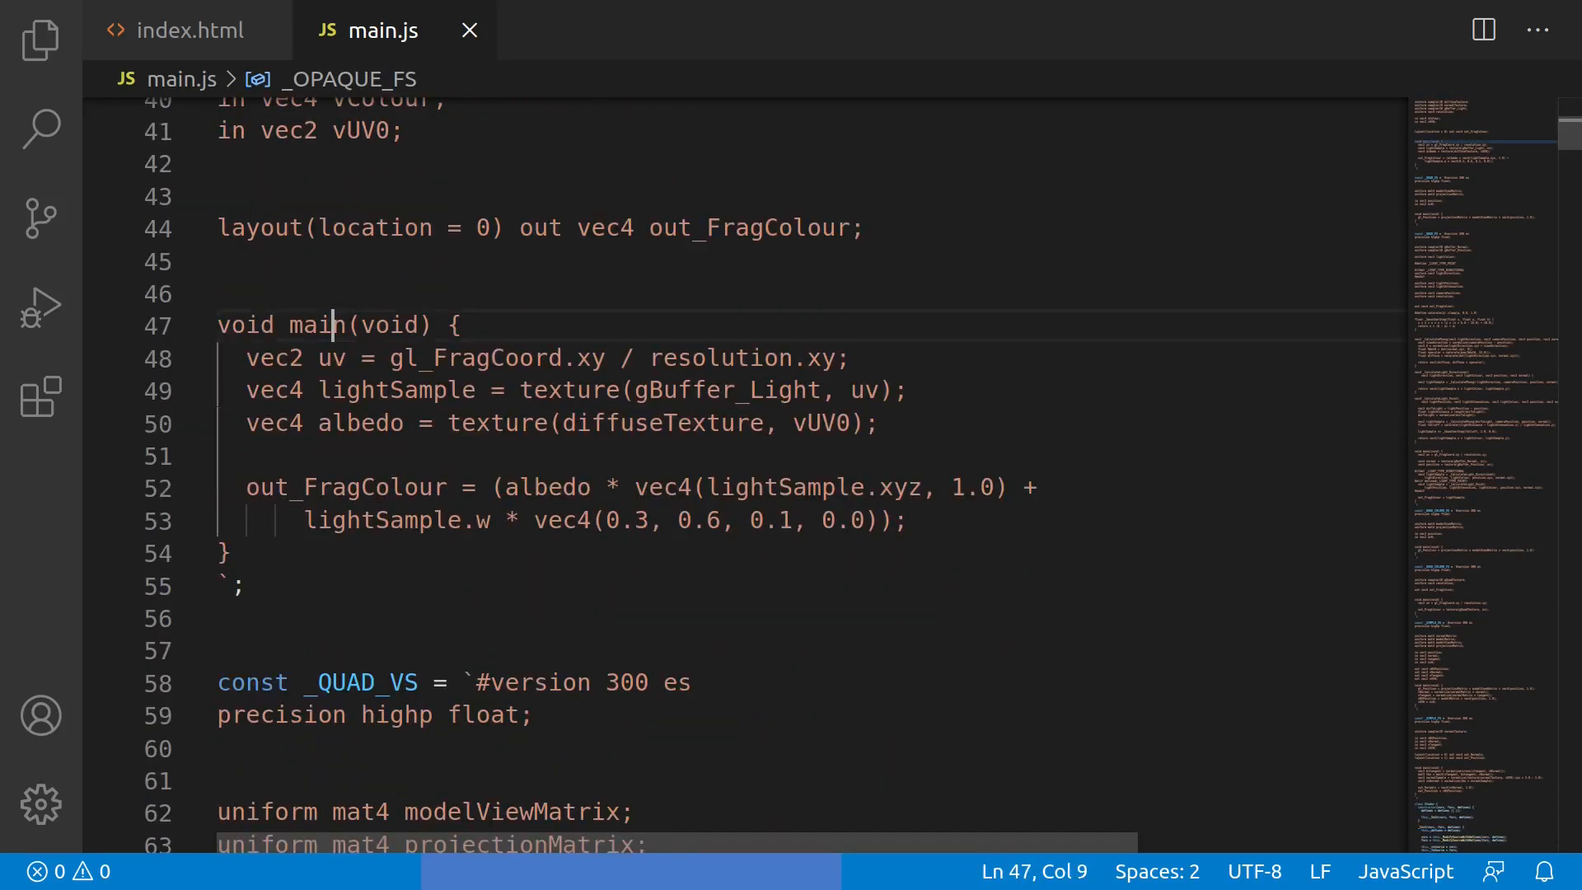
left_click(361, 487)
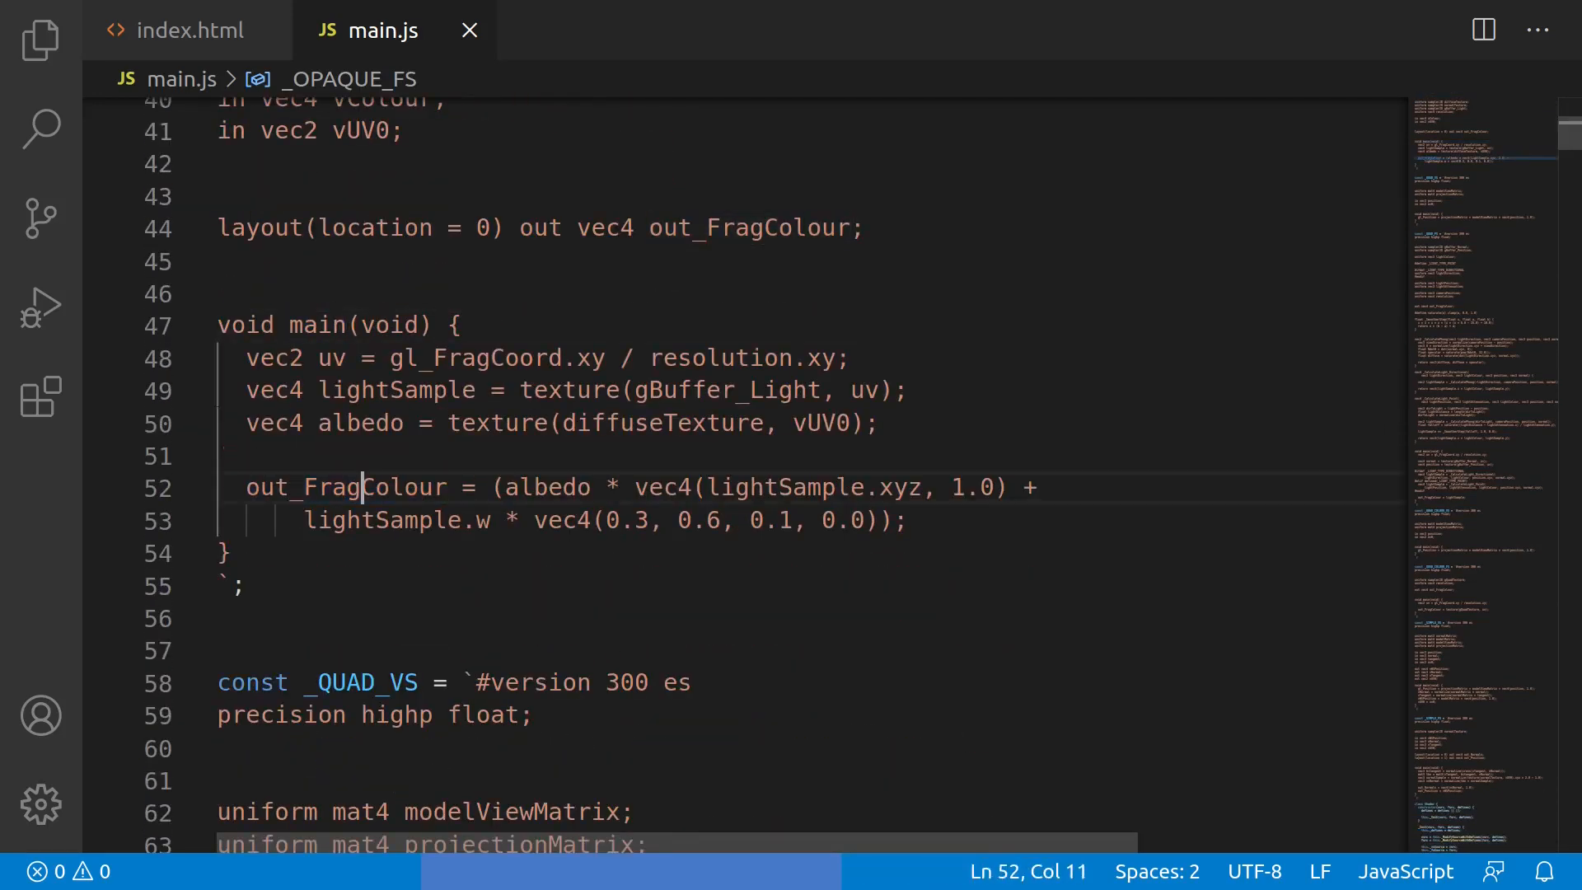
scroll("down", 3)
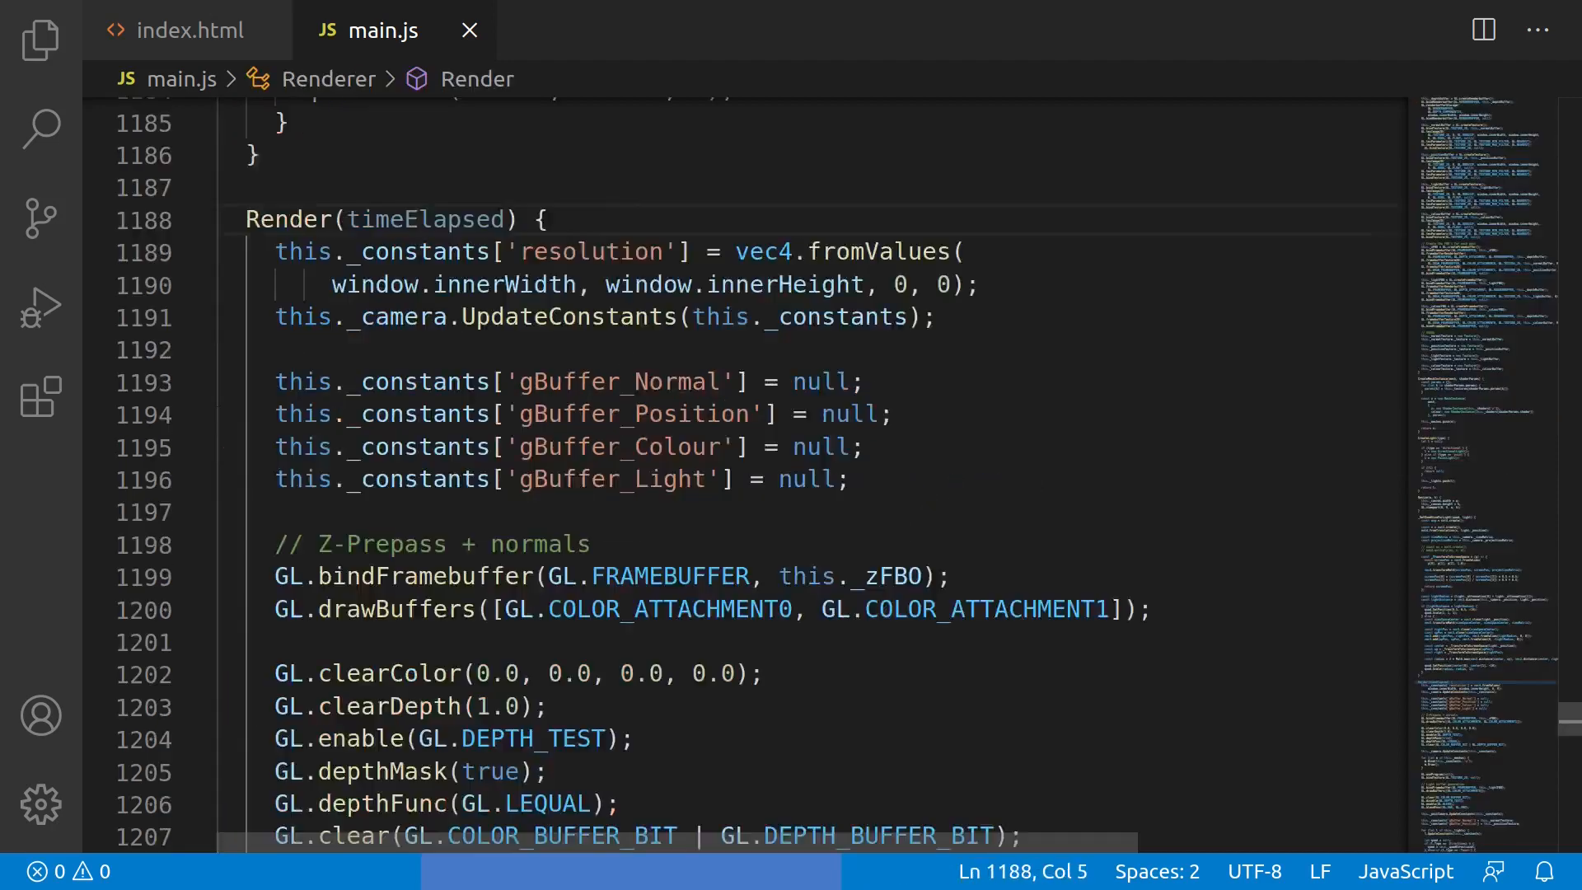
scroll("down", 3)
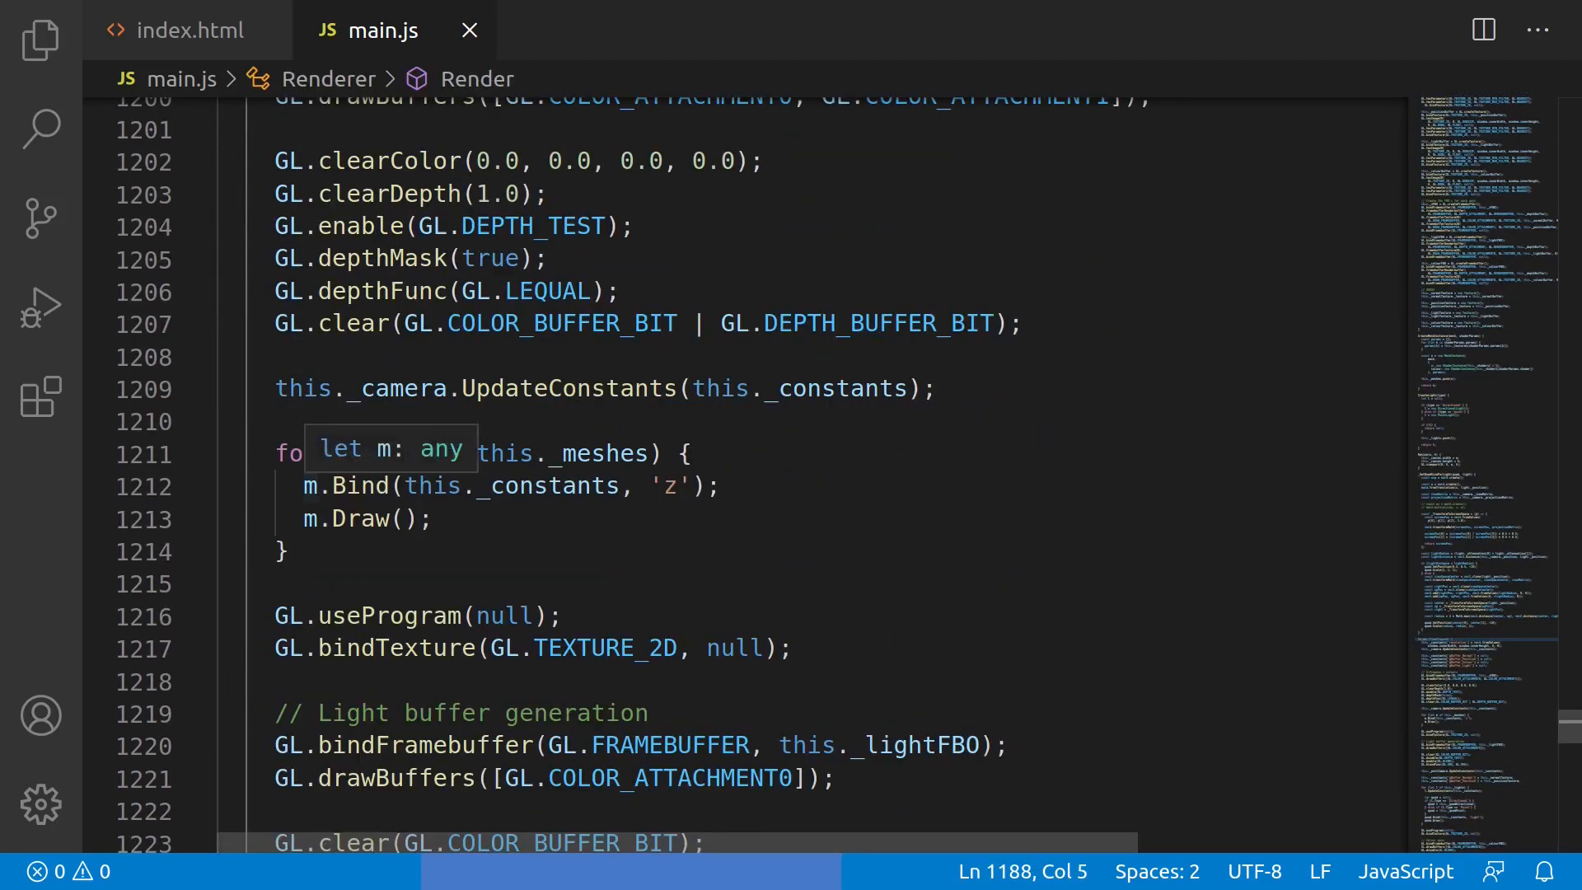
double_click(668, 485)
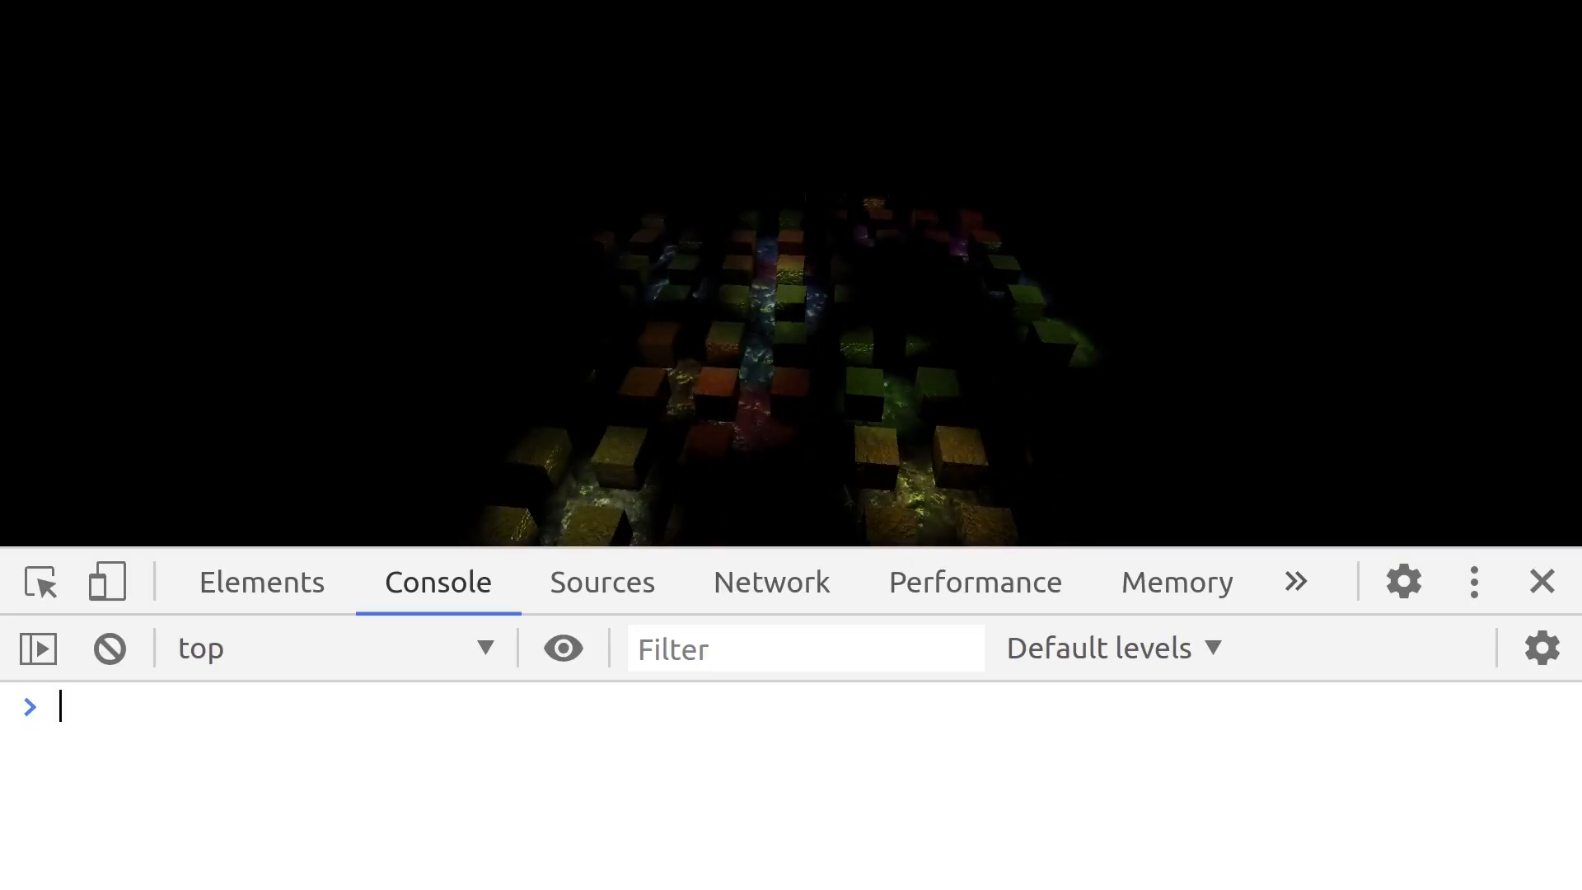
Write a console note: 'WOOOO WORKS, looks kinda wet, but that could be f...'
type("WOOOO WORKS, LO")
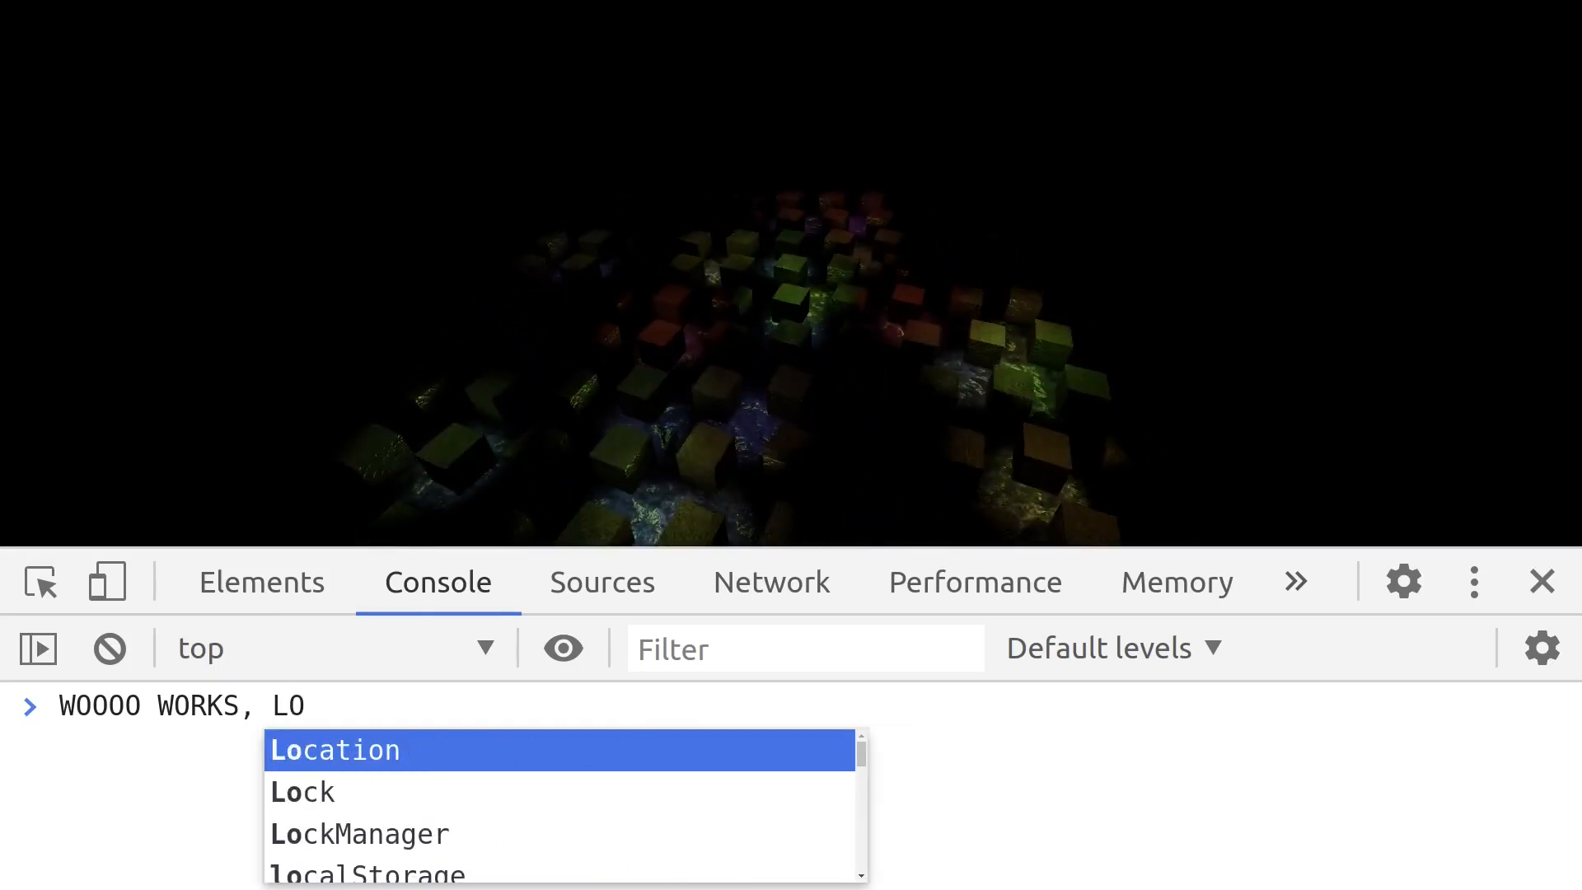
type("ks kinda w")
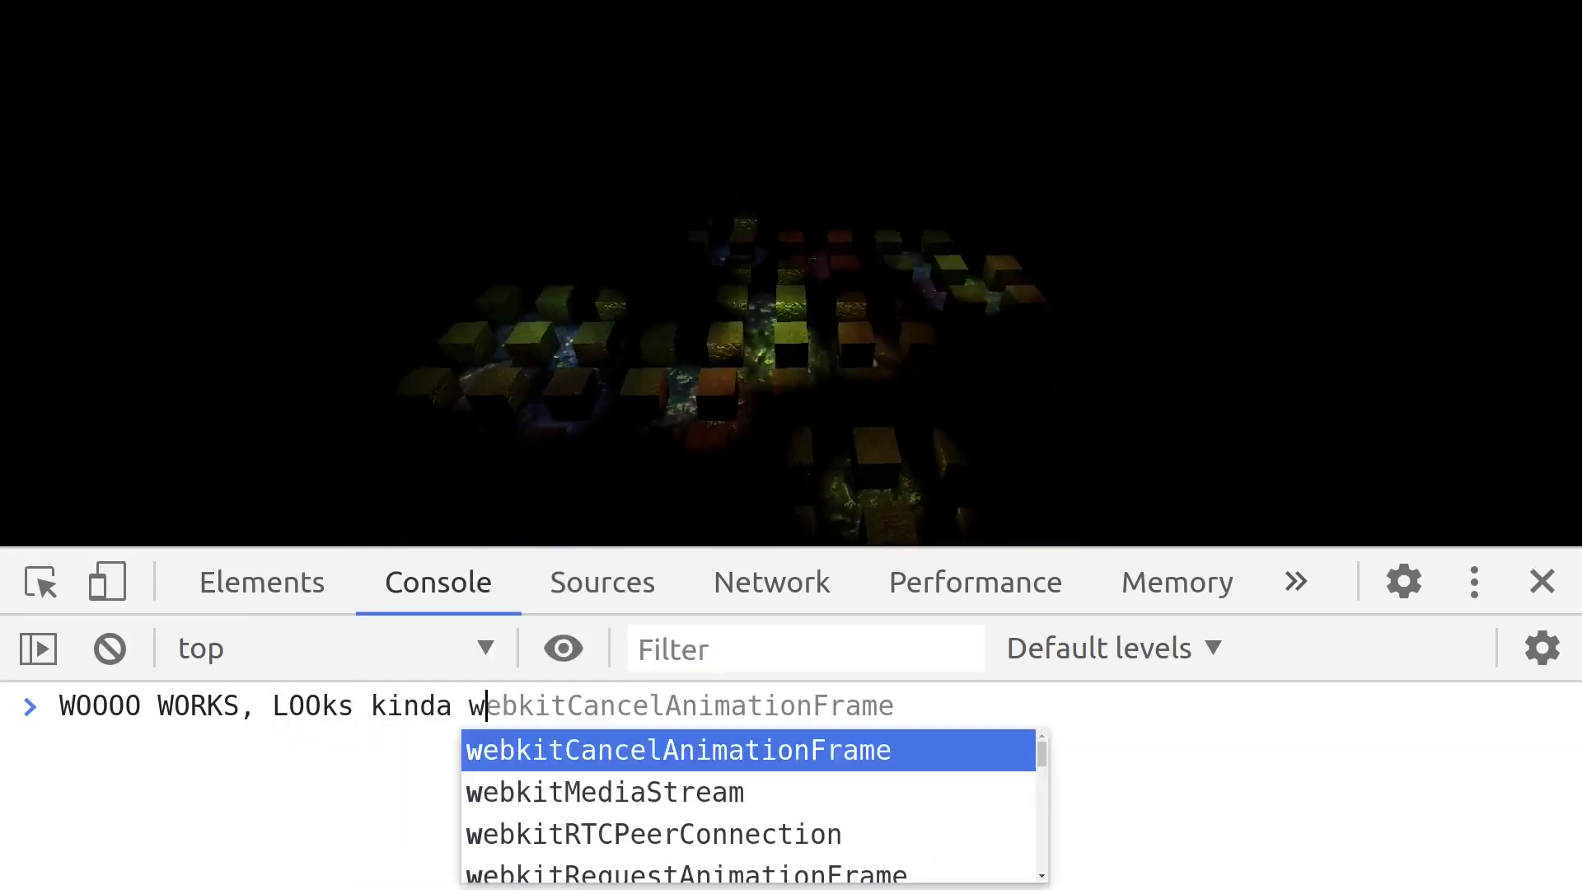
type("et,")
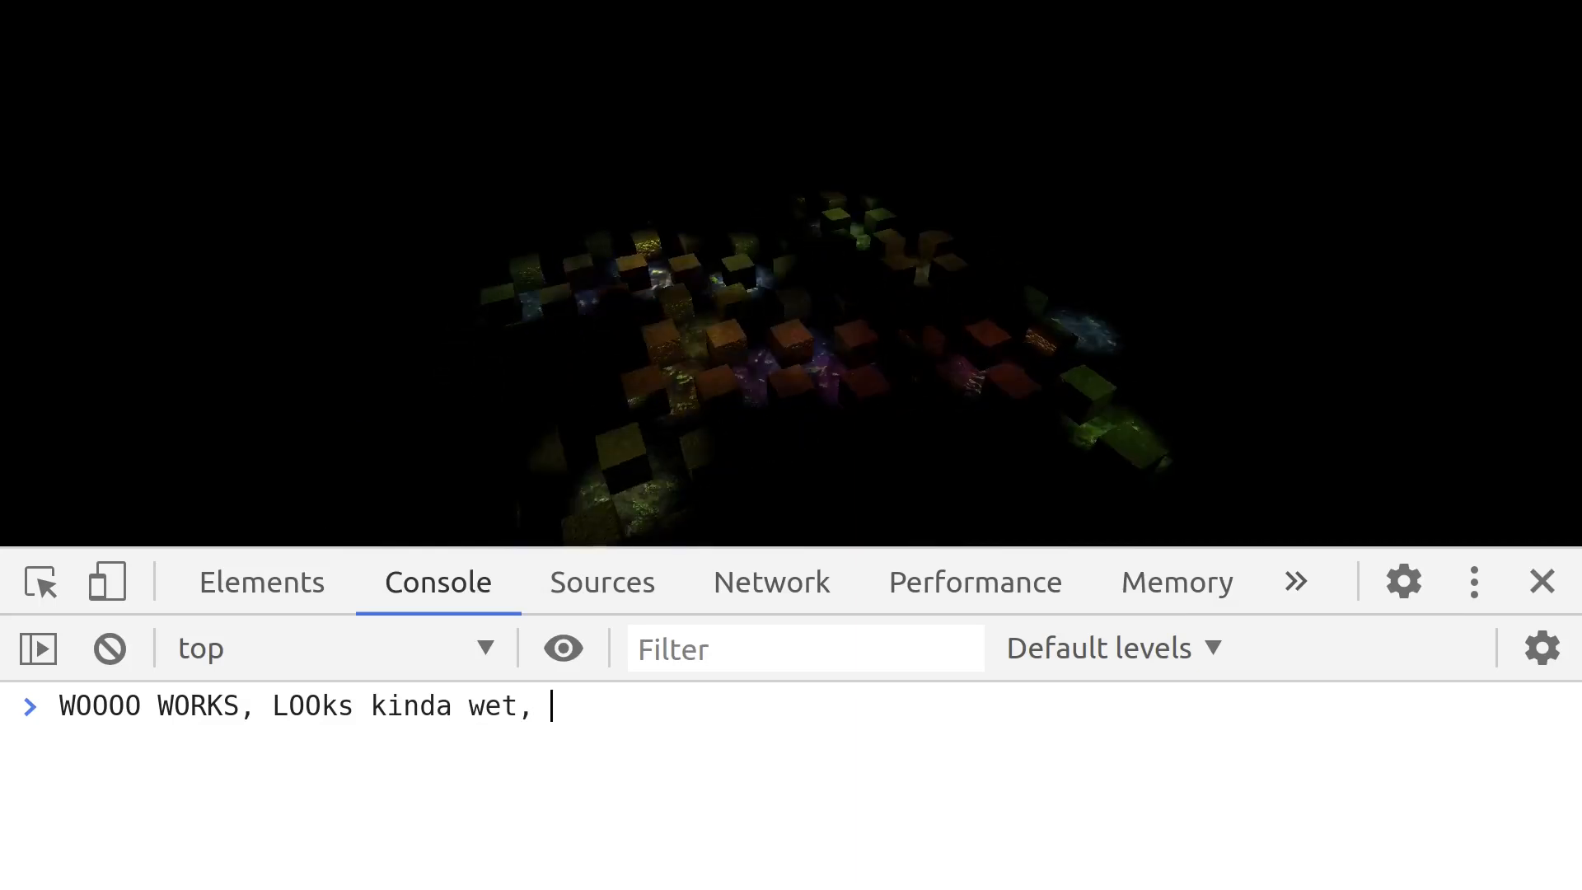
type("but")
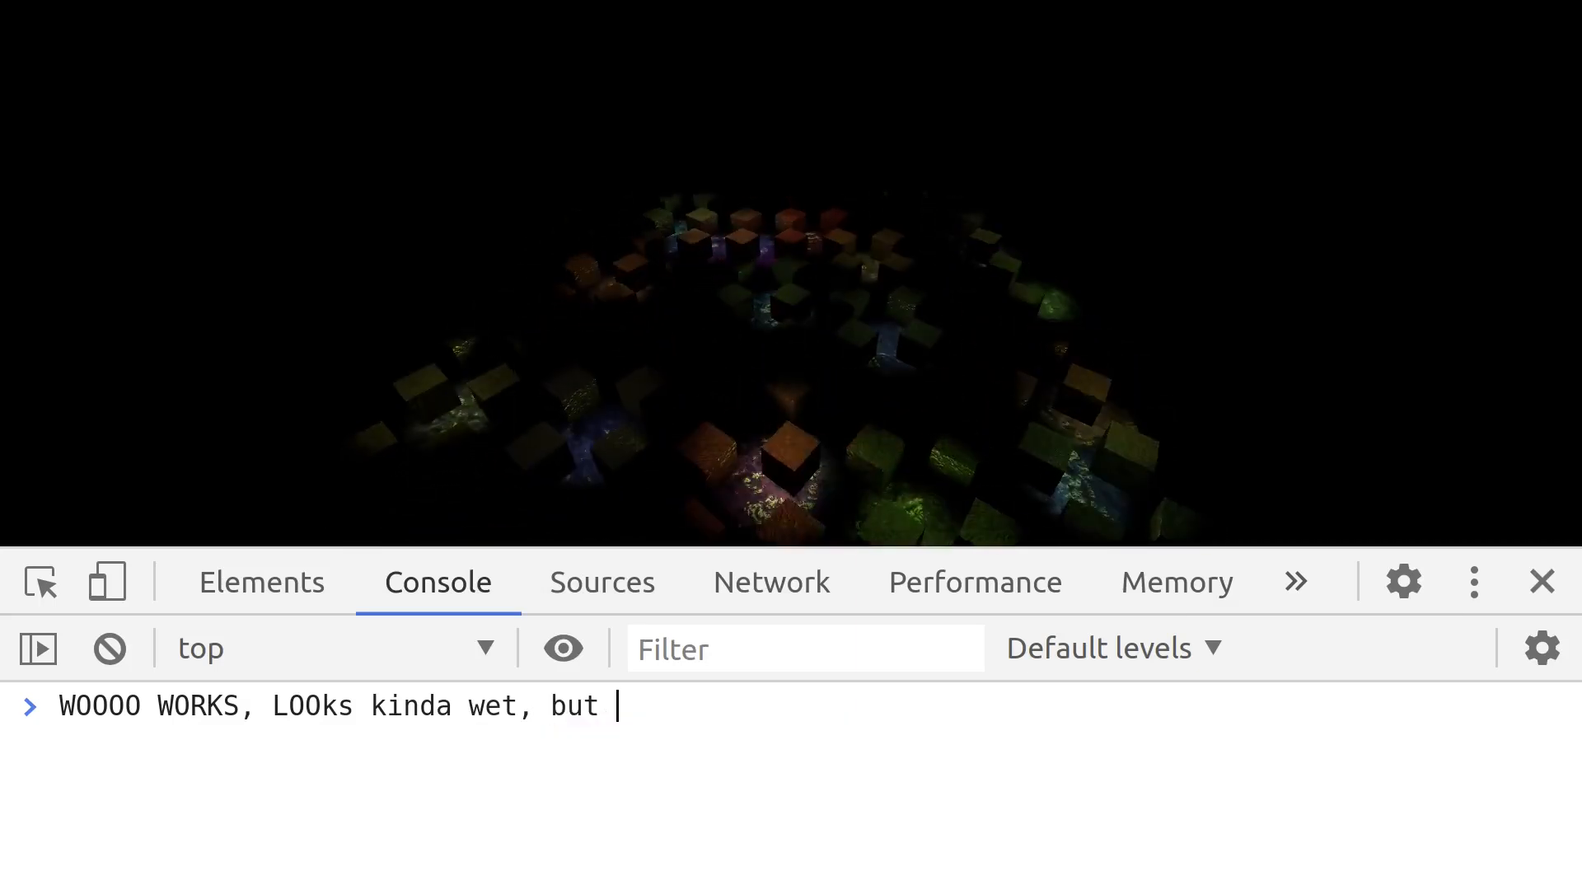
type("that could be f")
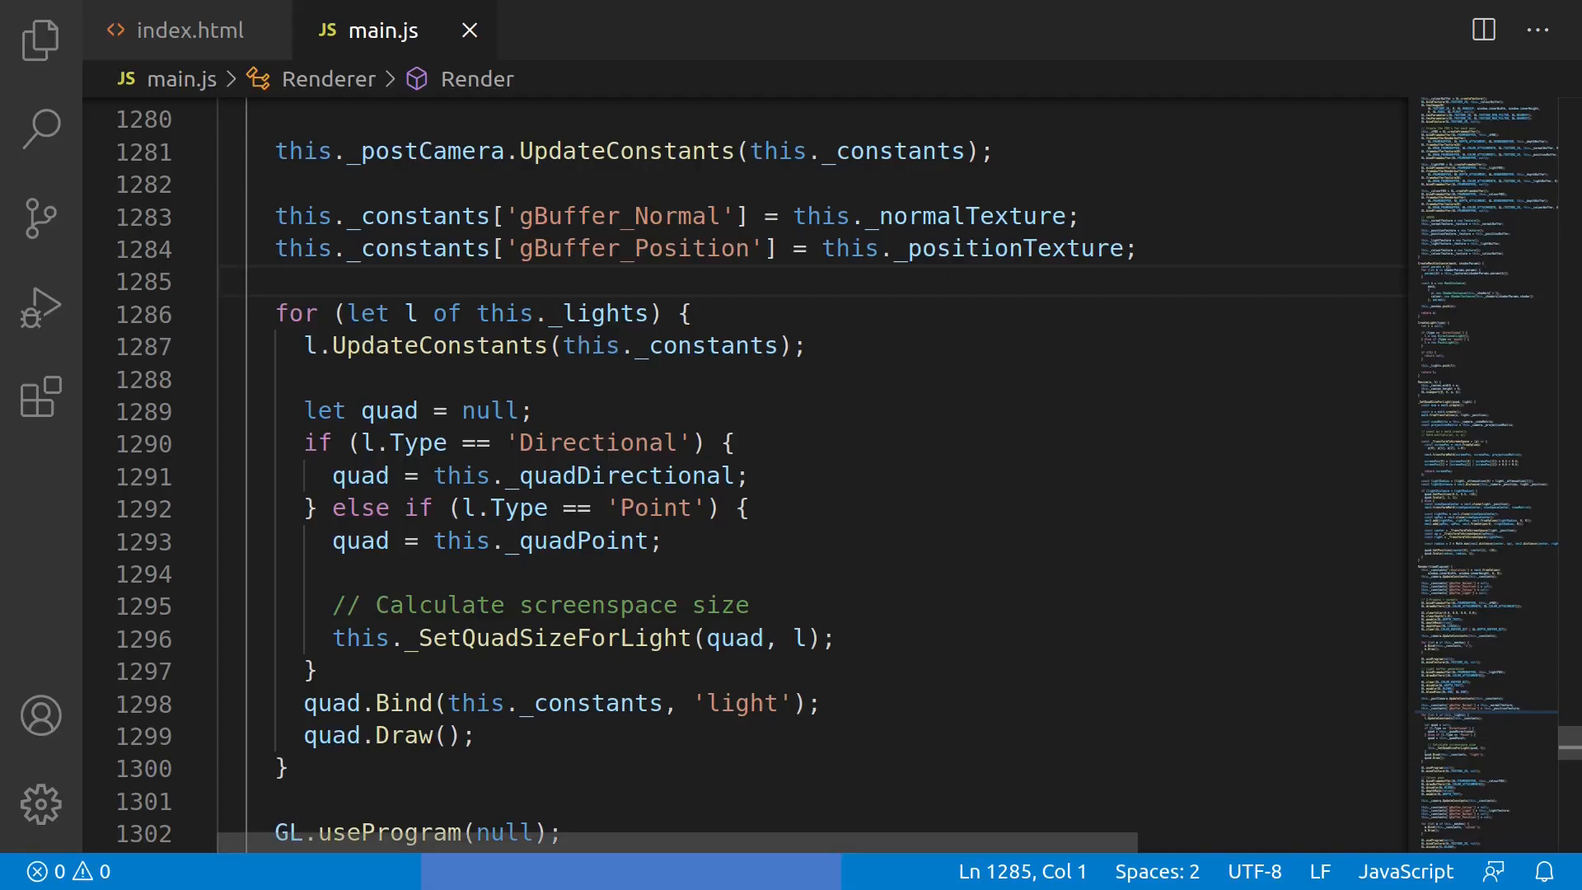
Navigate from Render's light loop to _SetQuadSizeForLight and its _TransformToScreenSpace call
left_click(684, 313)
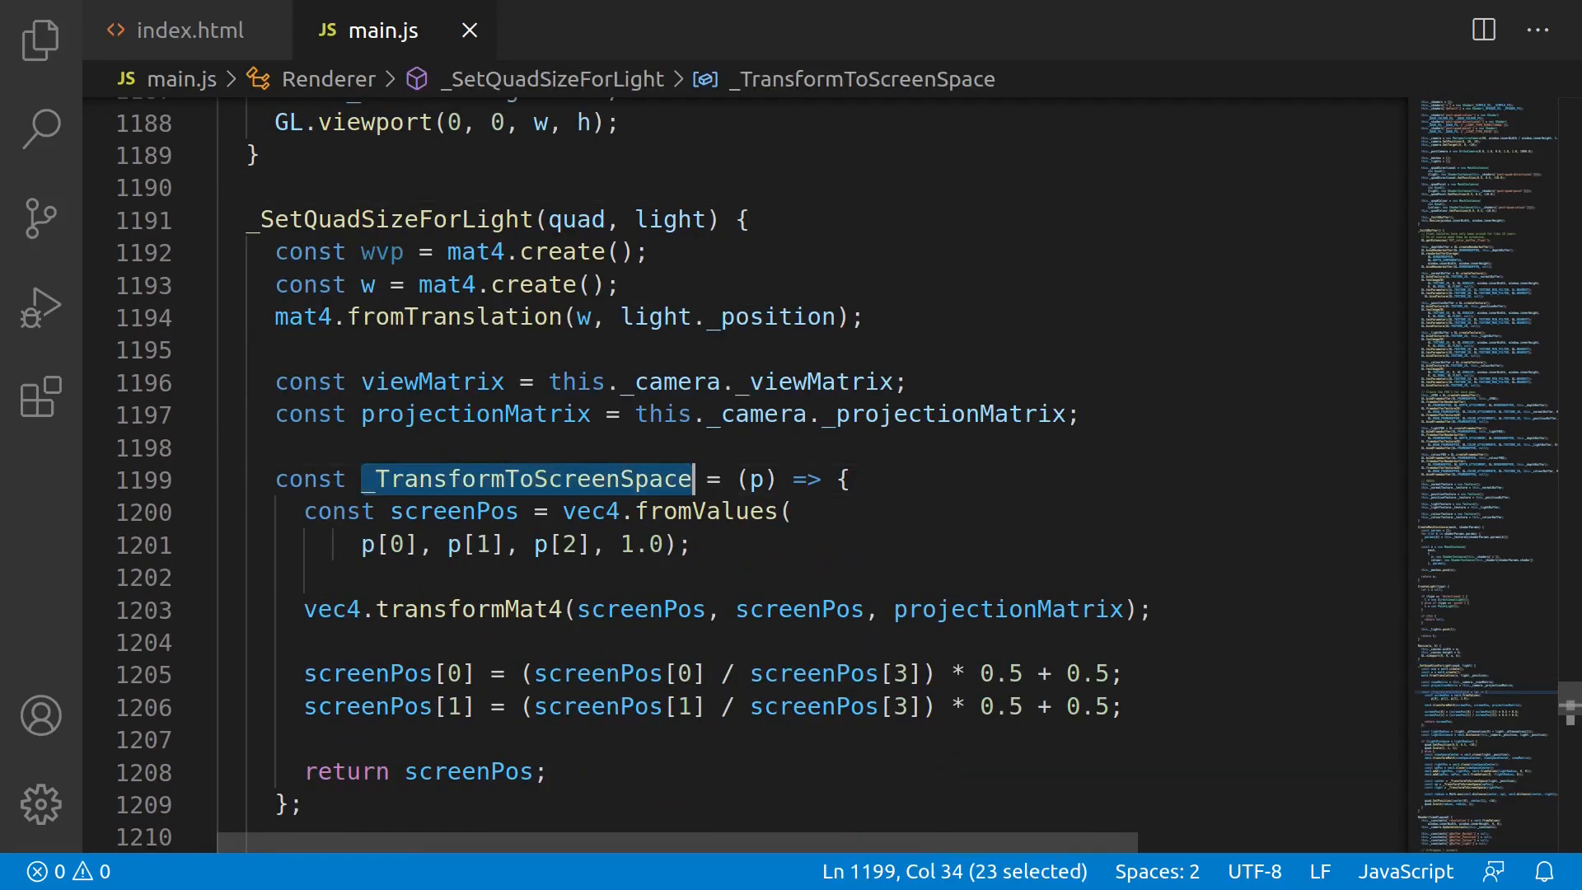
scroll("down", 3)
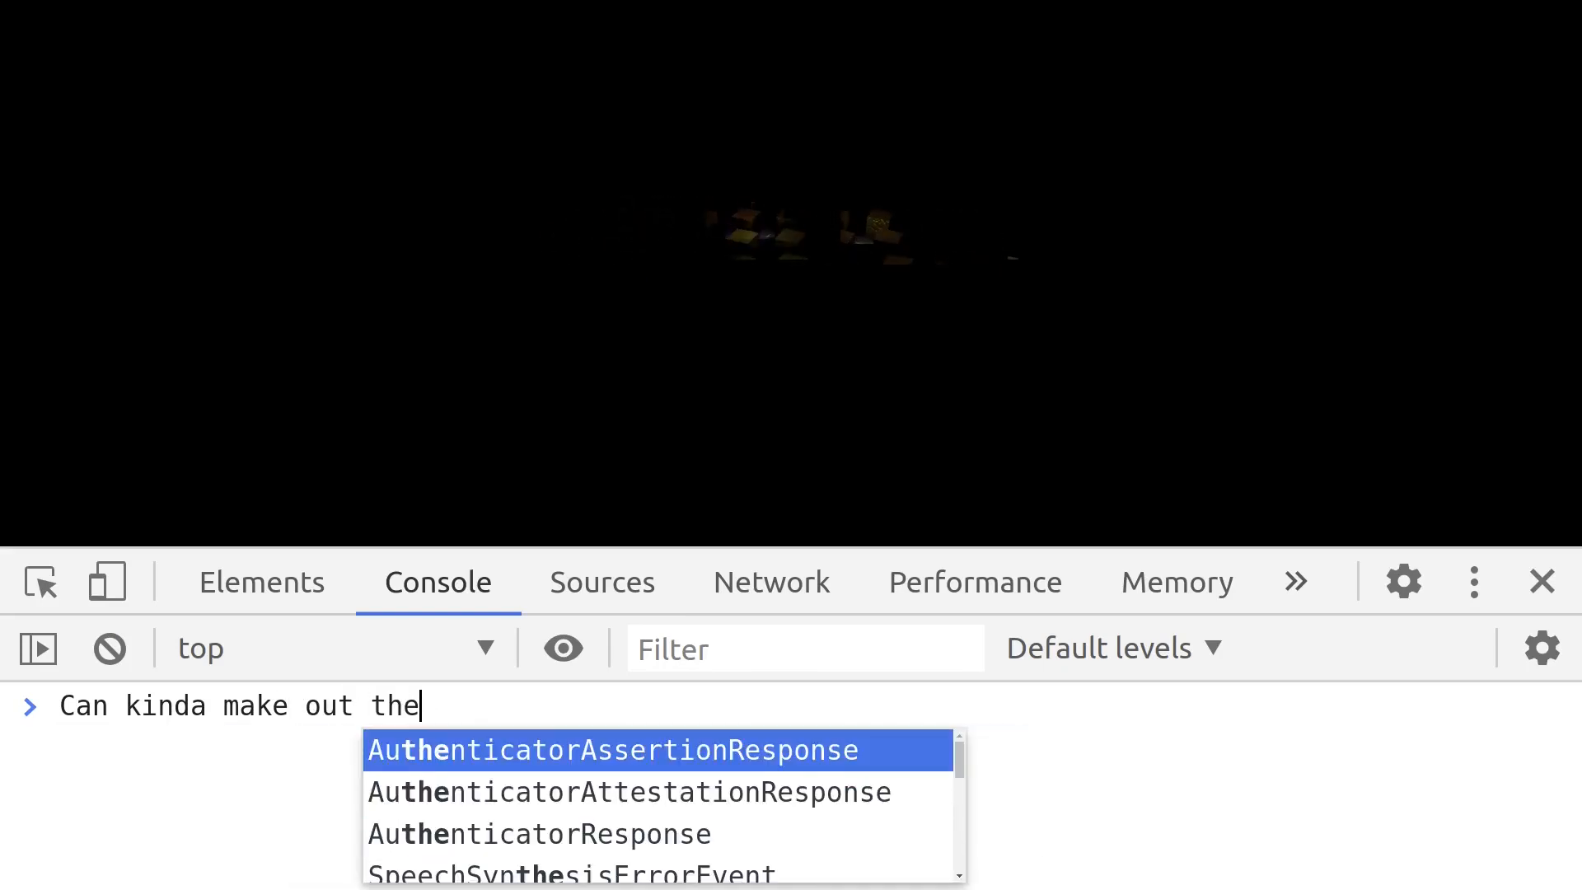
Write a console note: 'Can kinda make out the quads for the lights, but they're too small.'
type("quads for the lig")
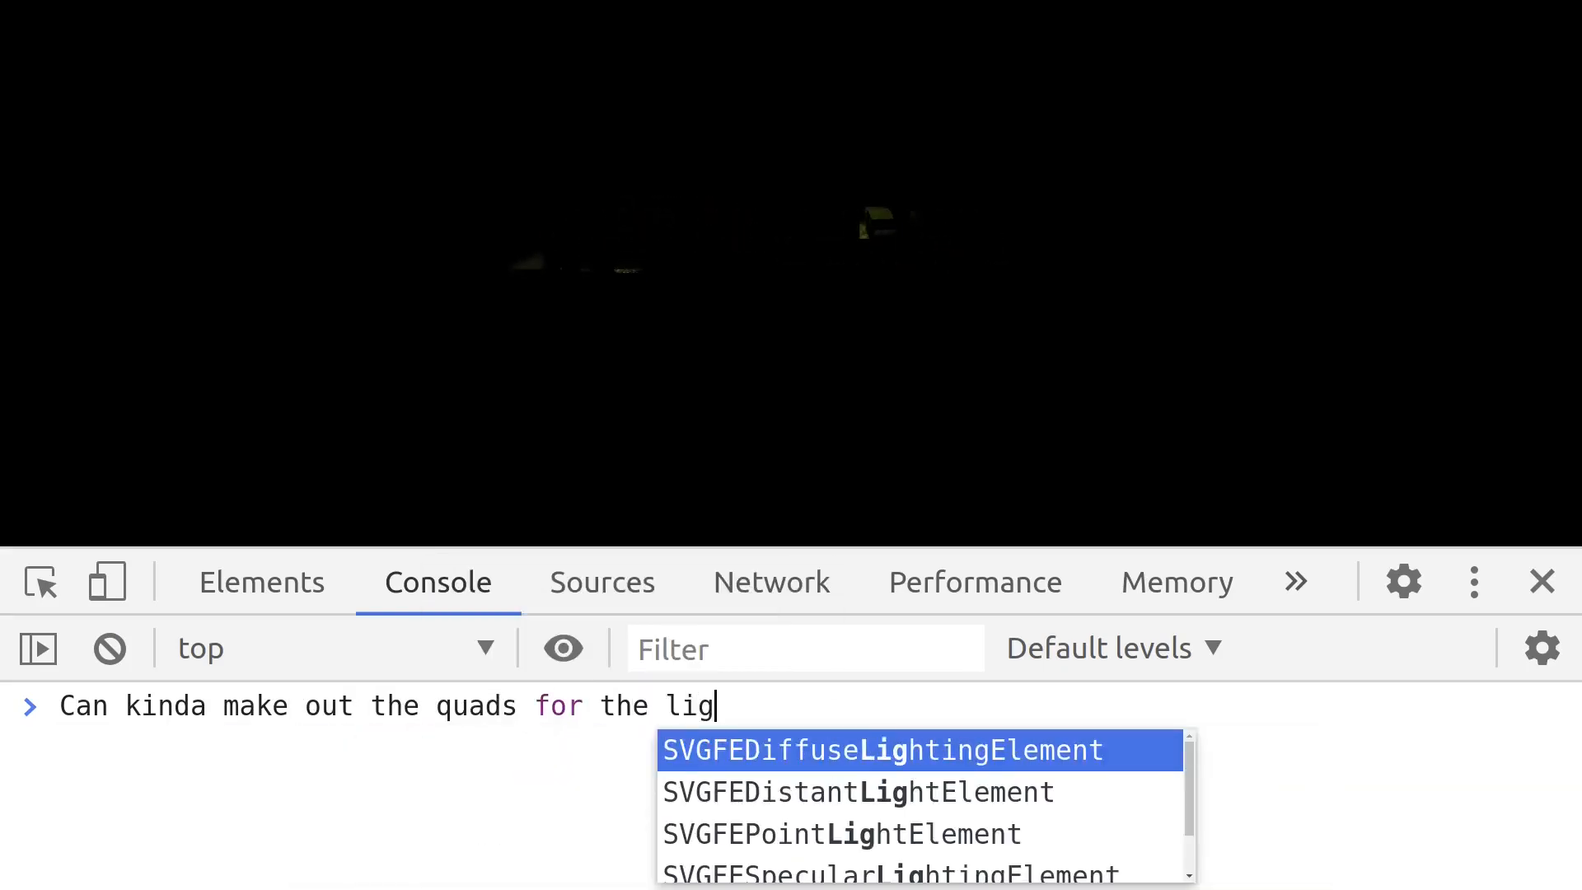
type("hts, but they're")
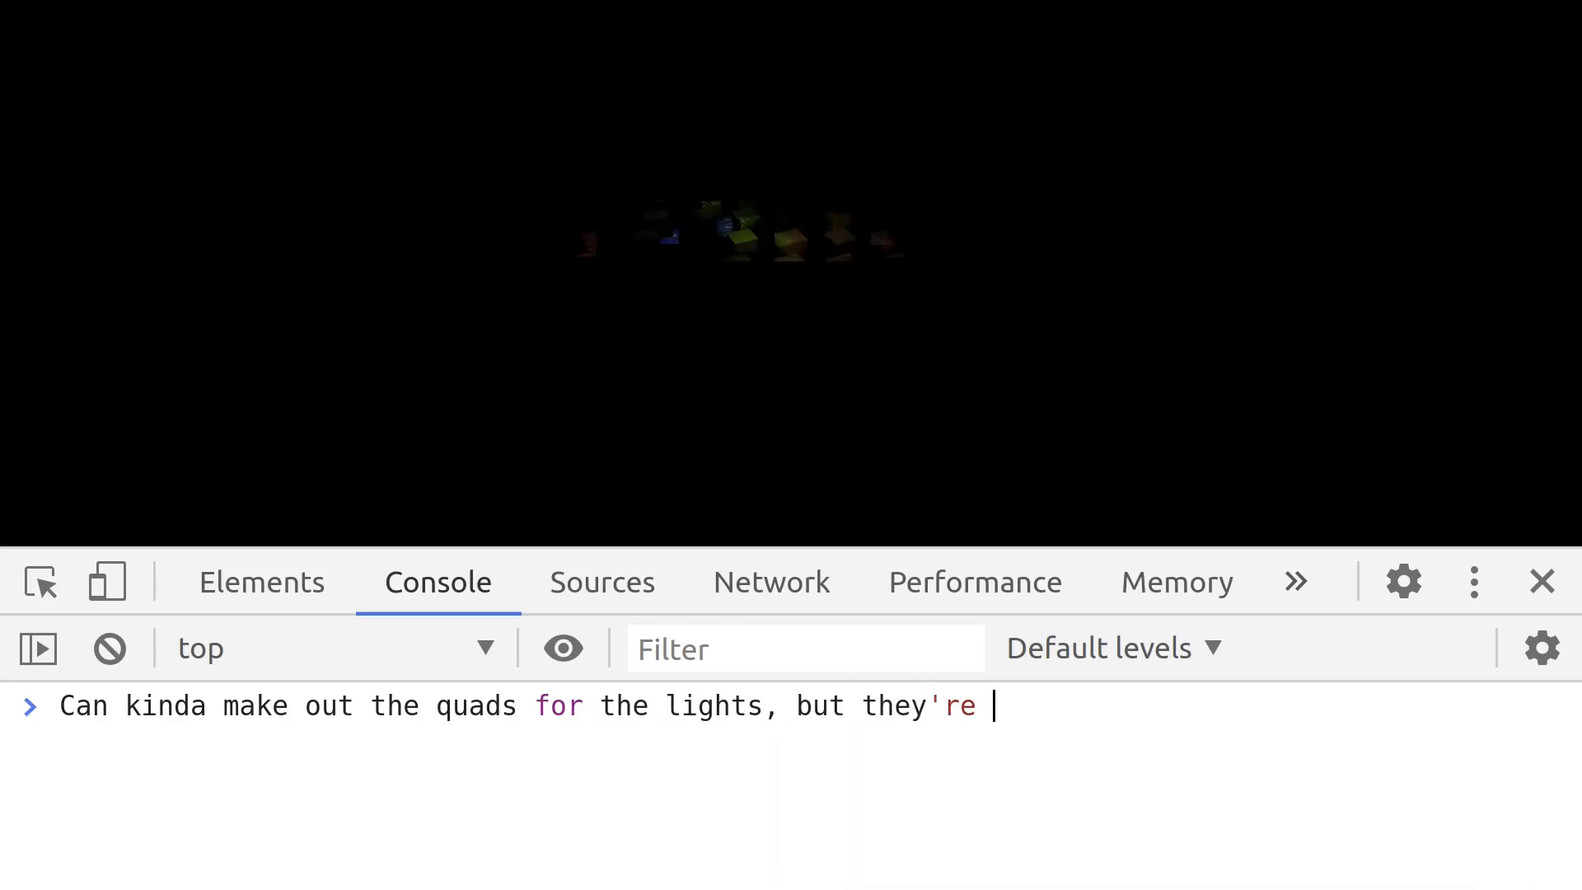
type("too small.")
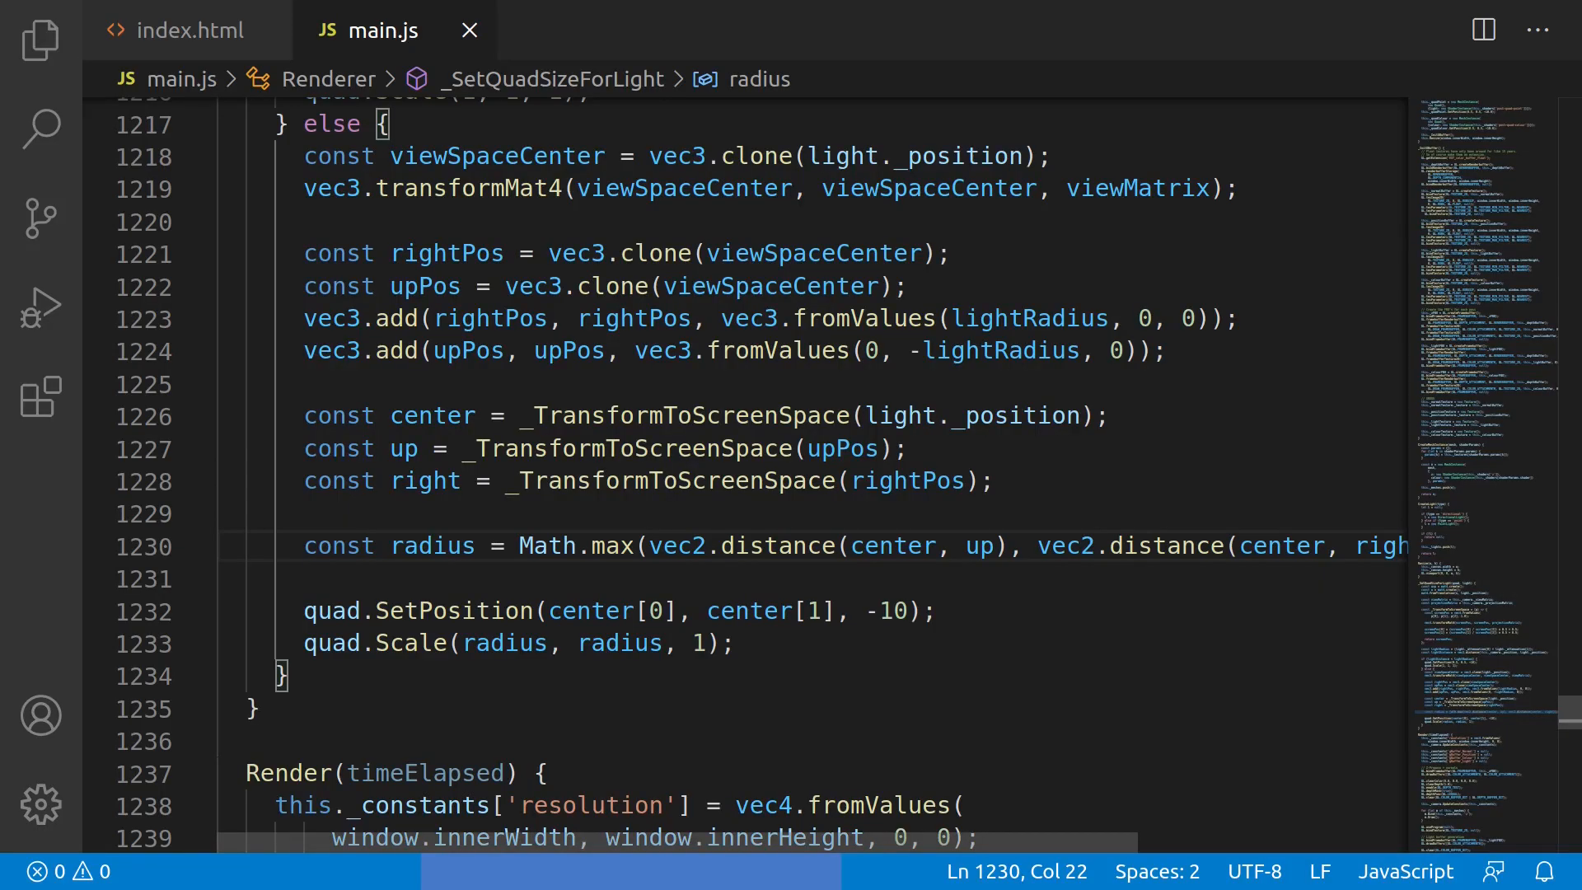
Prefix the light quad radius expression on line 1230 with '2 *' to double it
double_click(547, 546)
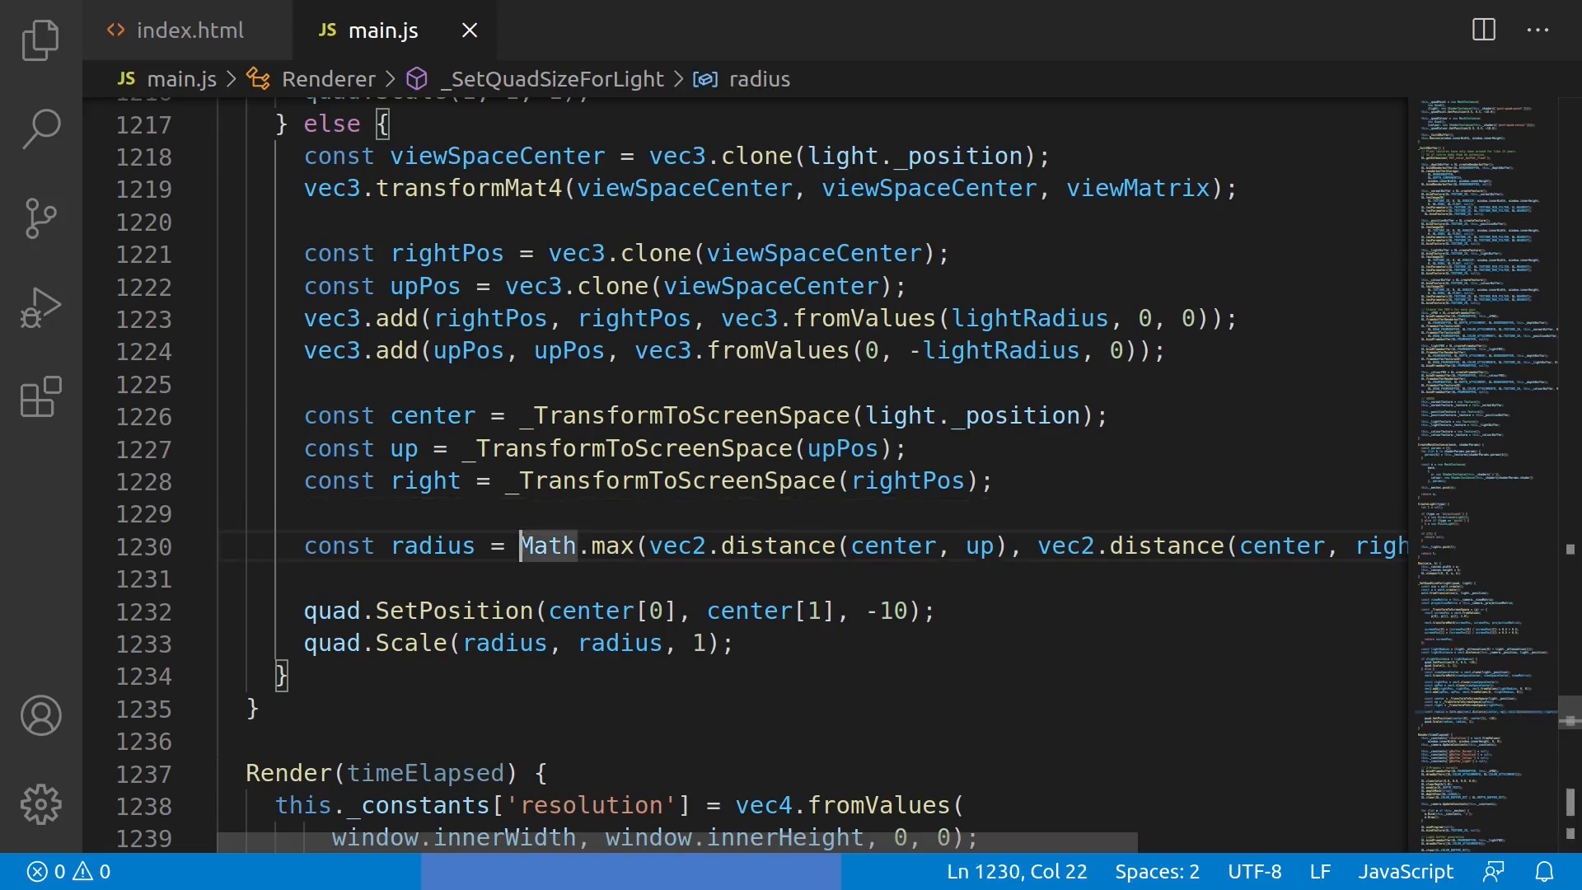
type("2 *")
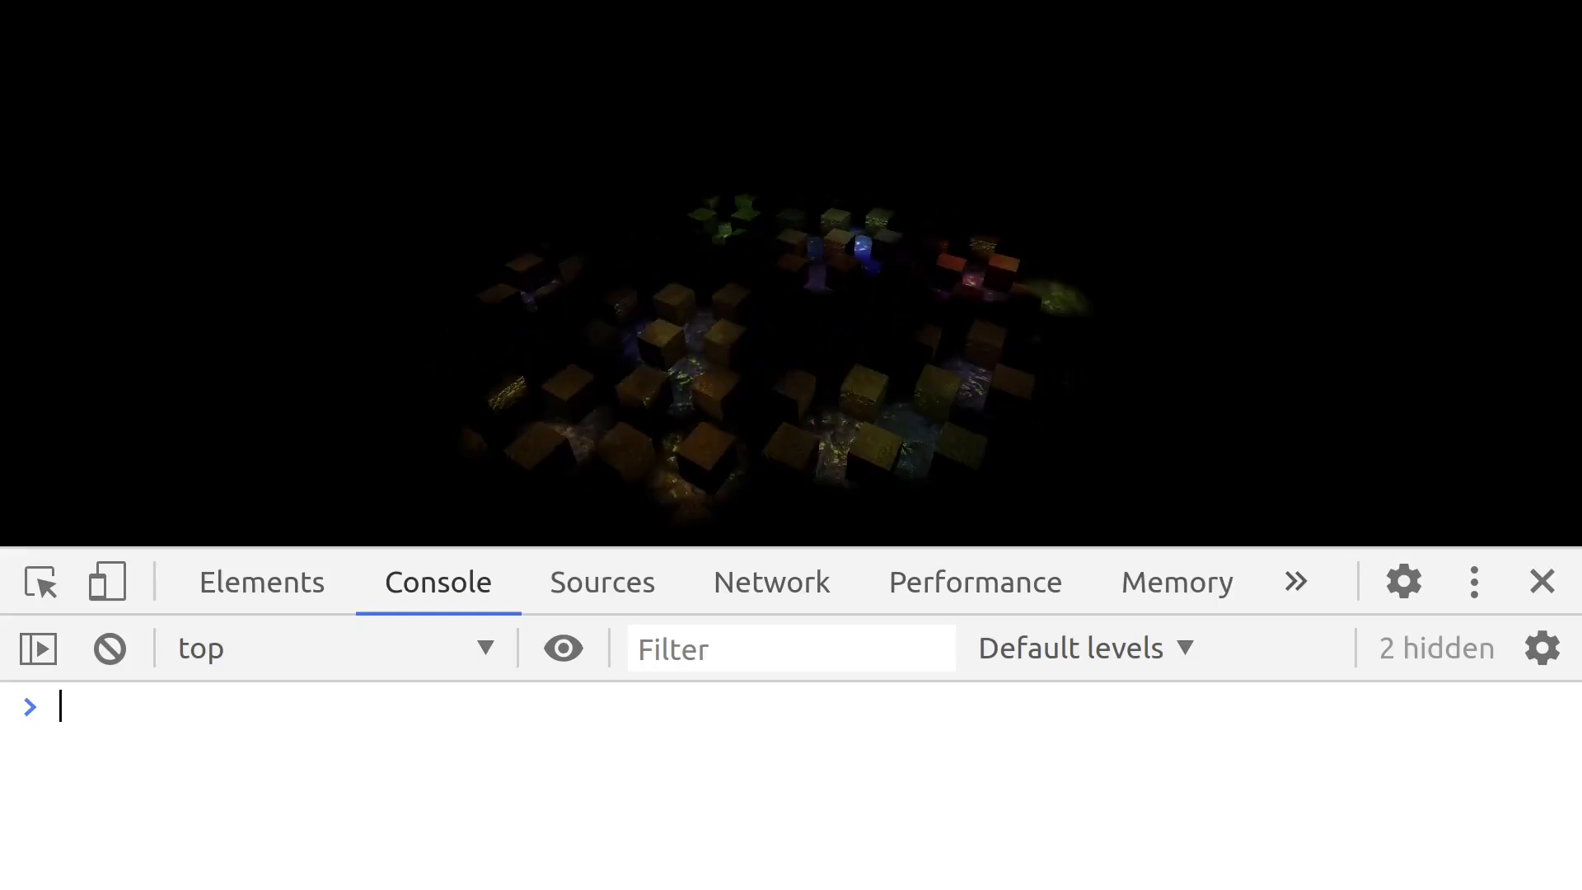
Write a console note: 'FIXED!!!!! Lot of work for nothing.'
type("FIXED")
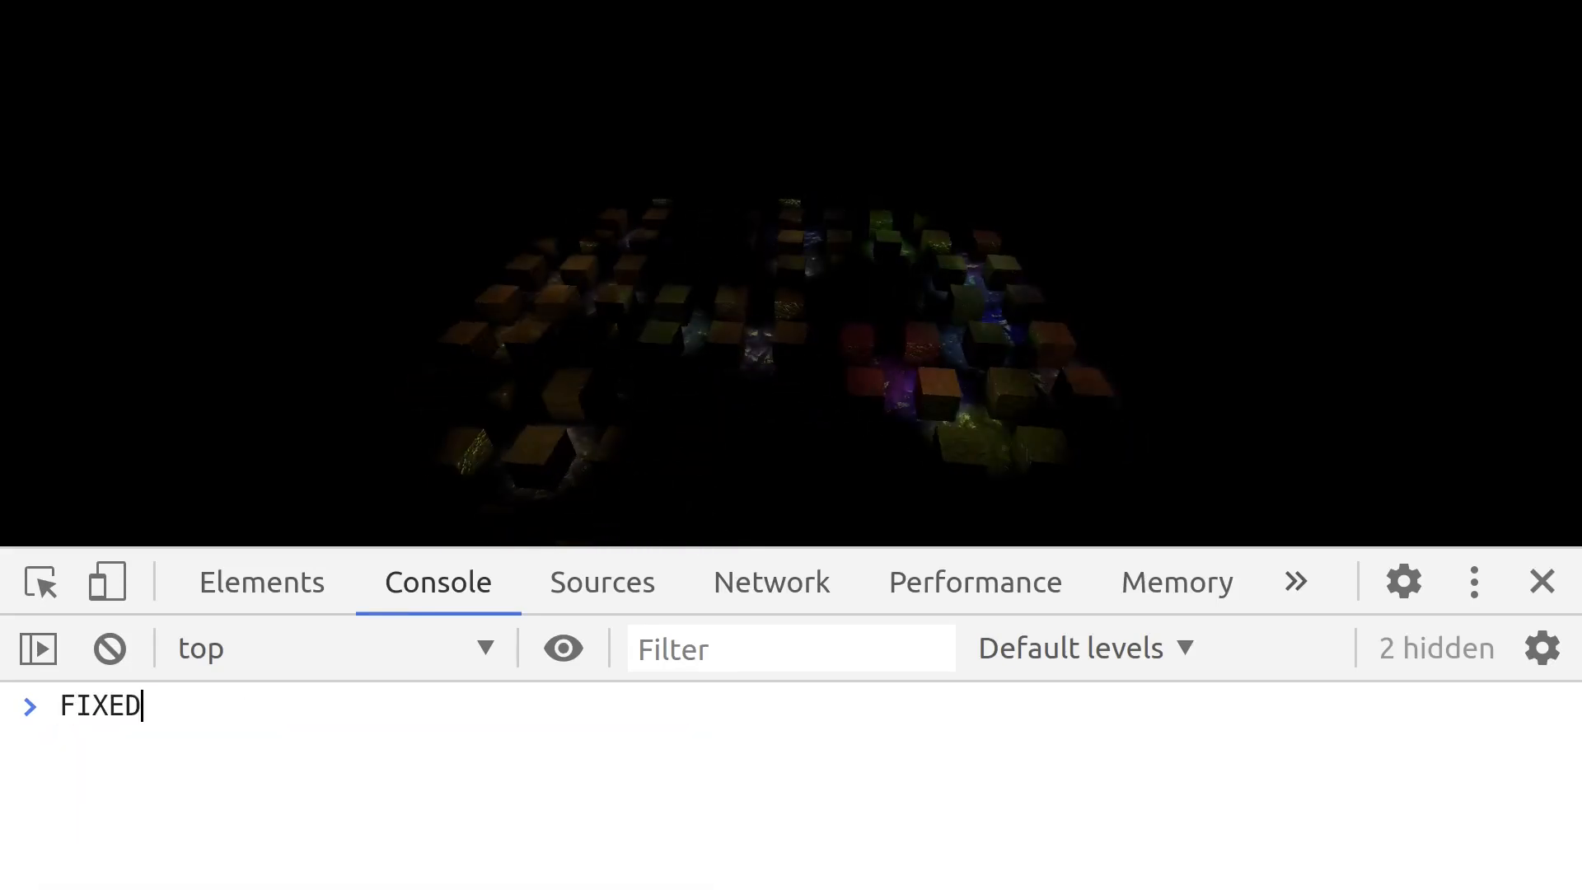
type("!!!!! Lot of work")
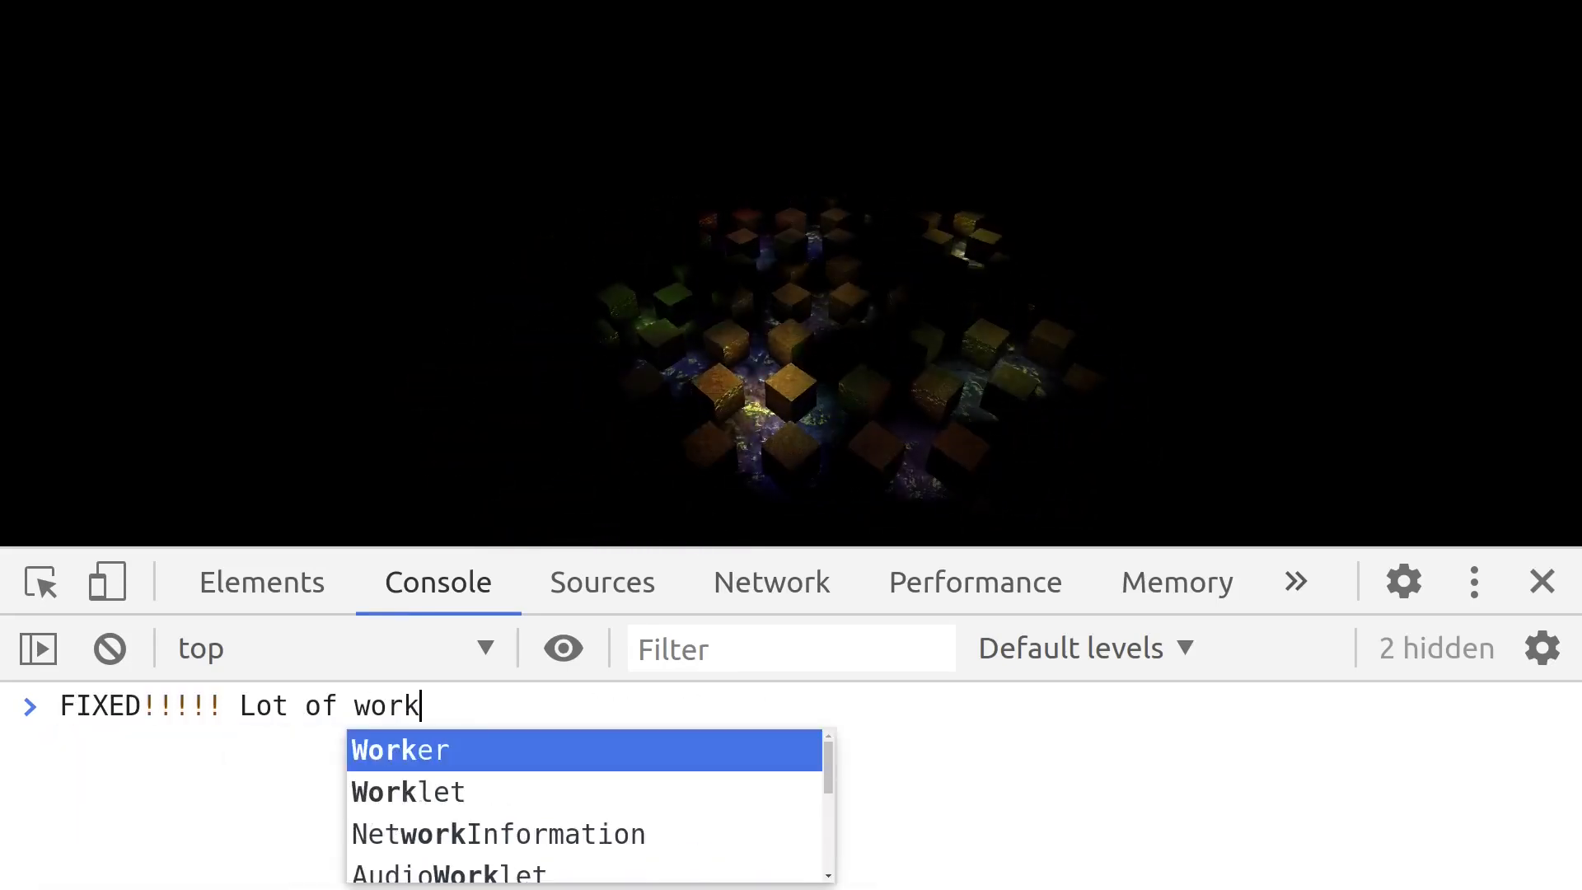
type("for nothing.")
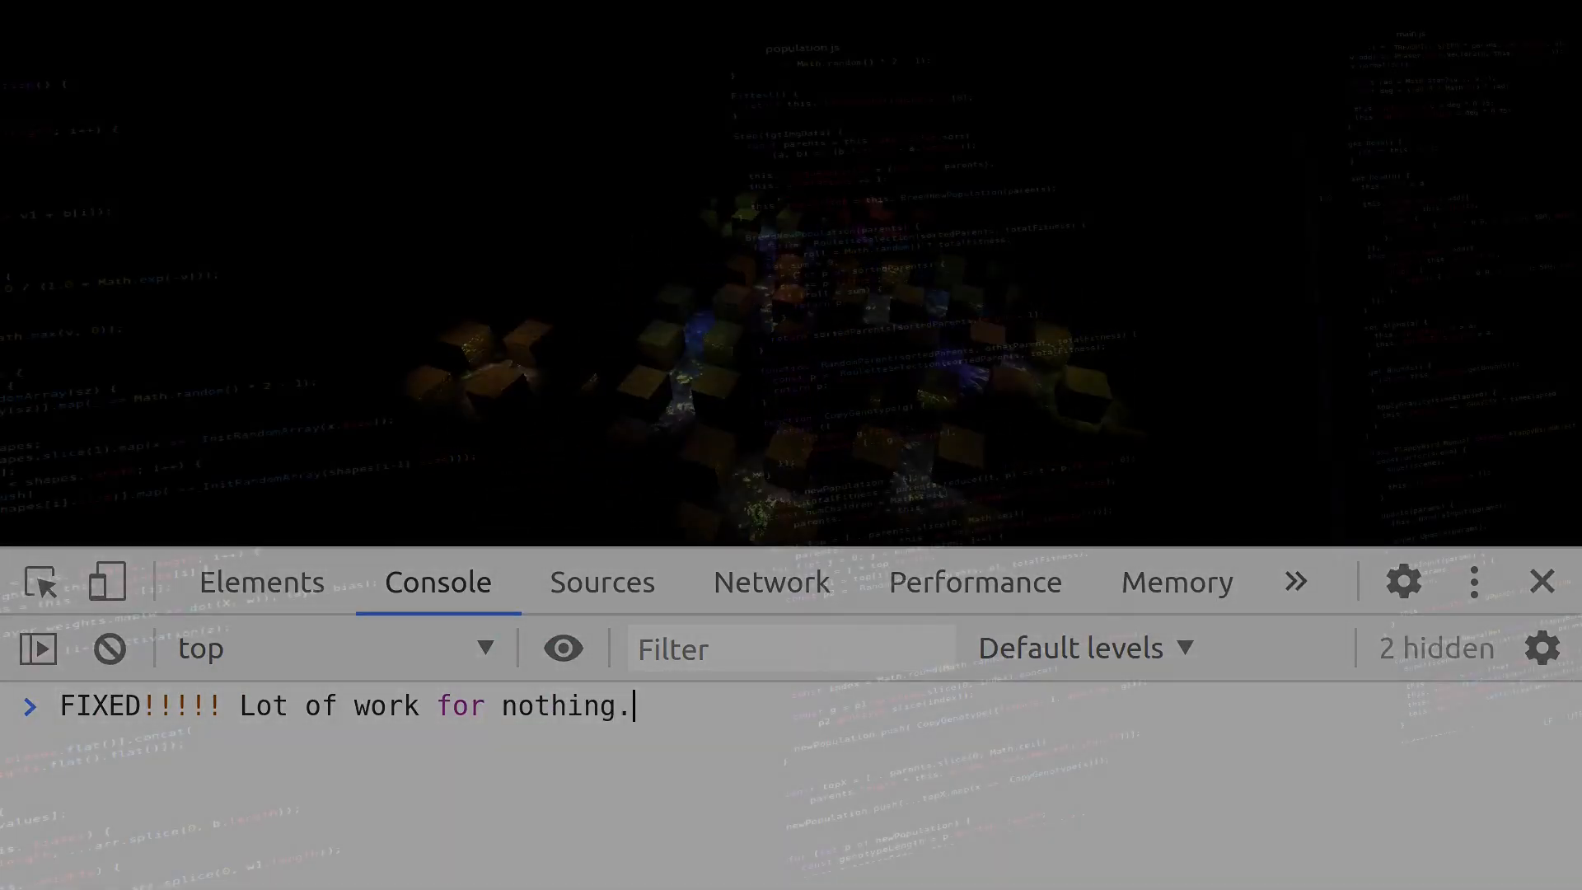